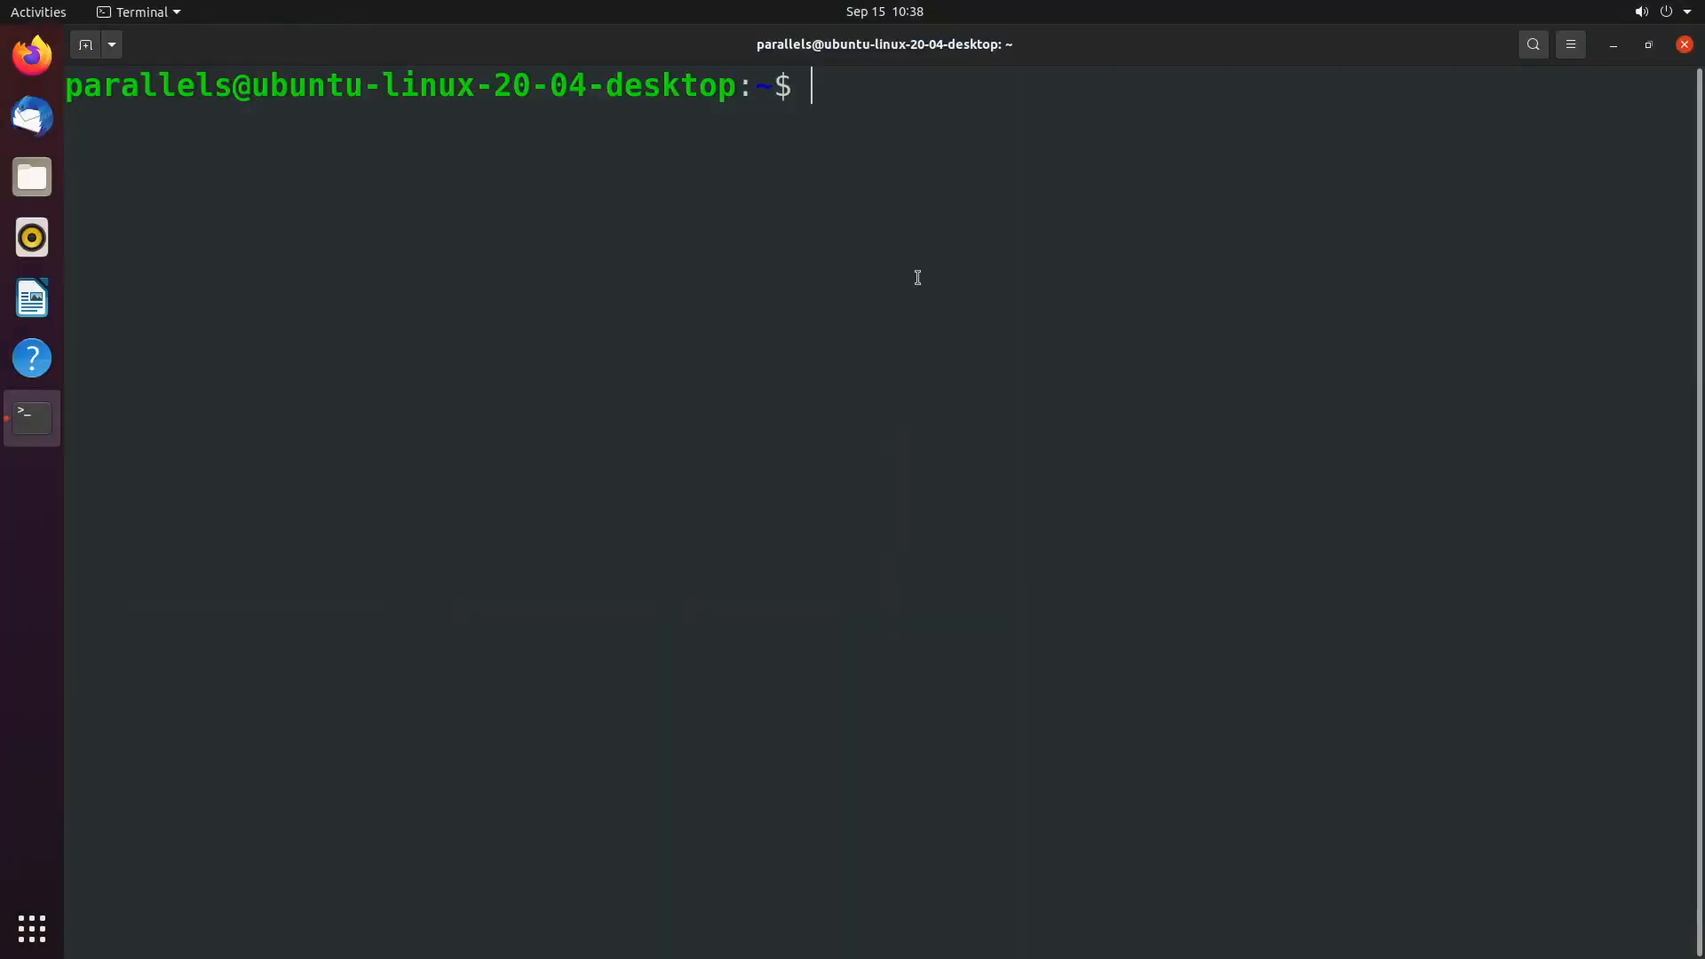
# Step: Go to the home folder with cd ~ and list its regular contents with ls
pyautogui.write('cd')
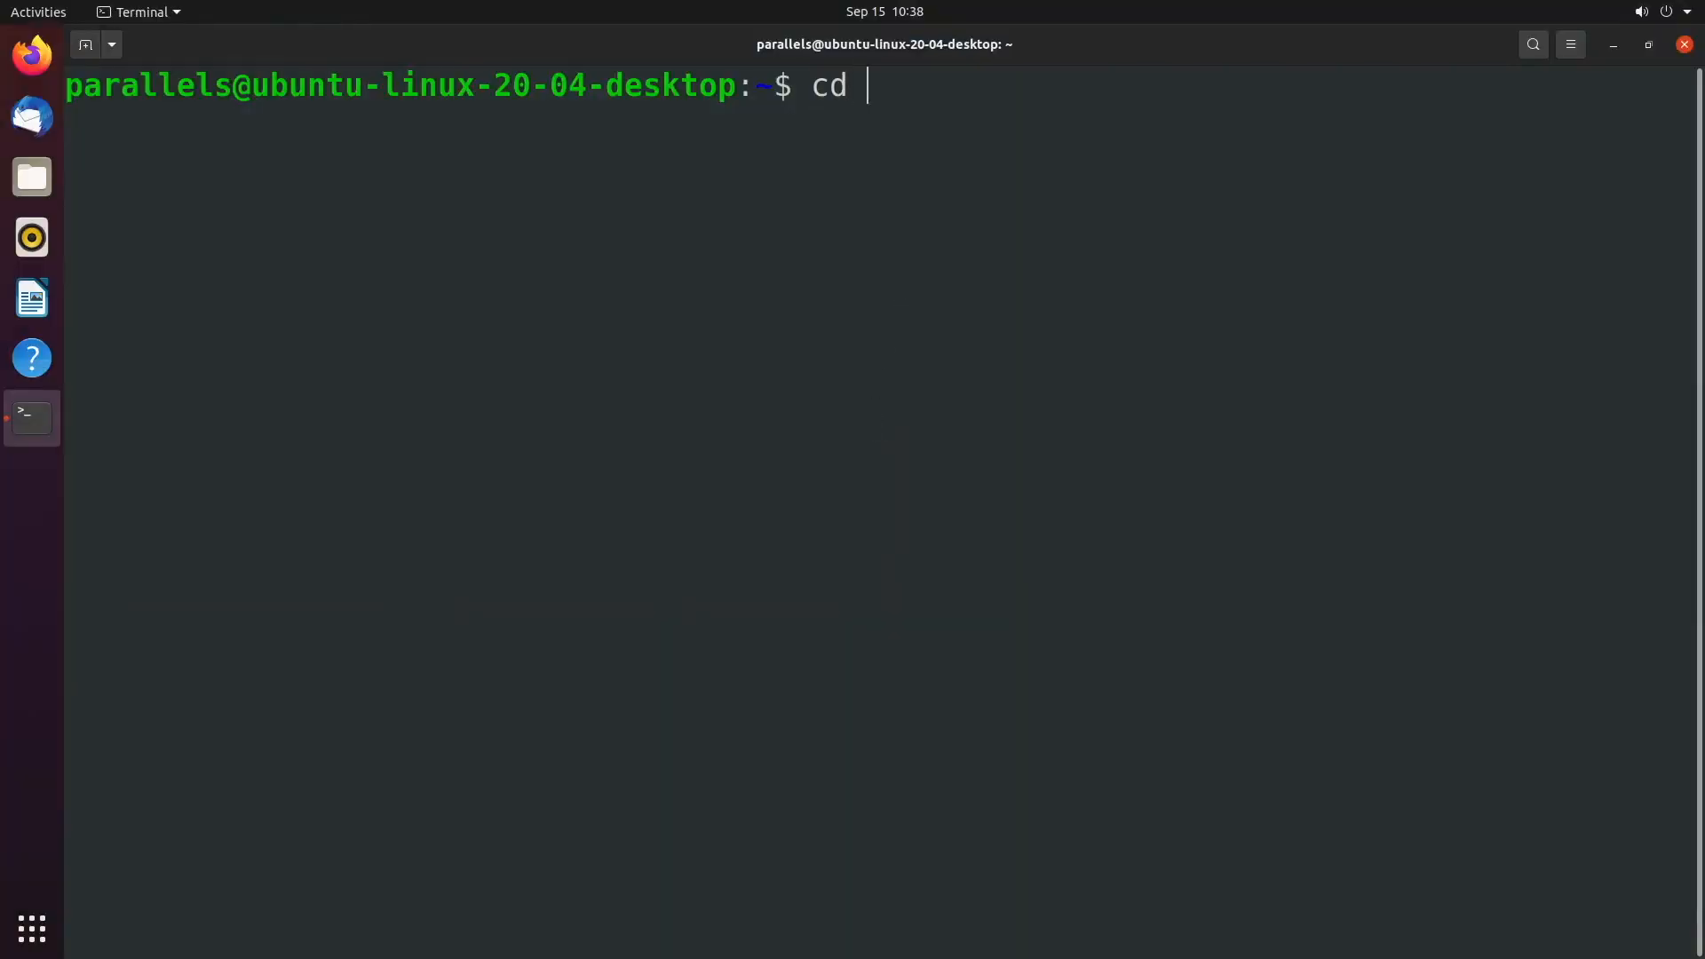
pyautogui.write('~')
pyautogui.write('pw')
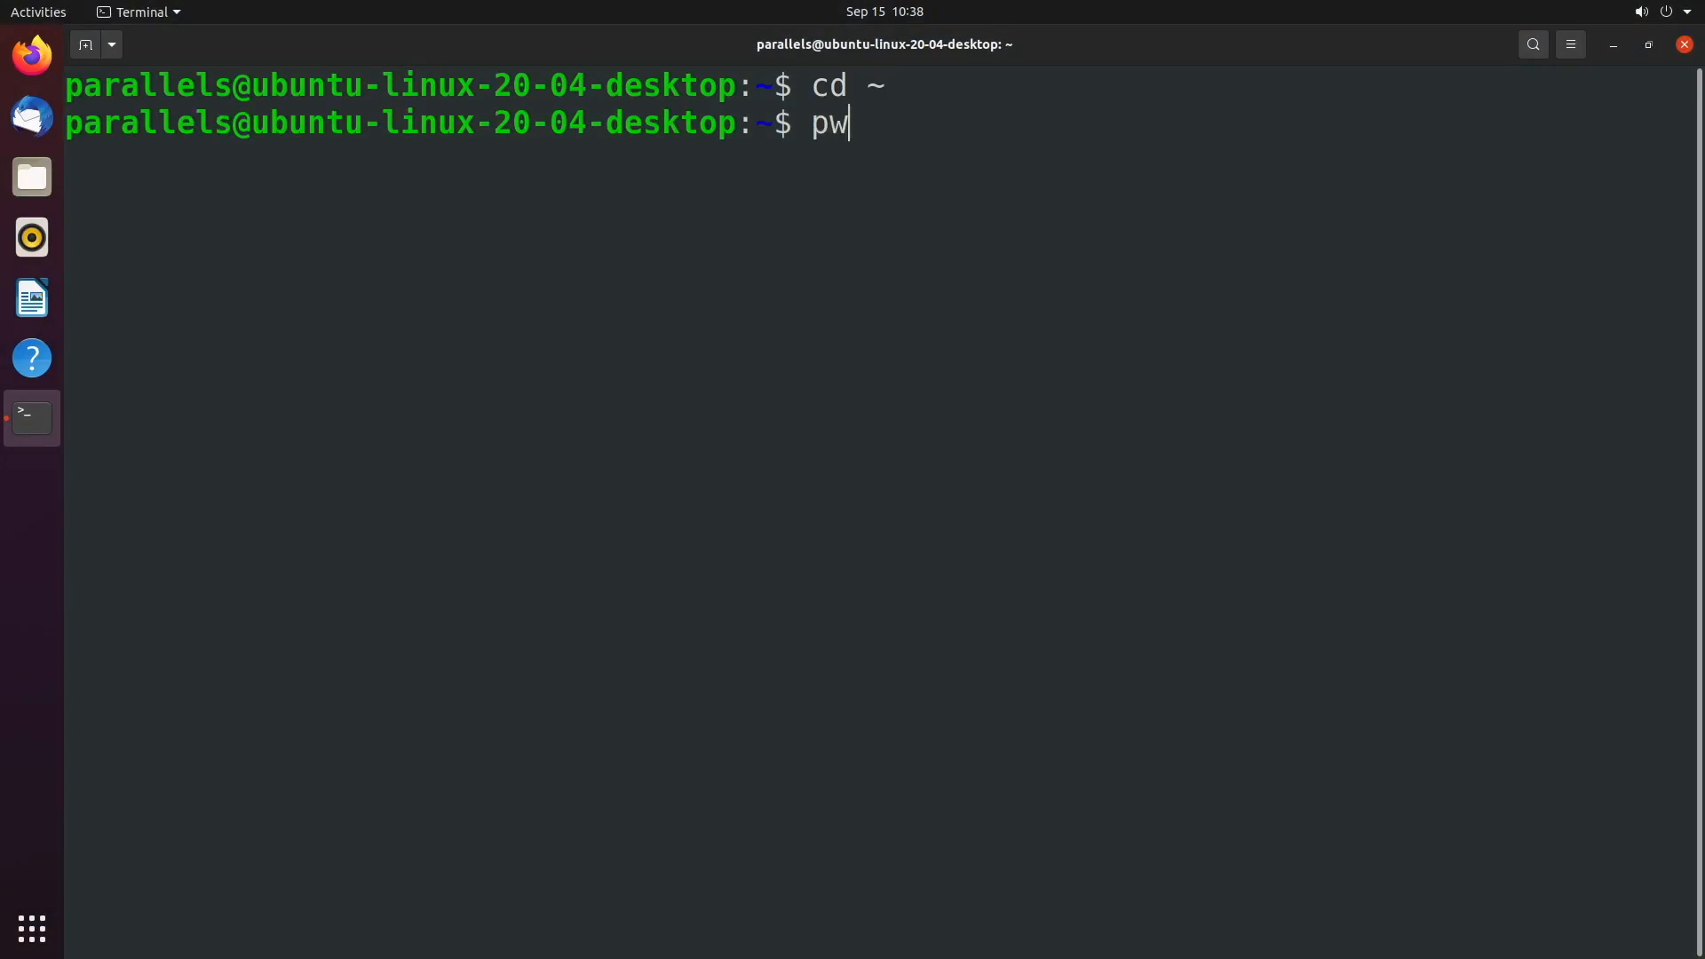
pyautogui.press('Return')
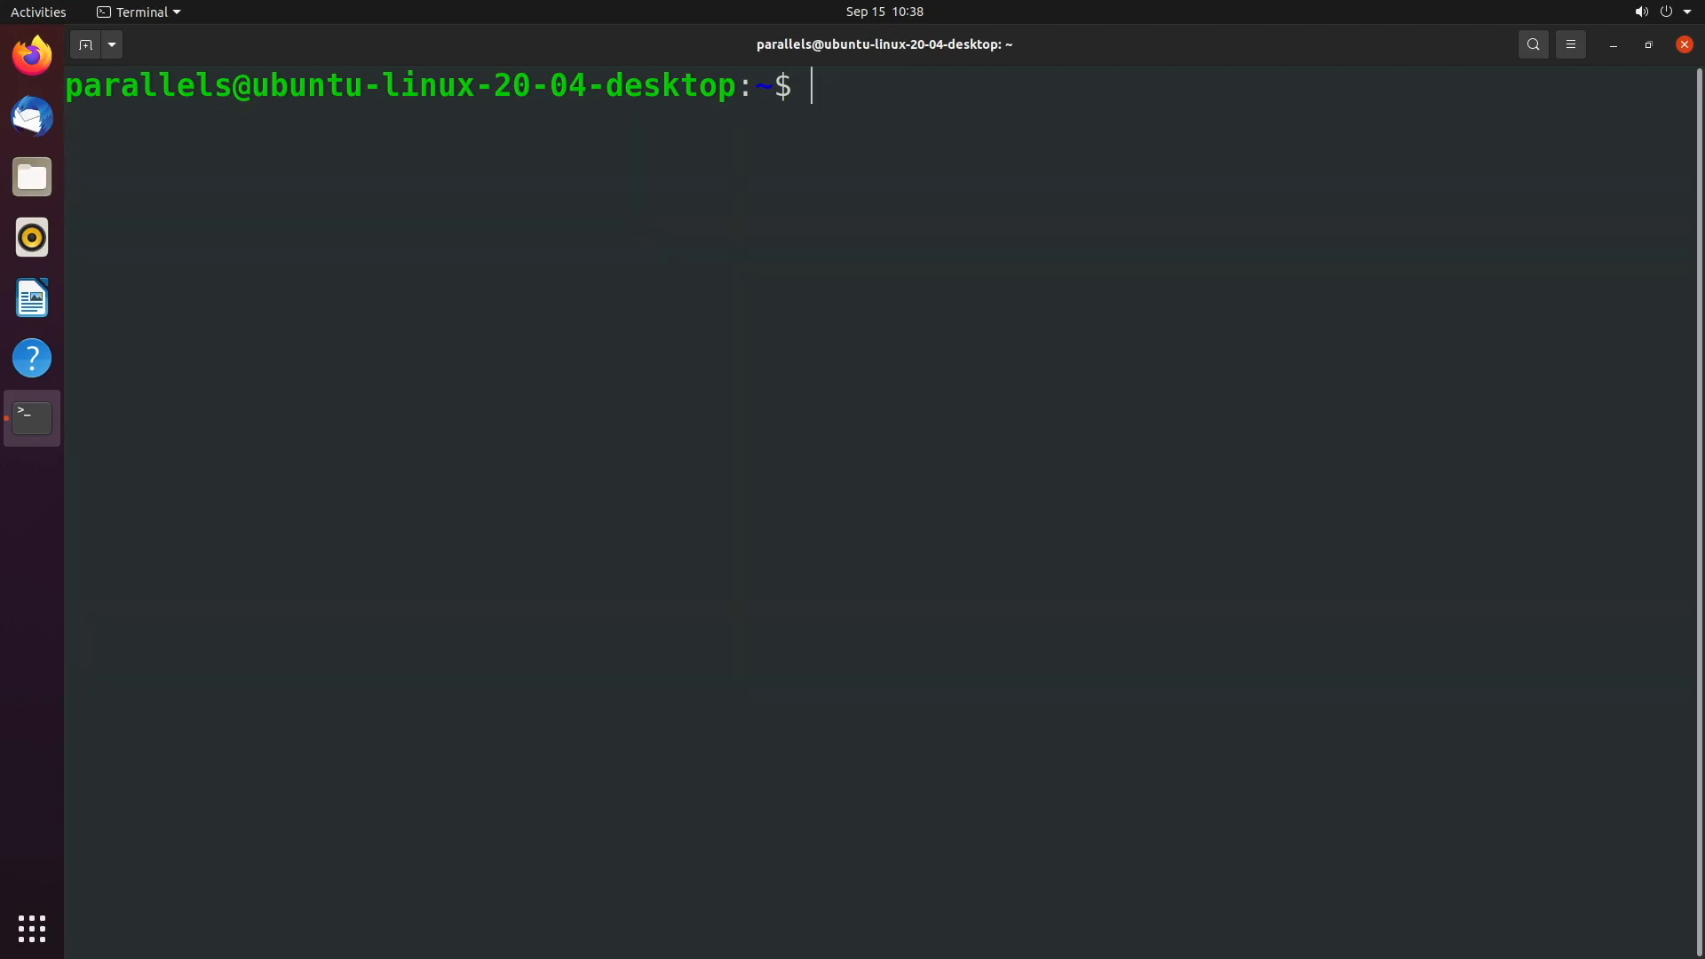
pyautogui.write('ls')
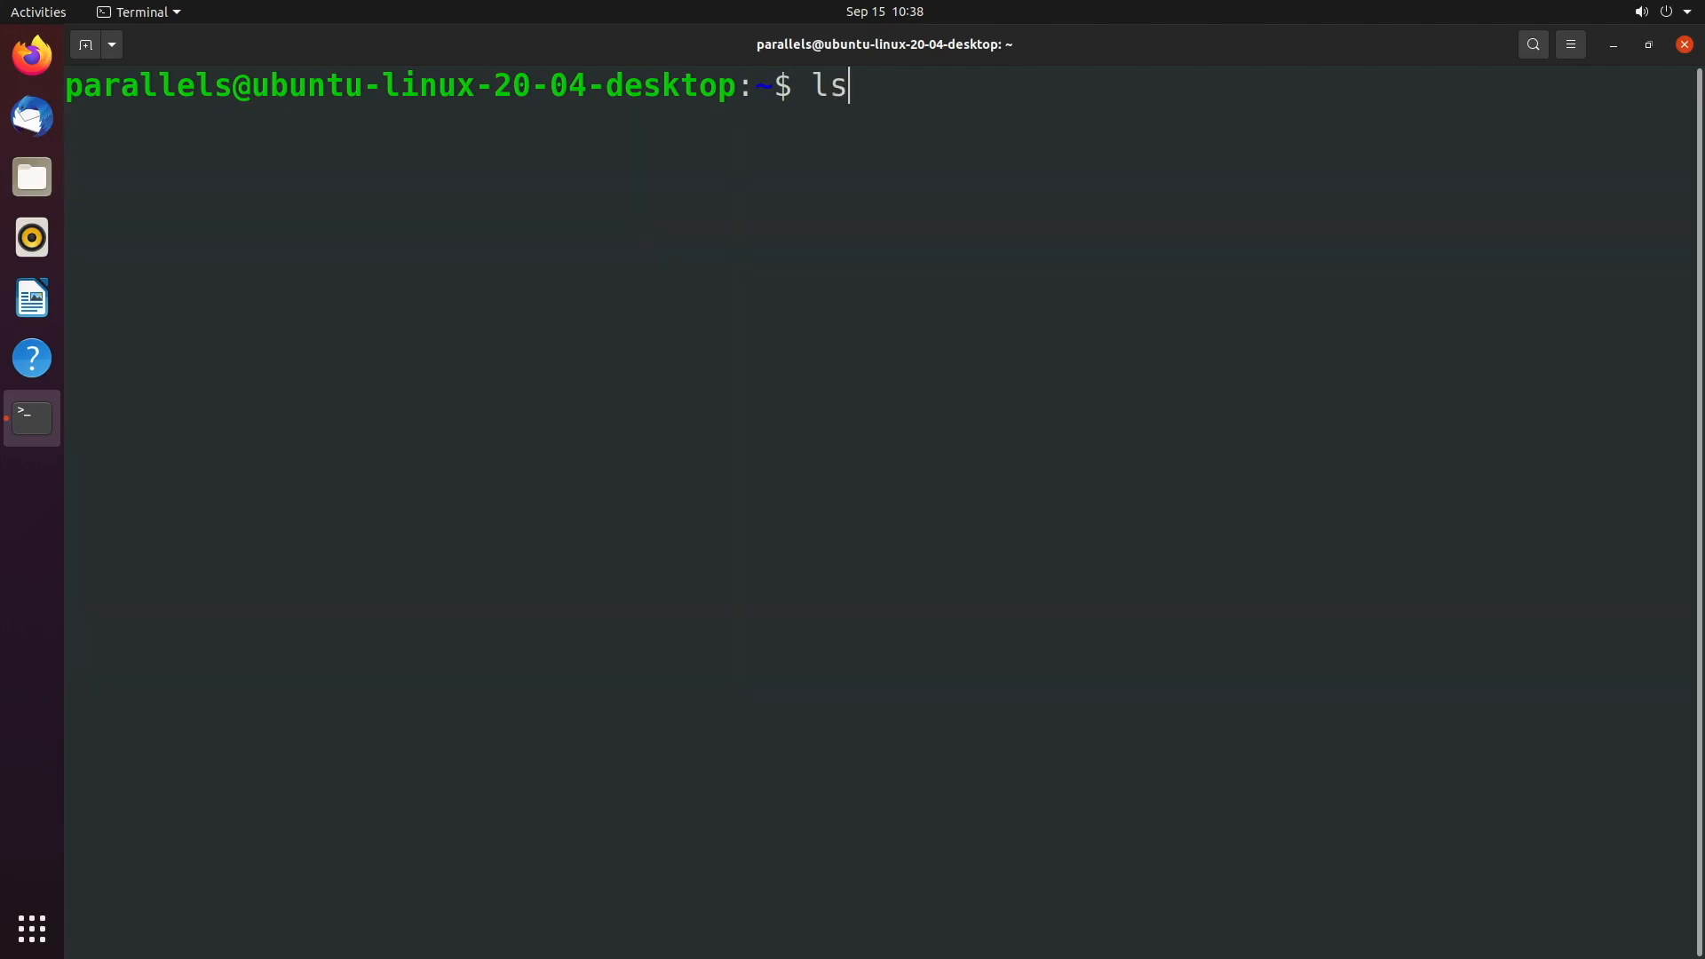
pyautogui.press('Return')
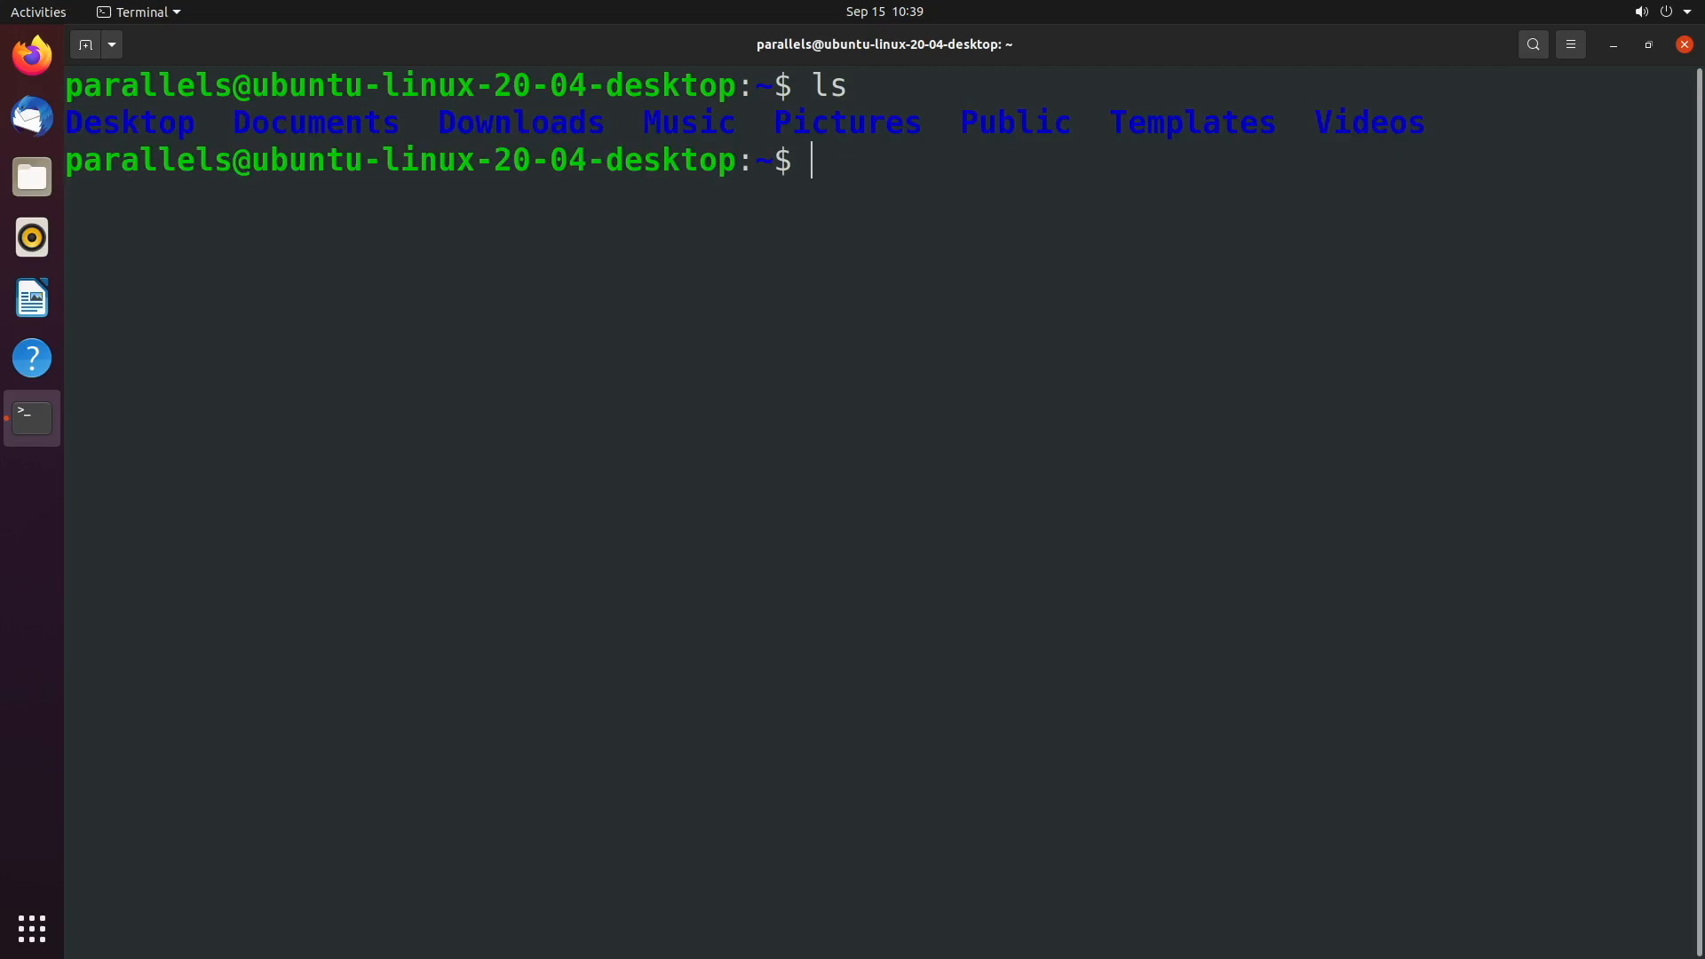
# Step: List everything including hidden dotfiles with ls -a, highlighting the dot in .profile
pyautogui.write('ls')
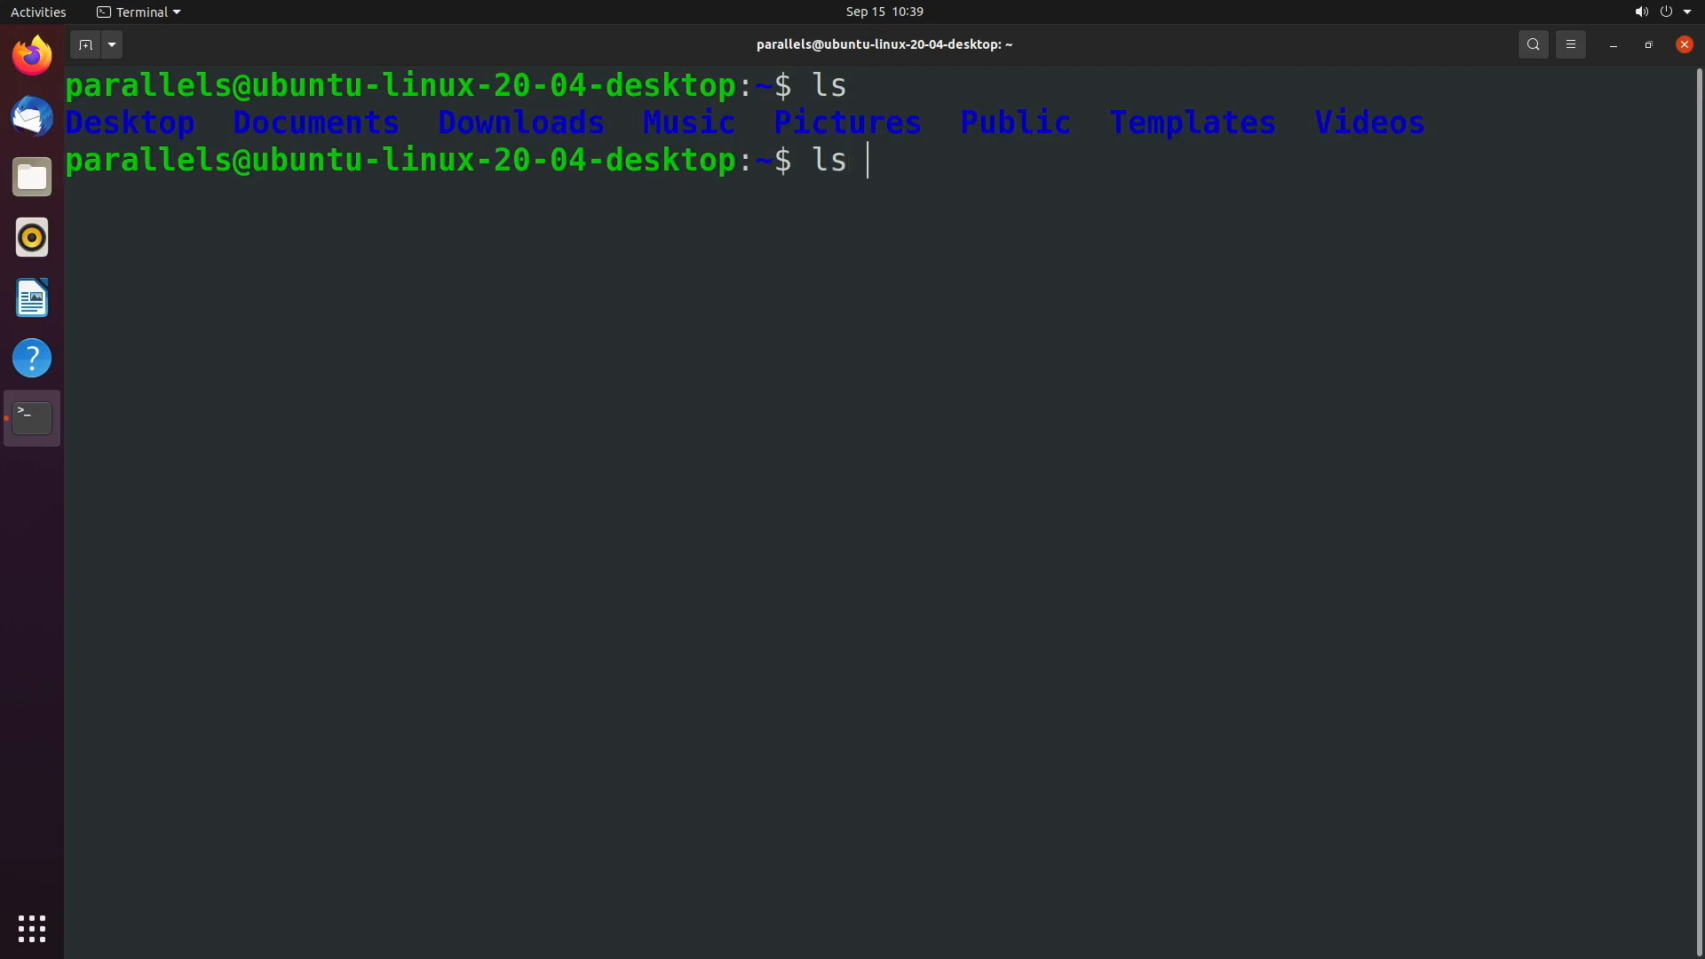
pyautogui.write('-')
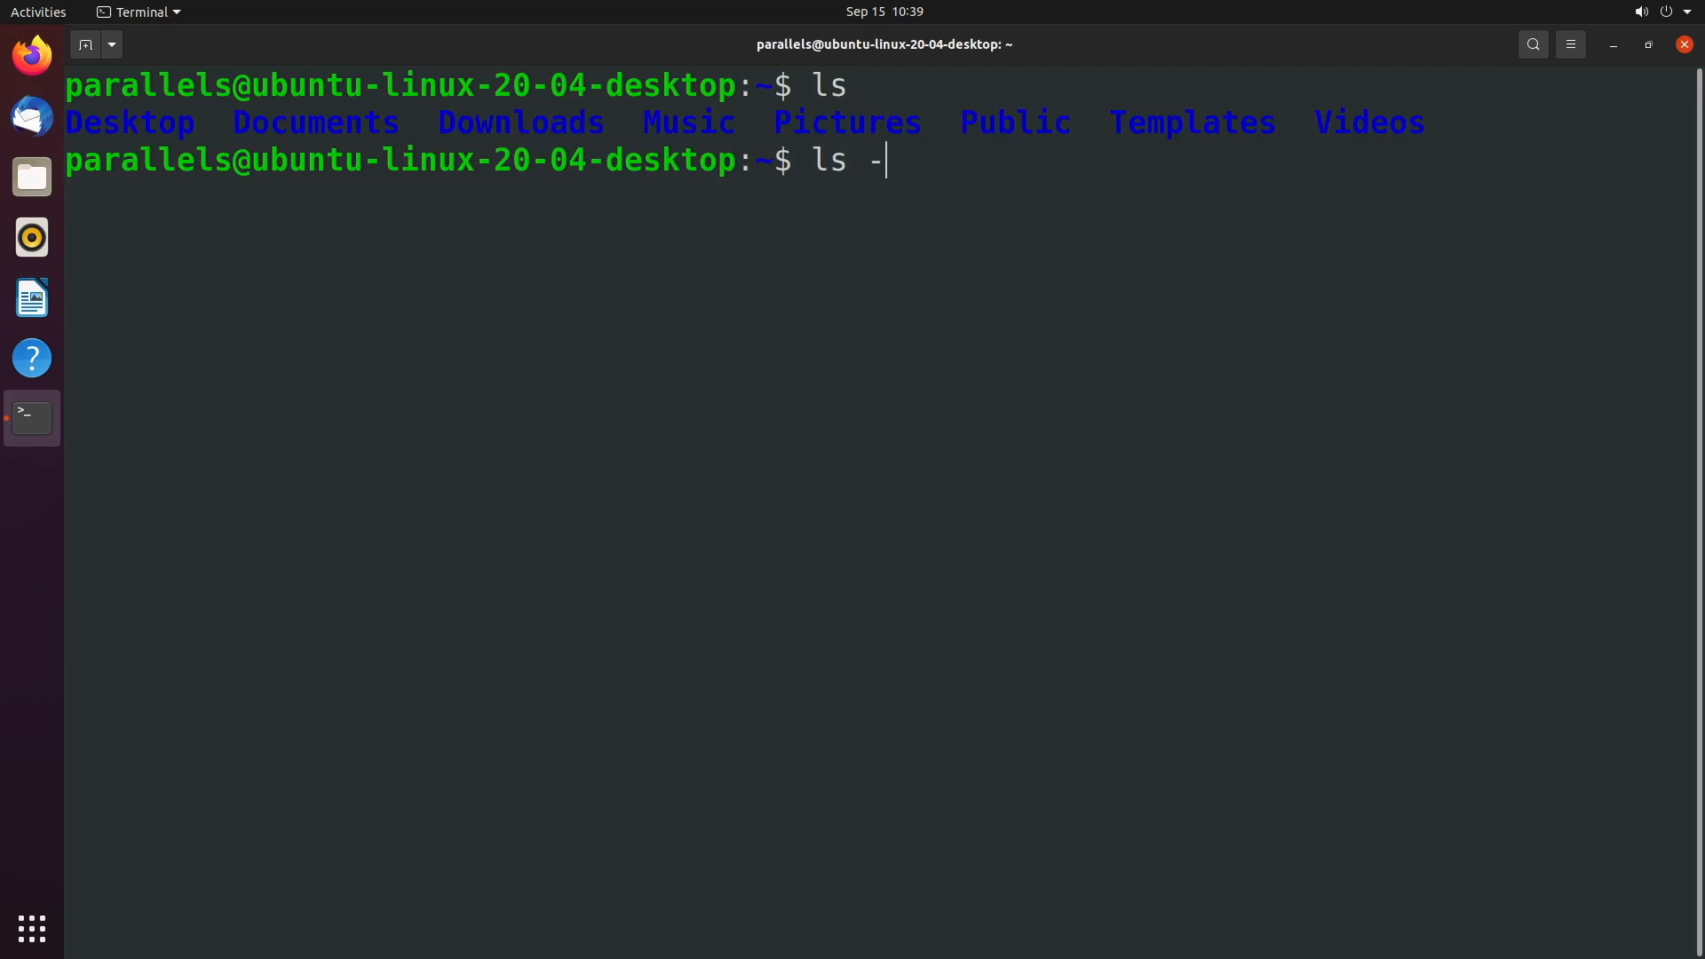
pyautogui.write('a')
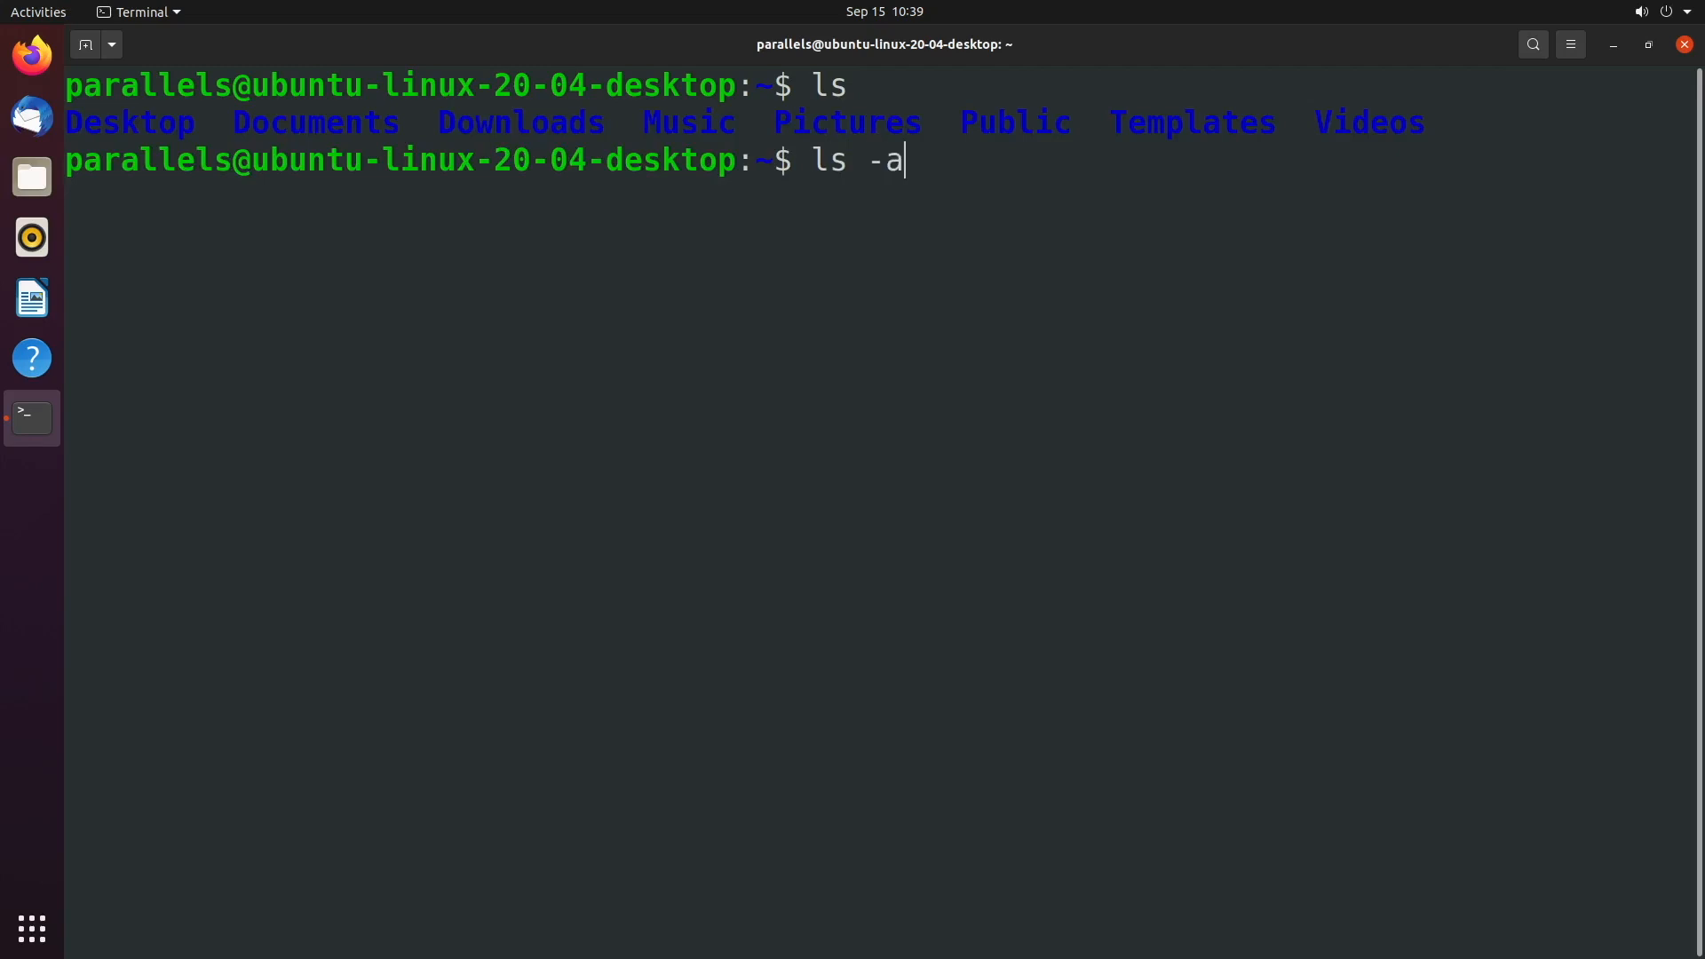
pyautogui.press('Return')
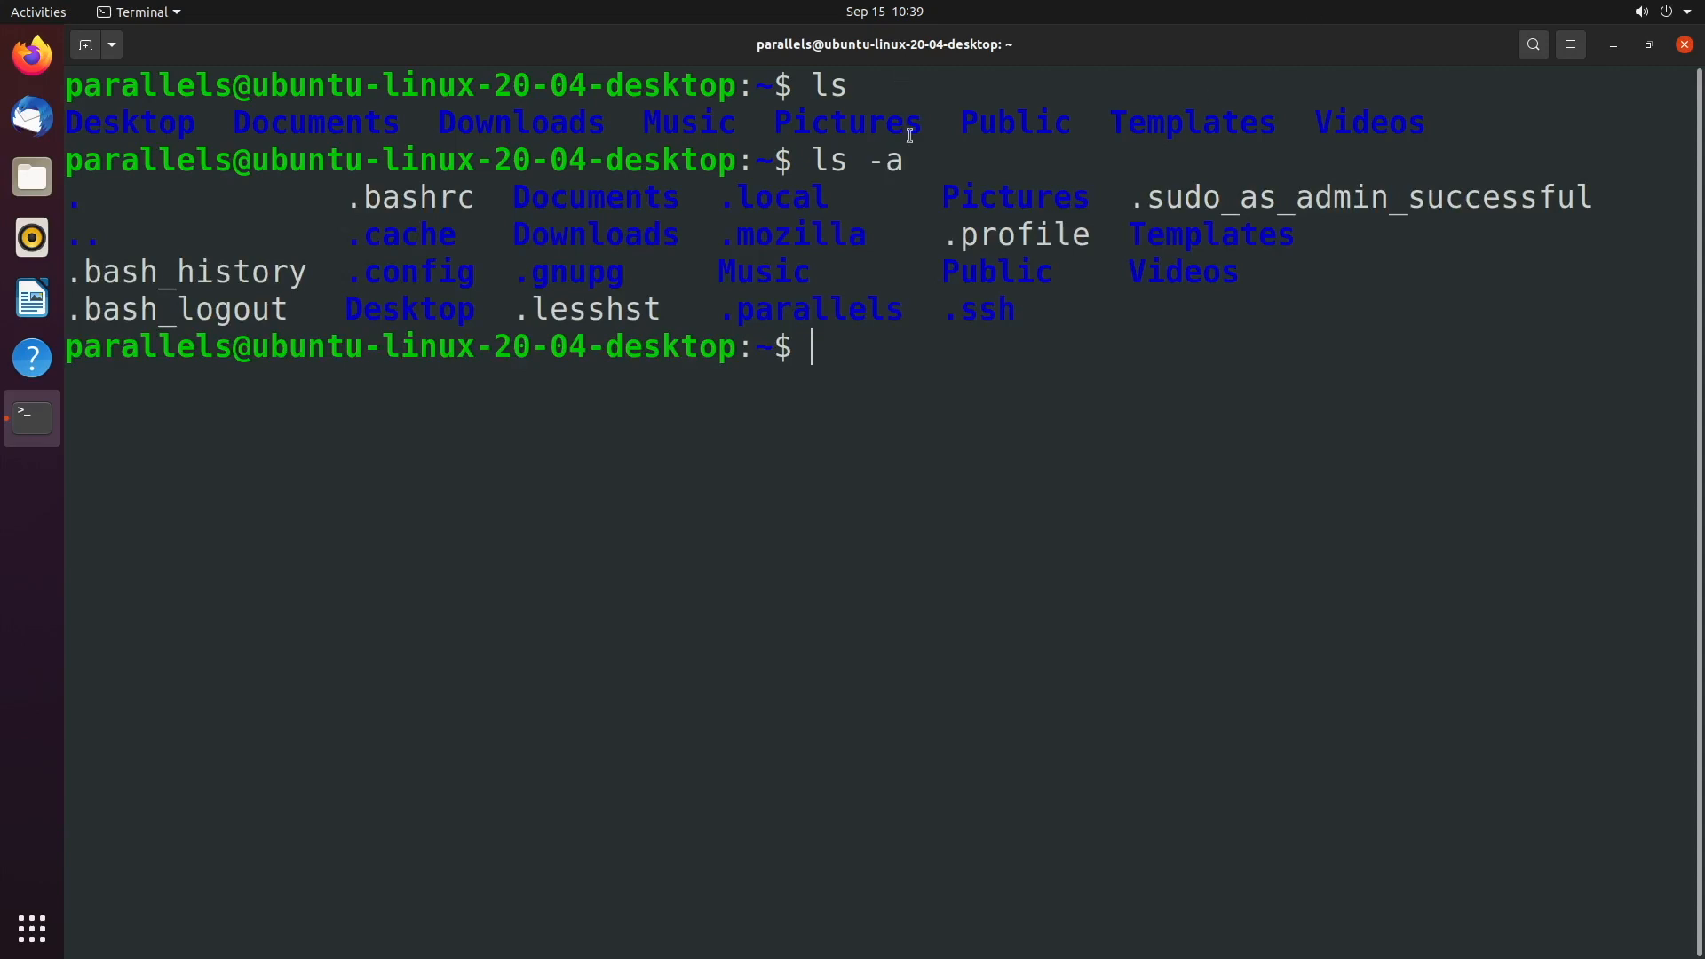
pyautogui.moveTo(1186, 209)
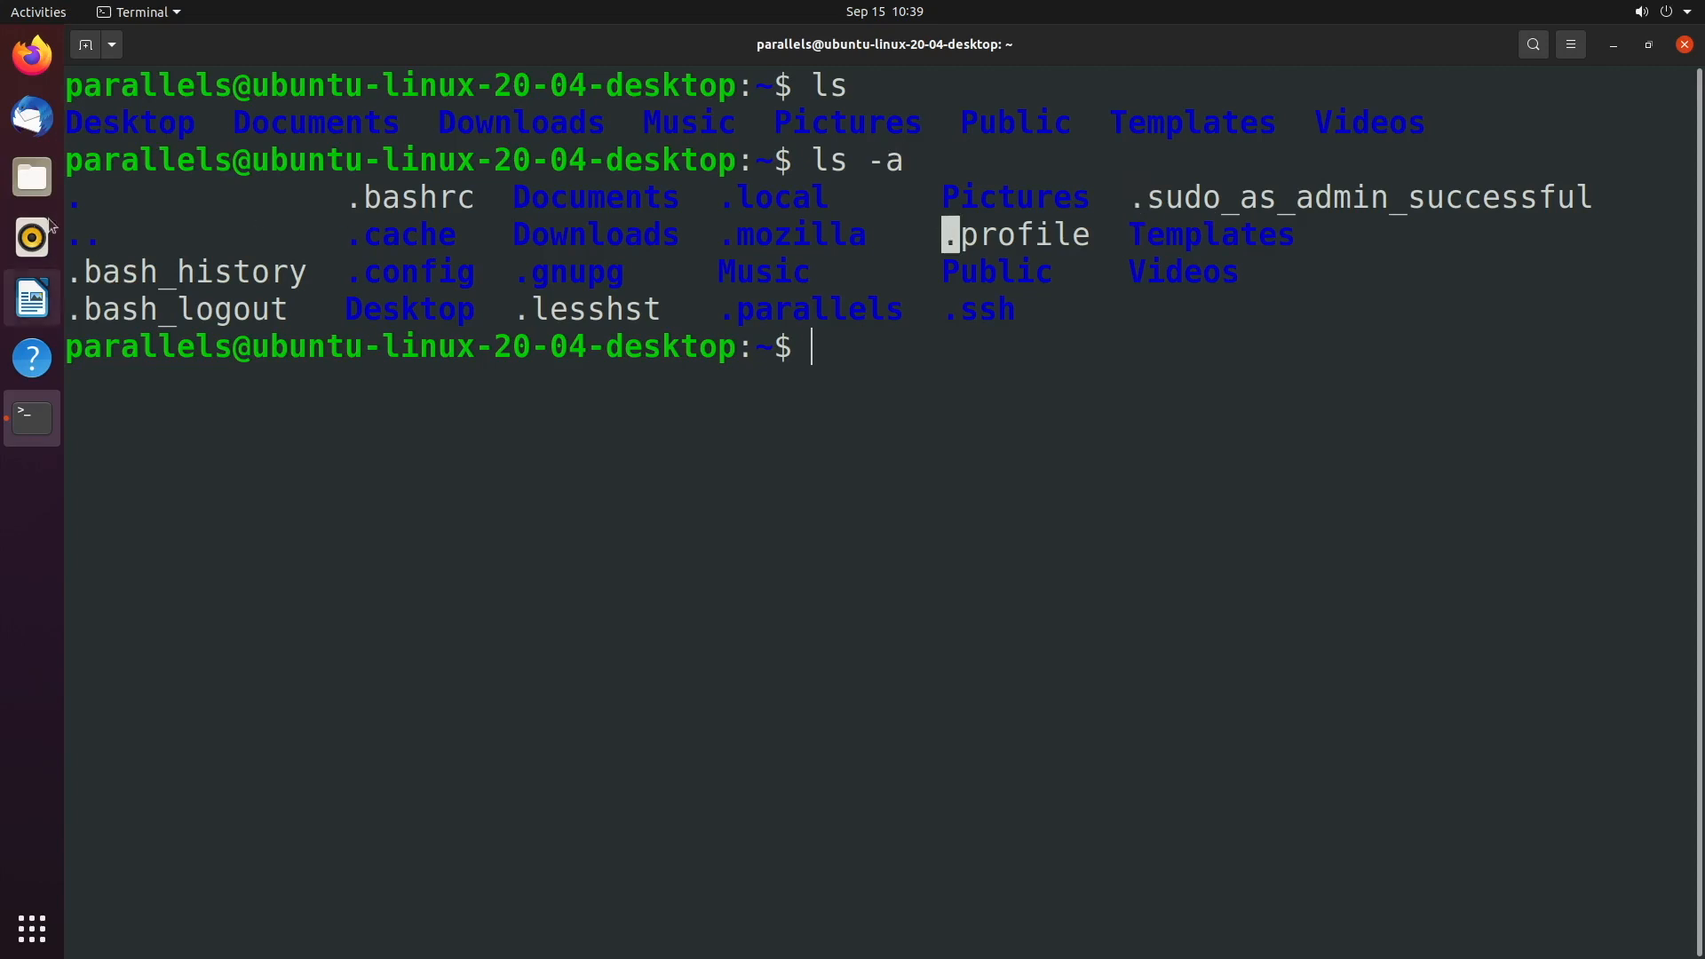
pyautogui.doubleClick(195, 271)
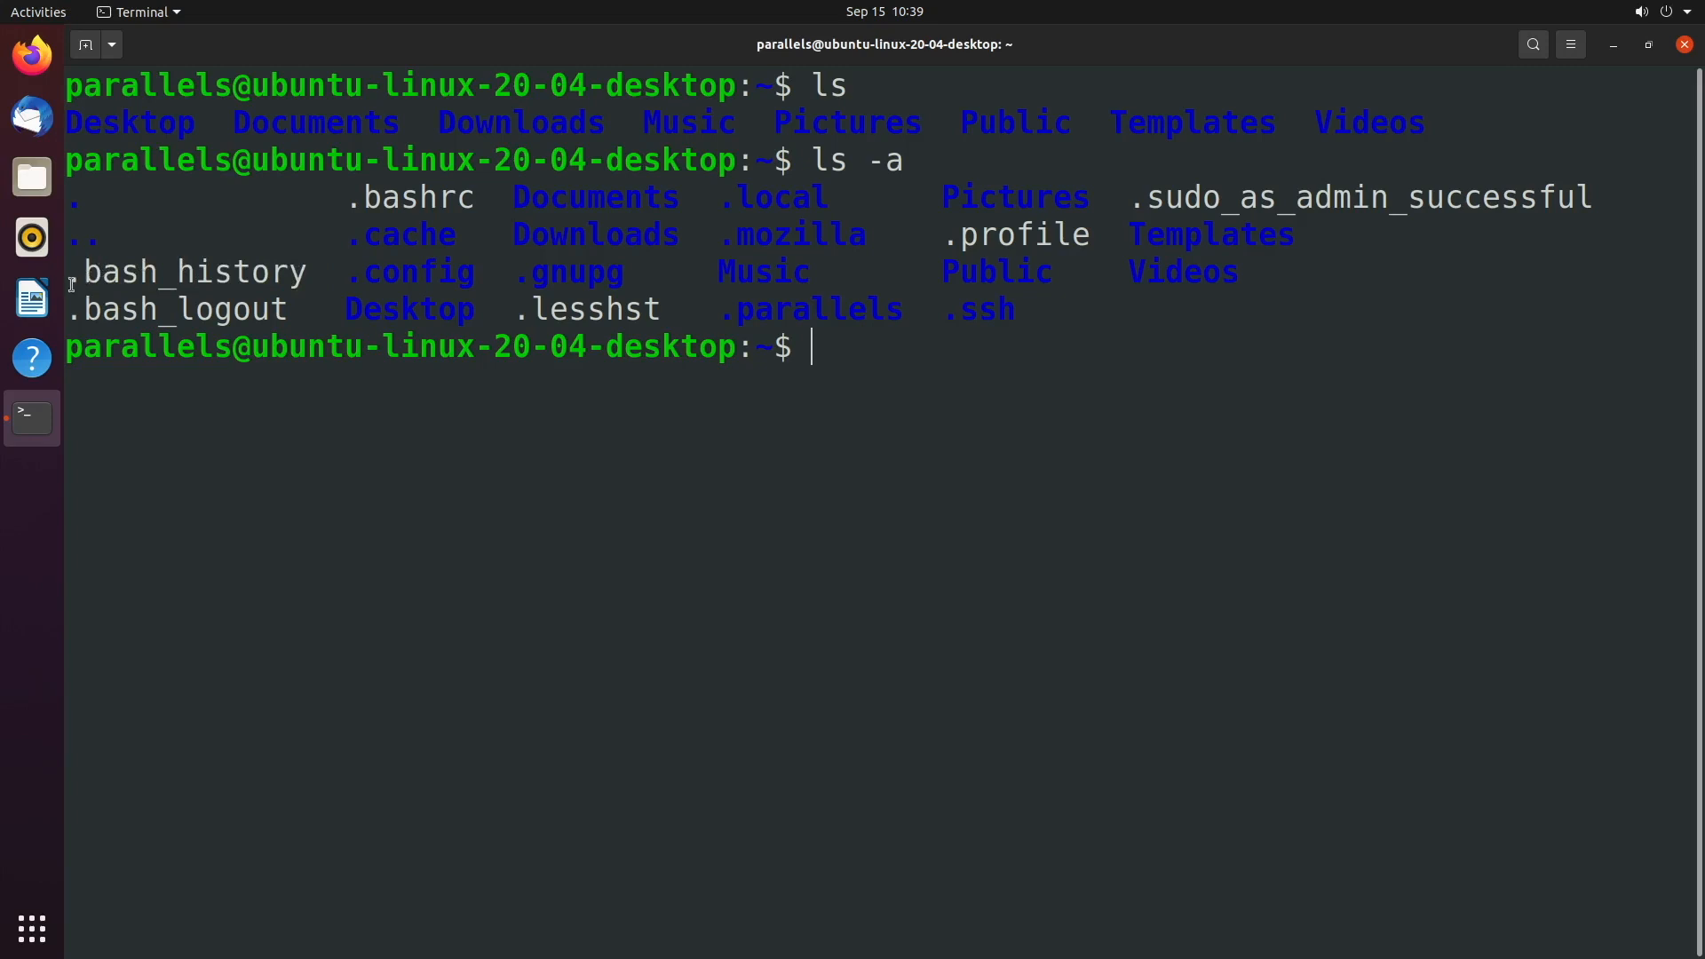
pyautogui.moveTo(544, 381)
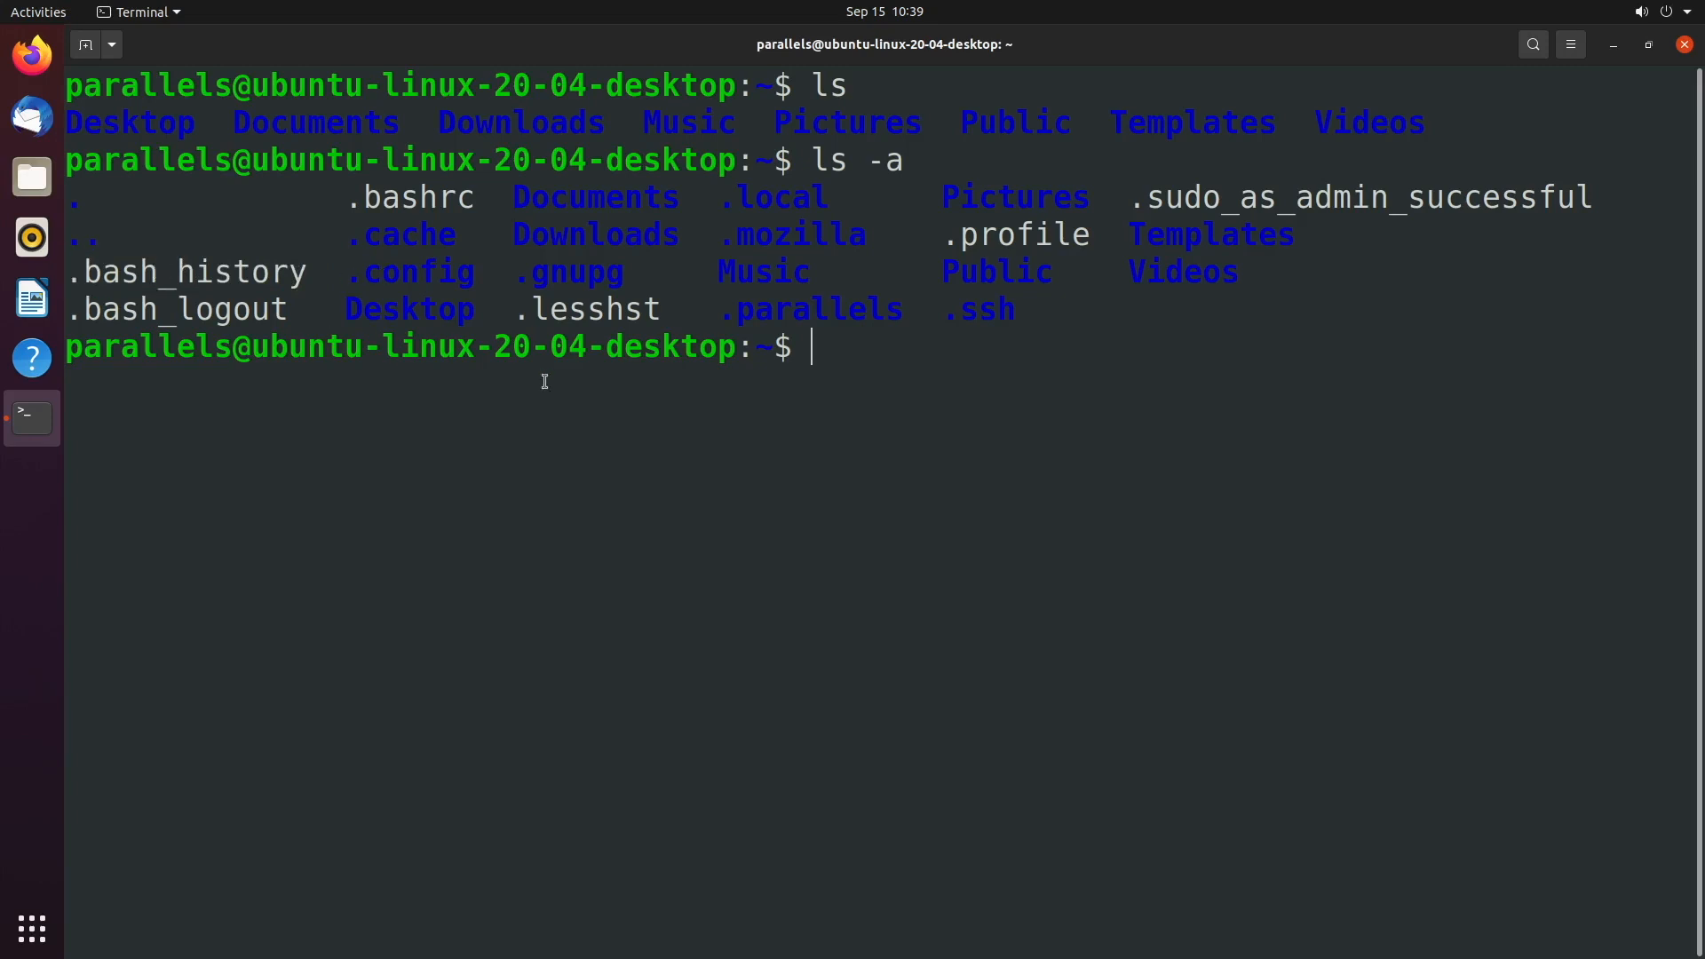
pyautogui.moveTo(184, 209)
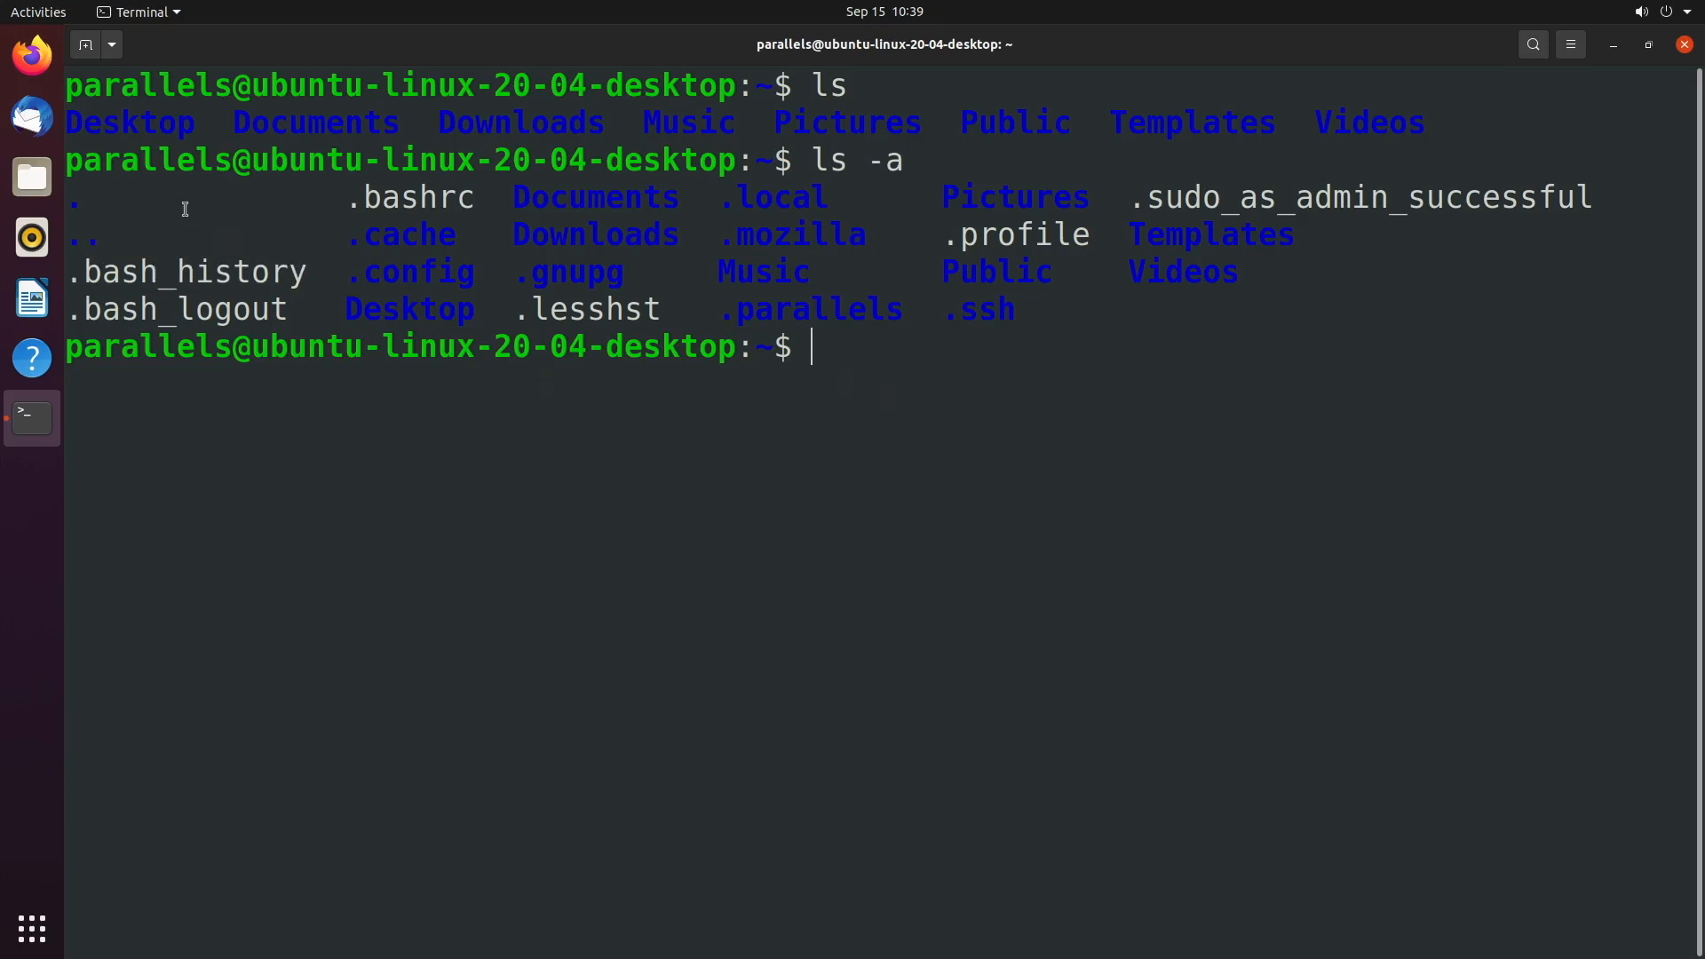
# Step: Open Files and enable Show Hidden Files for the home folder
pyautogui.click(30, 176)
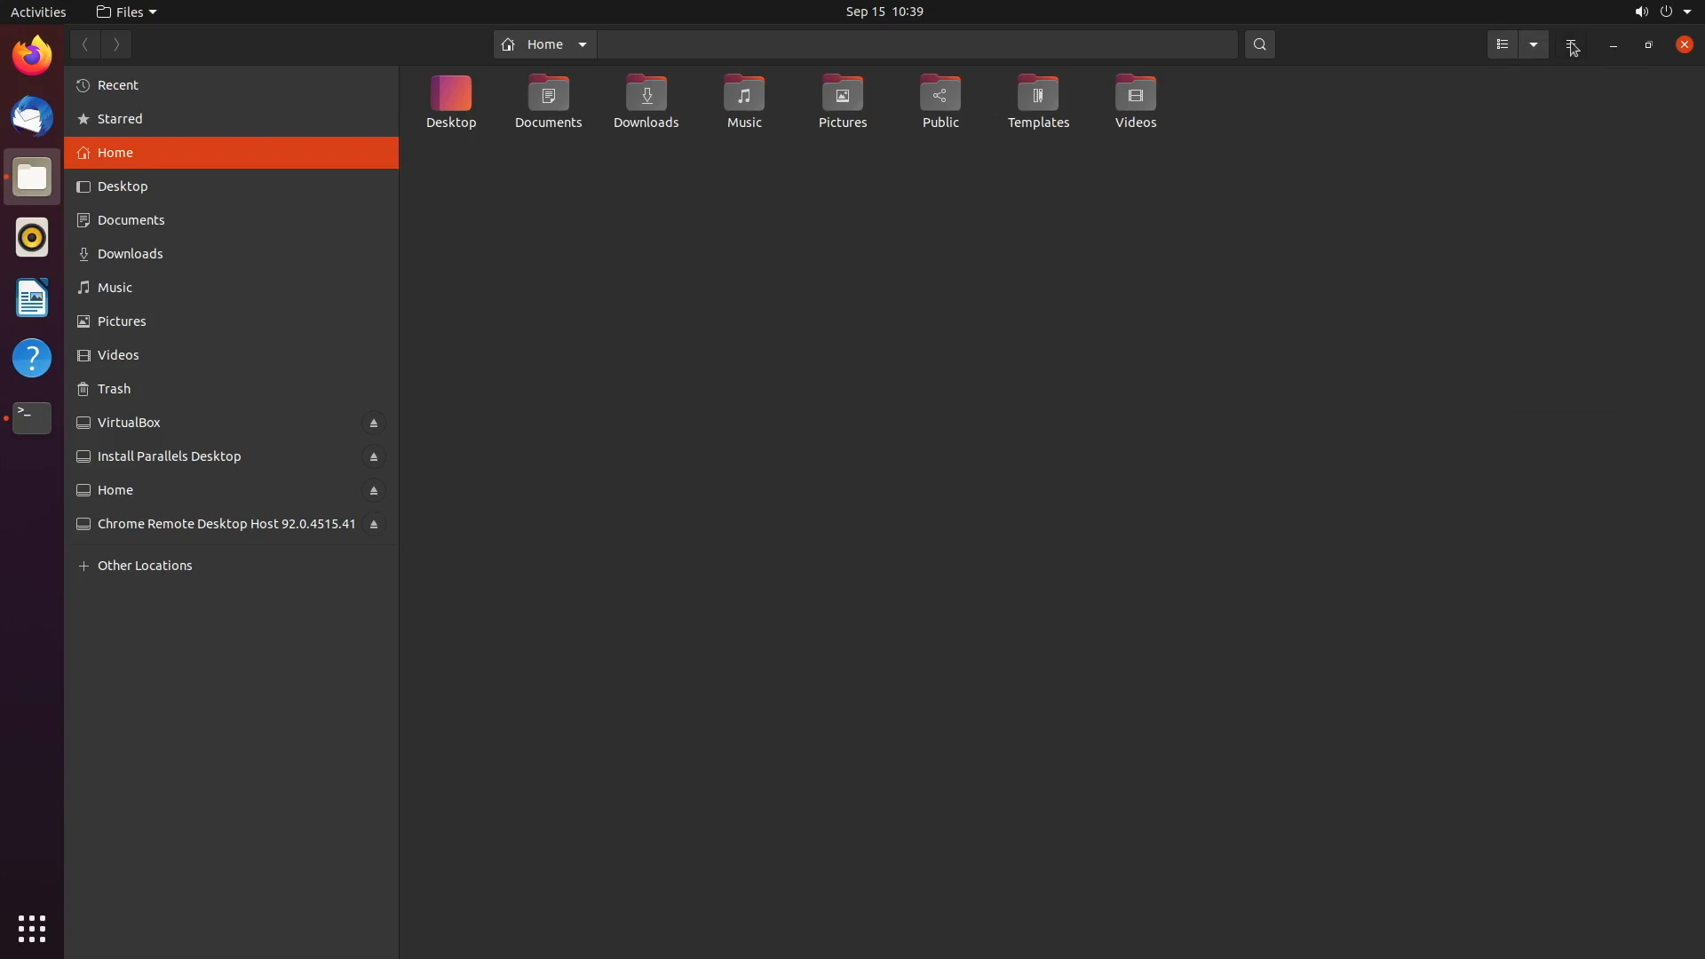
pyautogui.click(1570, 44)
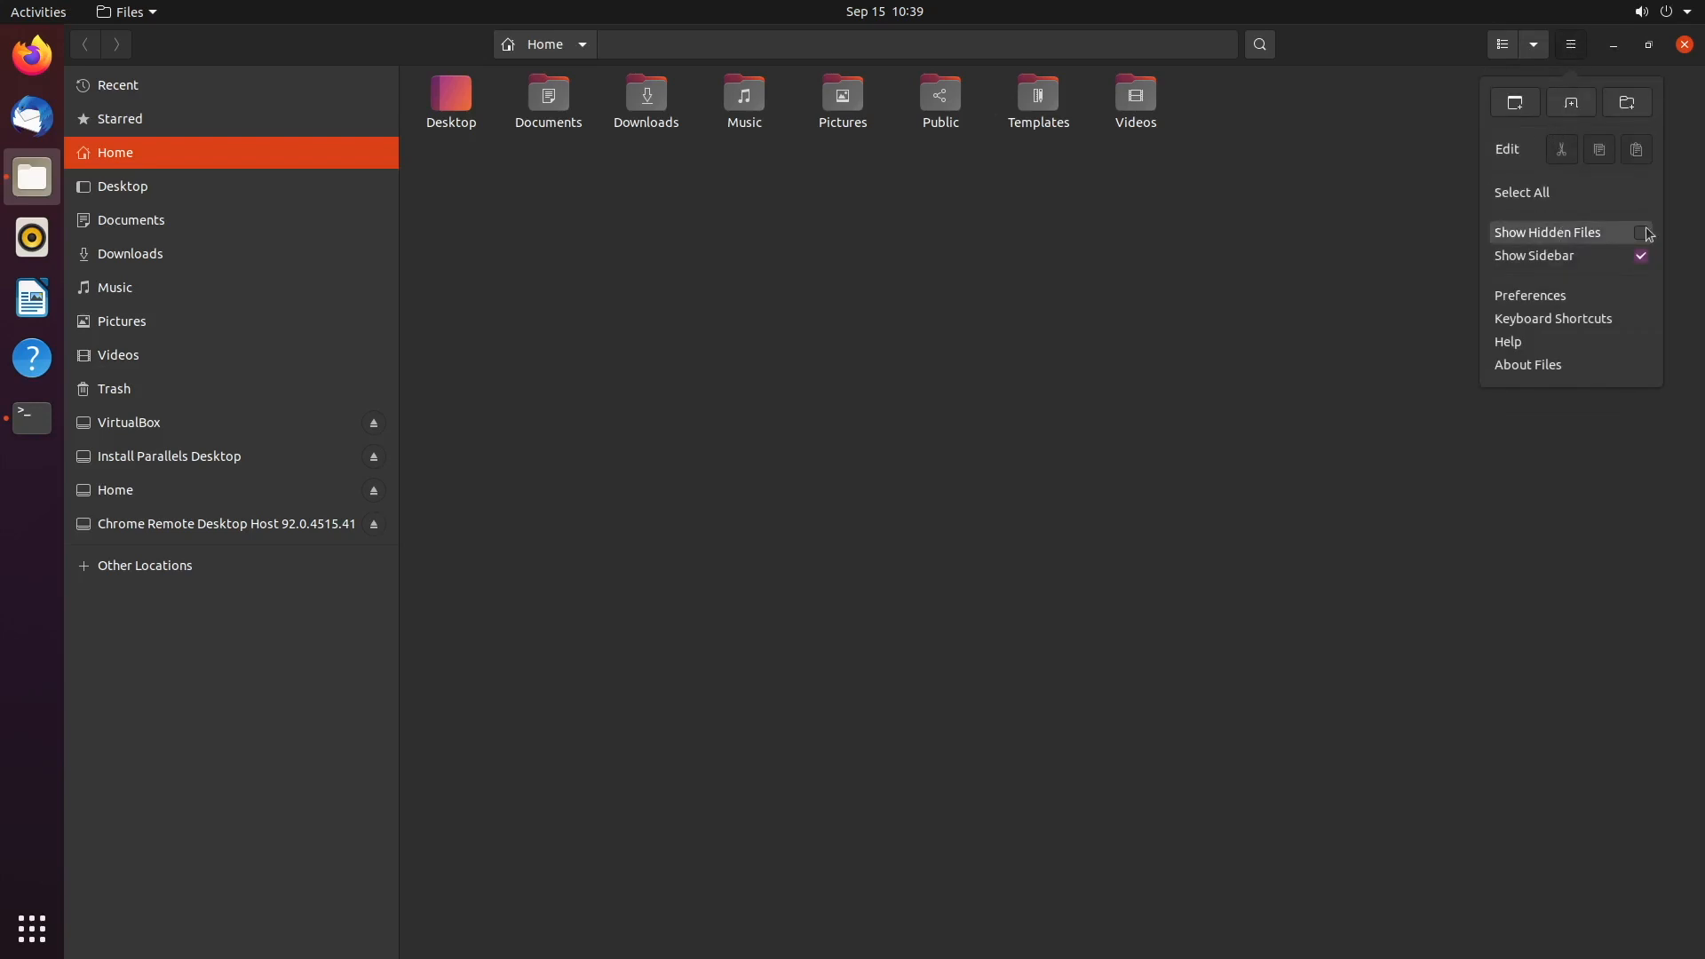
pyautogui.click(1546, 232)
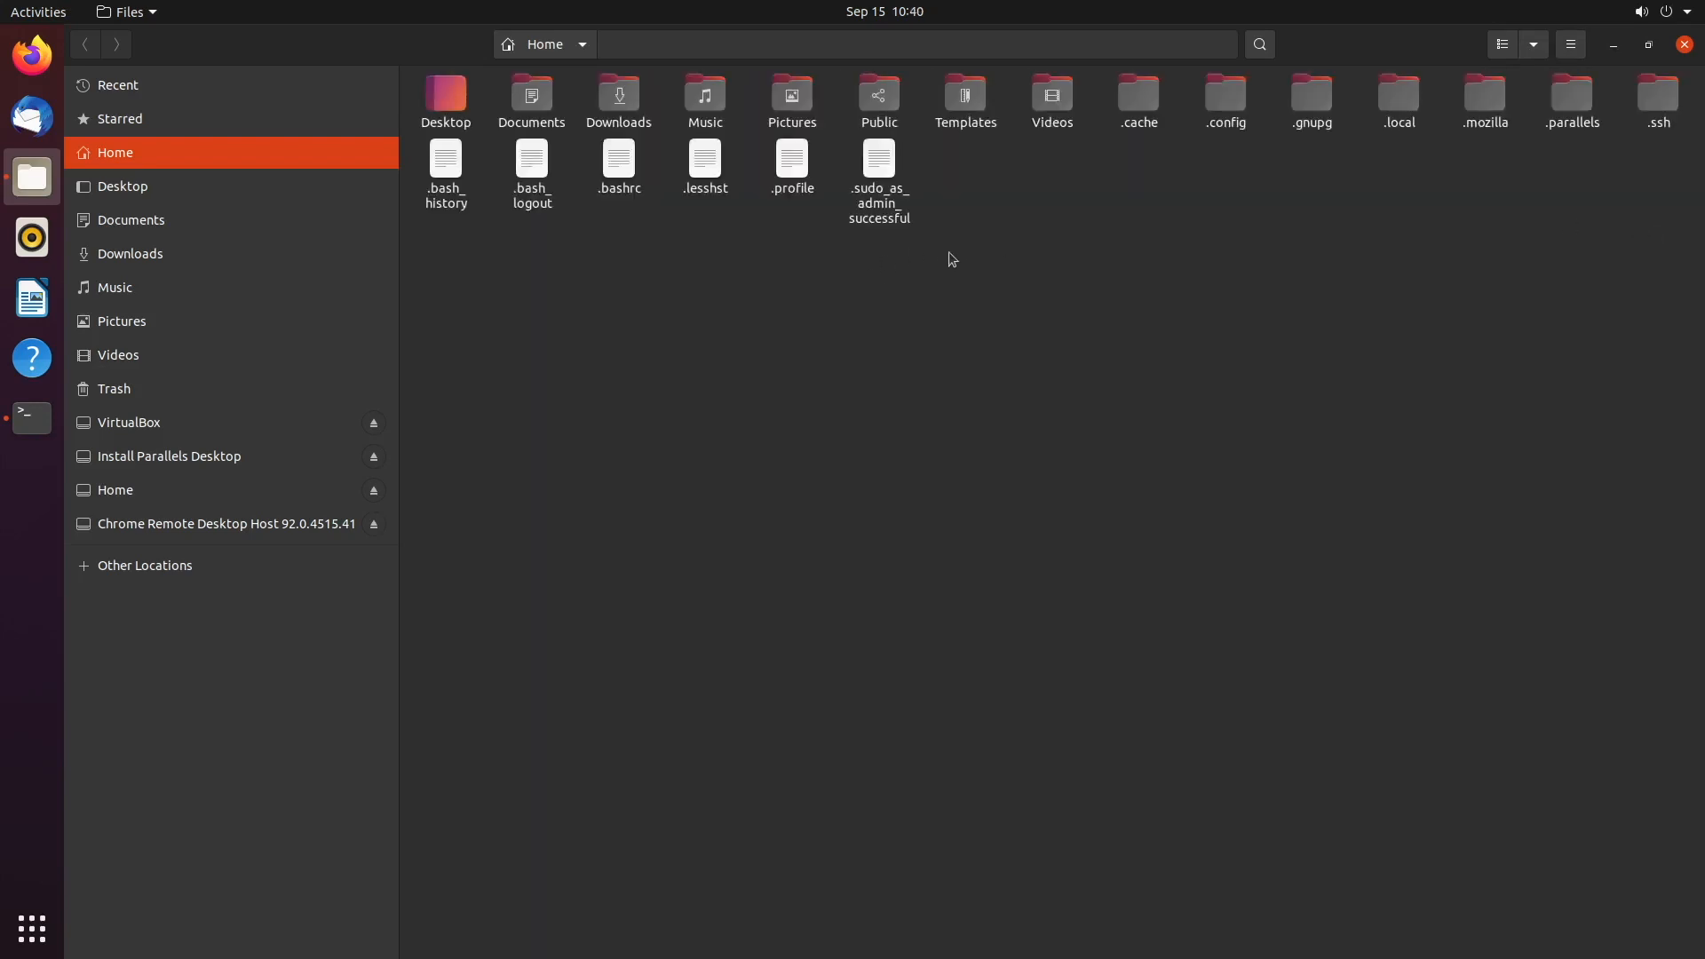
pyautogui.moveTo(944, 282)
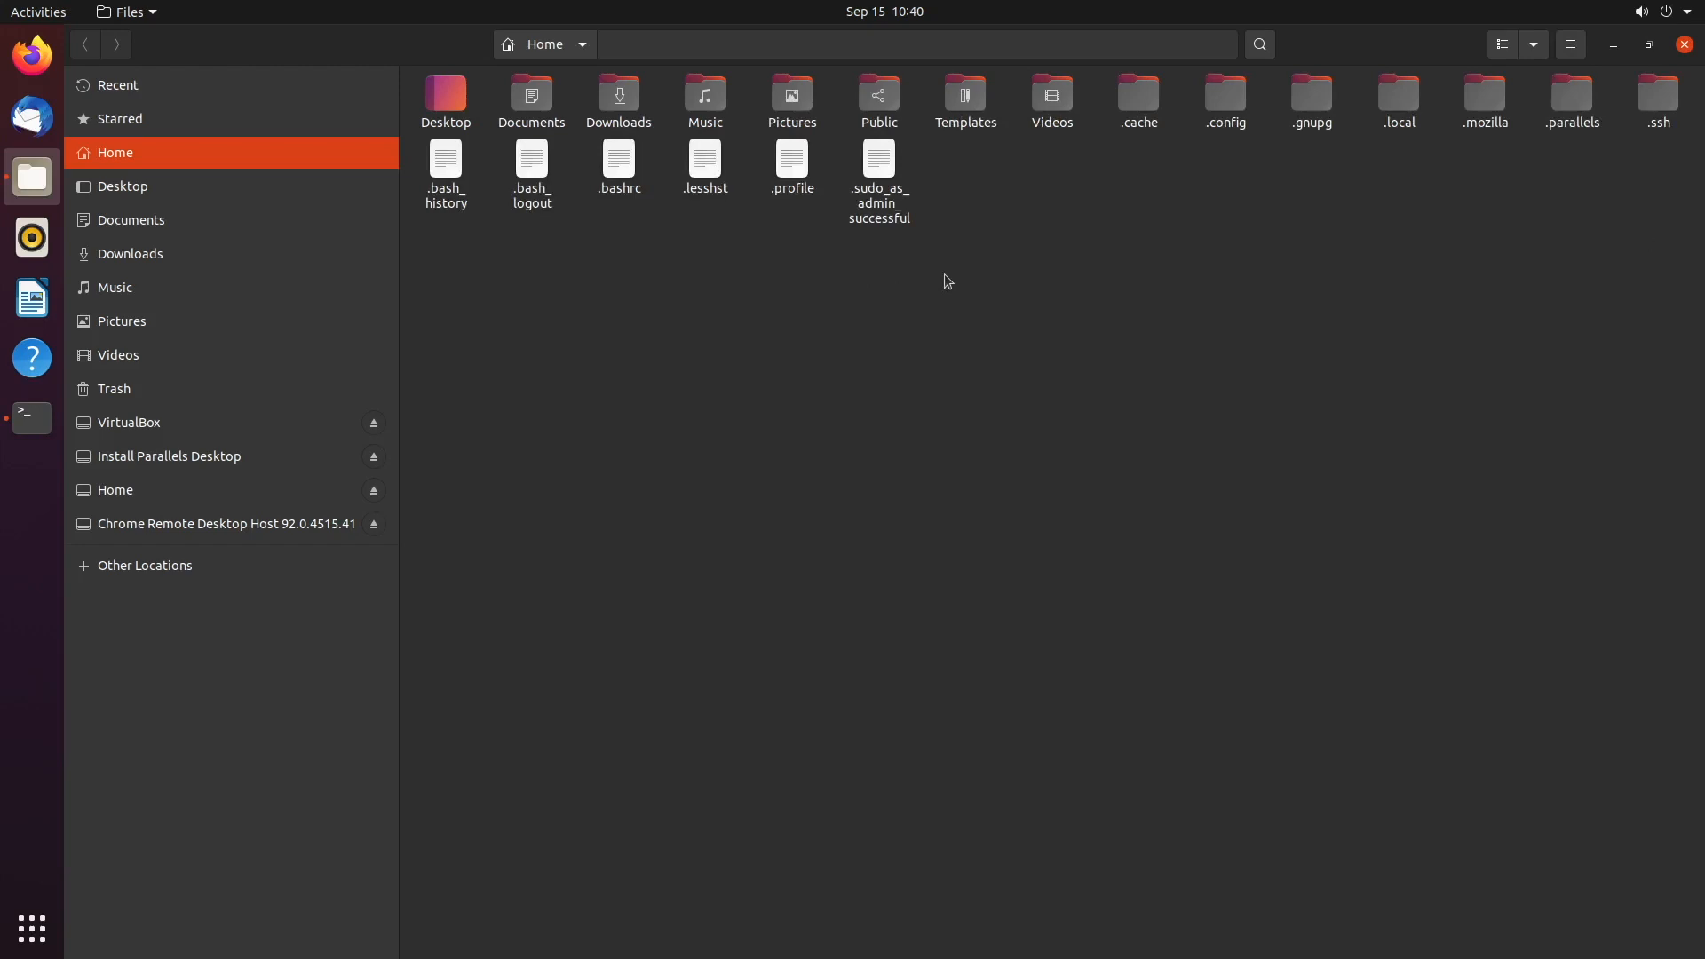
pyautogui.click(30, 418)
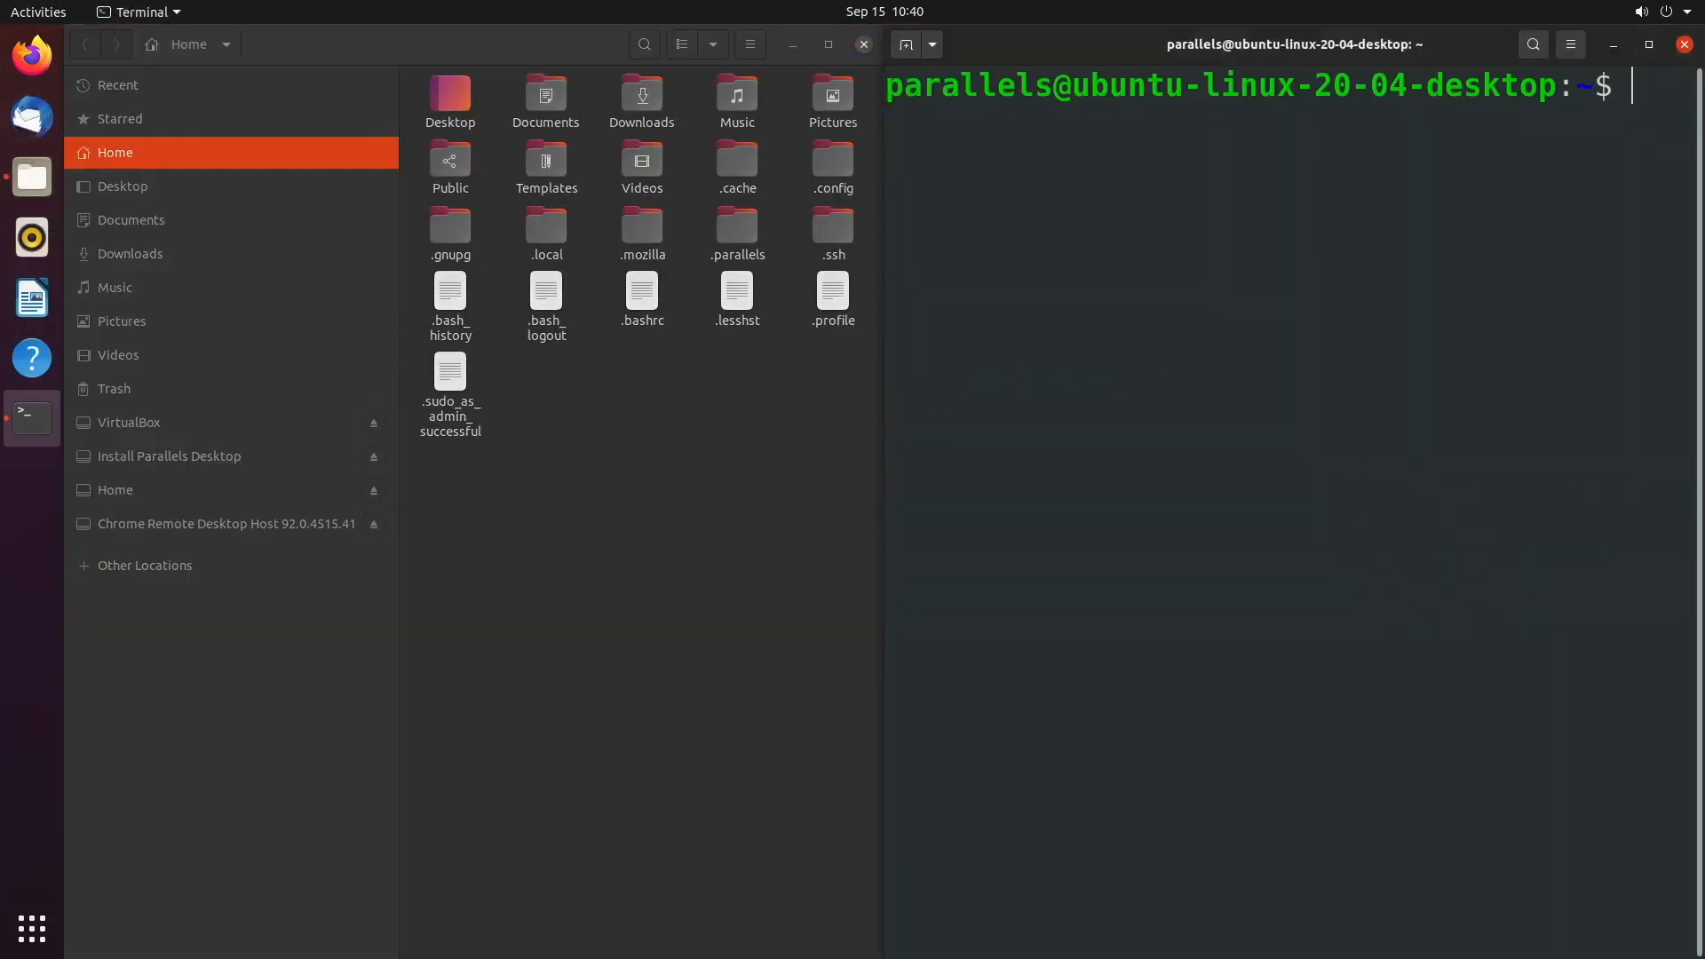
# Step: Rerun ls -a and match each dotfile in Files, .bash_history through .sudo_as_admin_successful
pyautogui.write('ls -a')
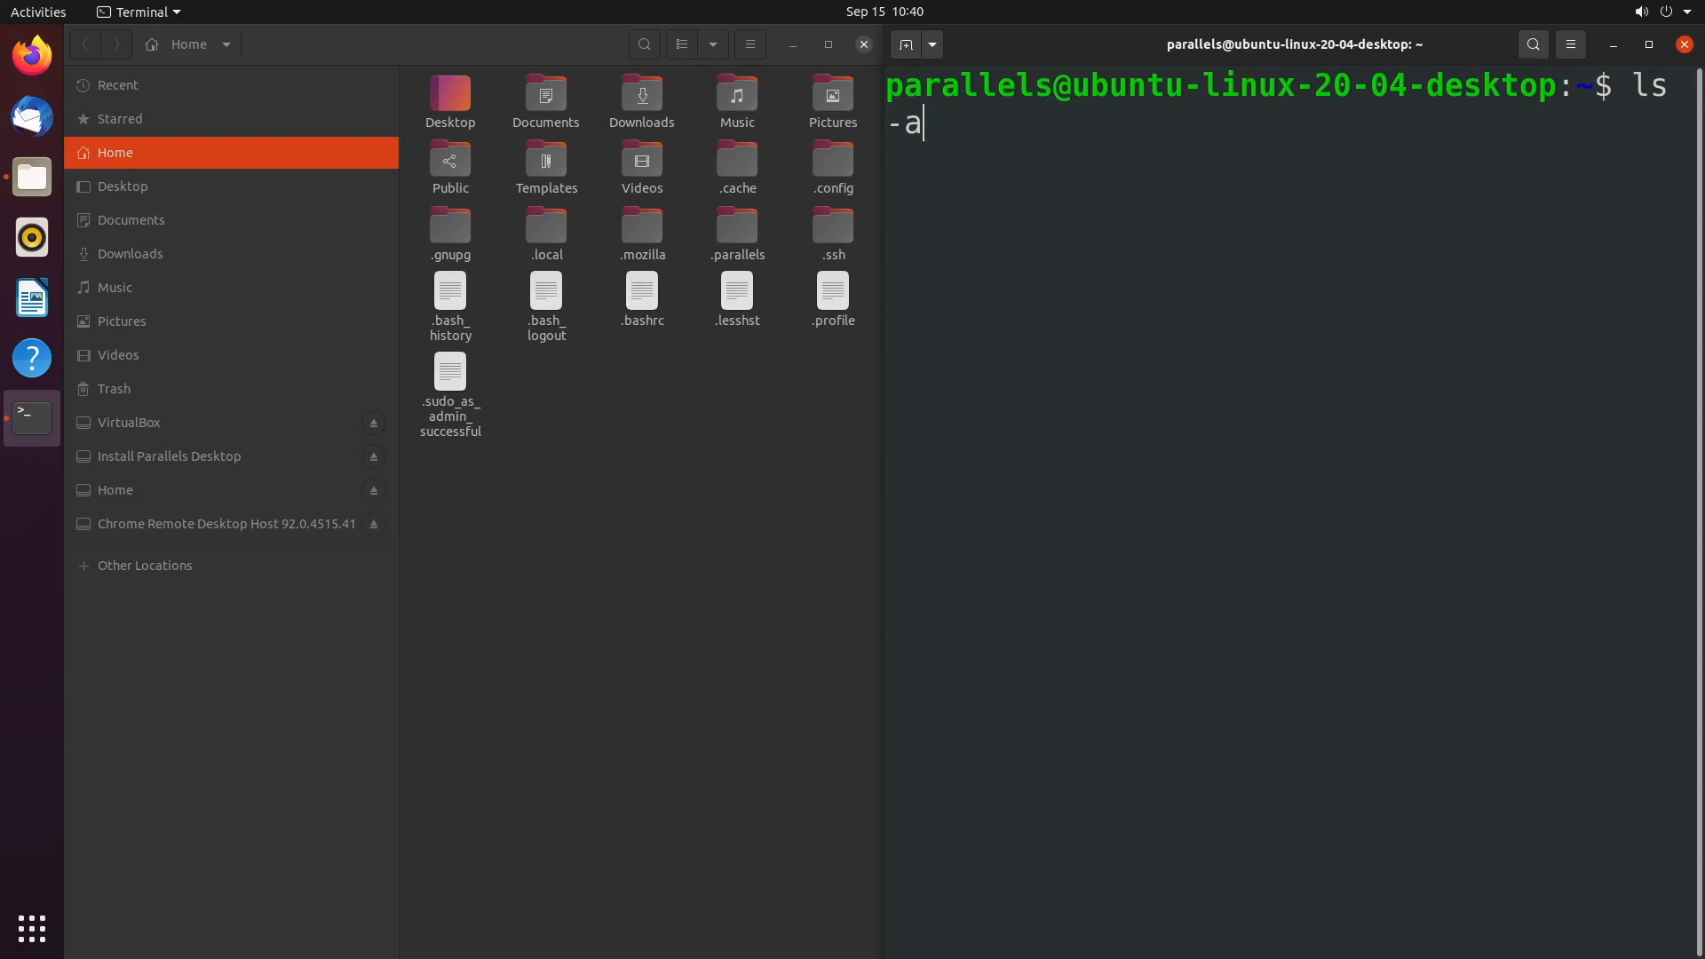
pyautogui.press('Return')
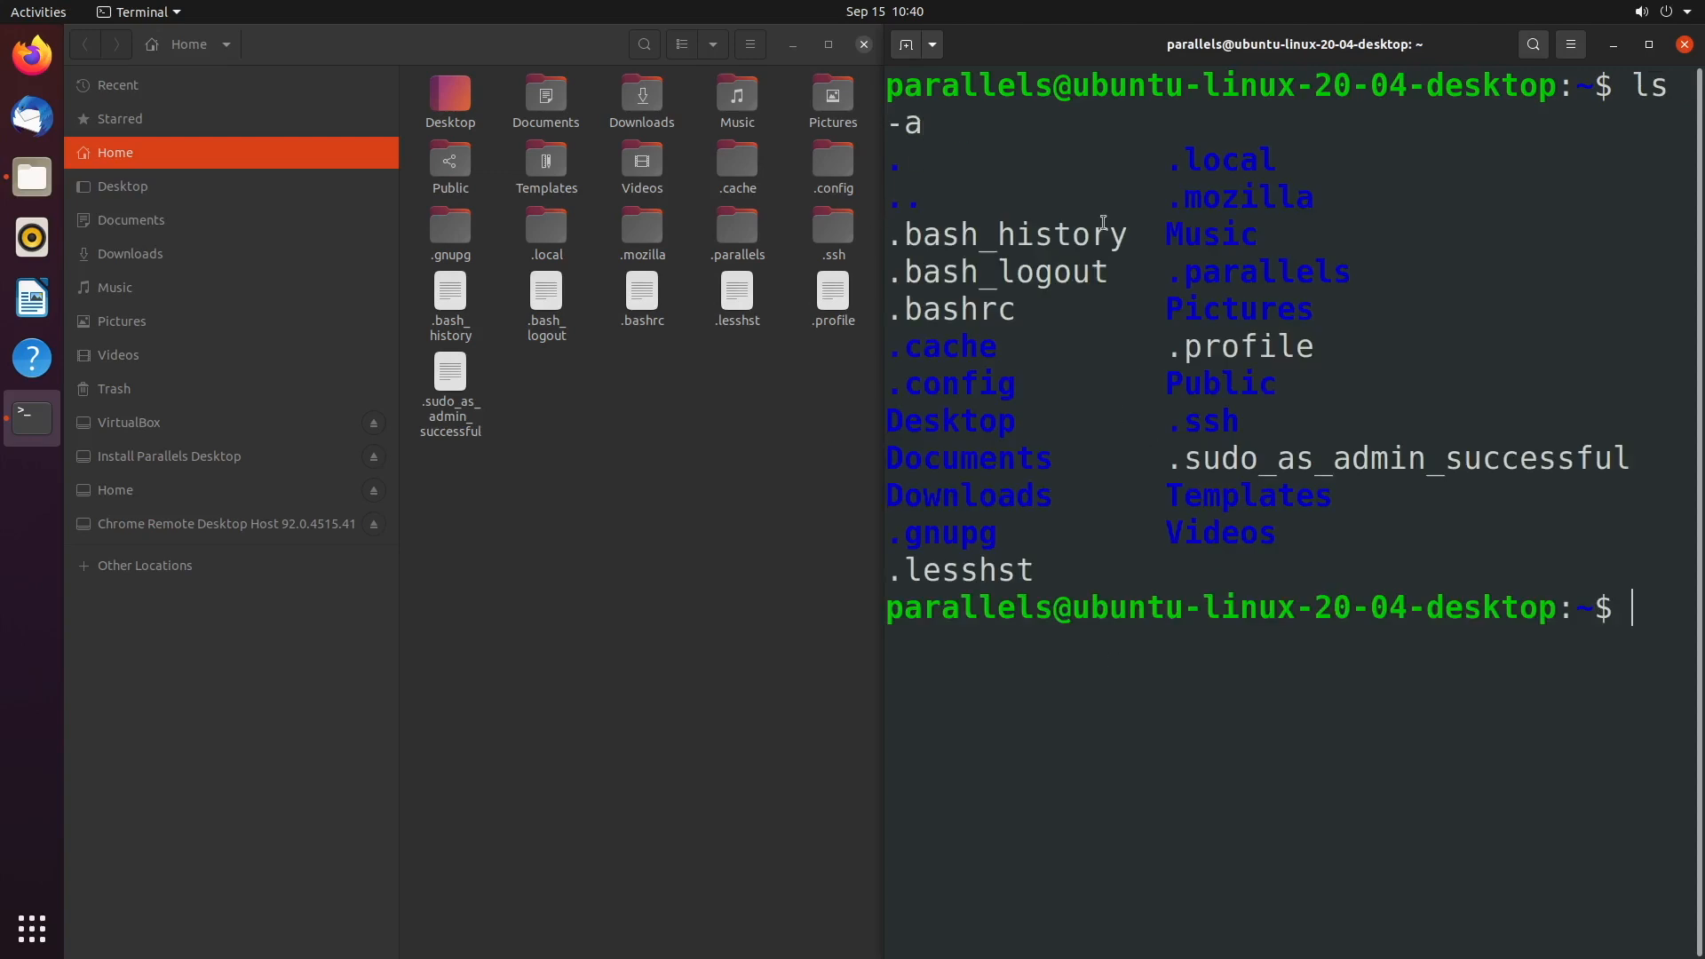
pyautogui.moveTo(895, 234)
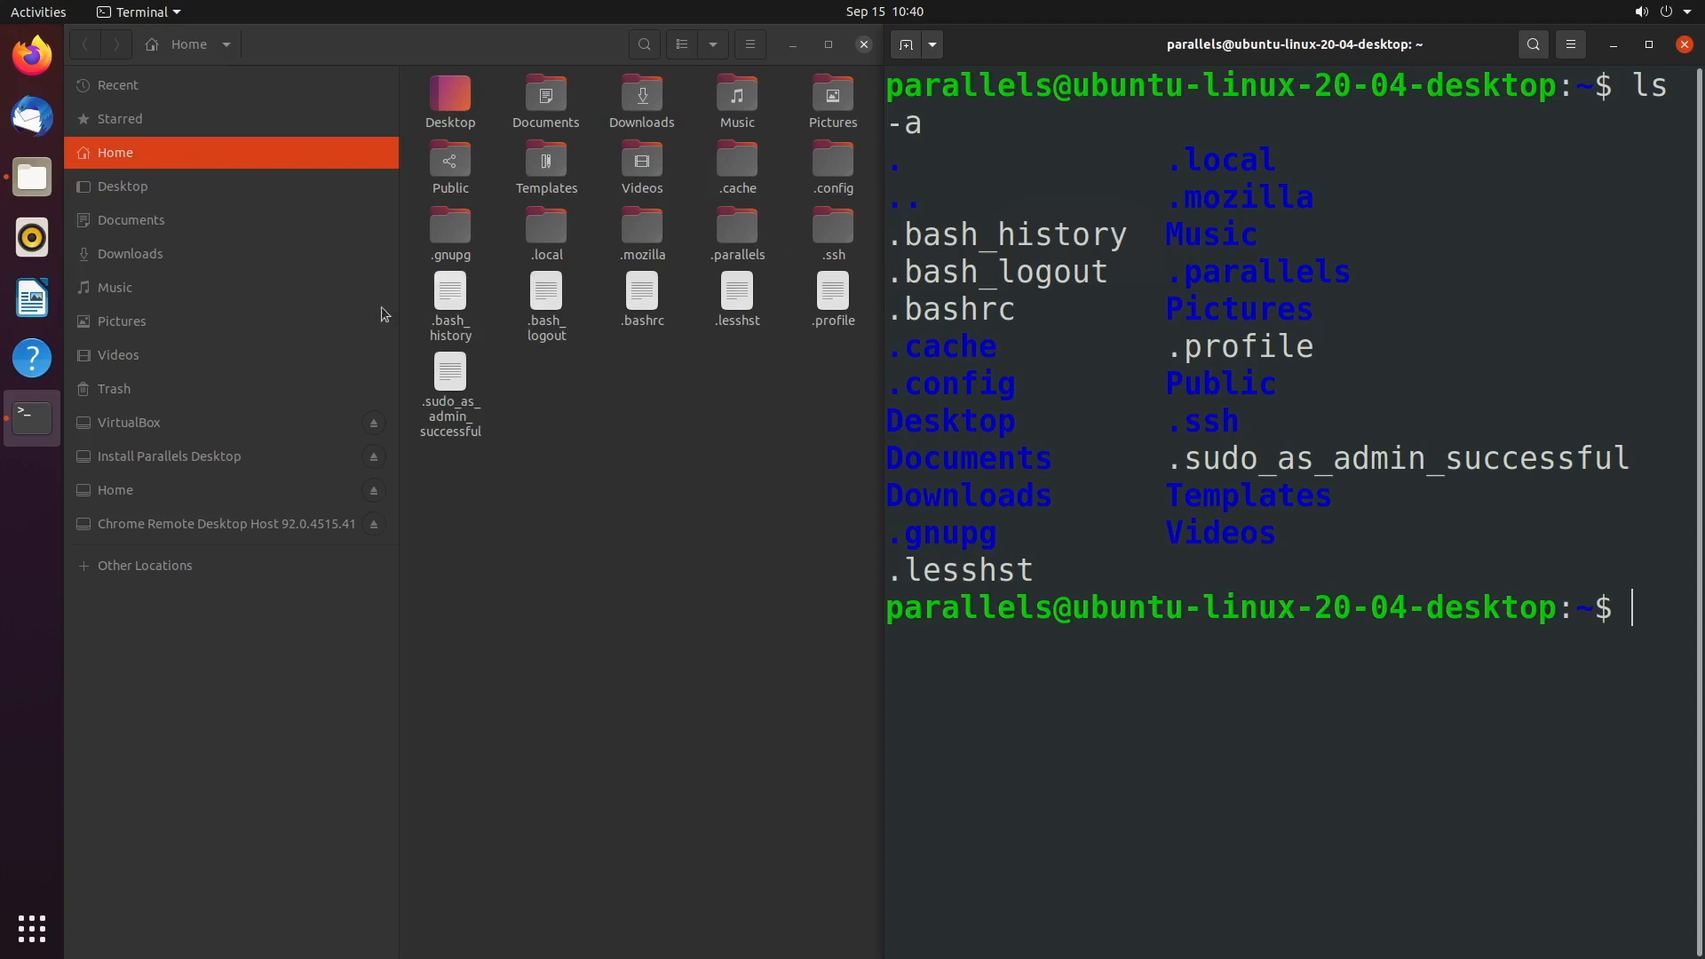
pyautogui.click(450, 296)
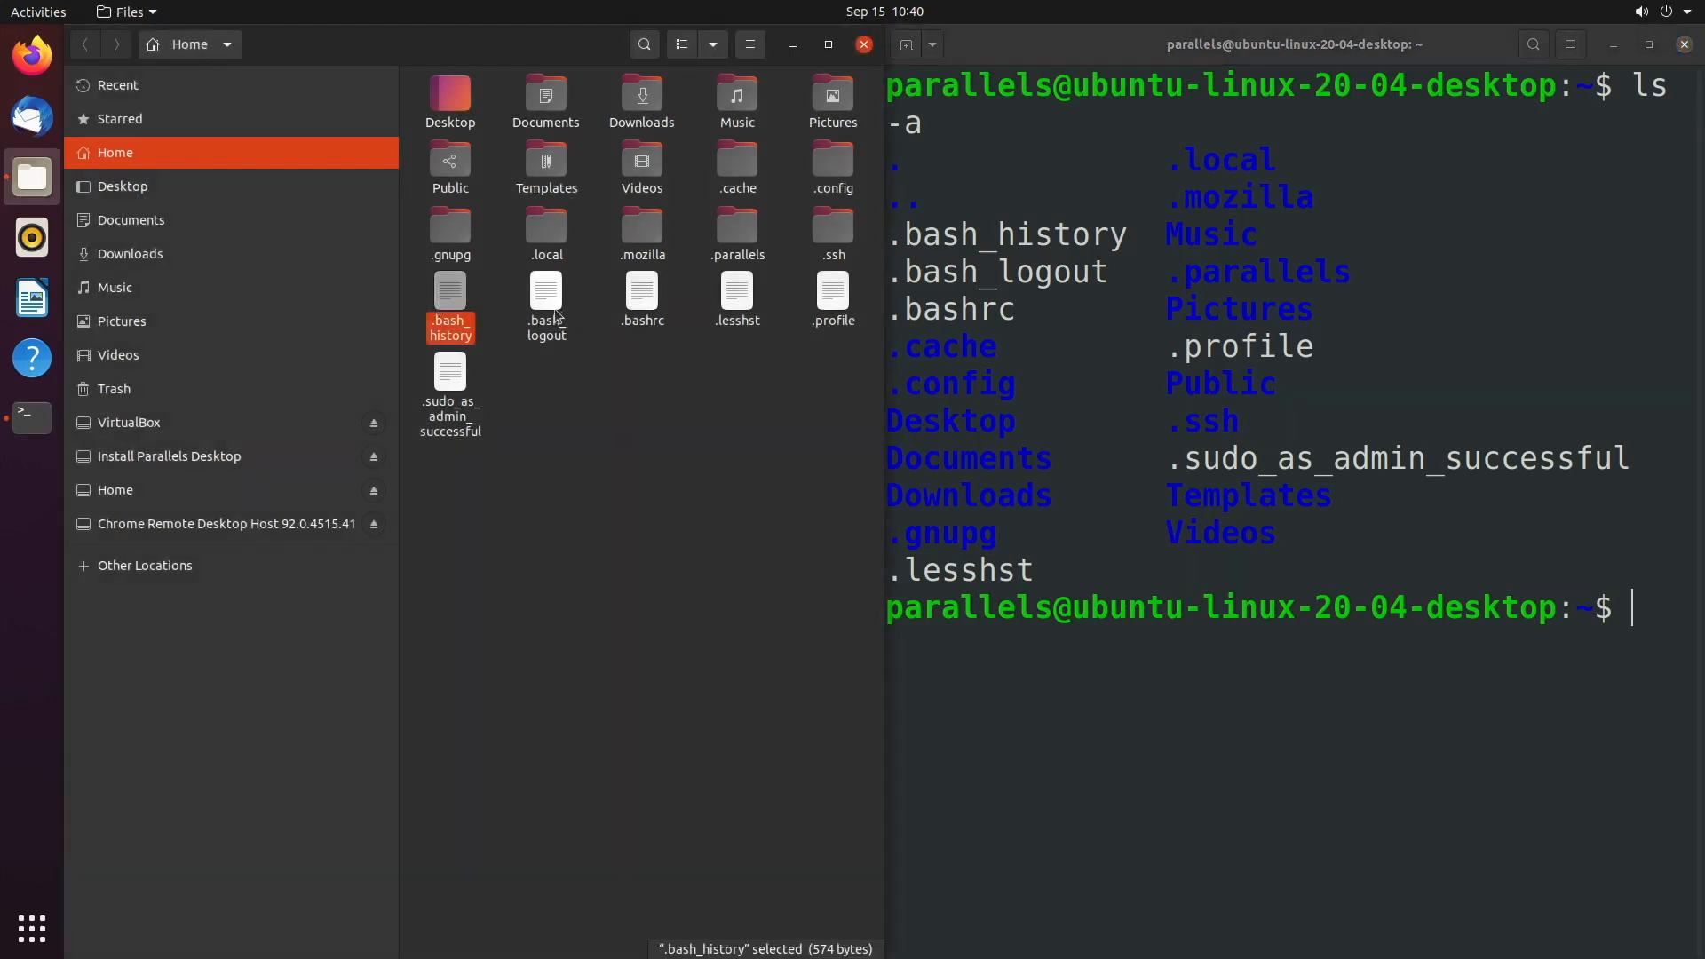
pyautogui.click(546, 294)
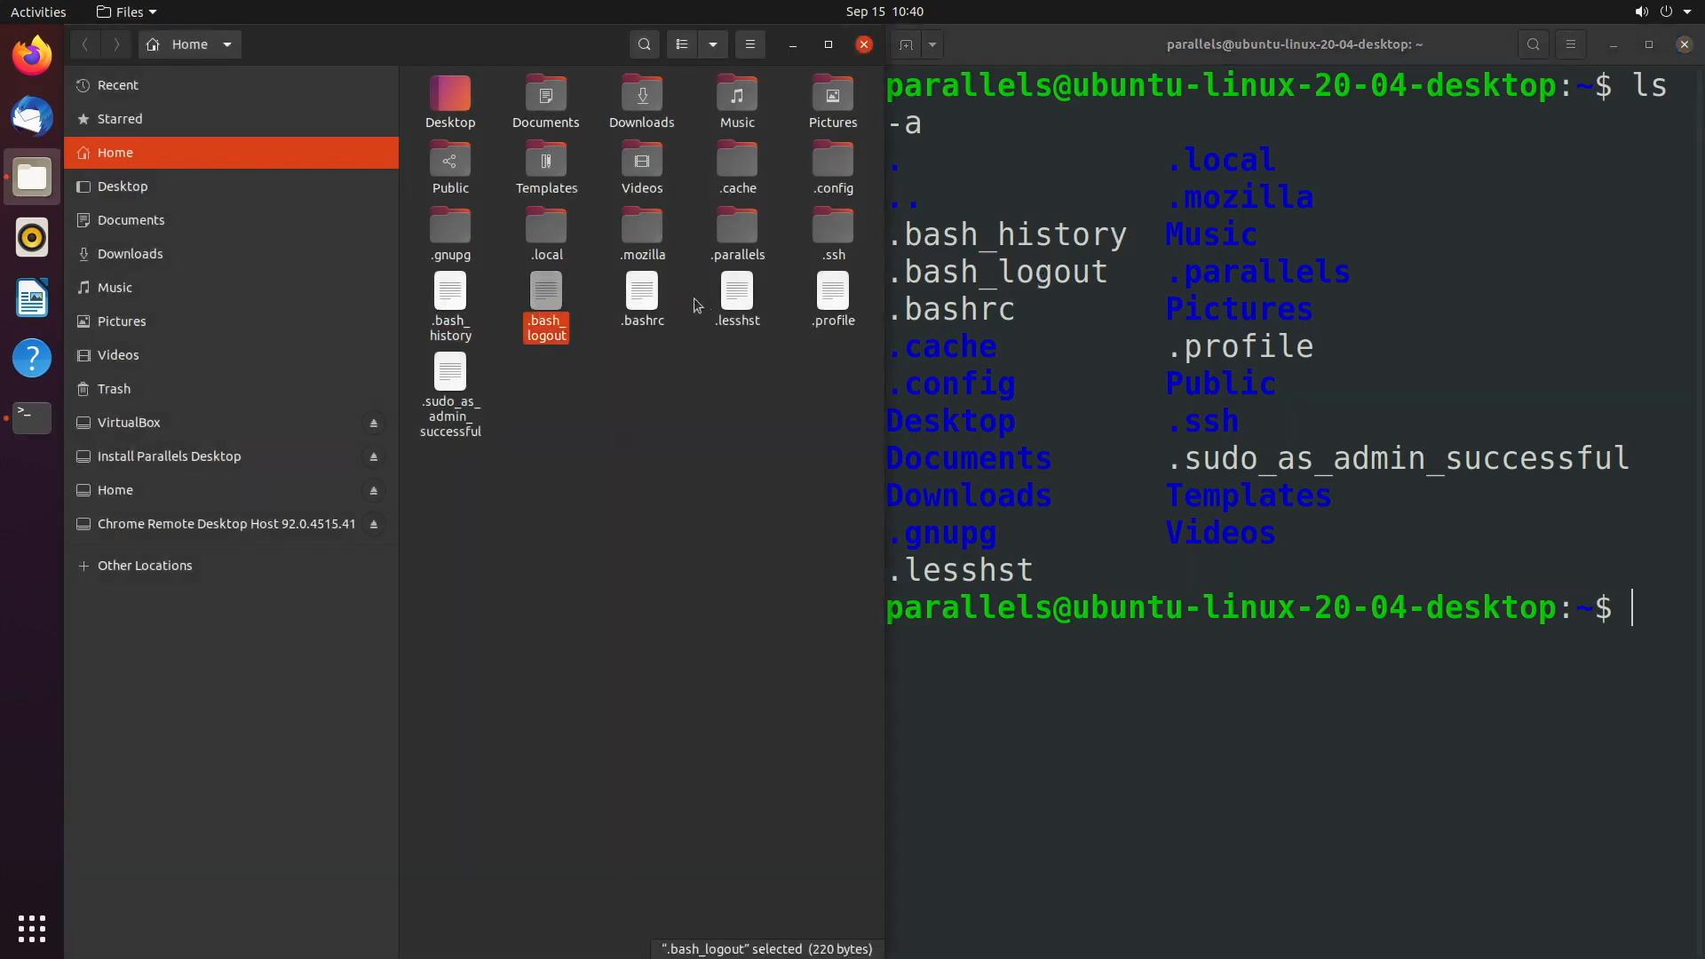
pyautogui.click(641, 300)
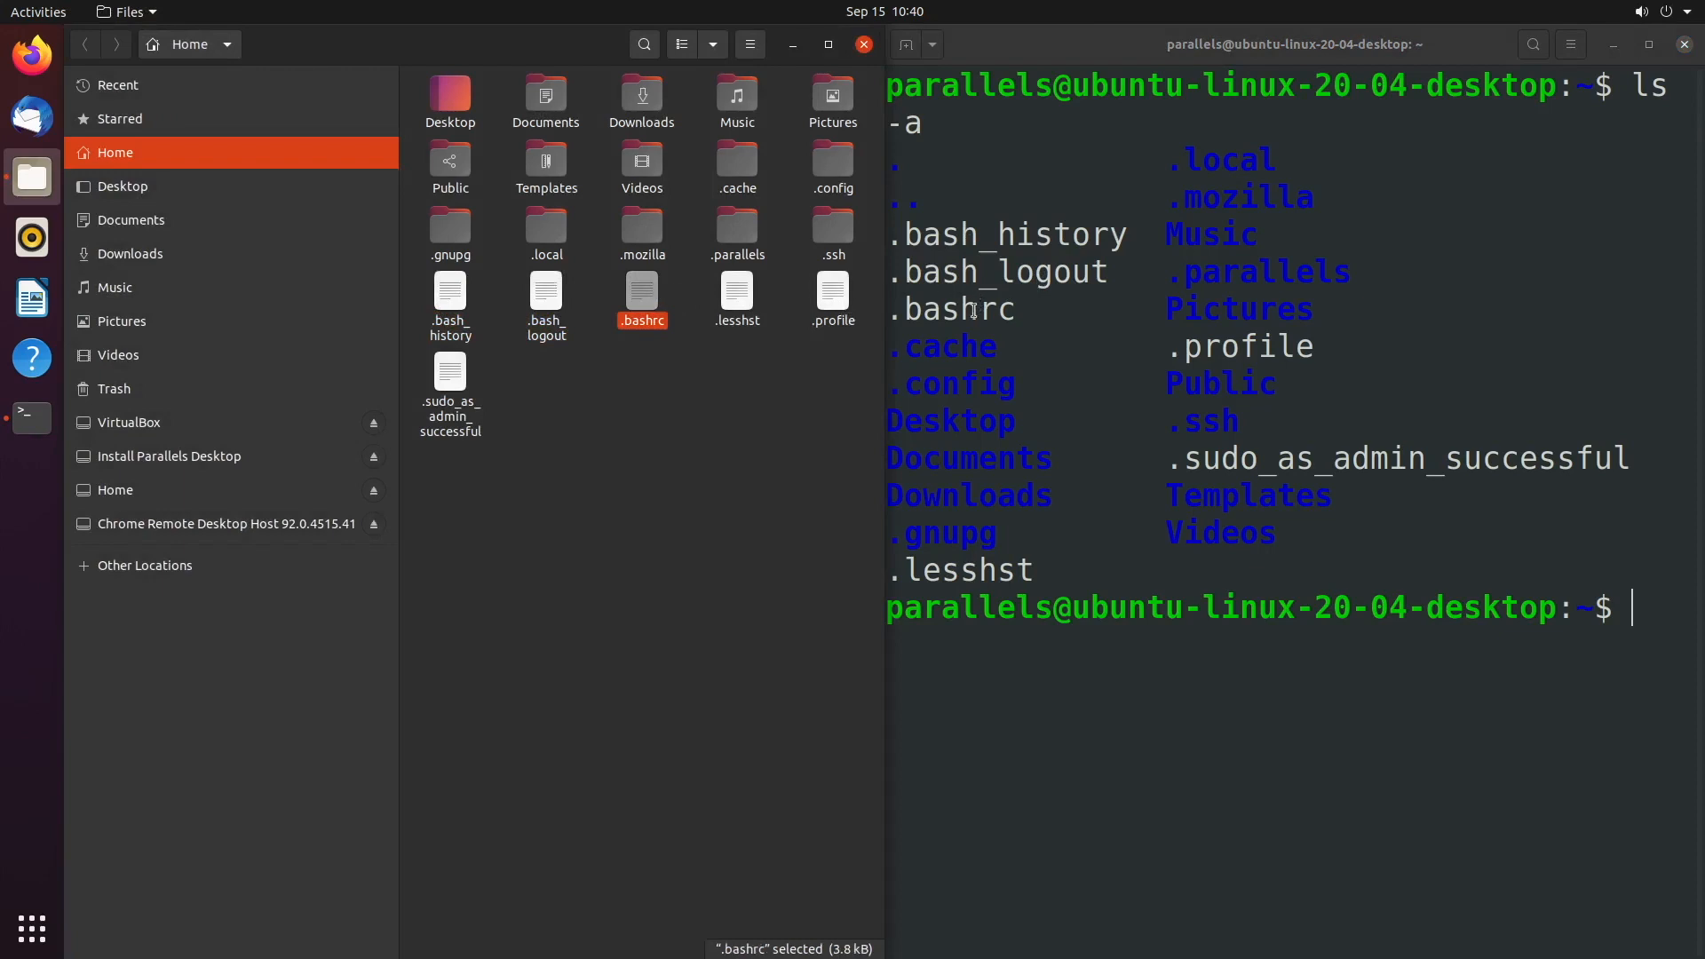
pyautogui.click(736, 300)
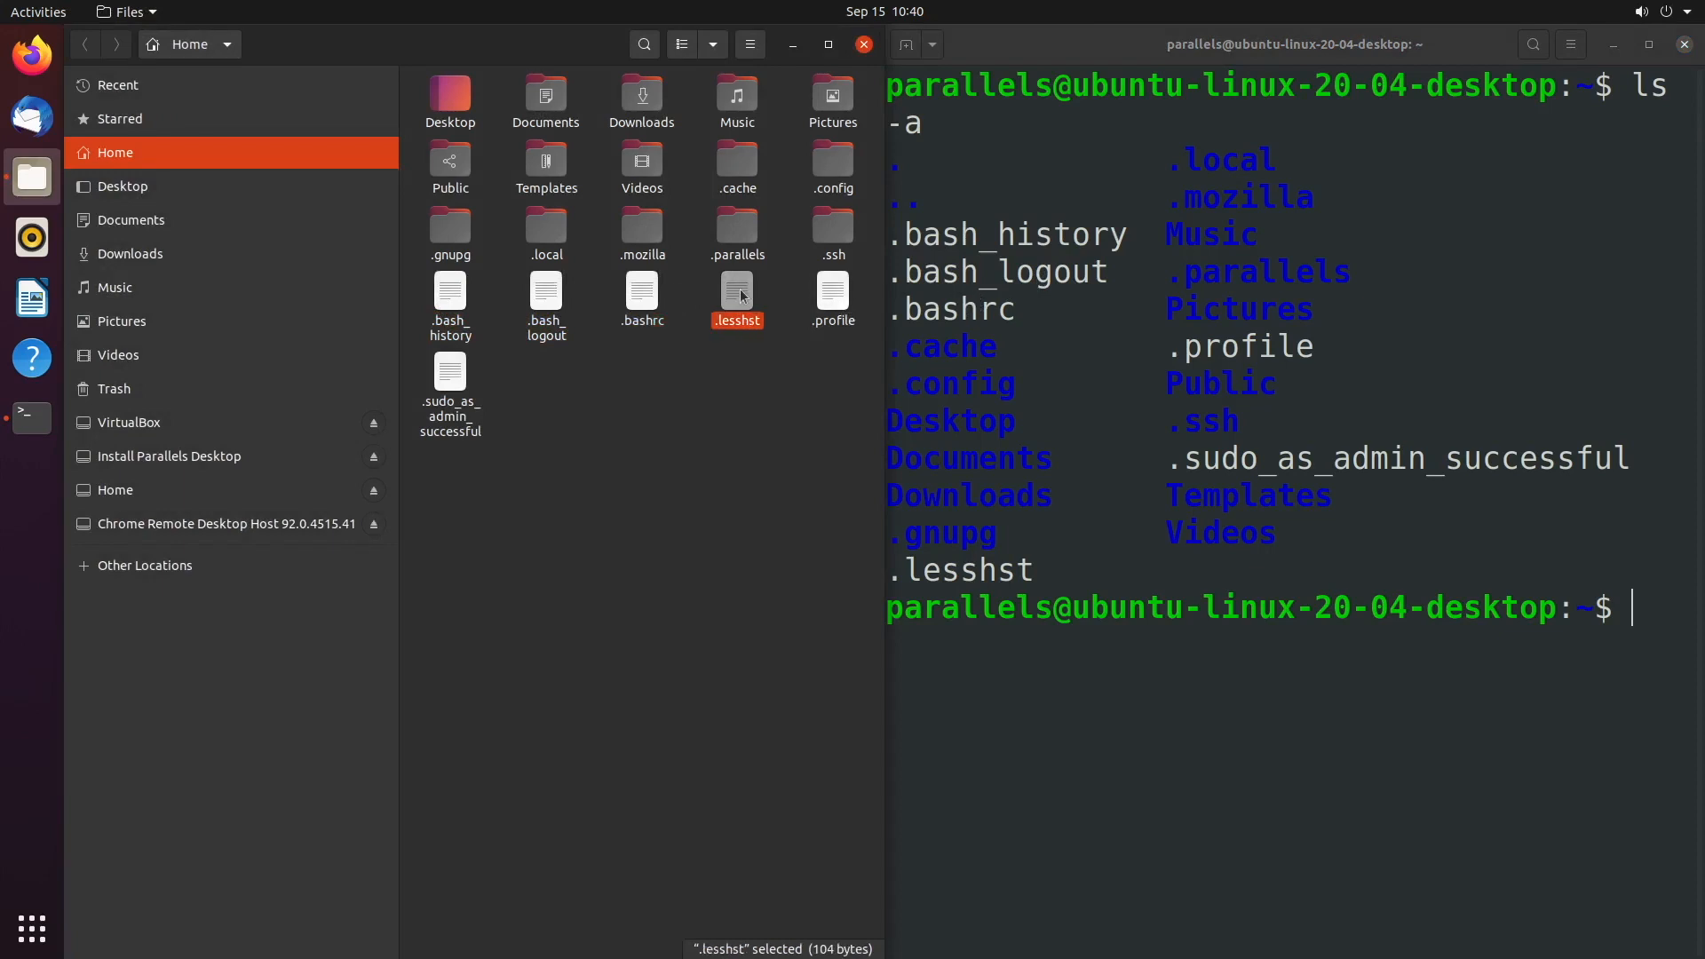
pyautogui.moveTo(896, 296)
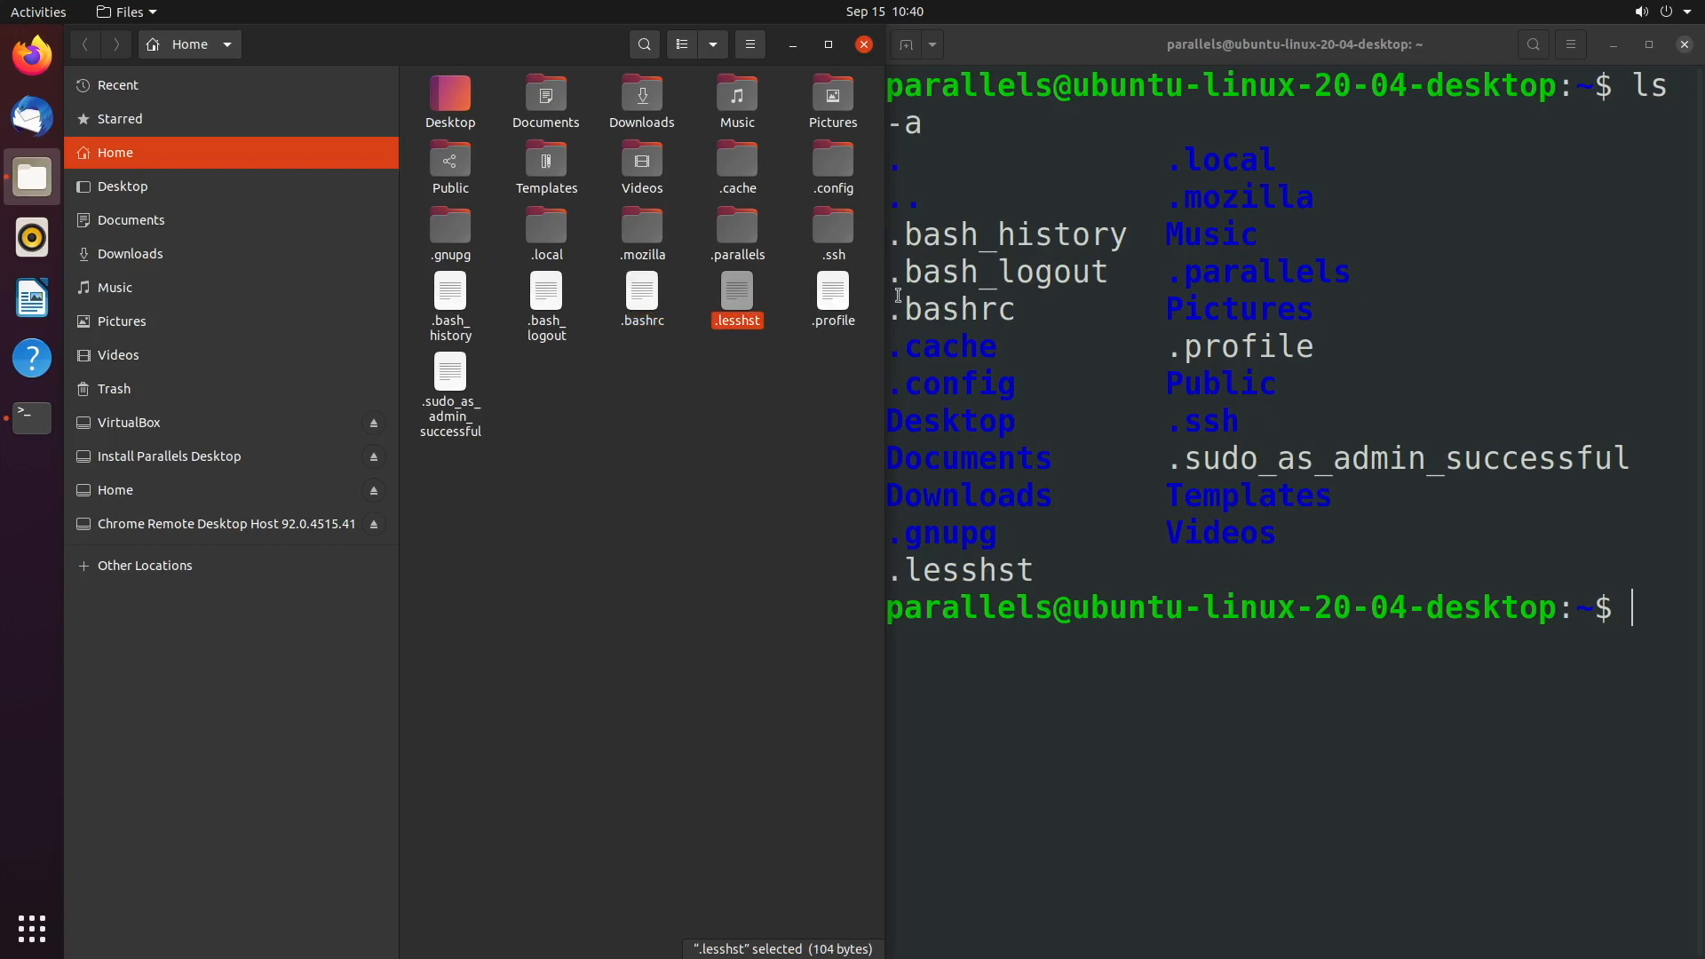
pyautogui.click(832, 300)
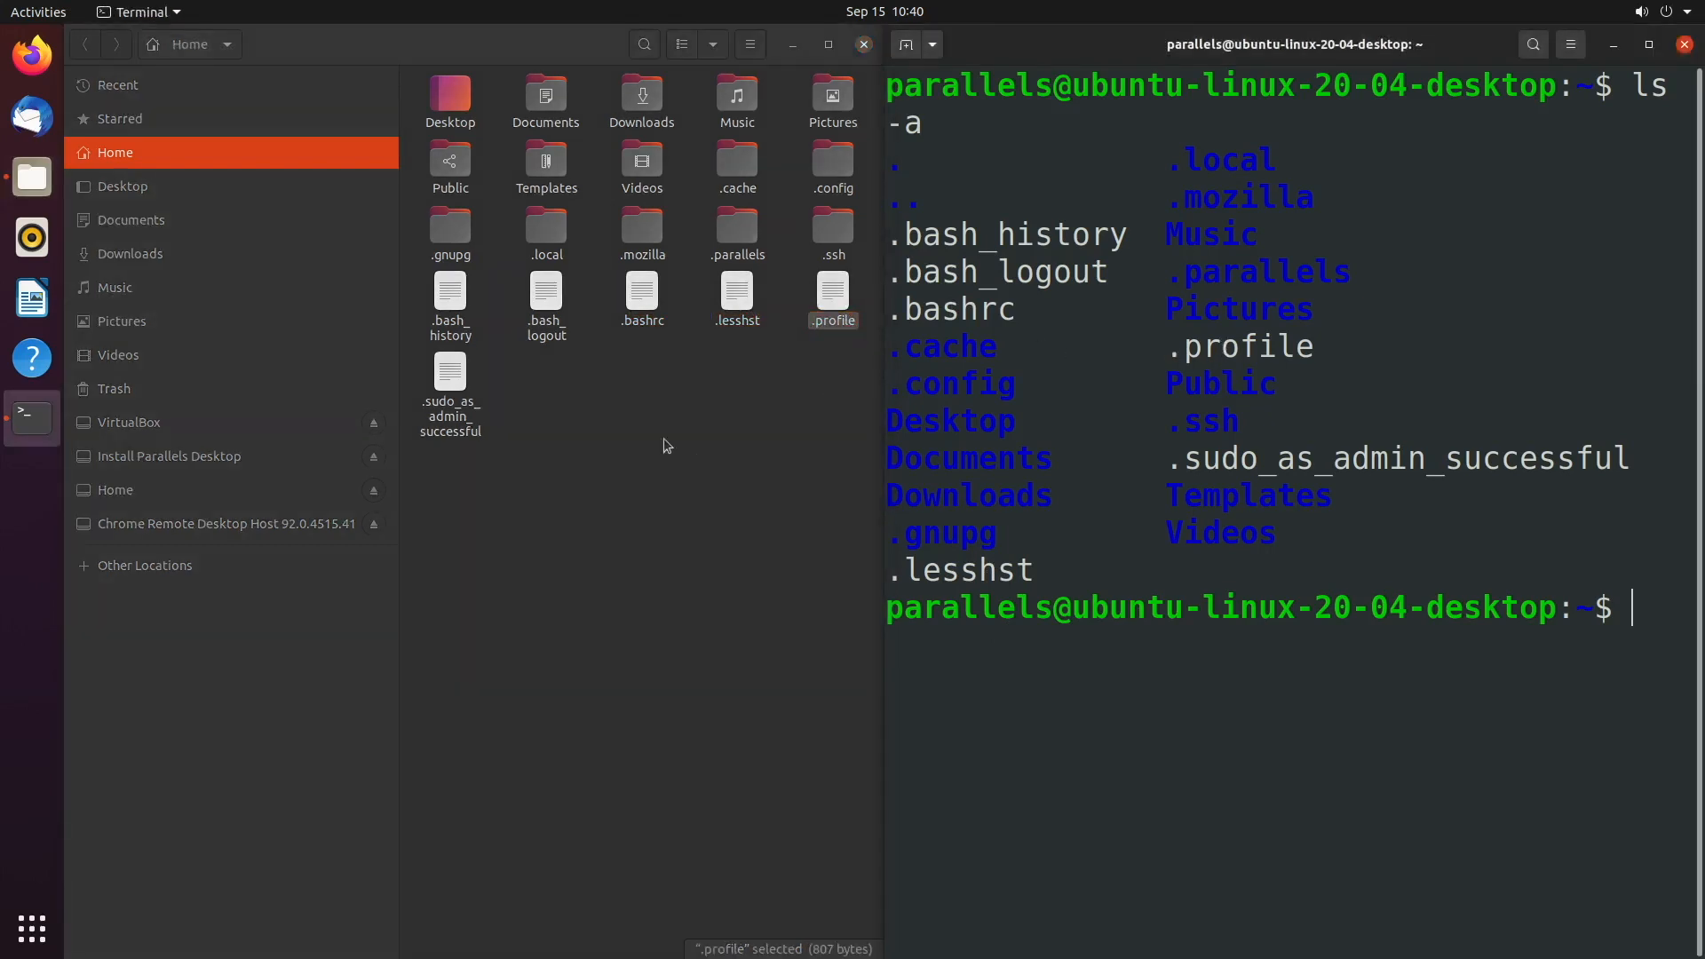
pyautogui.click(451, 393)
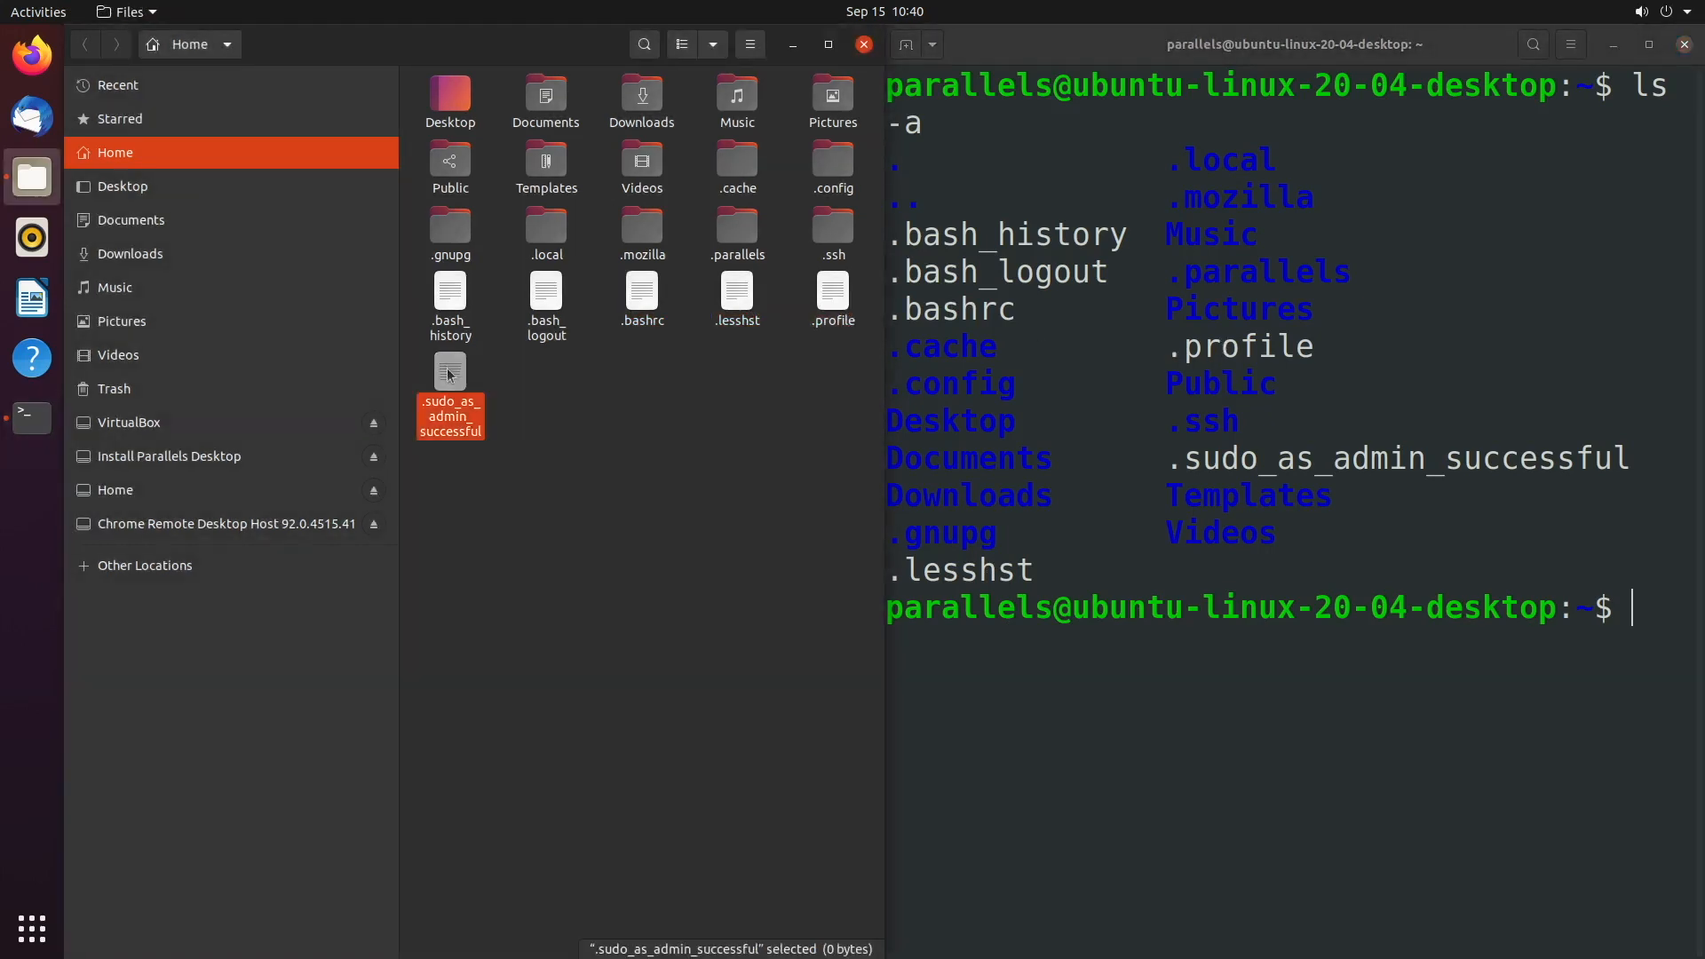
pyautogui.click(1191, 470)
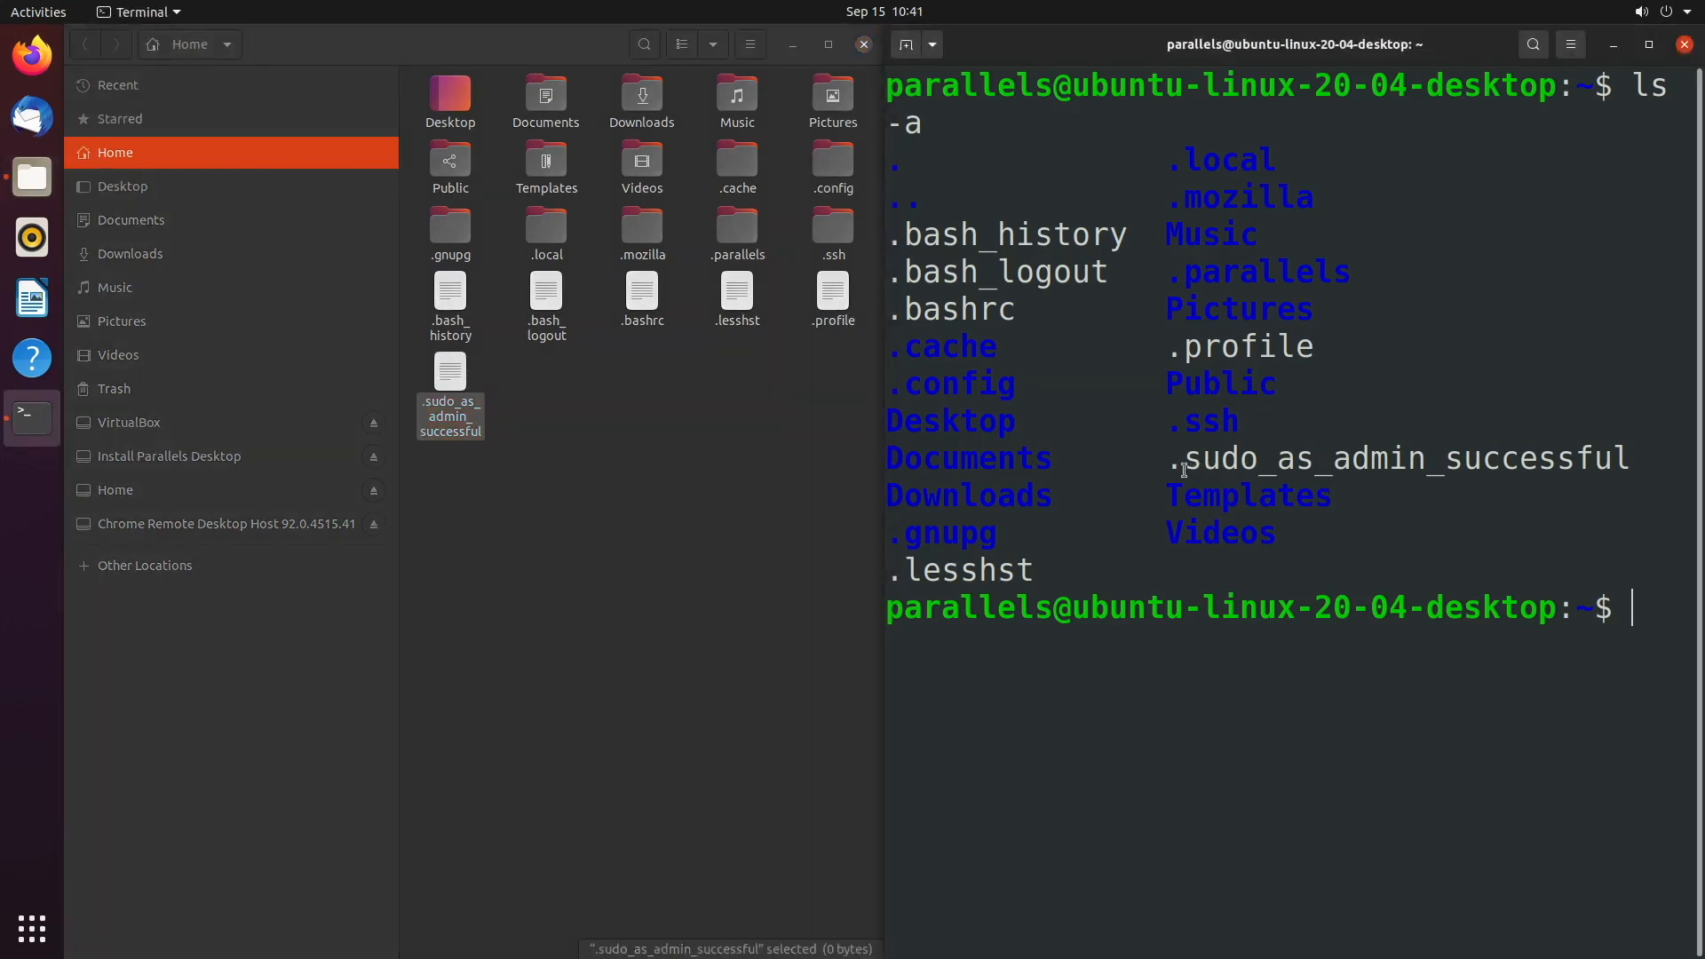
pyautogui.moveTo(1084, 315)
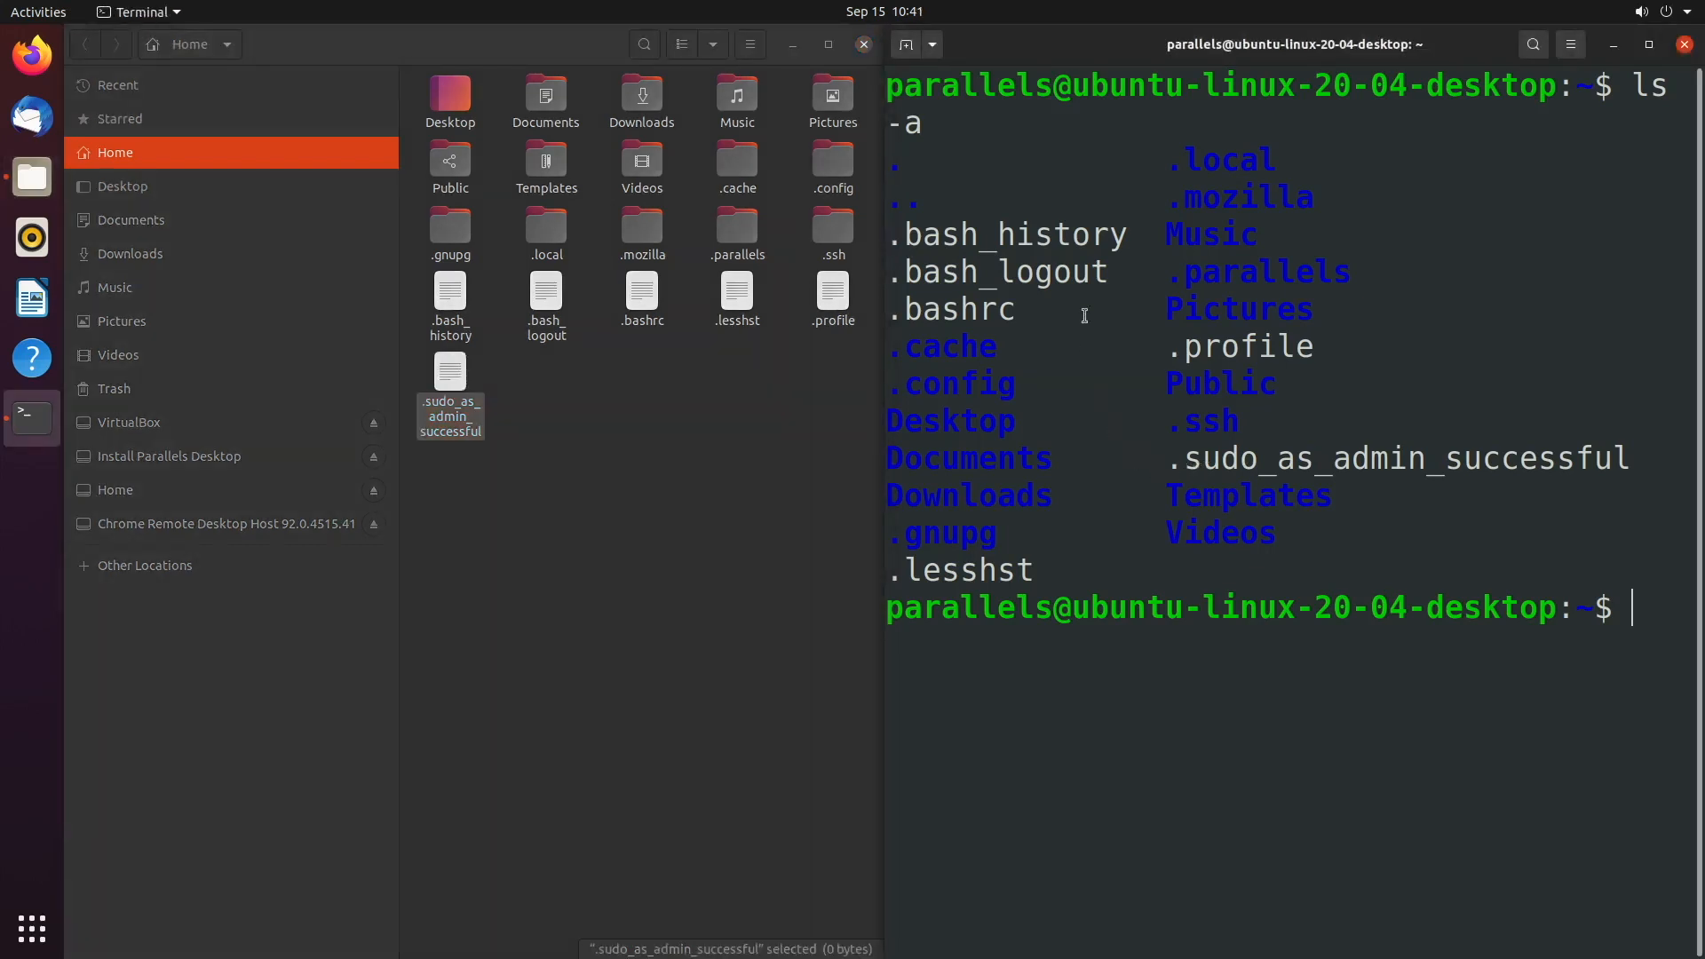
pyautogui.moveTo(1081, 338)
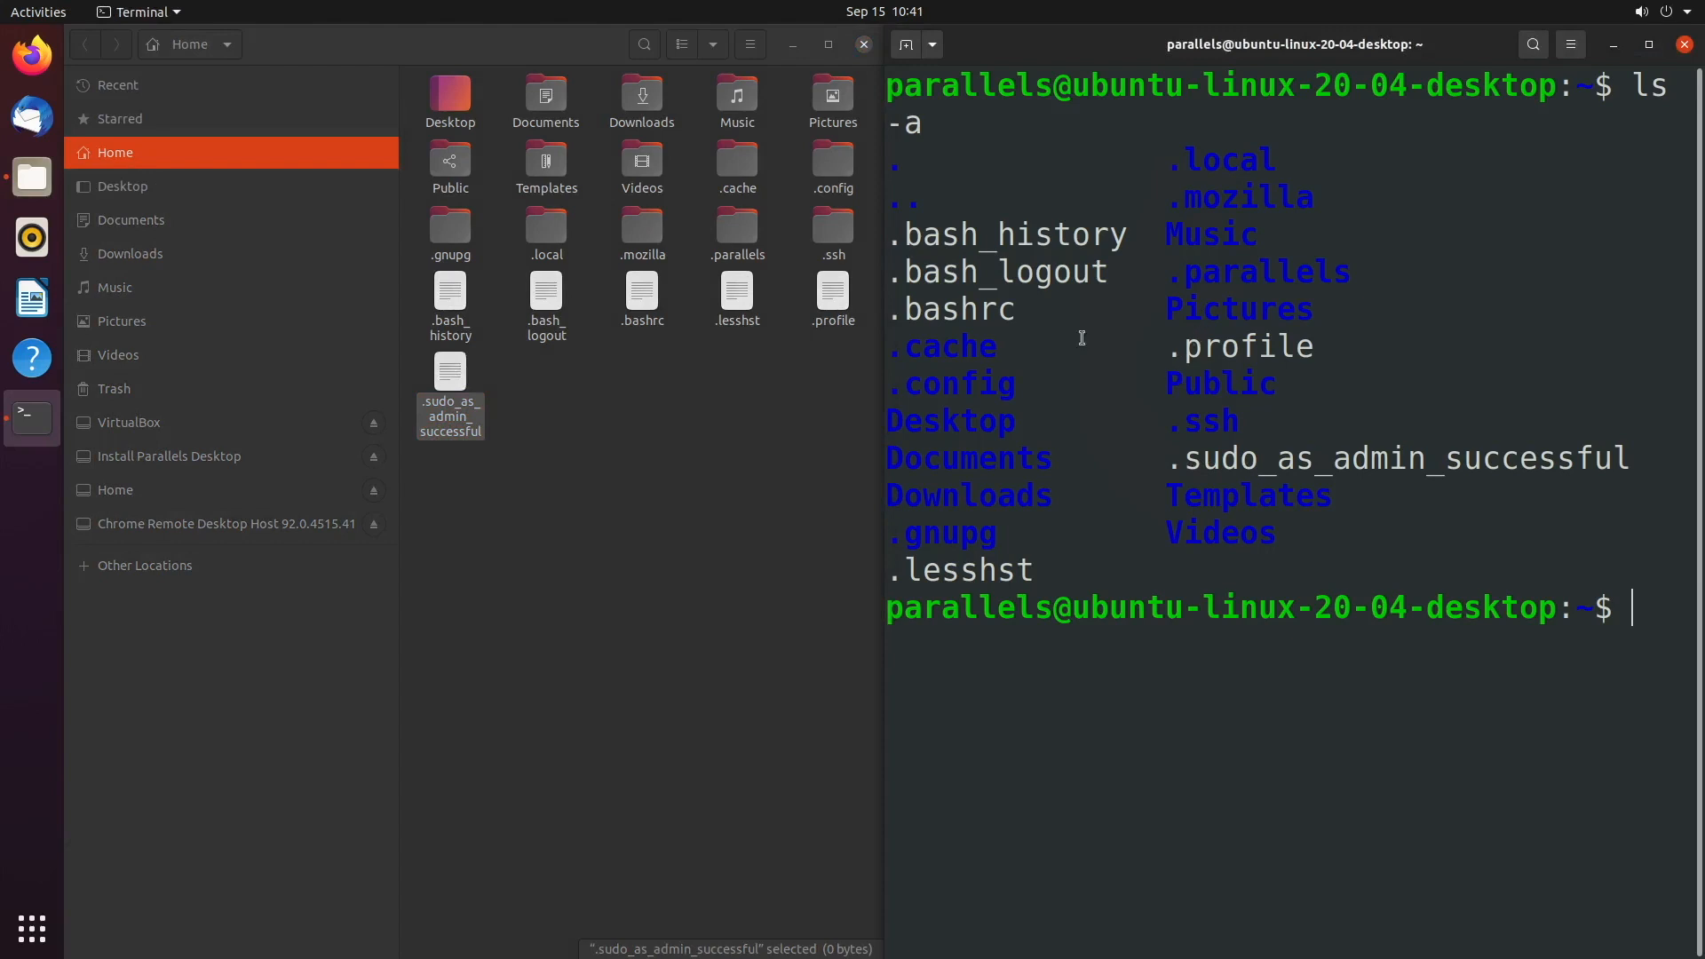
pyautogui.moveTo(889, 357)
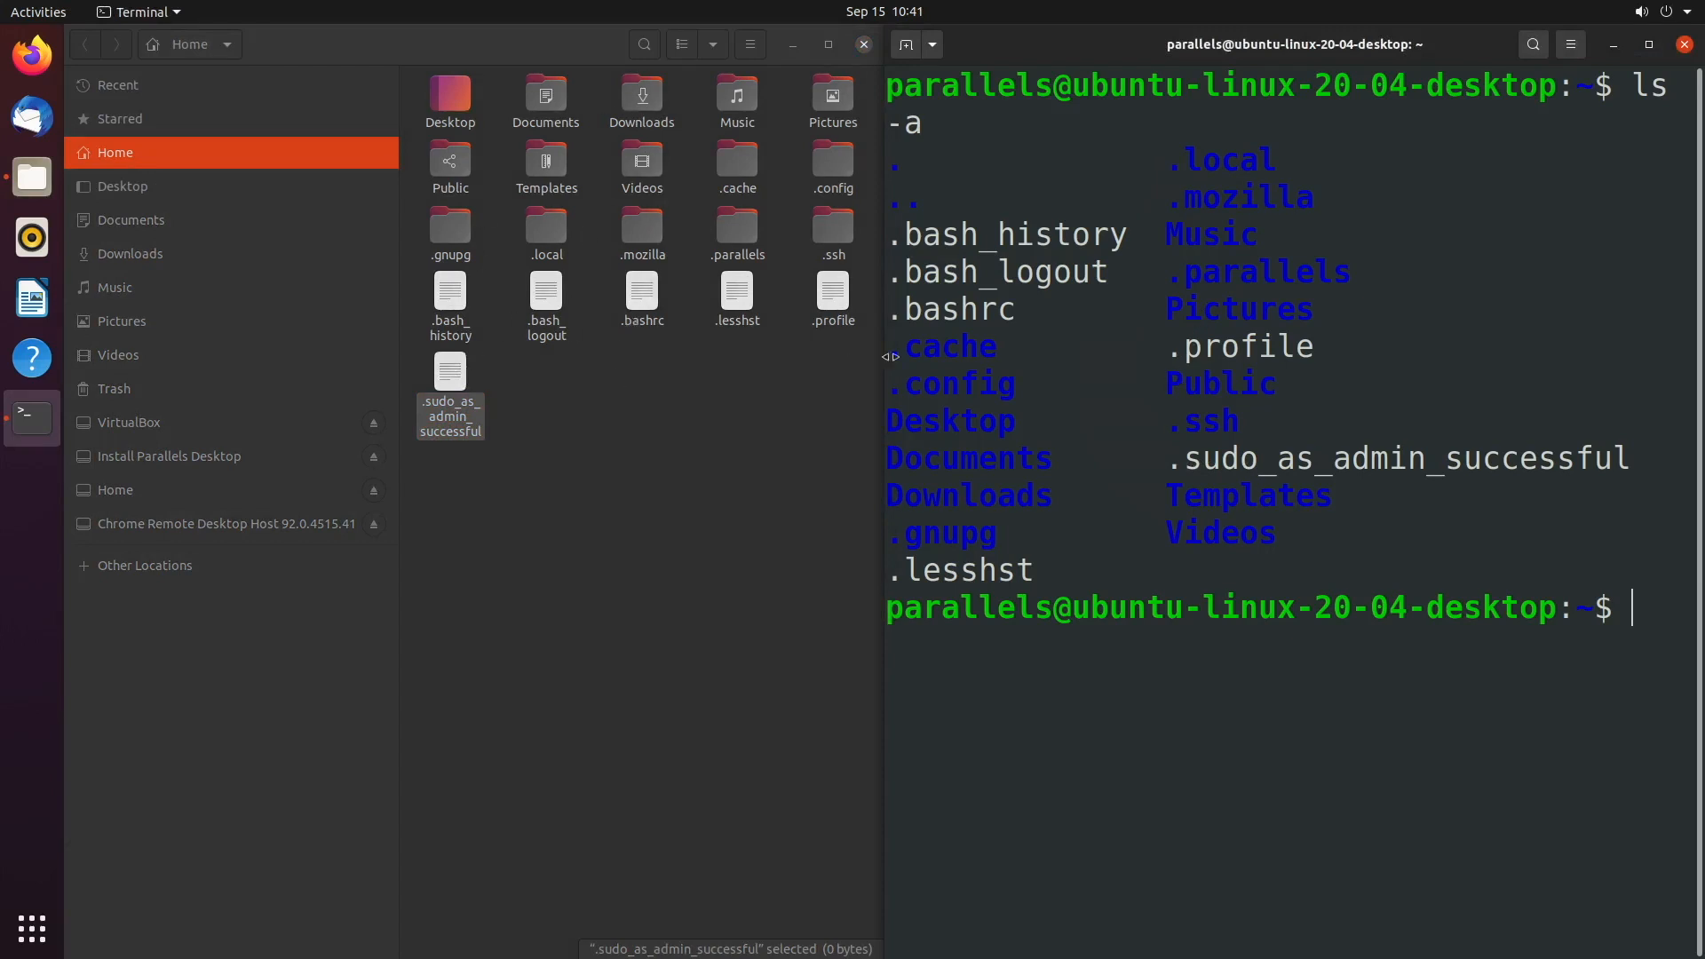
pyautogui.moveTo(1045, 346)
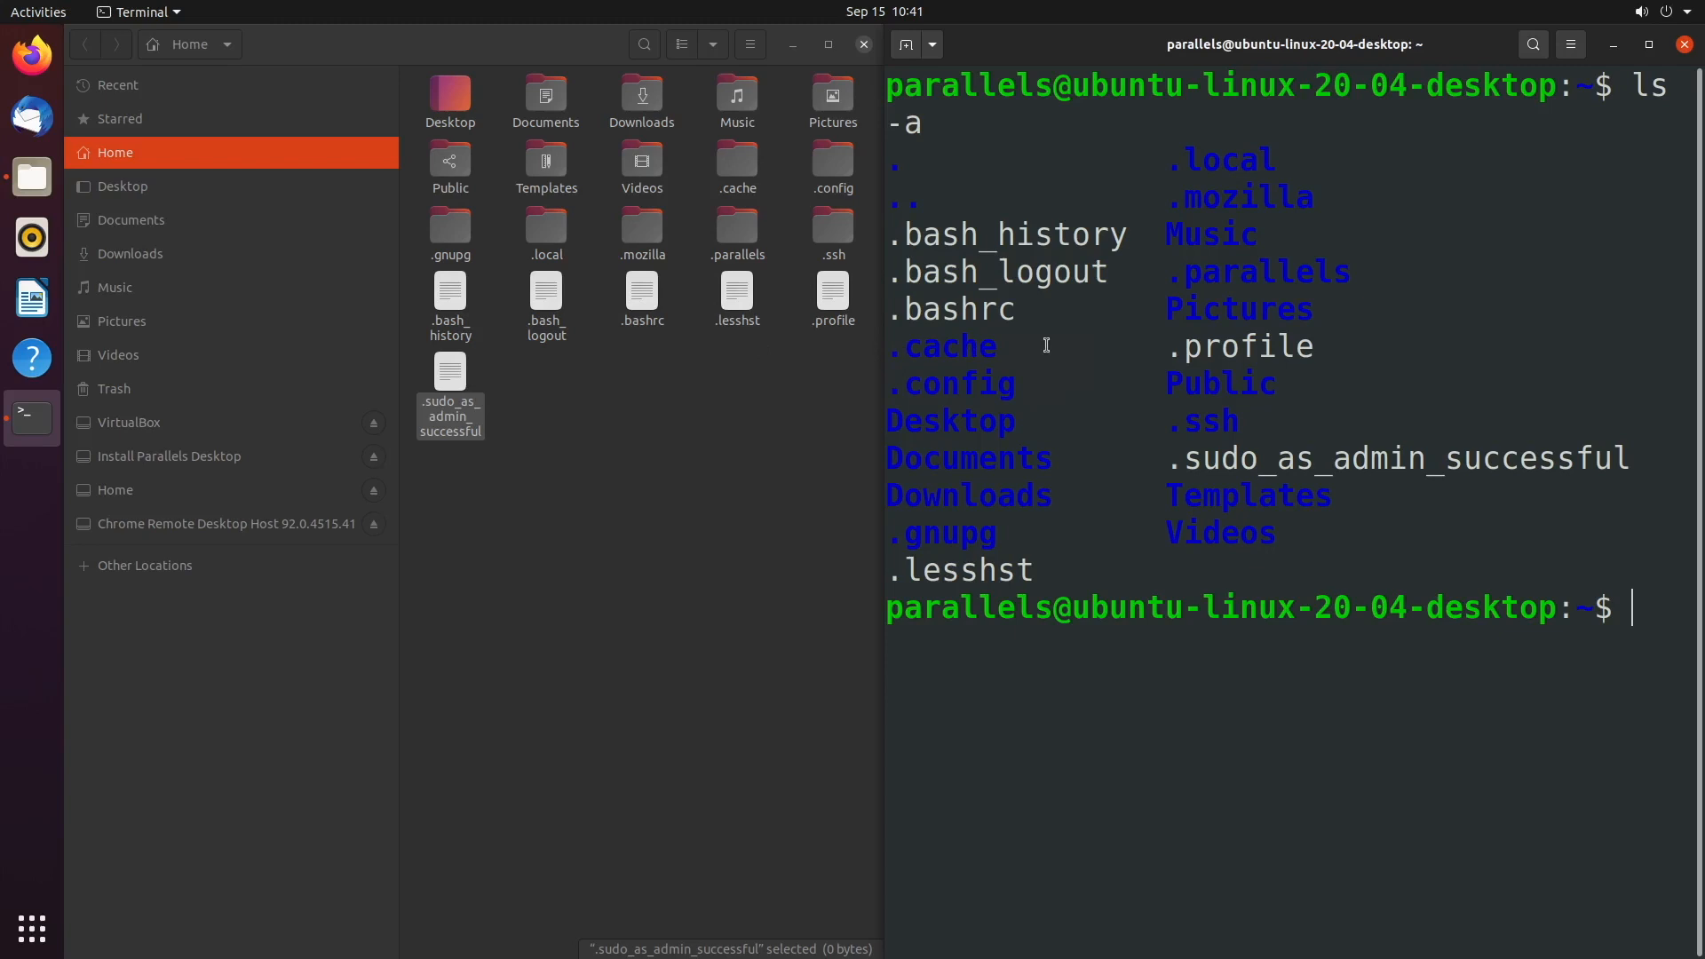
pyautogui.moveTo(885, 362)
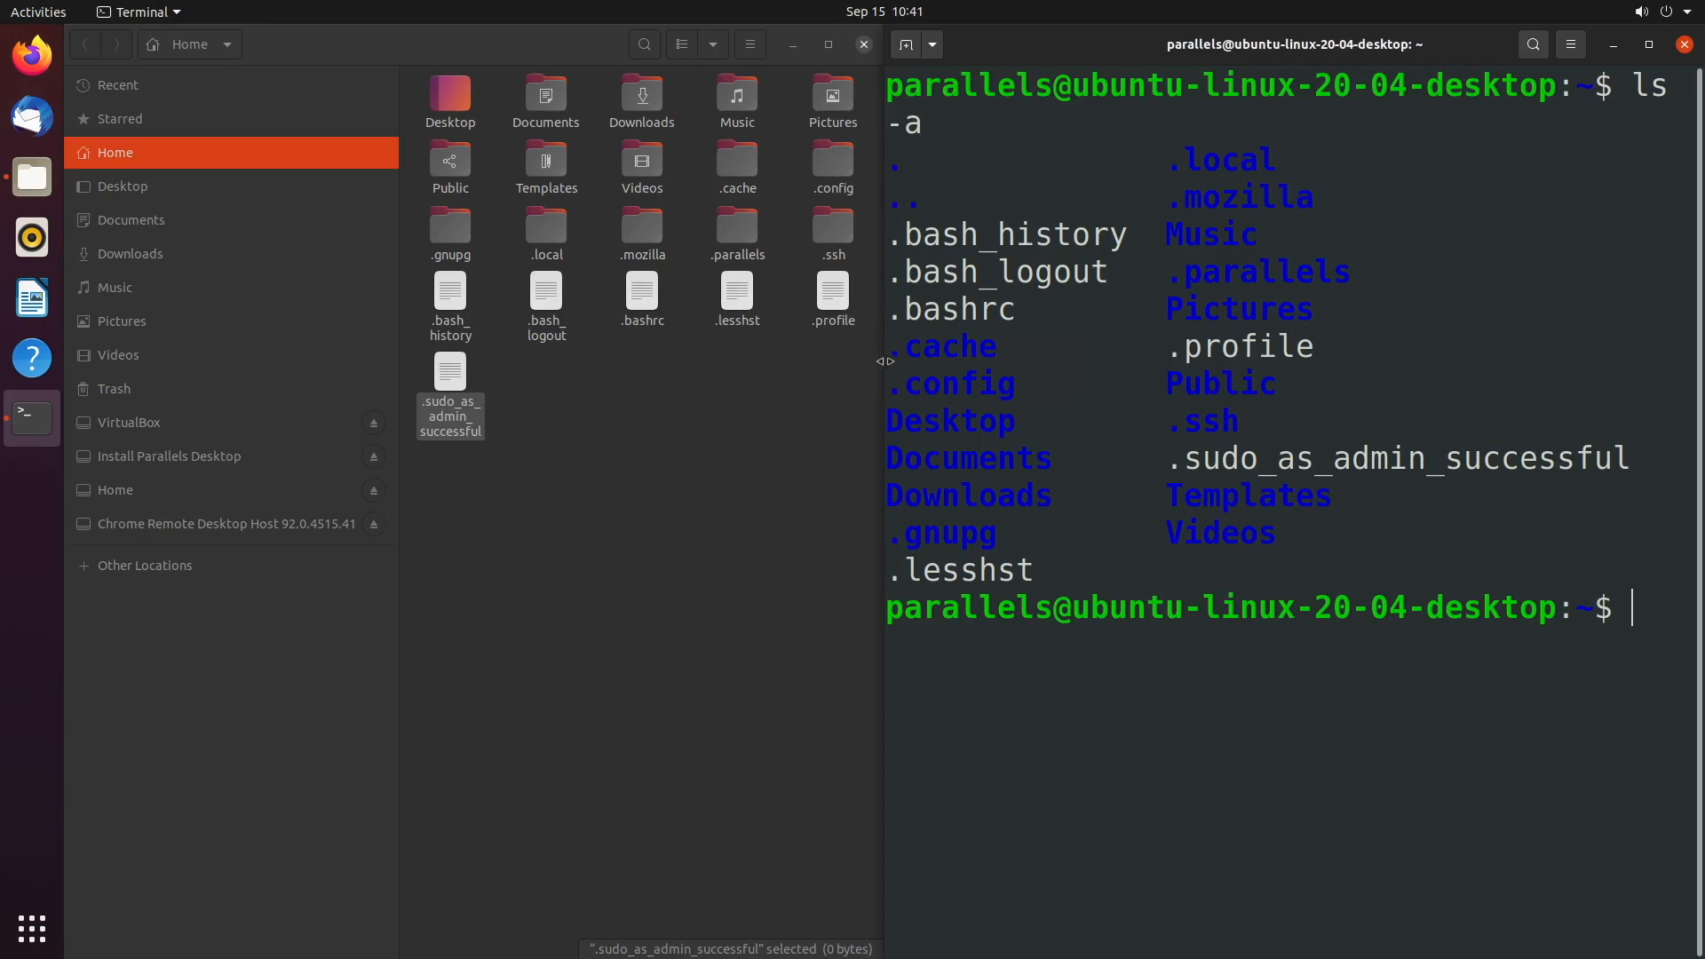
pyautogui.moveTo(32, 297)
pyautogui.write('ls')
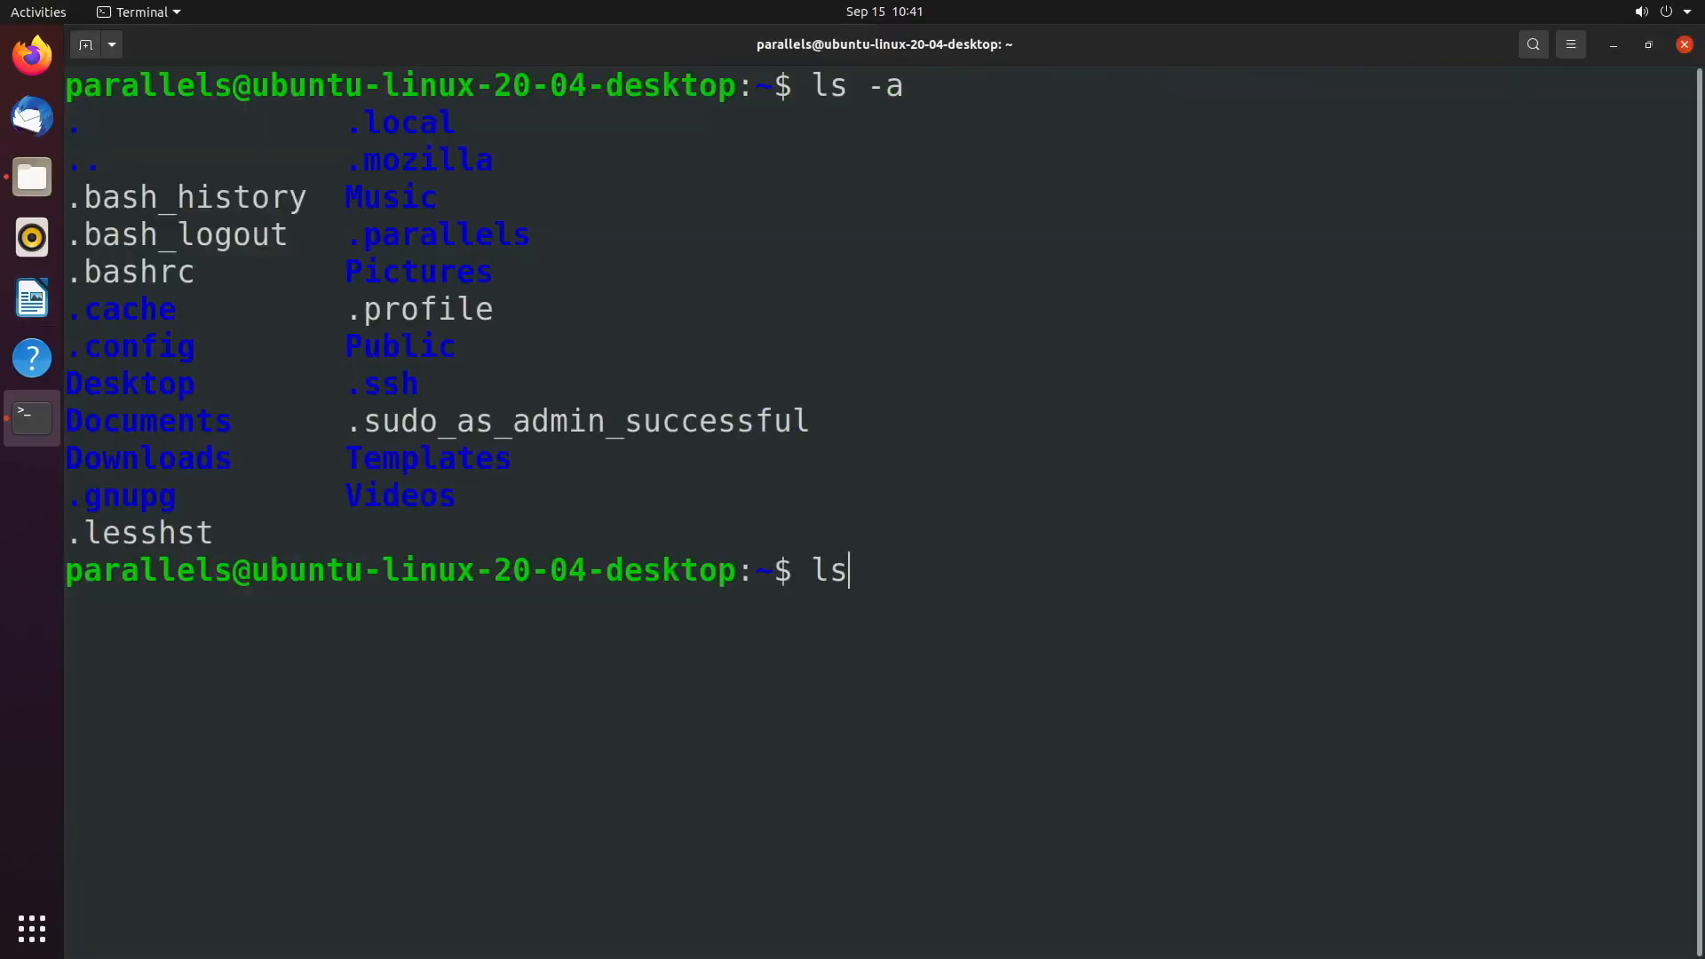
# Step: Run ls --all to list every entry including hidden ones, then clear the screen
pyautogui.write('-a')
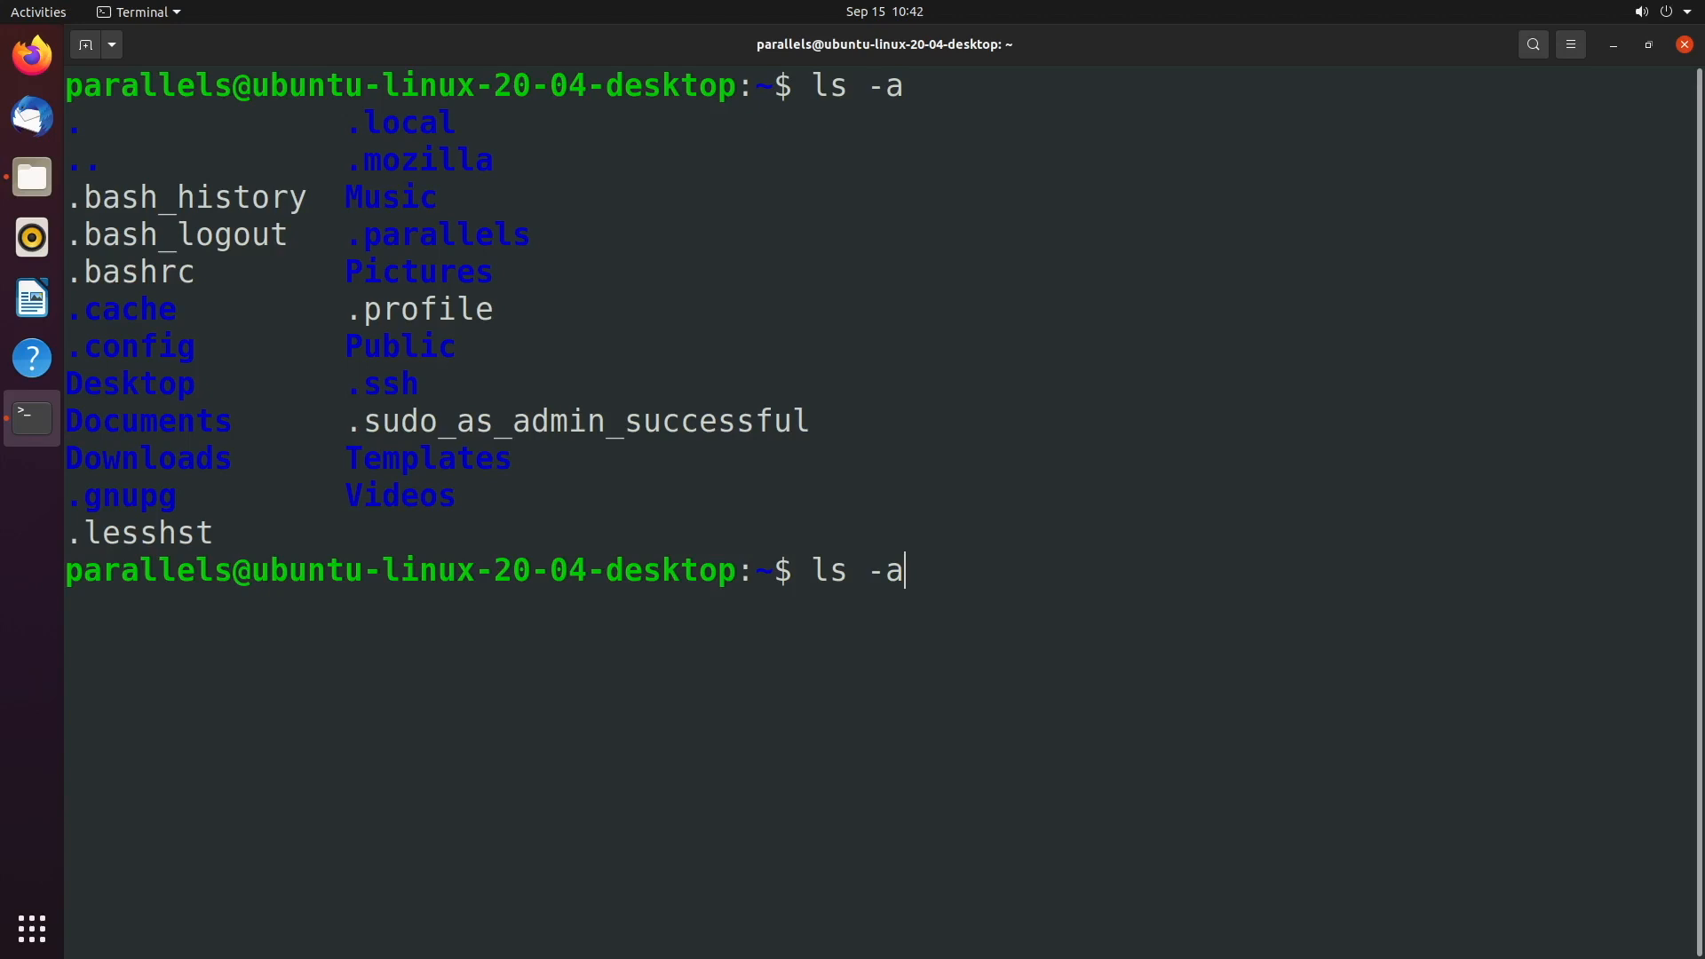
pyautogui.write('-')
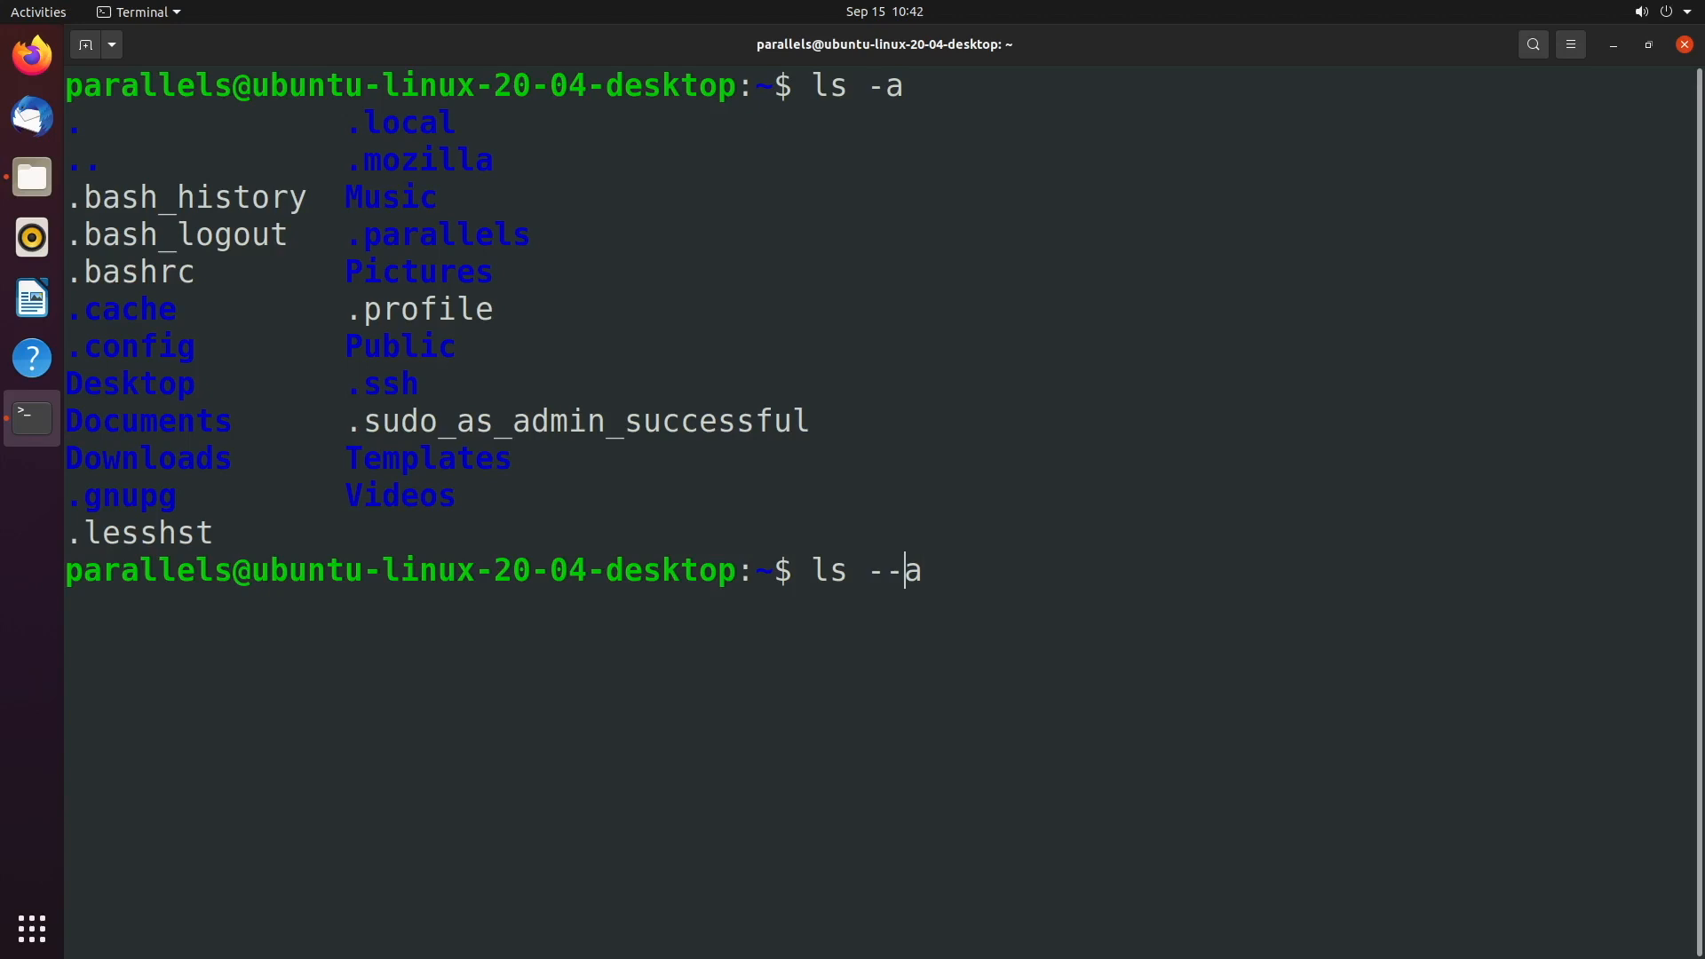
pyautogui.write('ll')
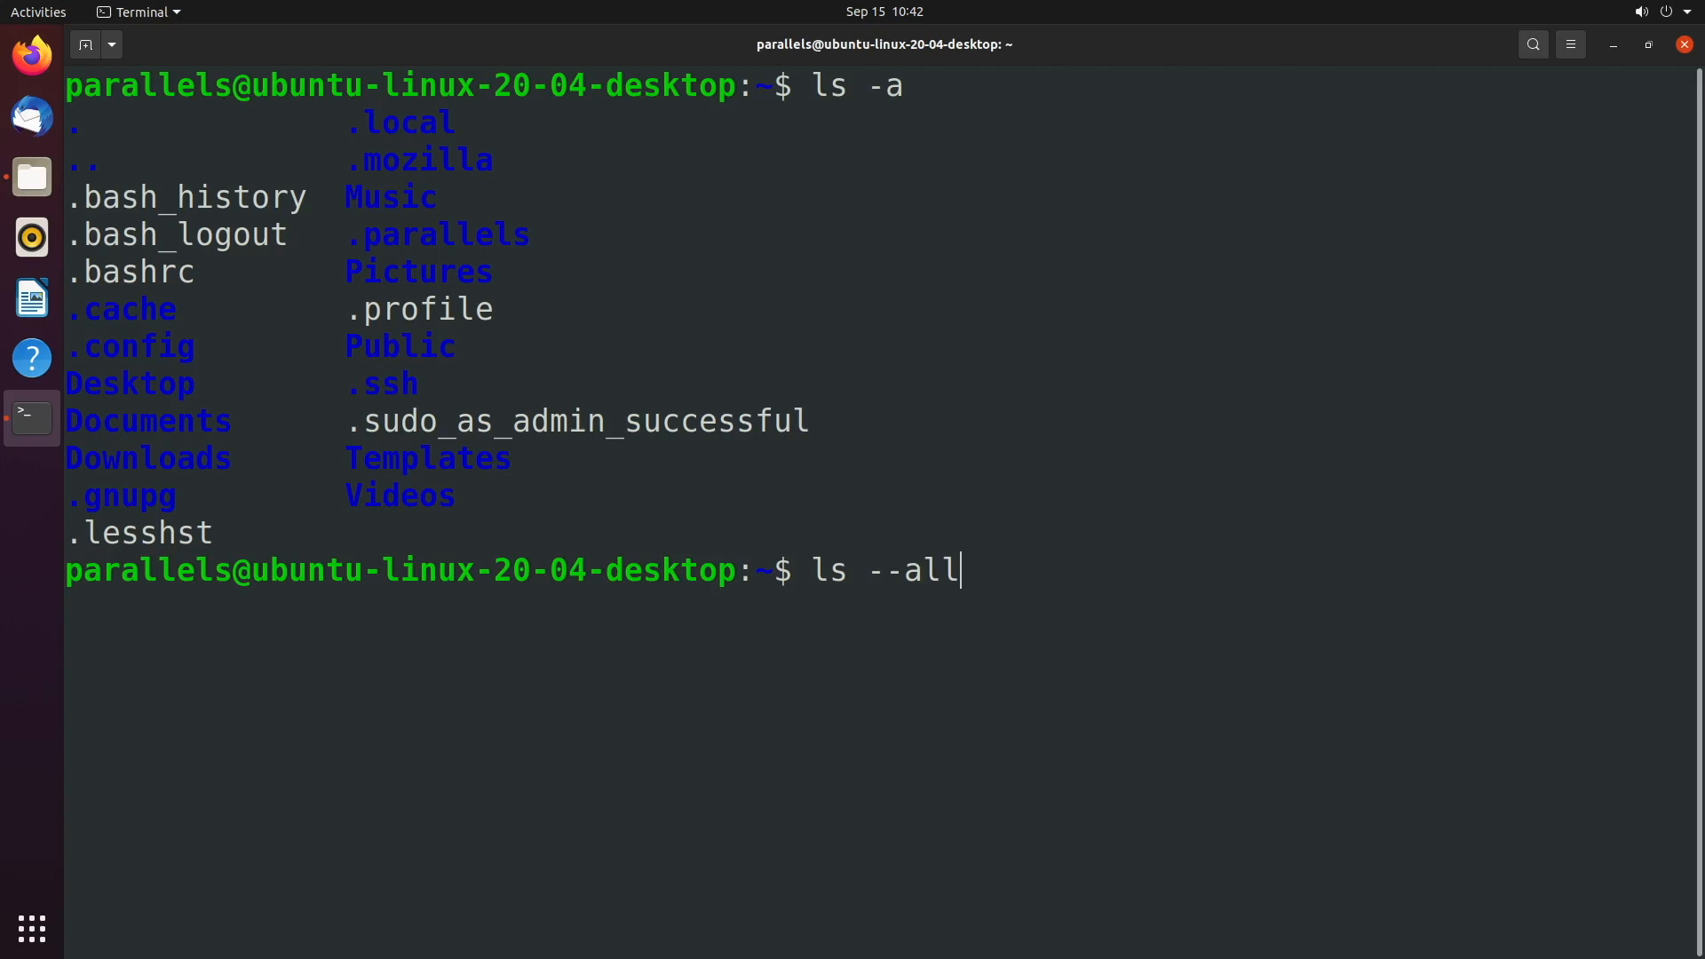
pyautogui.press('Return')
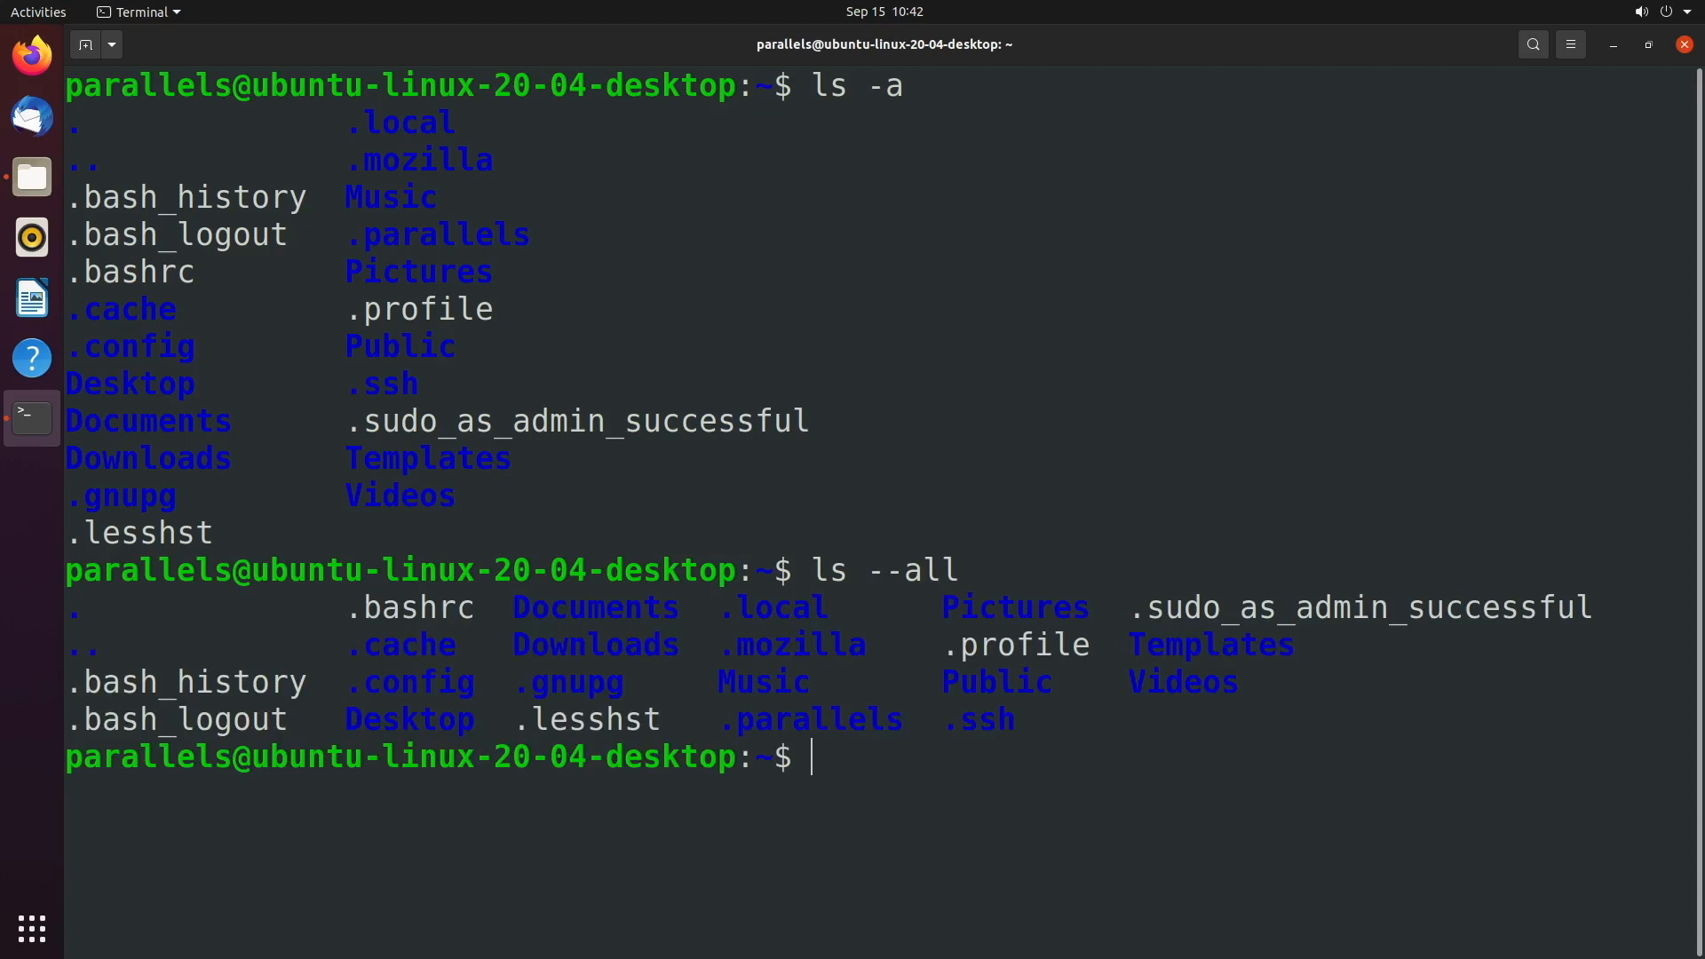
pyautogui.press('ctrl+l')
pyautogui.write('ls --all -')
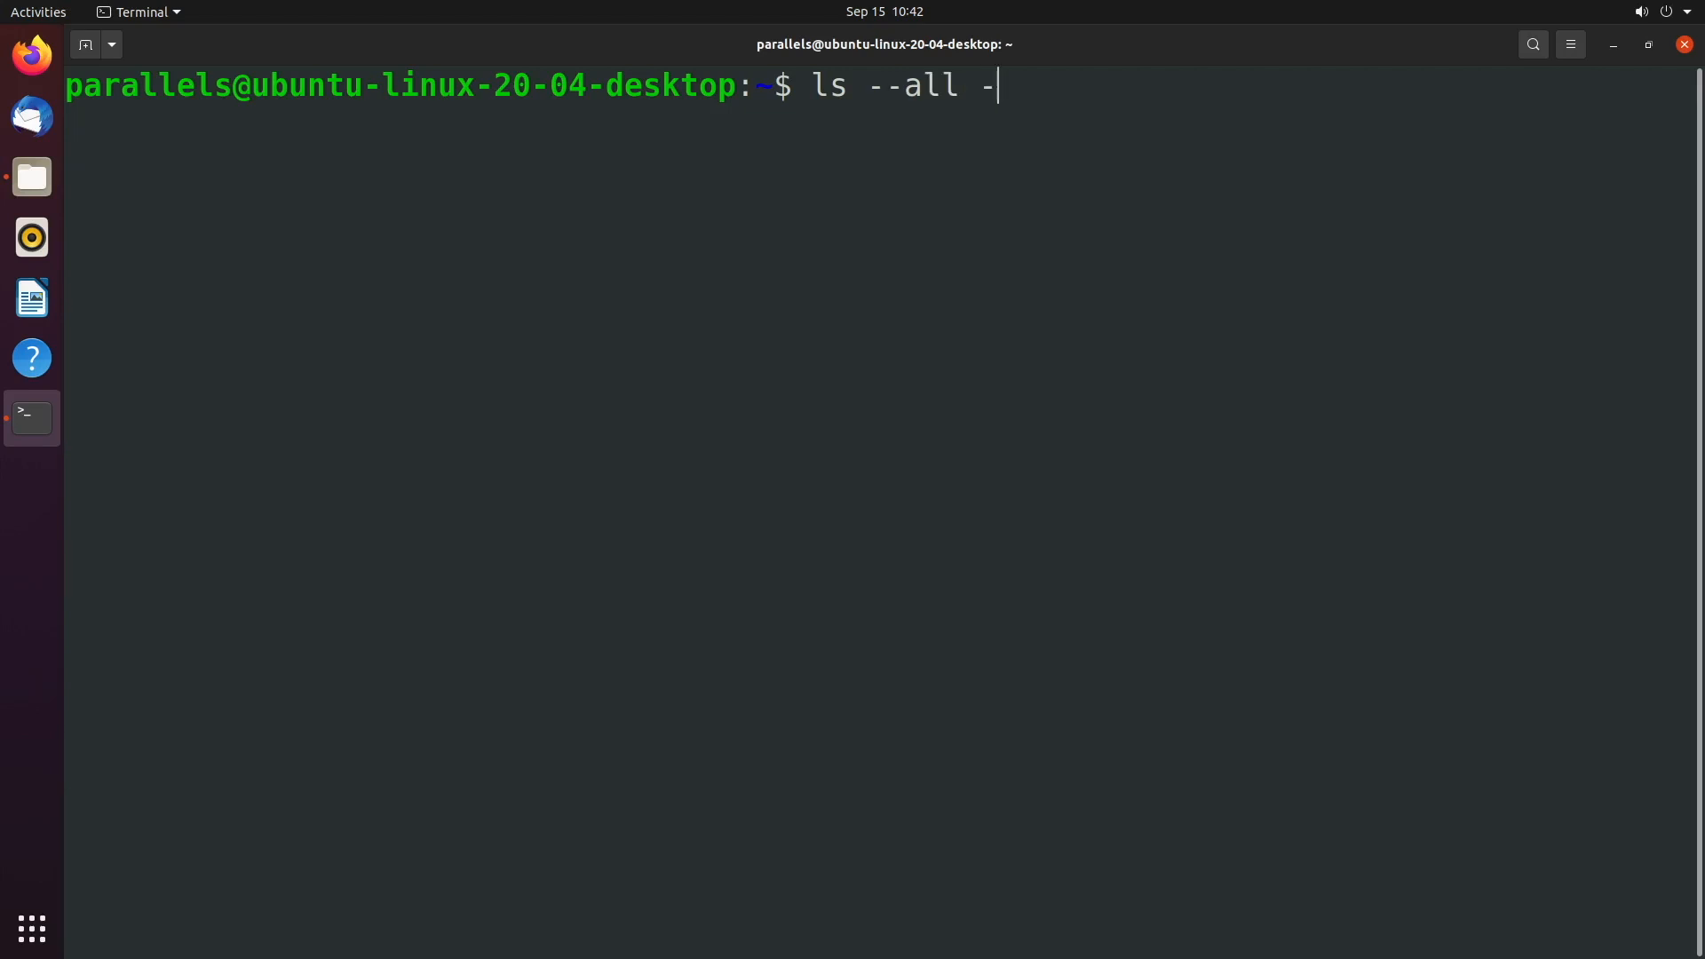
# Step: Show a long-format listing of all entries with ls --all -l
pyautogui.press('Return')
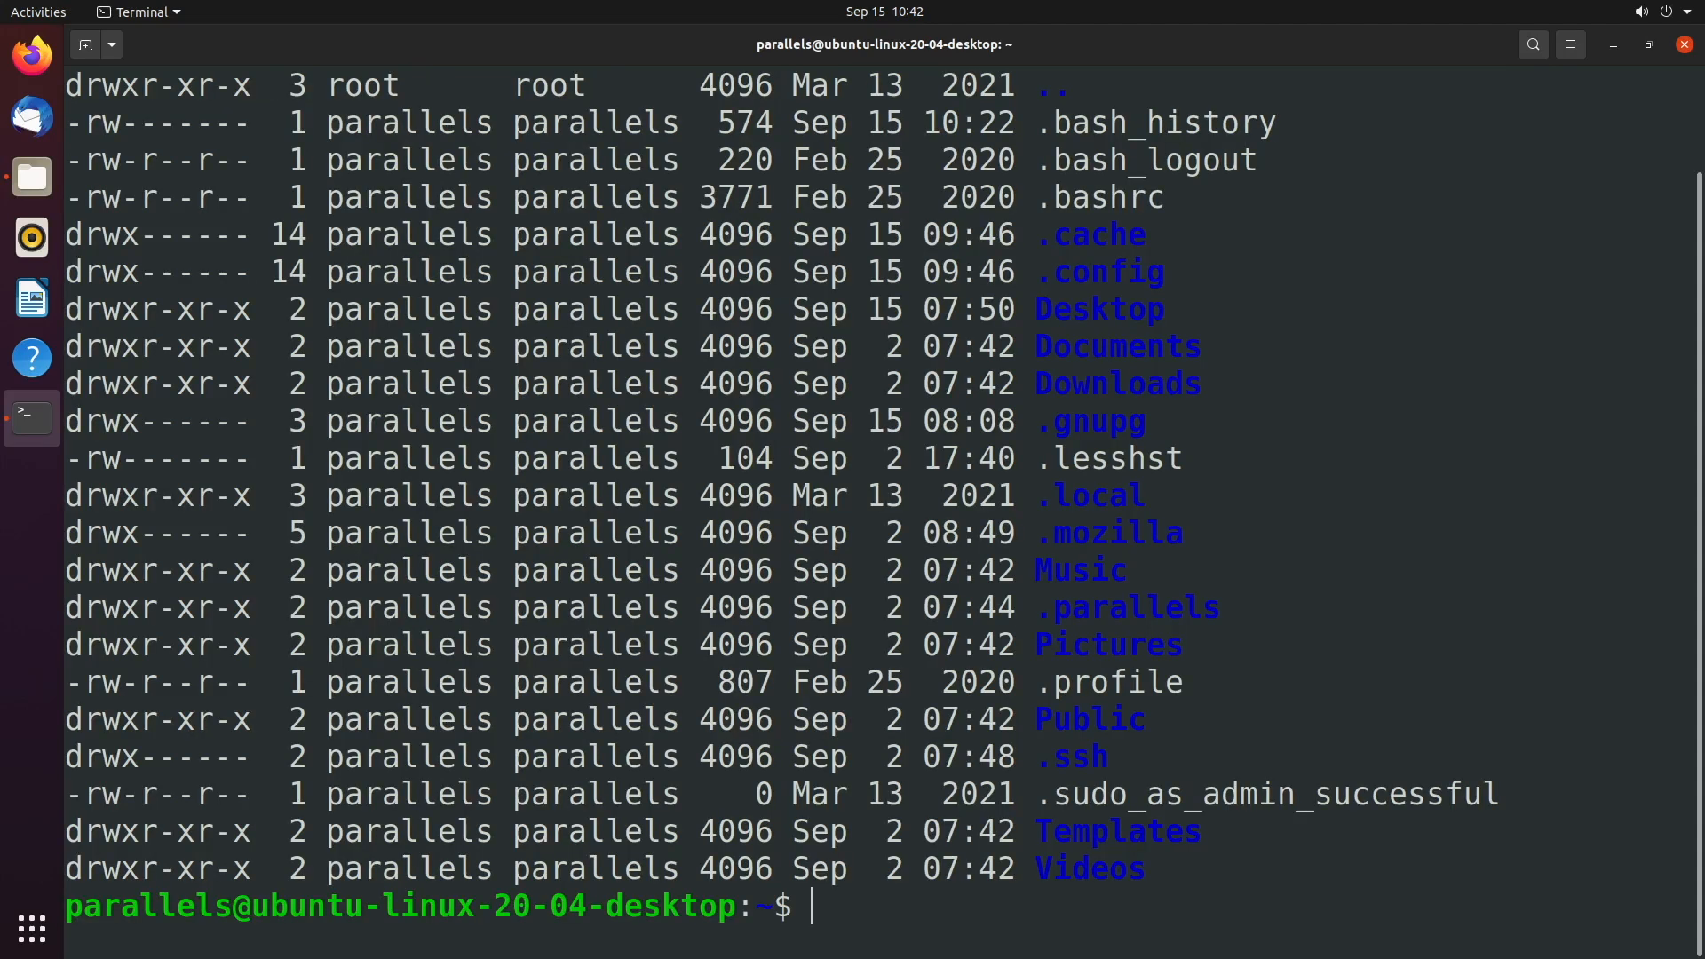
pyautogui.doubleClick(156, 495)
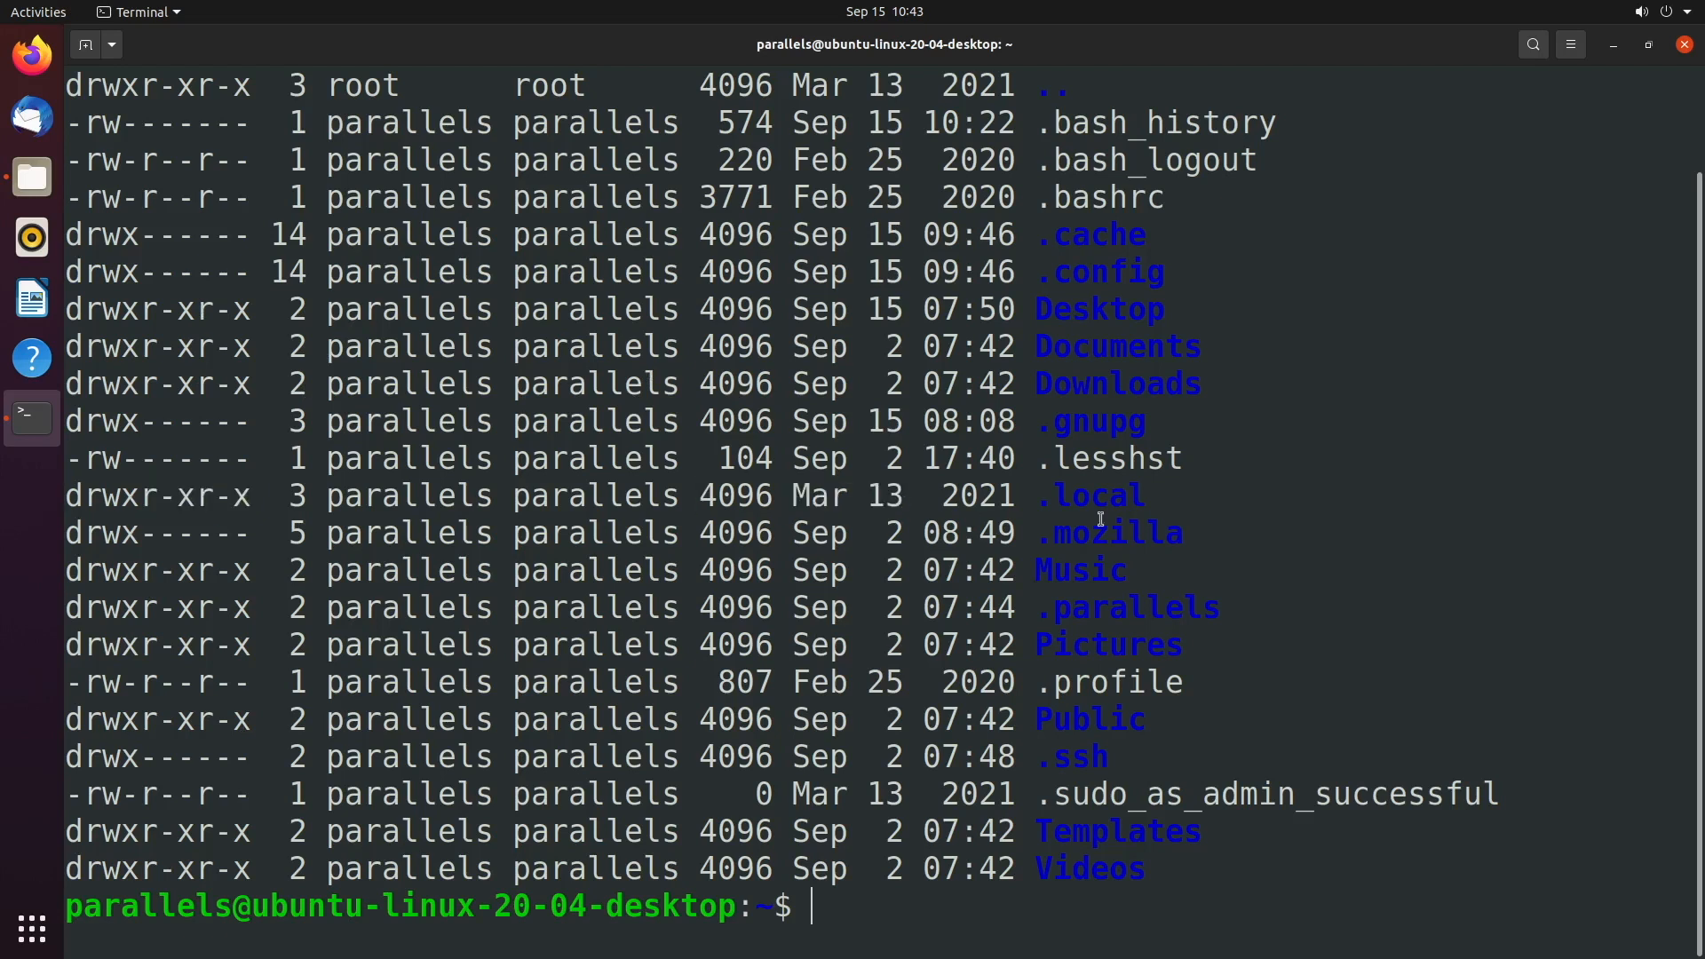
pyautogui.write('ls --all -l')
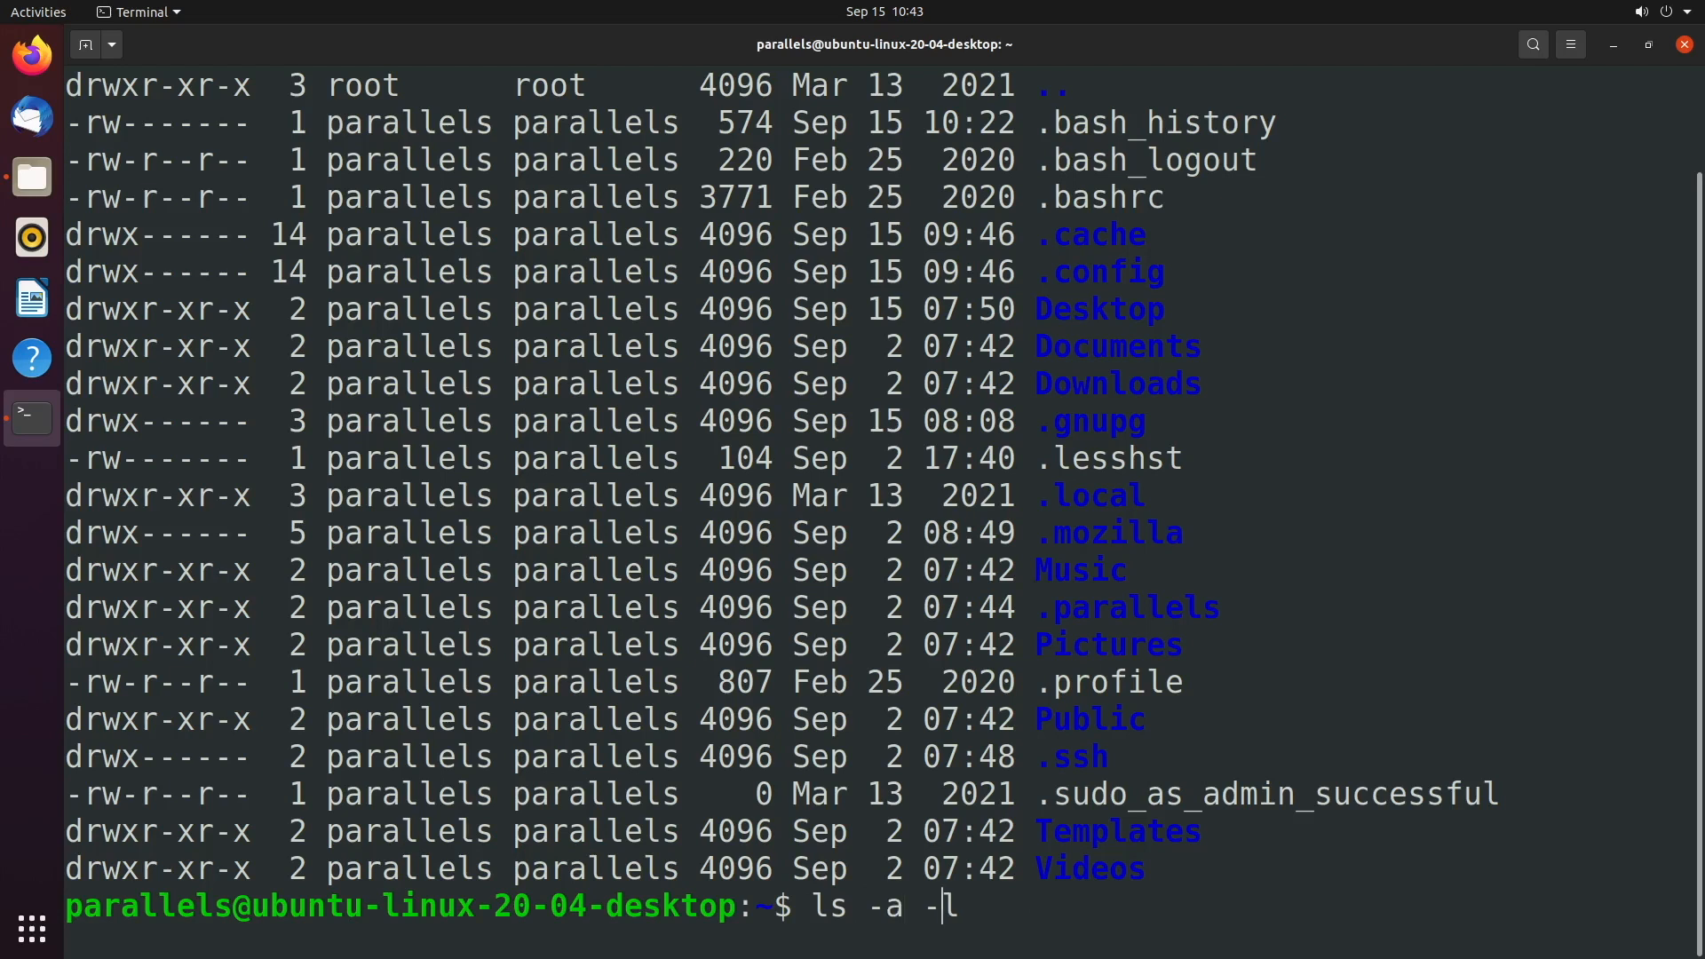
pyautogui.write('l')
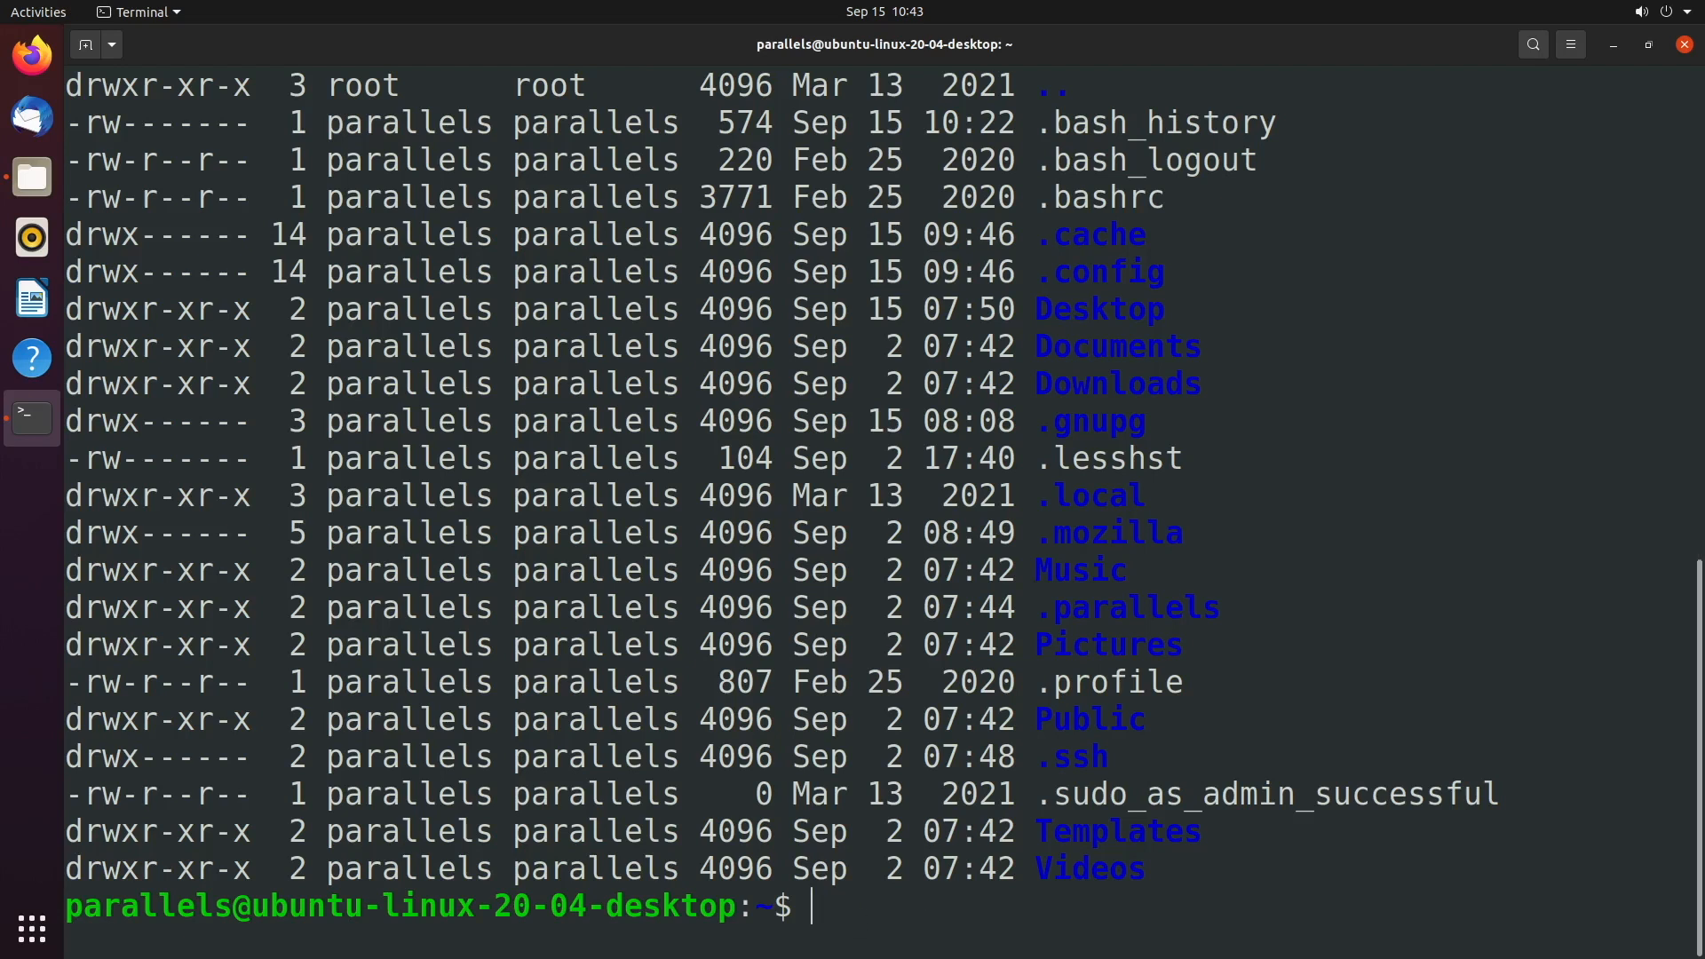
# Step: Repeat the long listing using the combined options ls -al and ls -la
pyautogui.write('ls -a')
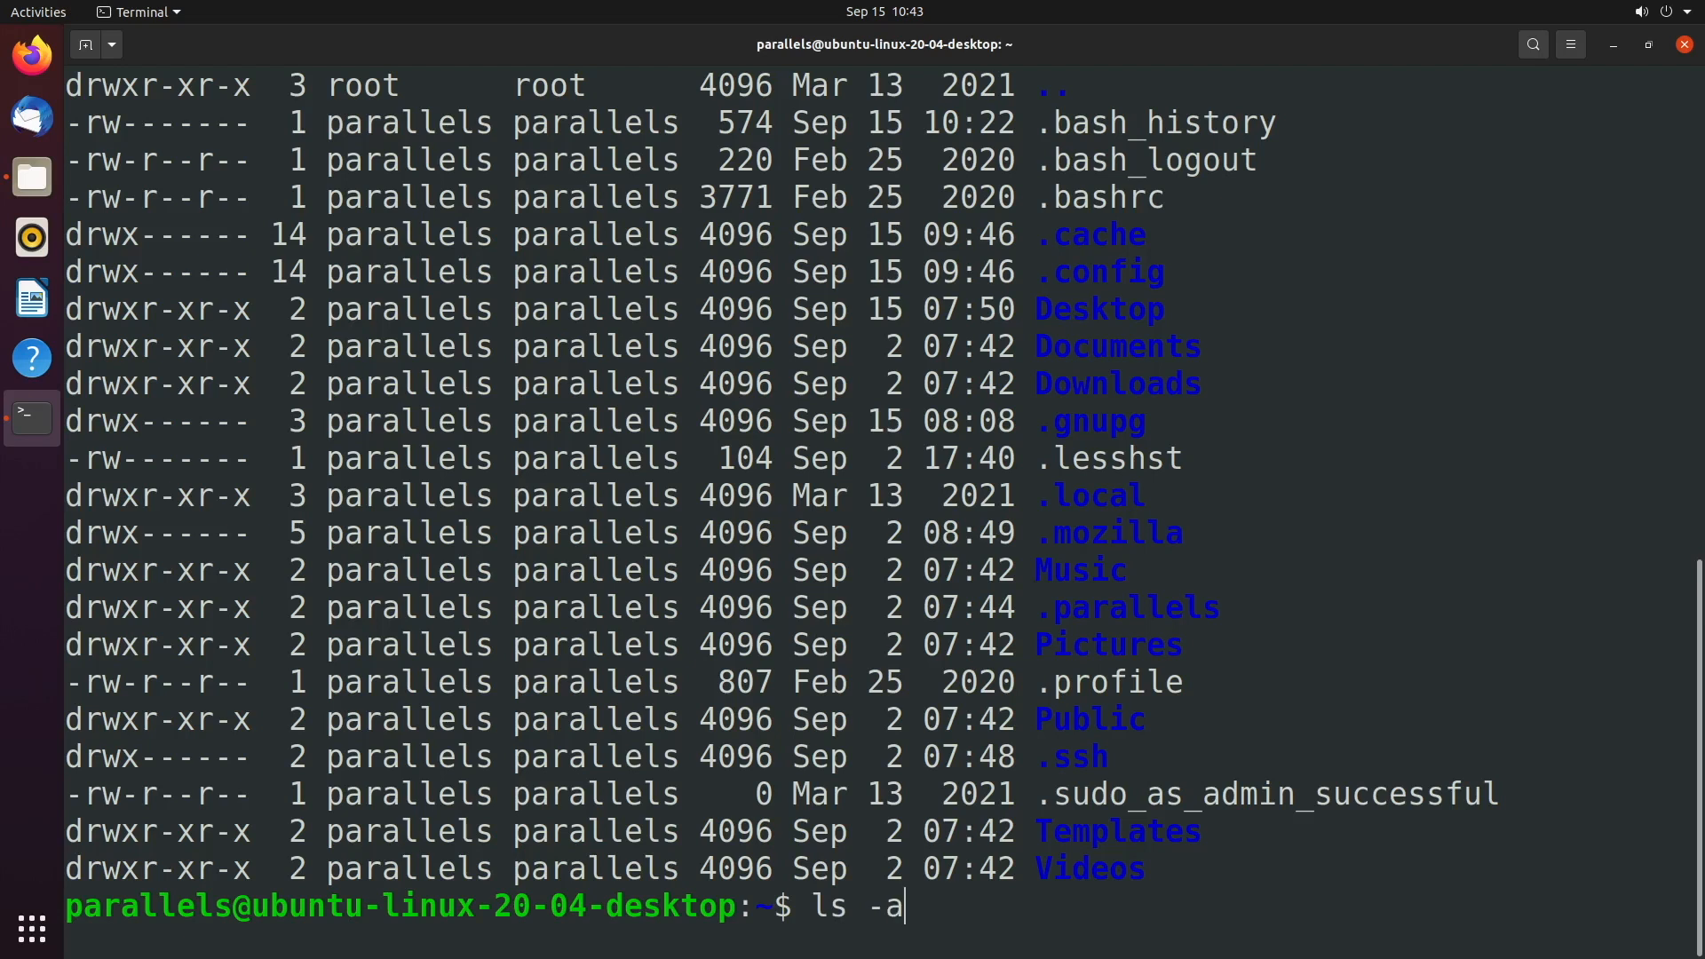
pyautogui.write('l')
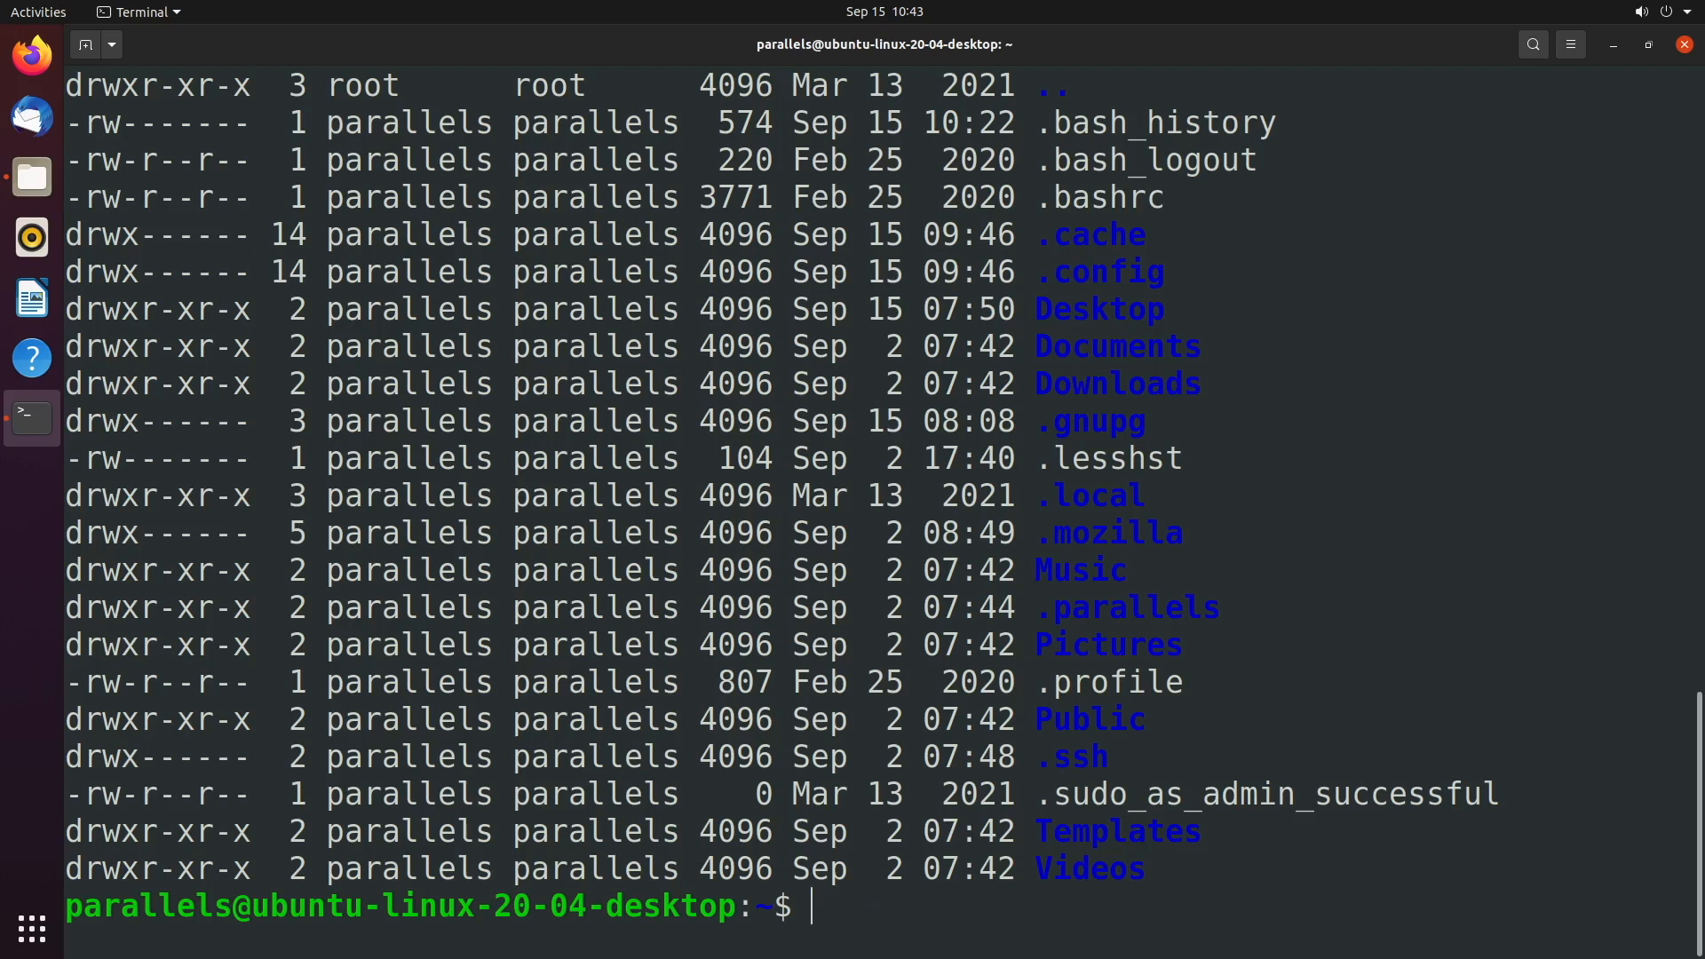
pyautogui.write('ls -al')
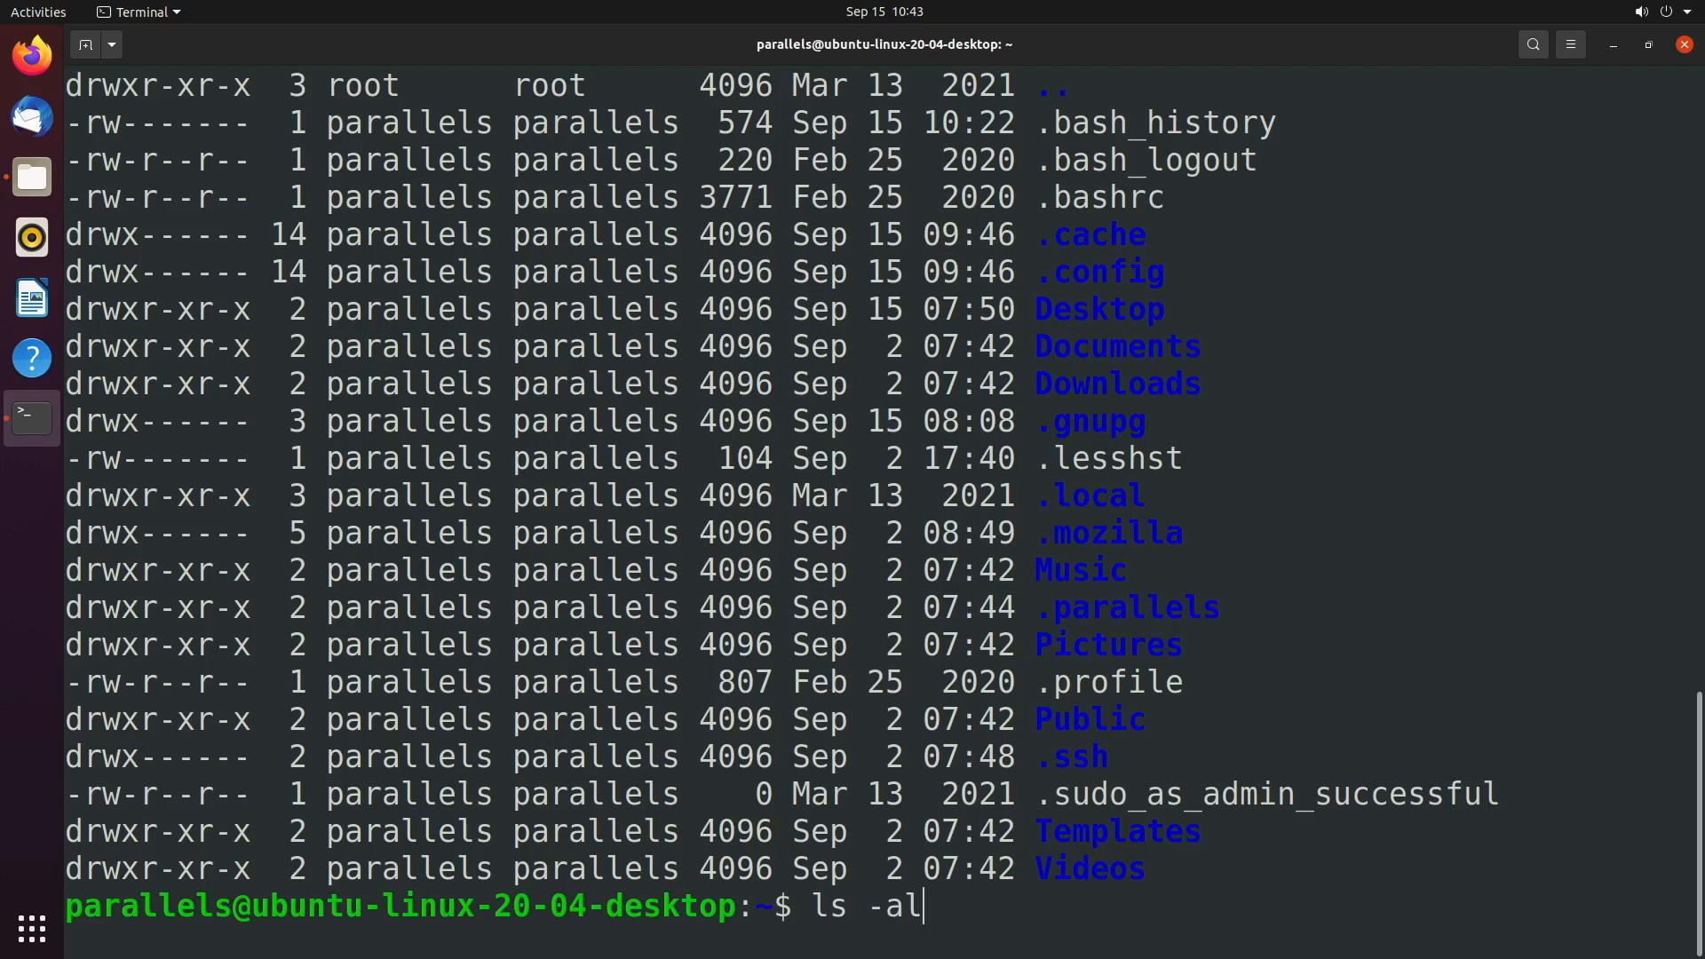
pyautogui.press('BackSpace')
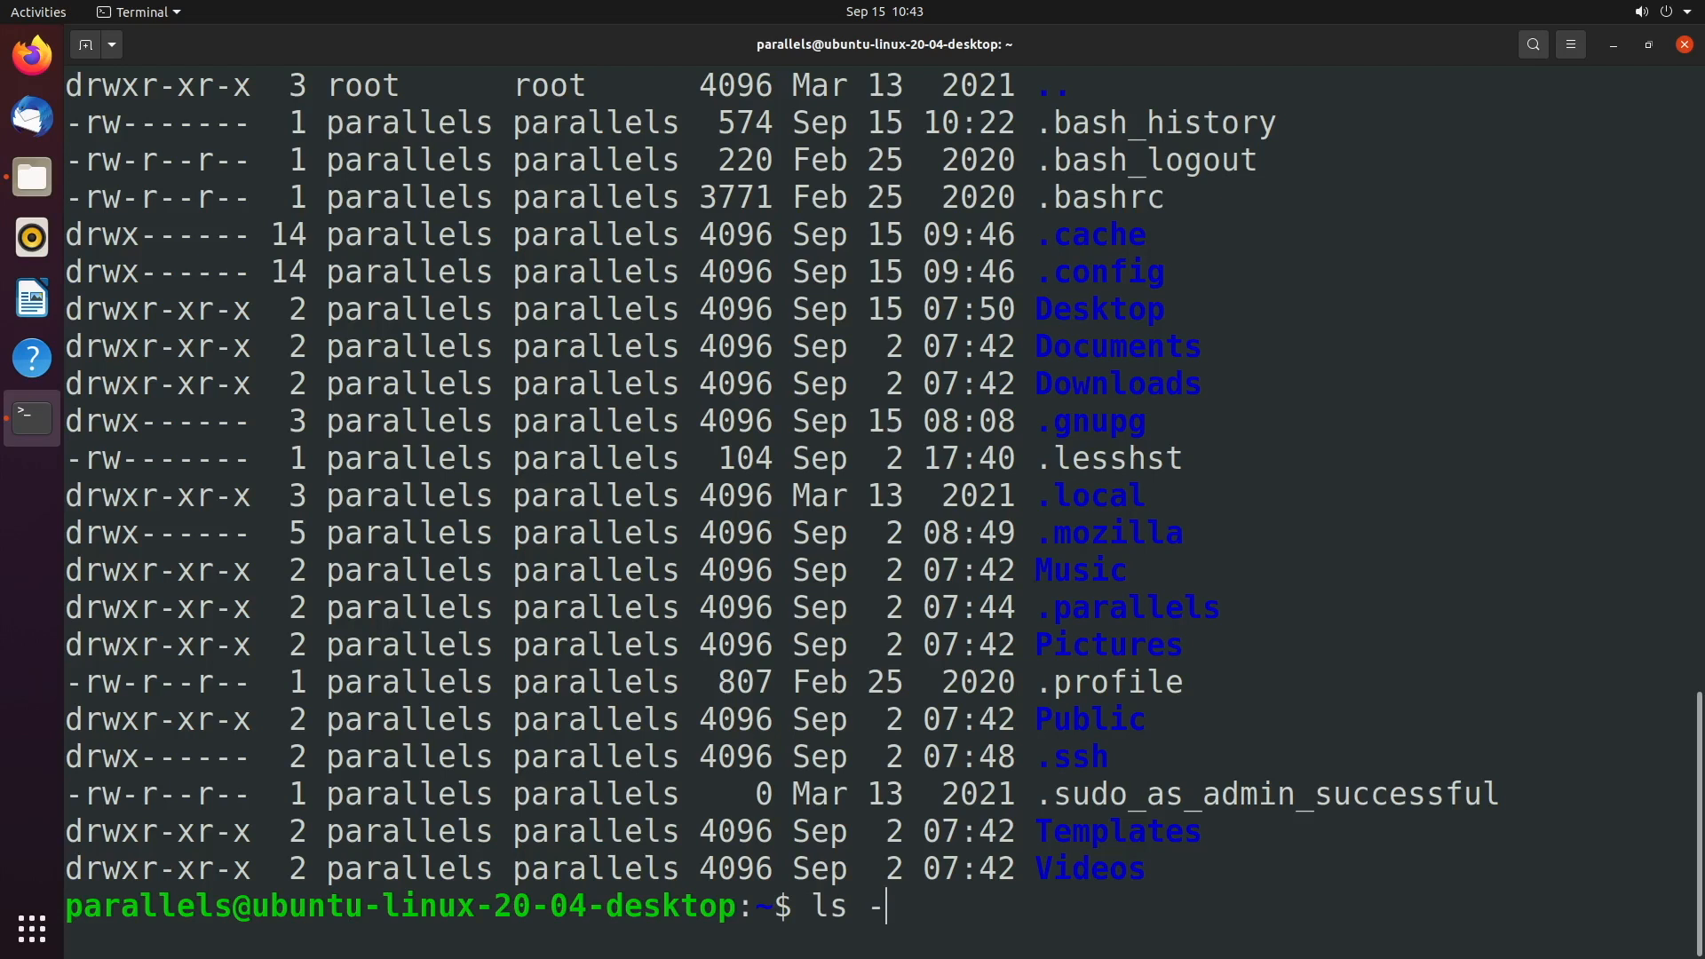
pyautogui.write('la')
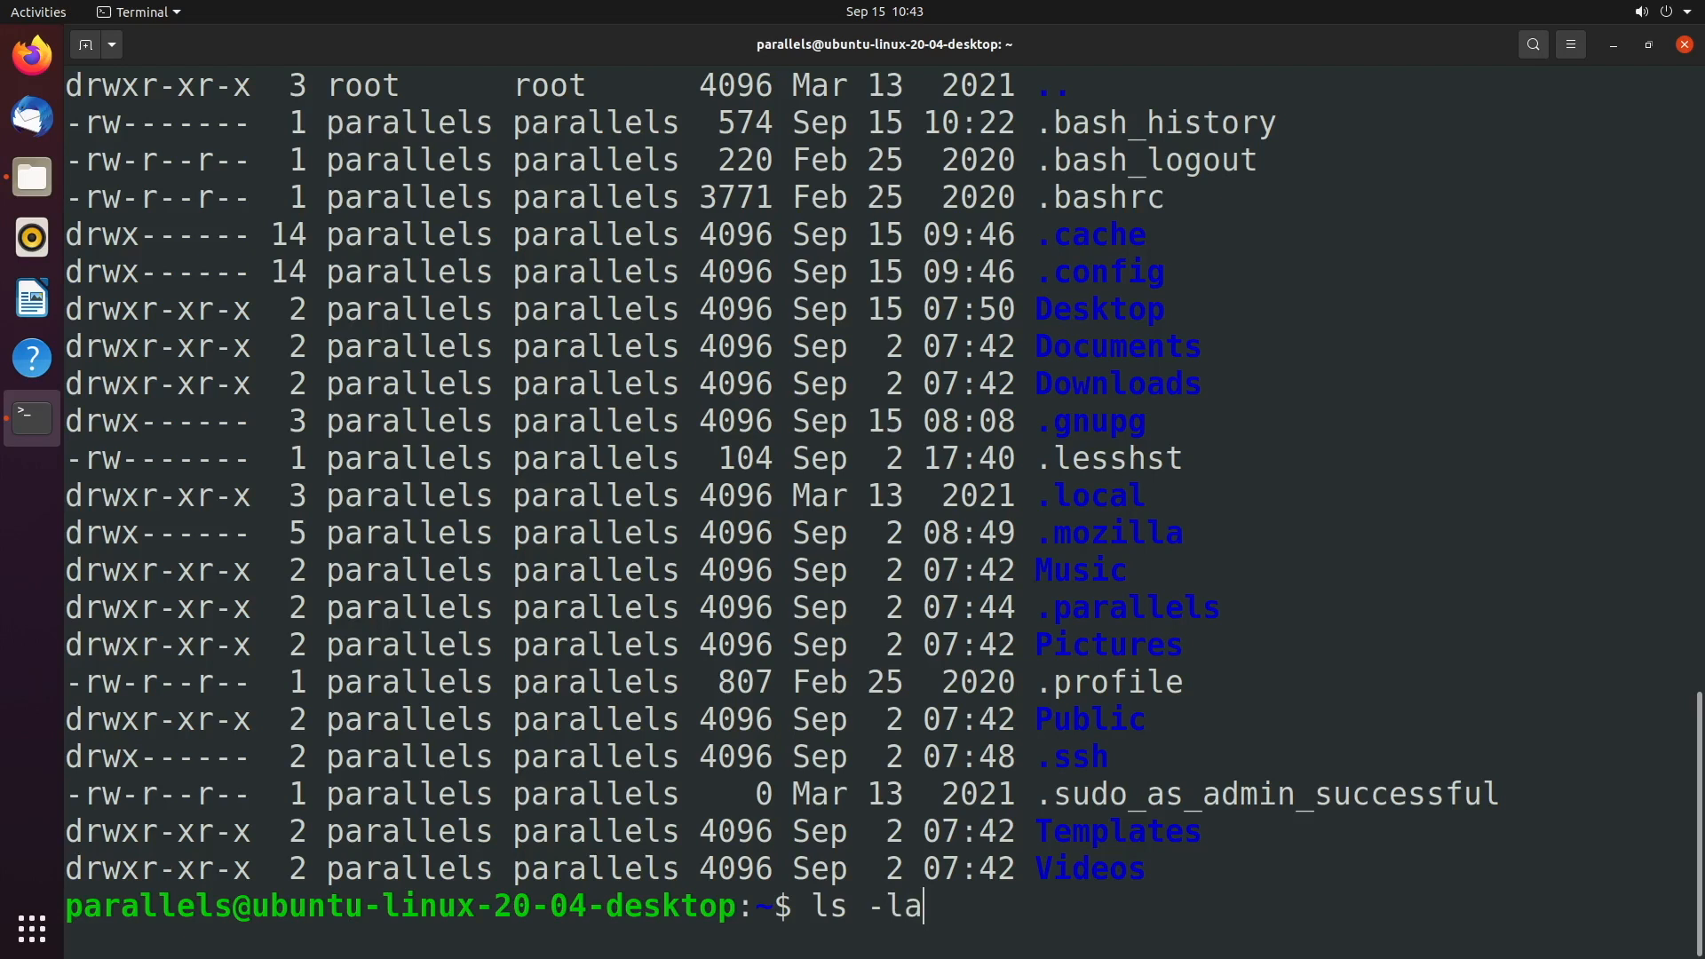
pyautogui.press('ctrl+c')
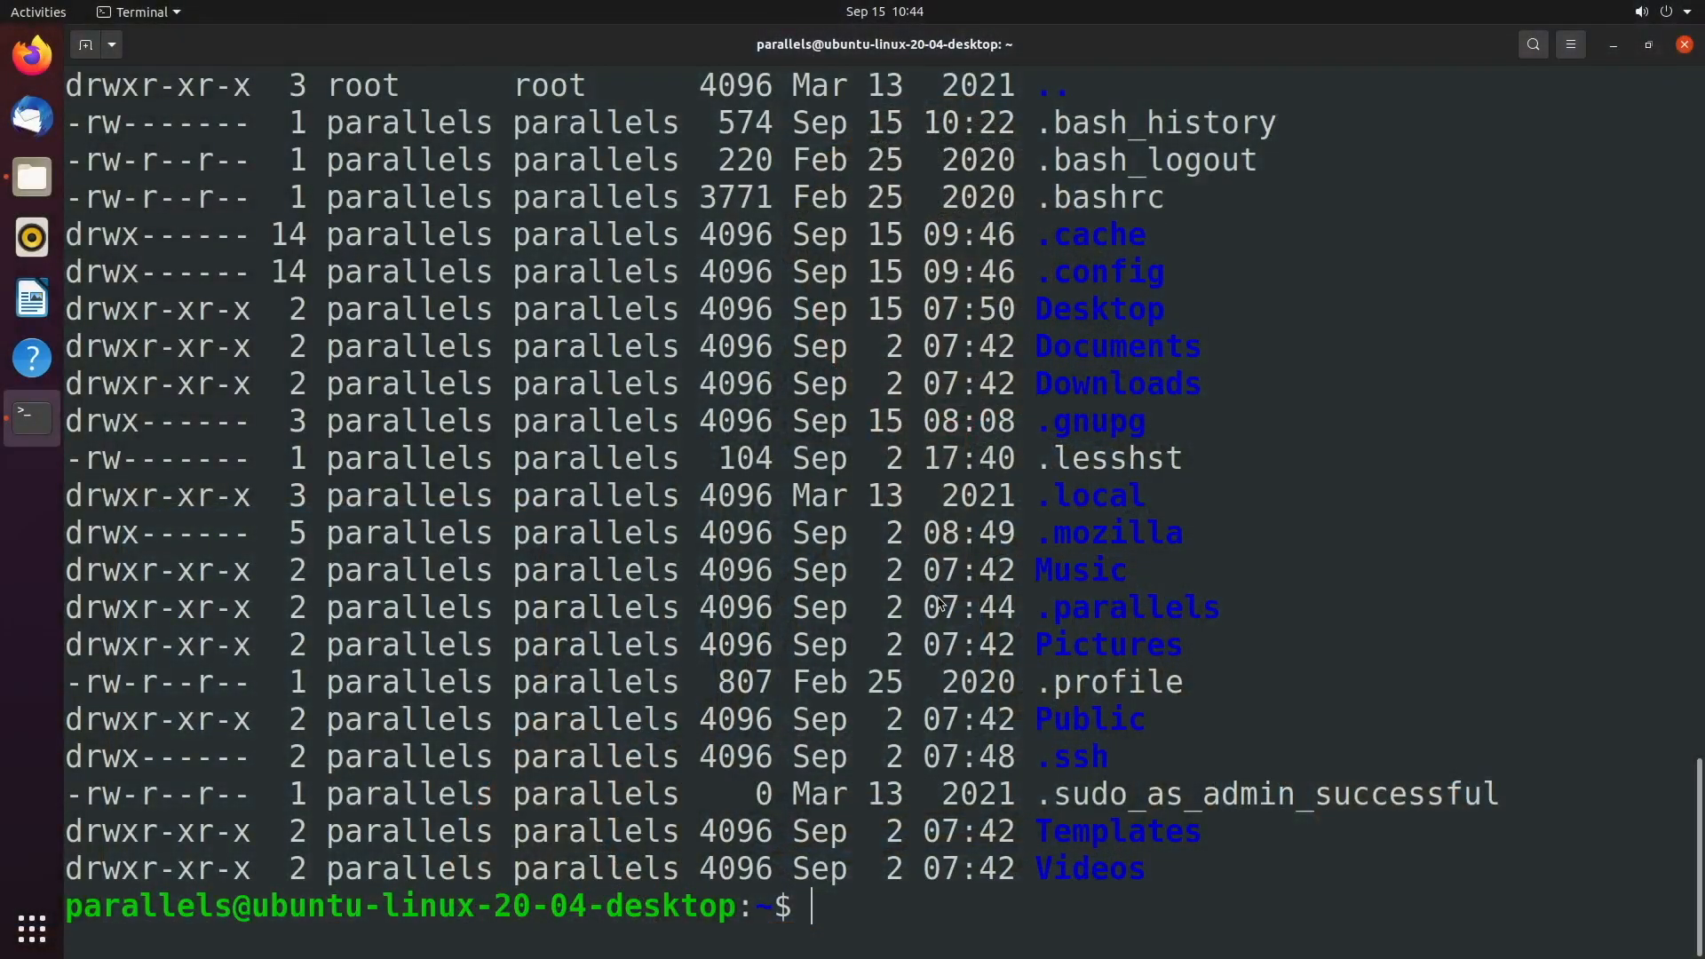
# Step: Open the ls manual page, scroll down to the -l option, then quit
pyautogui.write('man')
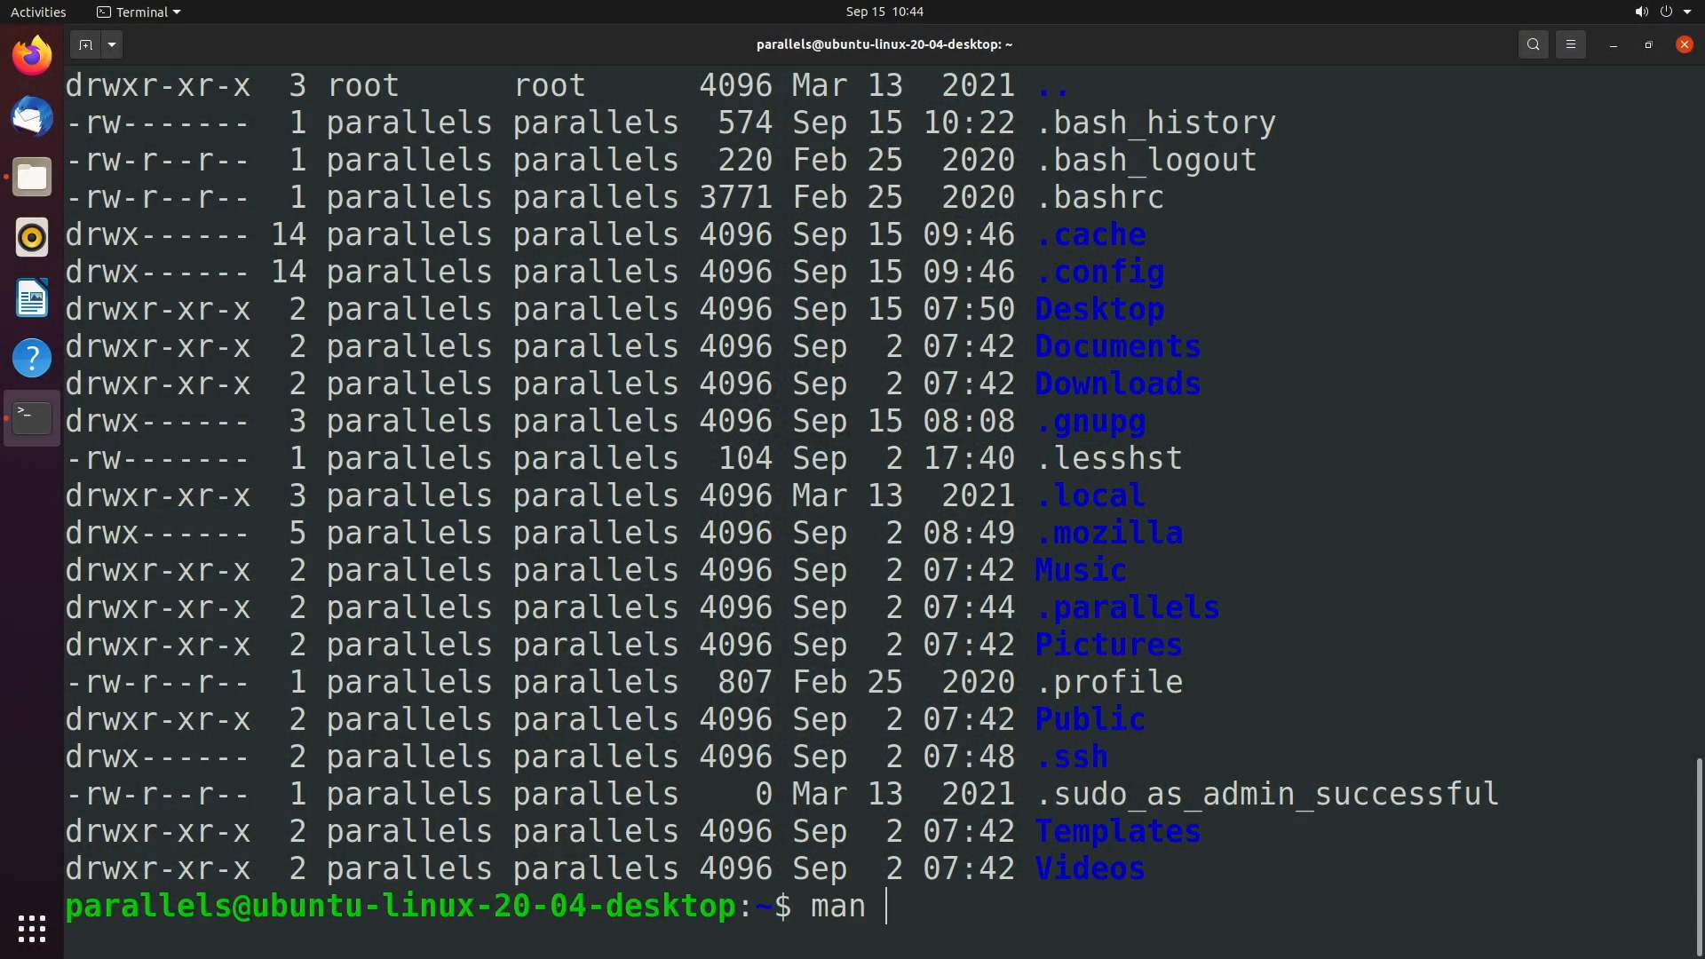
pyautogui.write('ls')
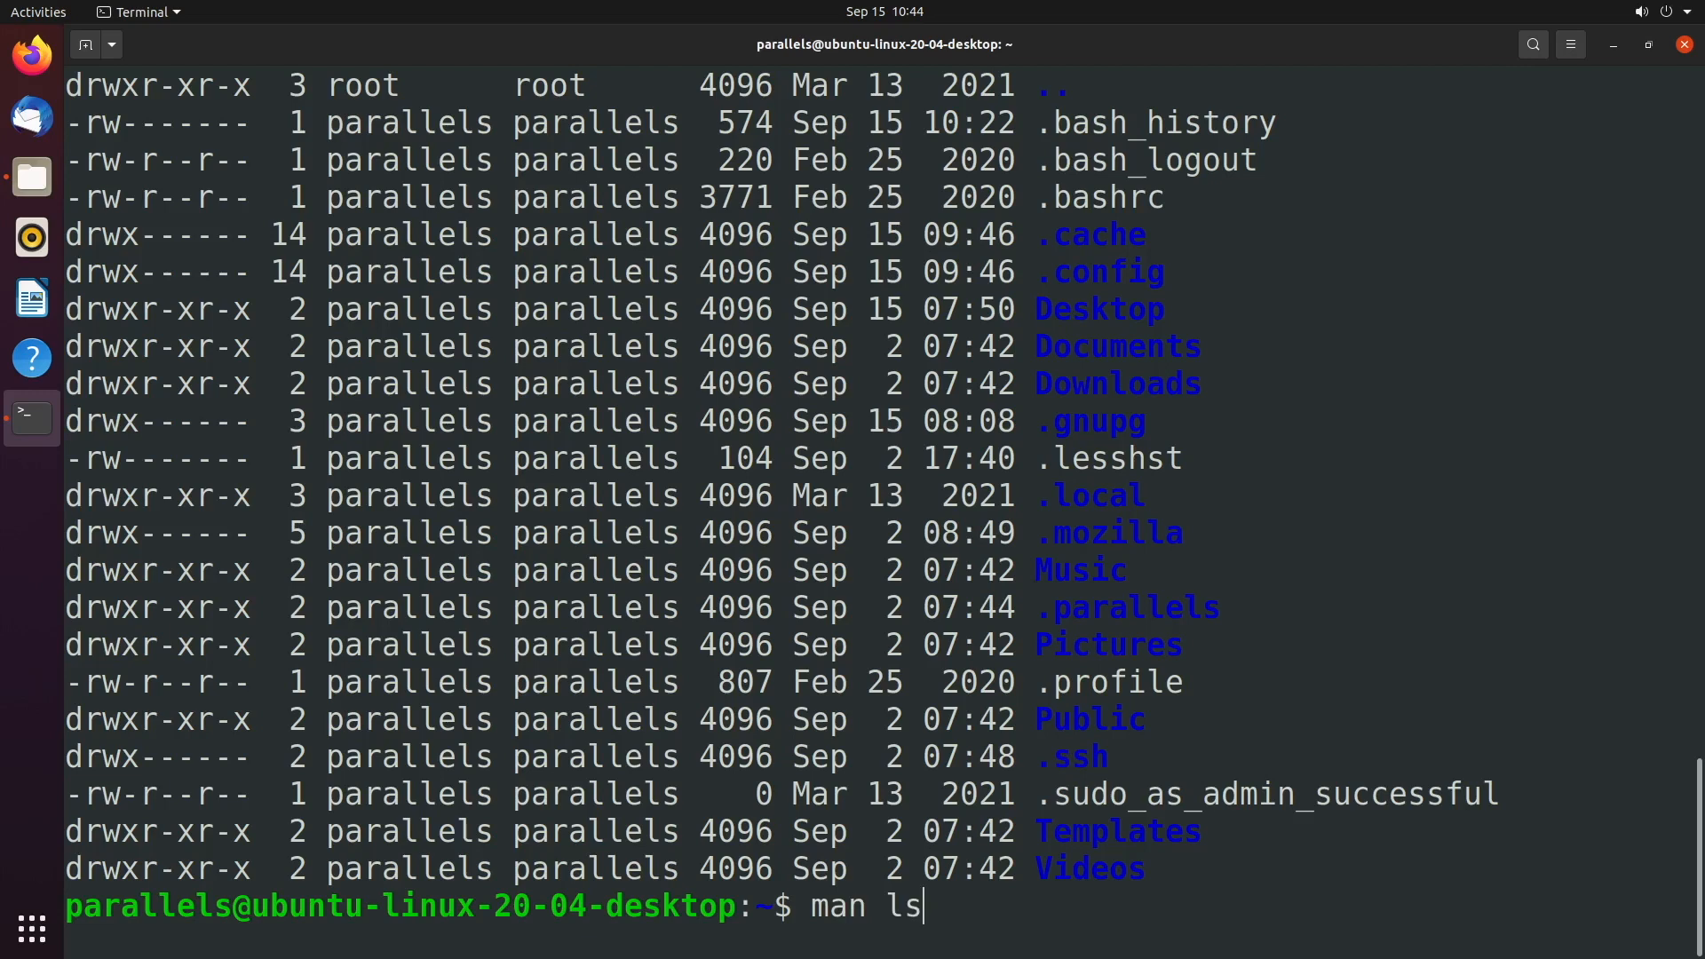
pyautogui.press('Return')
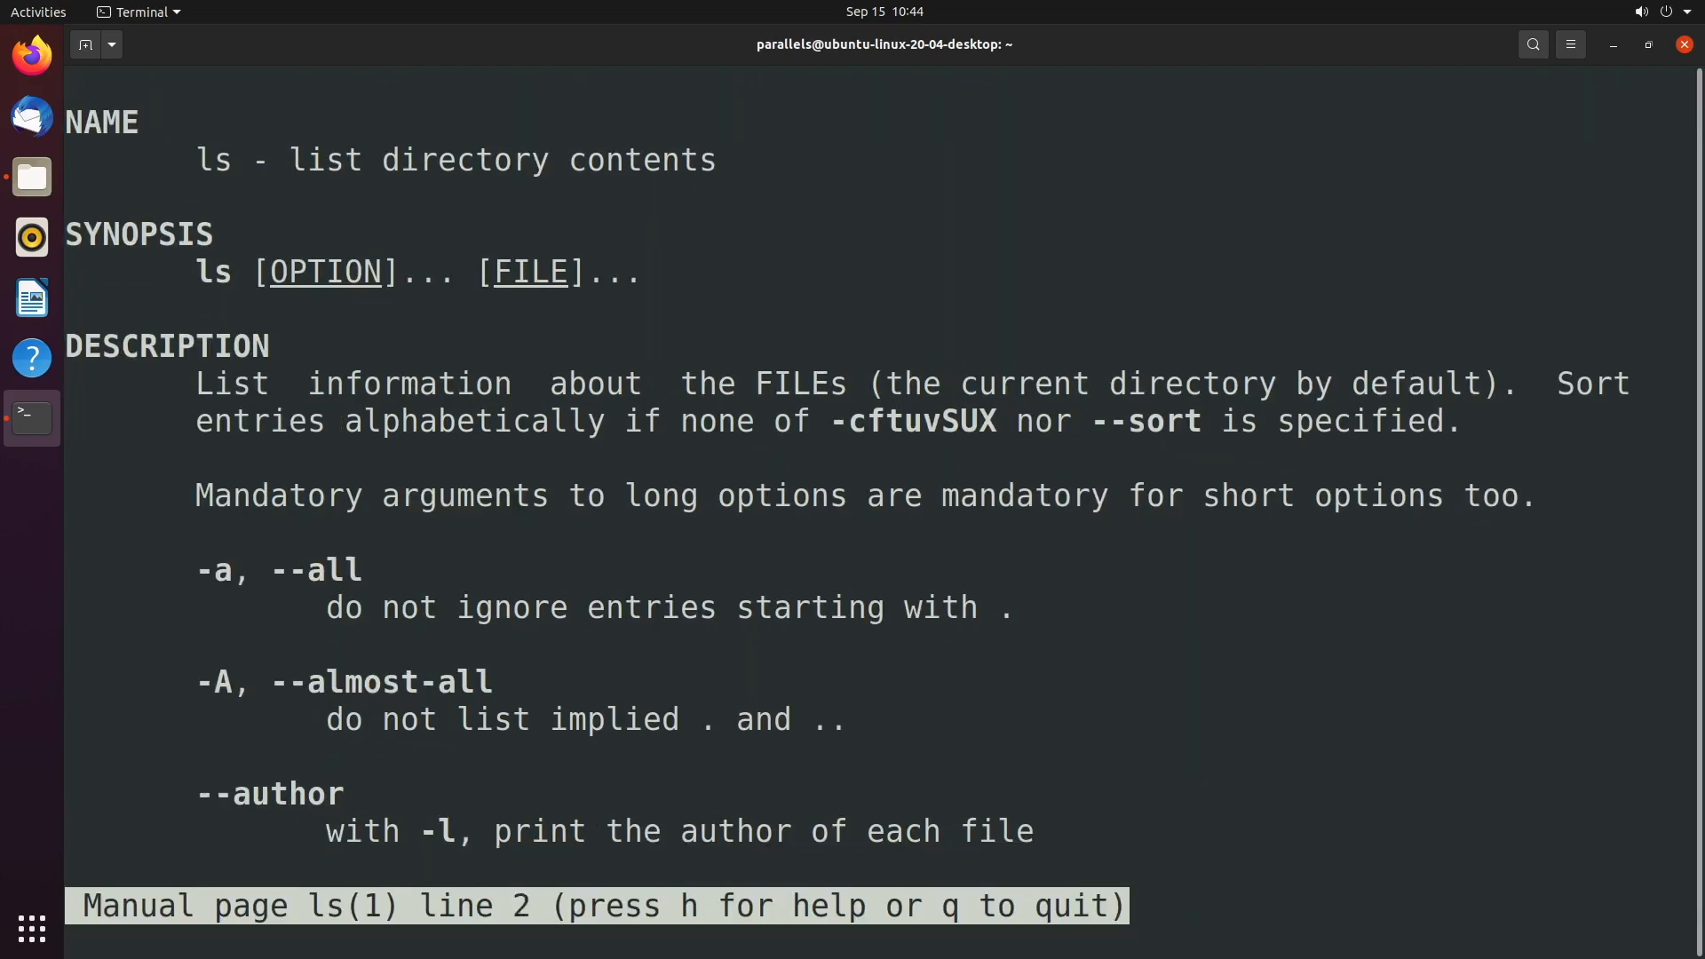
pyautogui.scroll(-3)
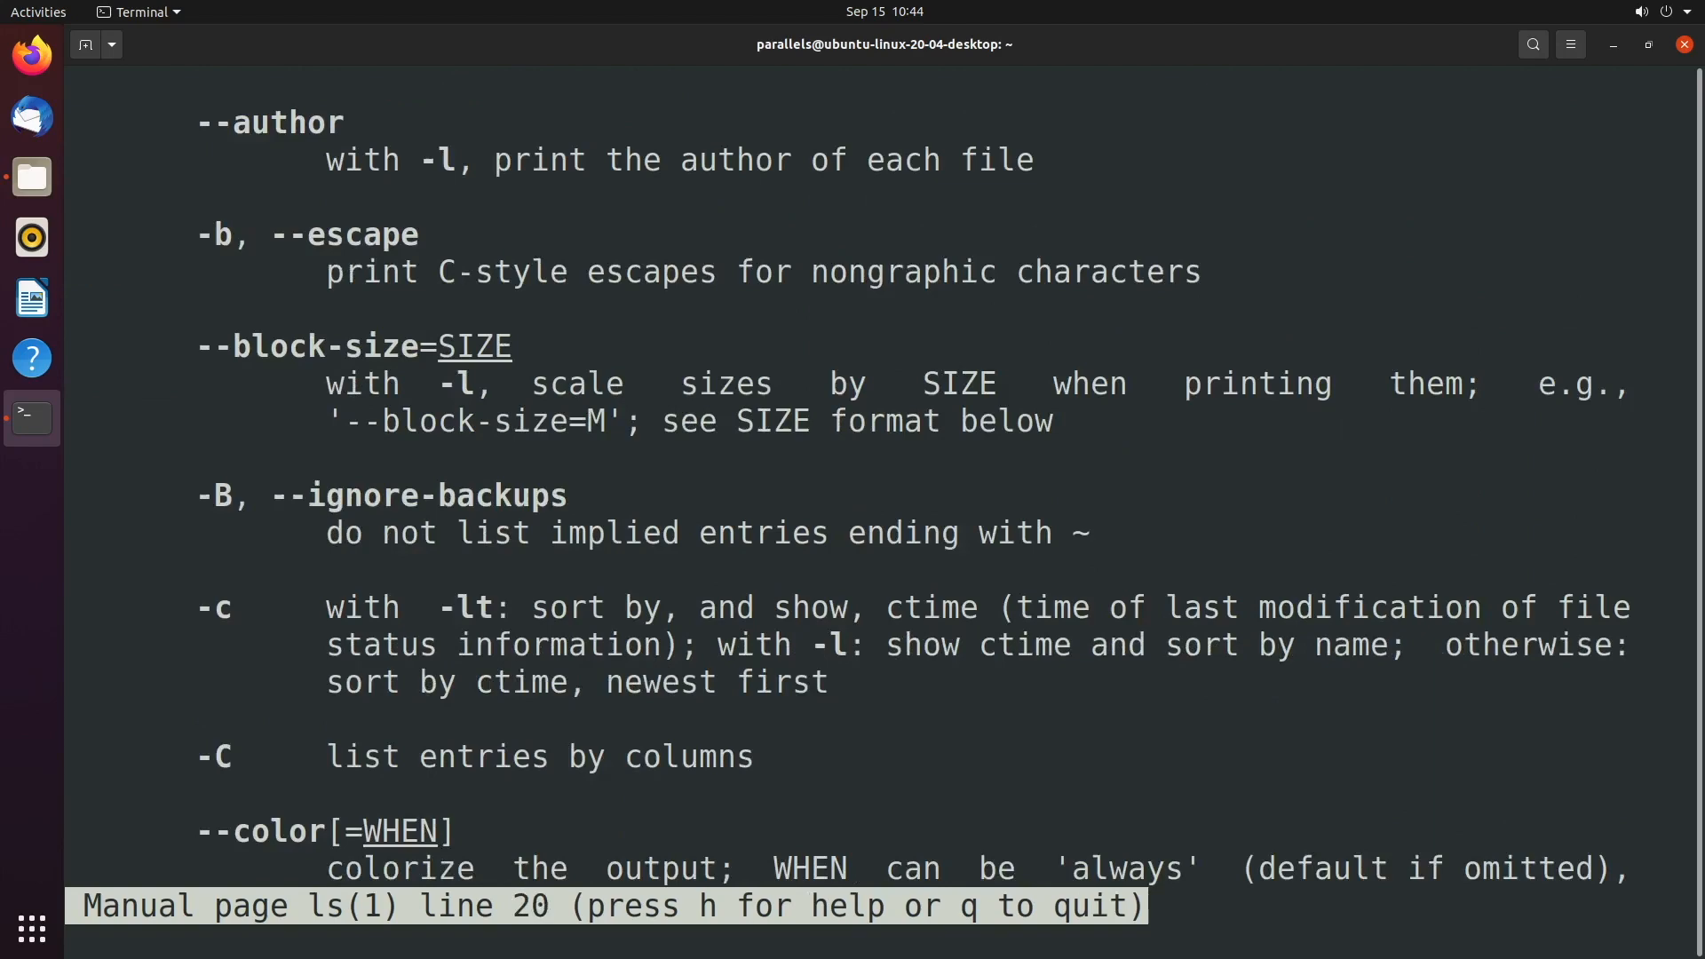
pyautogui.scroll(-3)
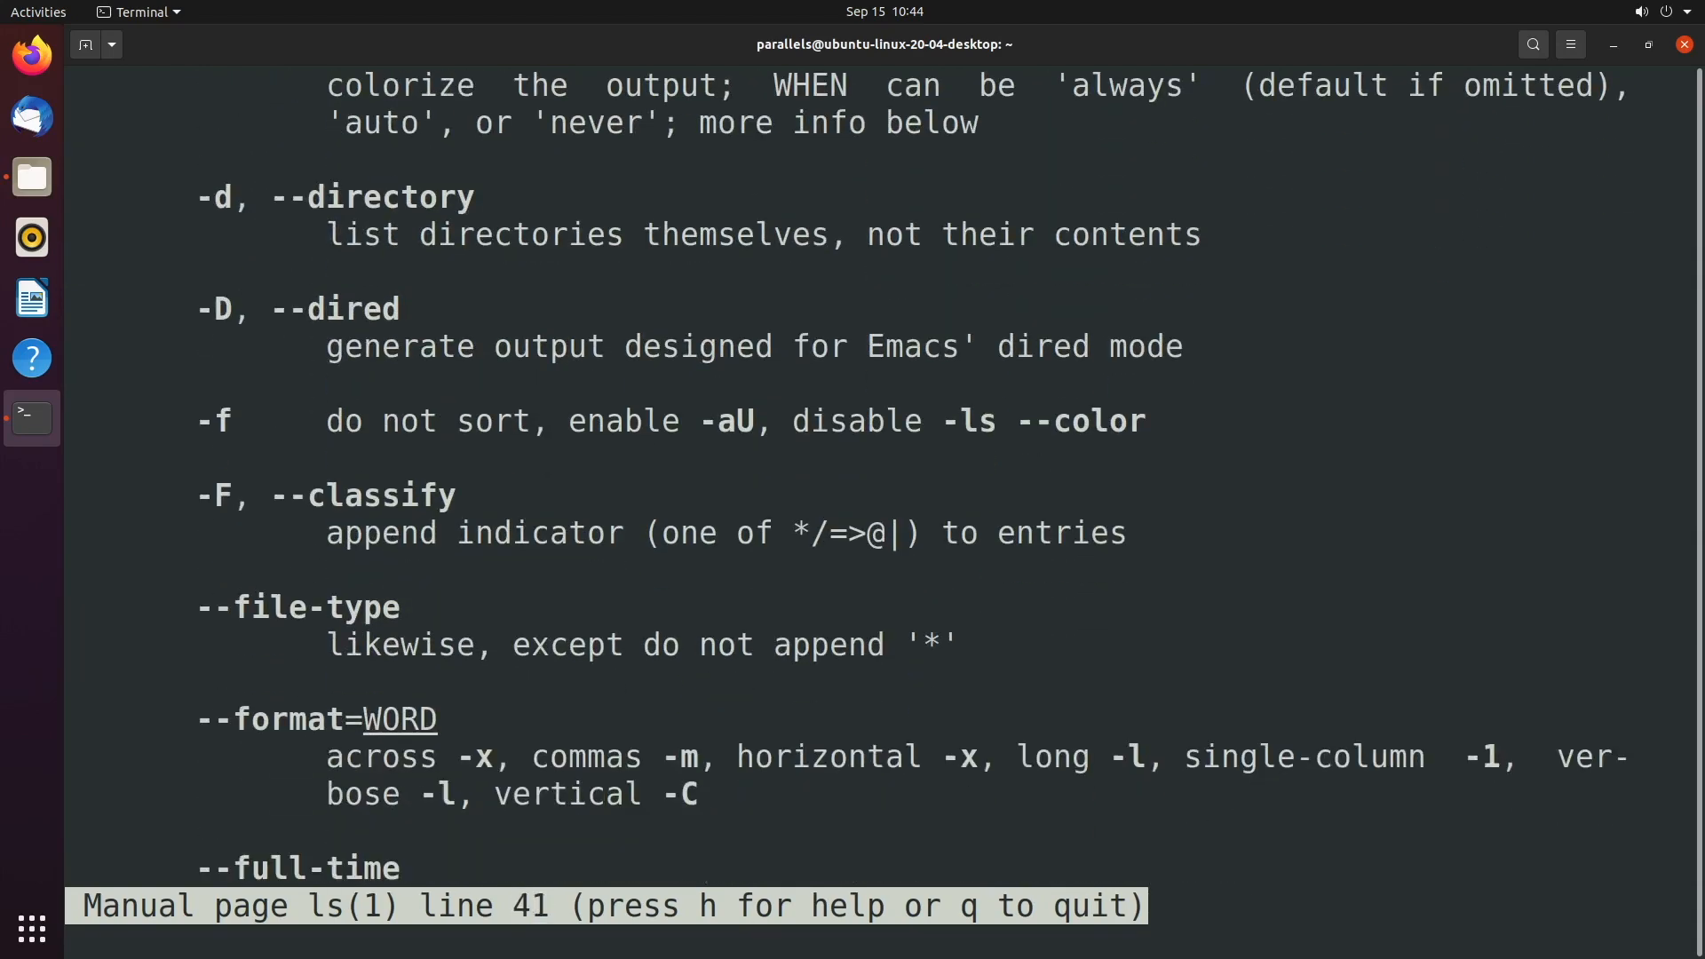
pyautogui.scroll(-3)
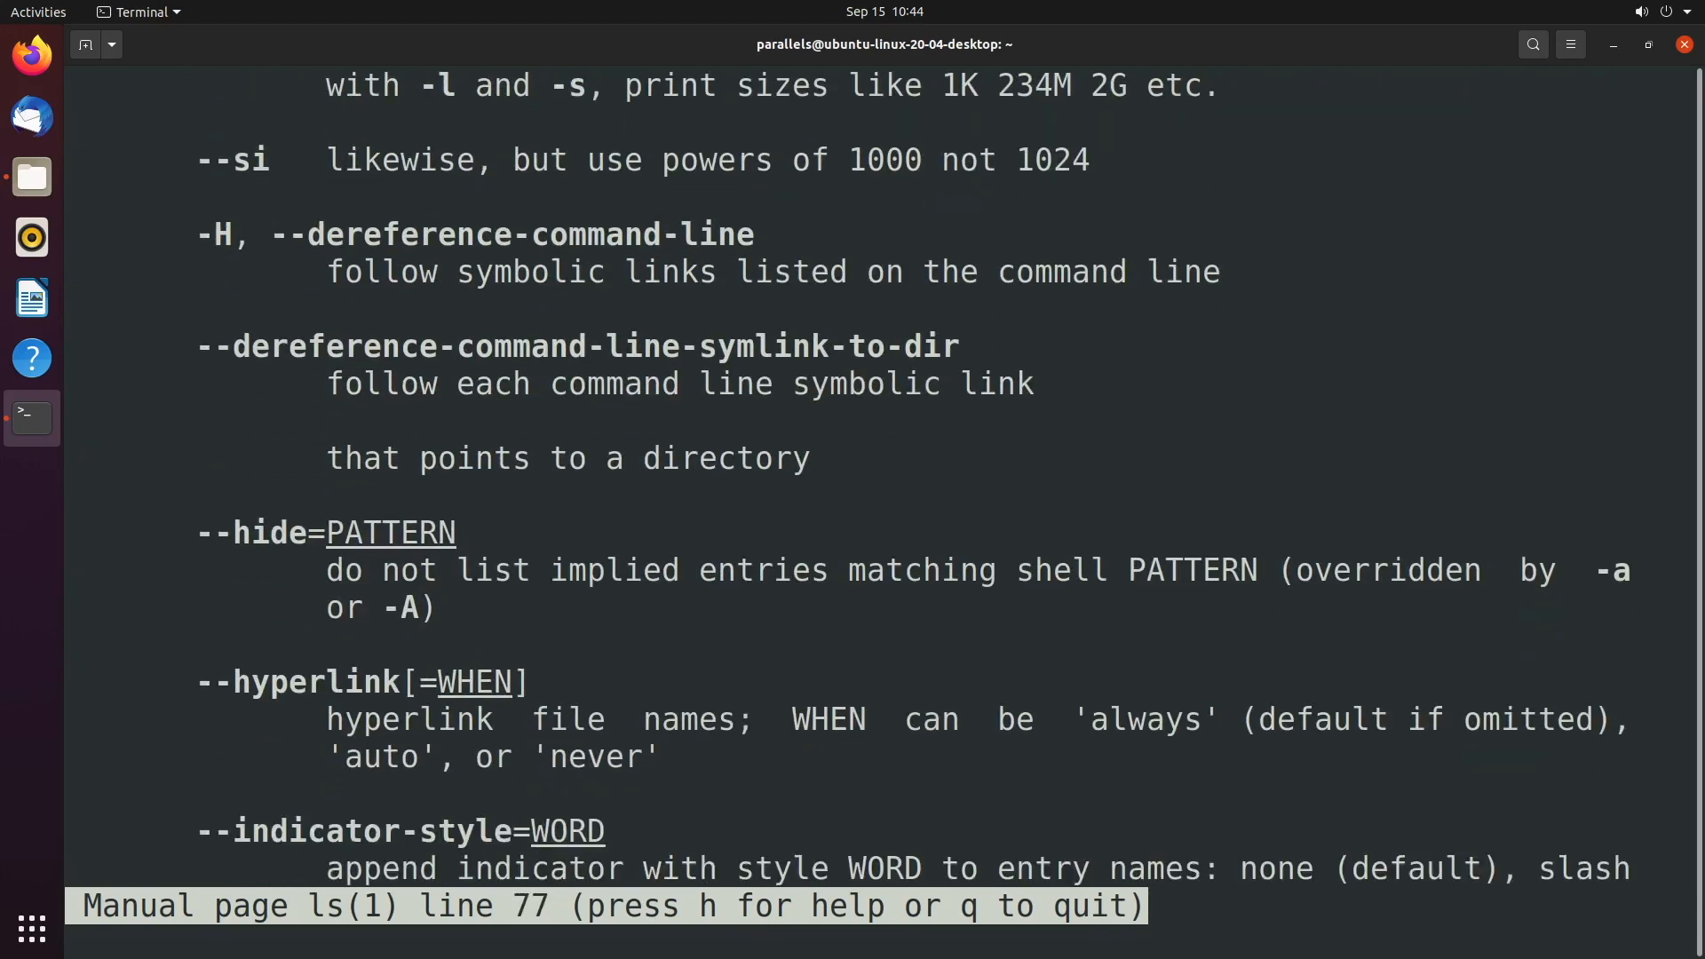
pyautogui.scroll(-3)
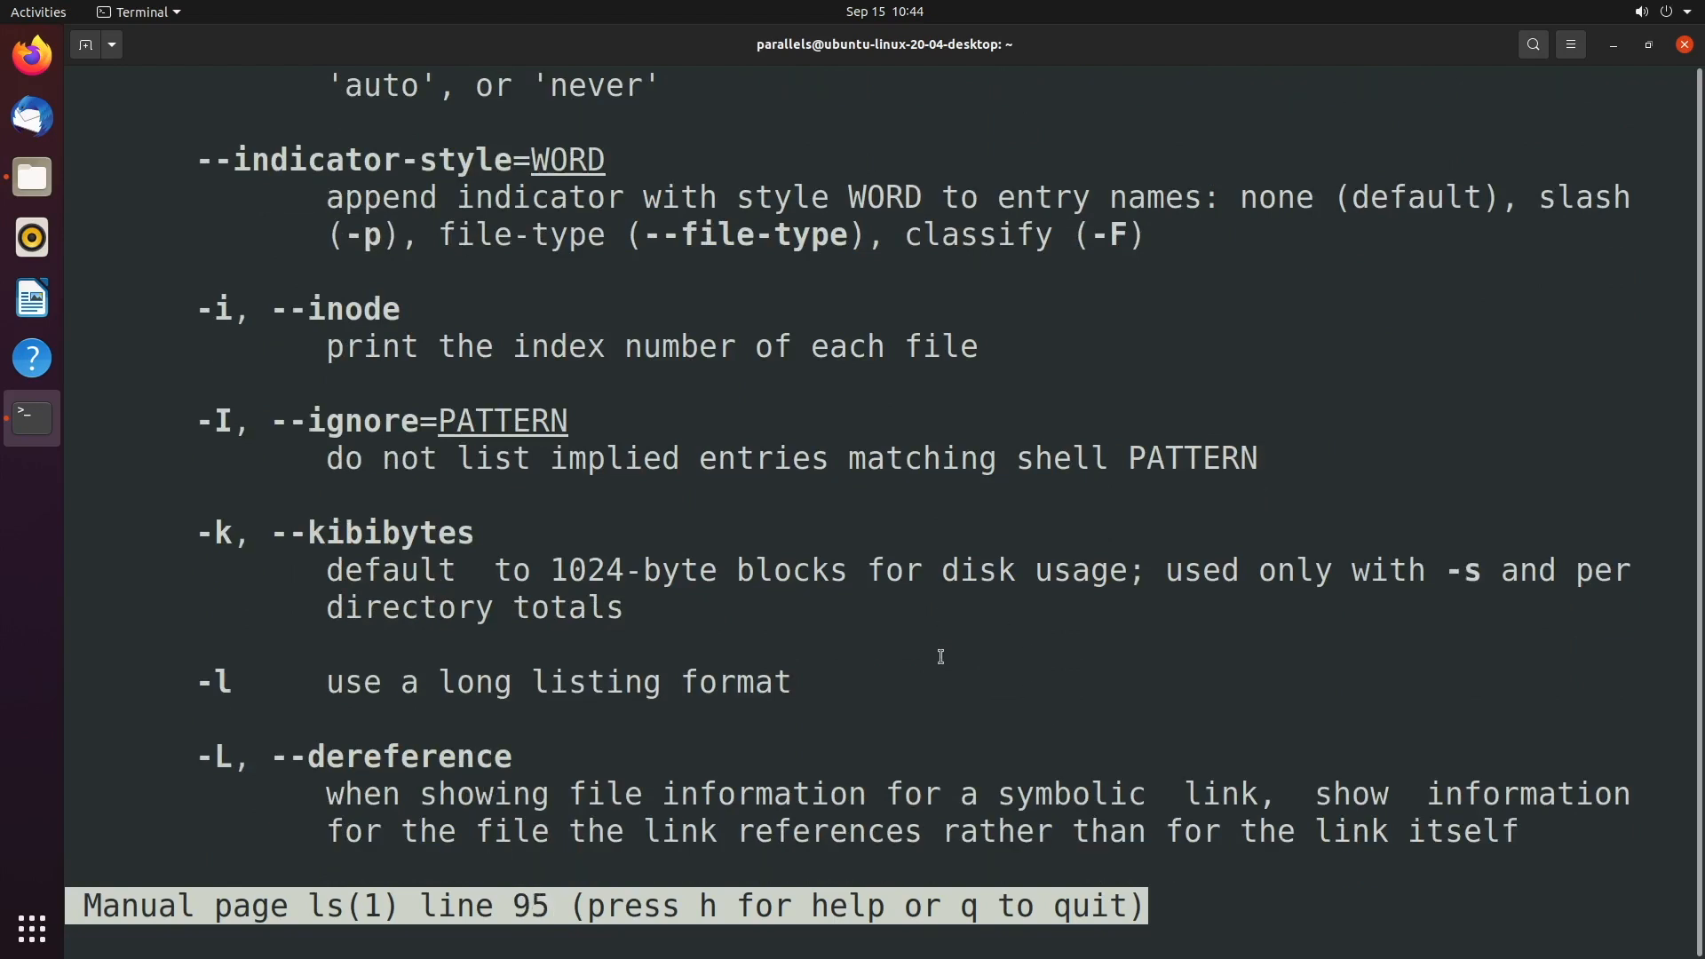
pyautogui.scroll(-3)
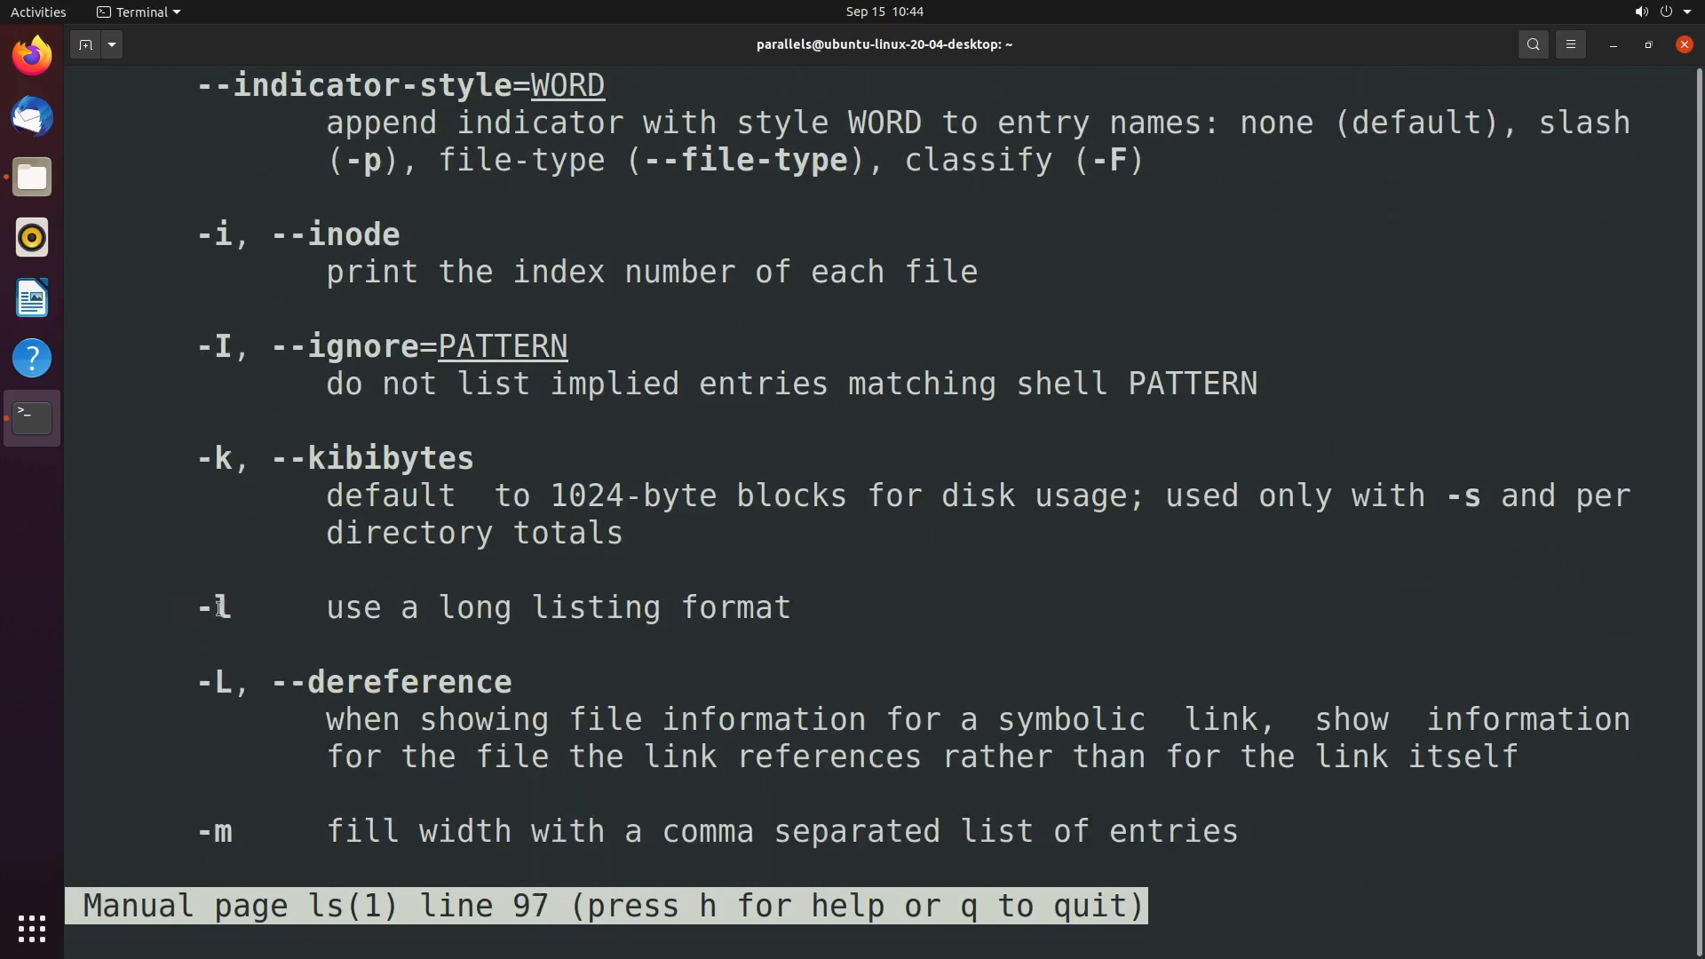
pyautogui.moveTo(263, 608)
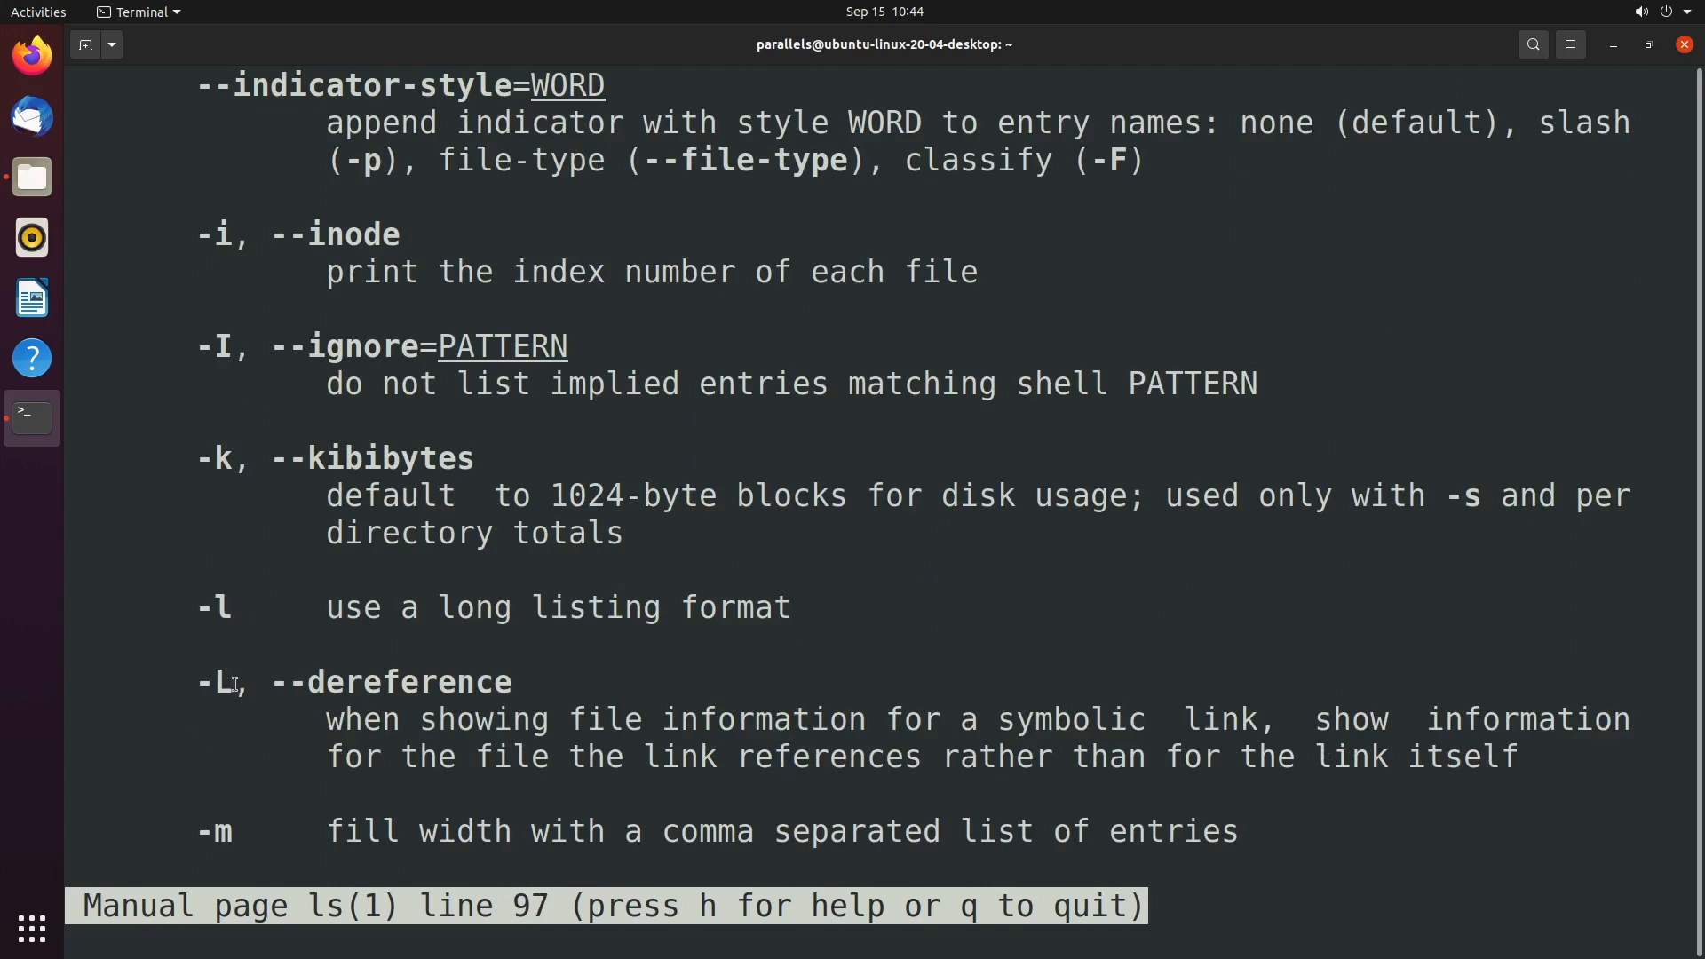
pyautogui.press('q')
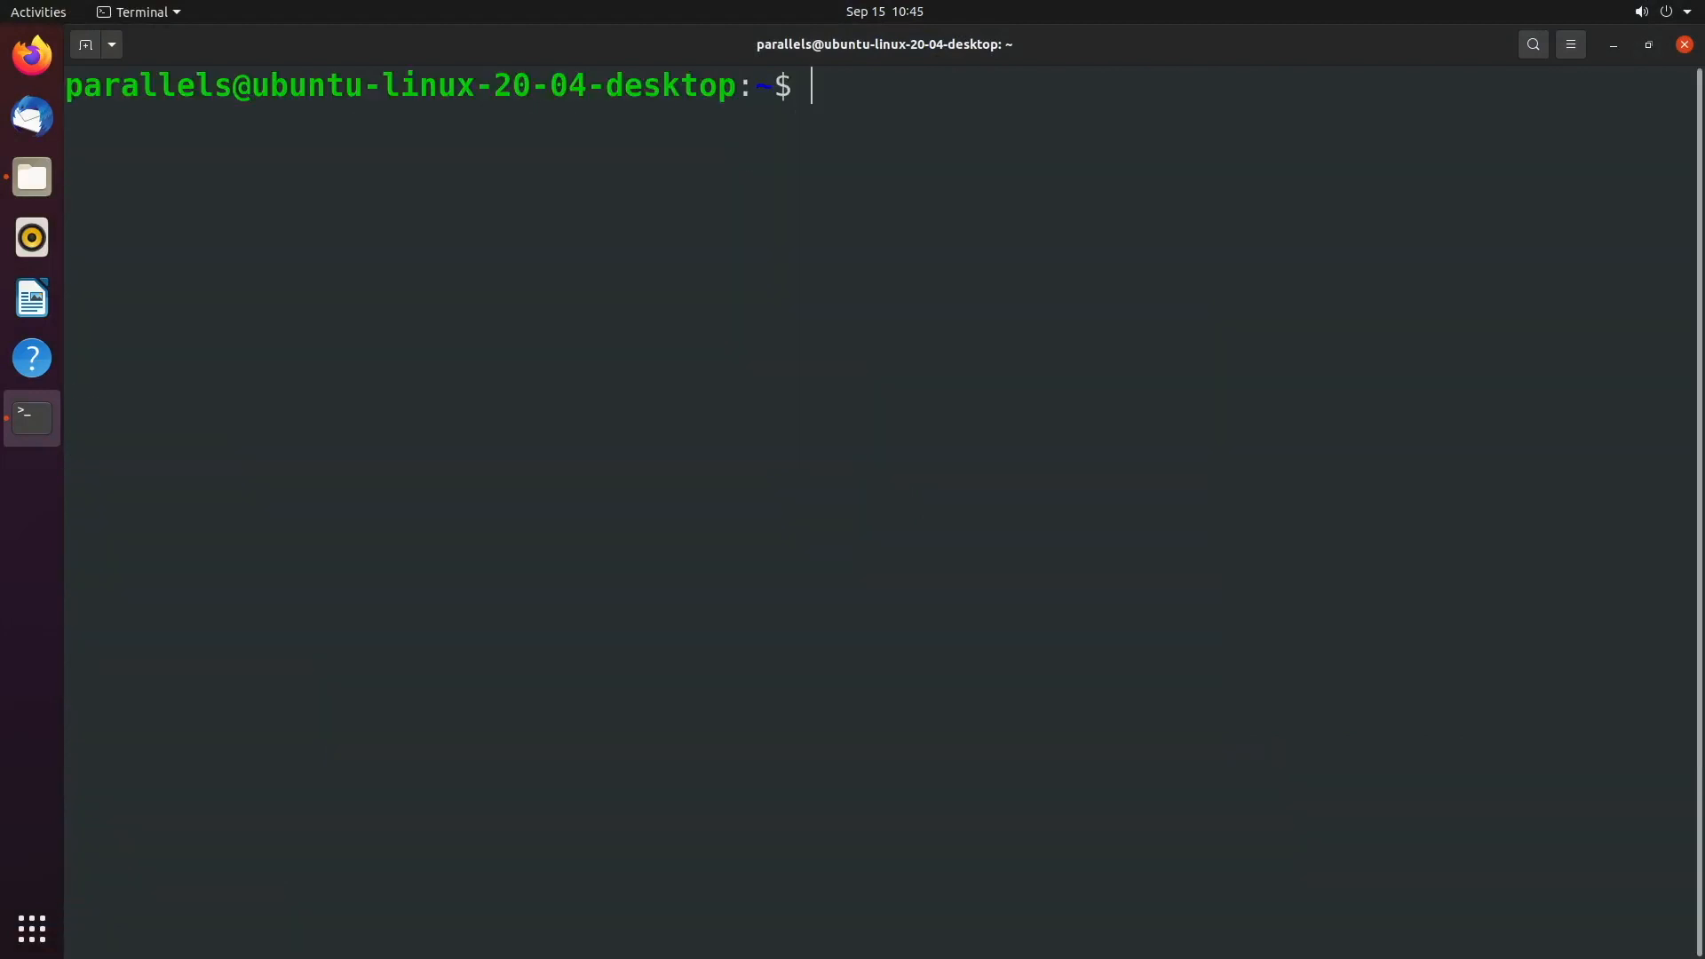
pyautogui.moveTo(864, 398)
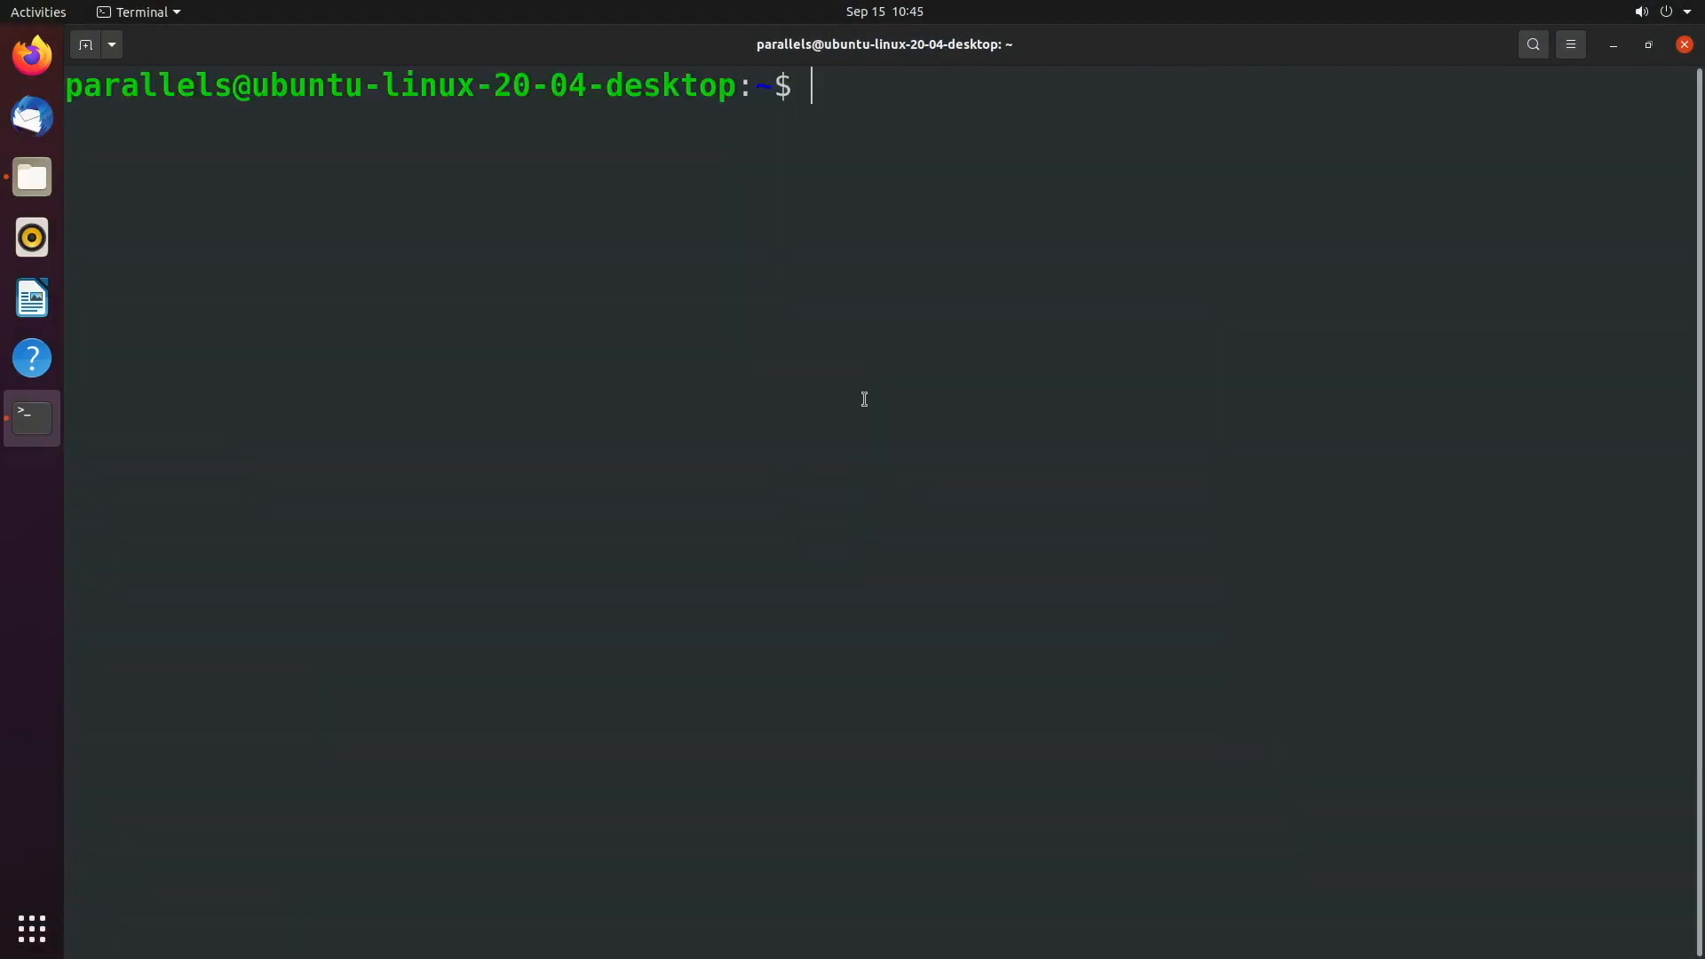
# Step: Enter cd D and Tab-complete it to Desktop/
pyautogui.write('cd')
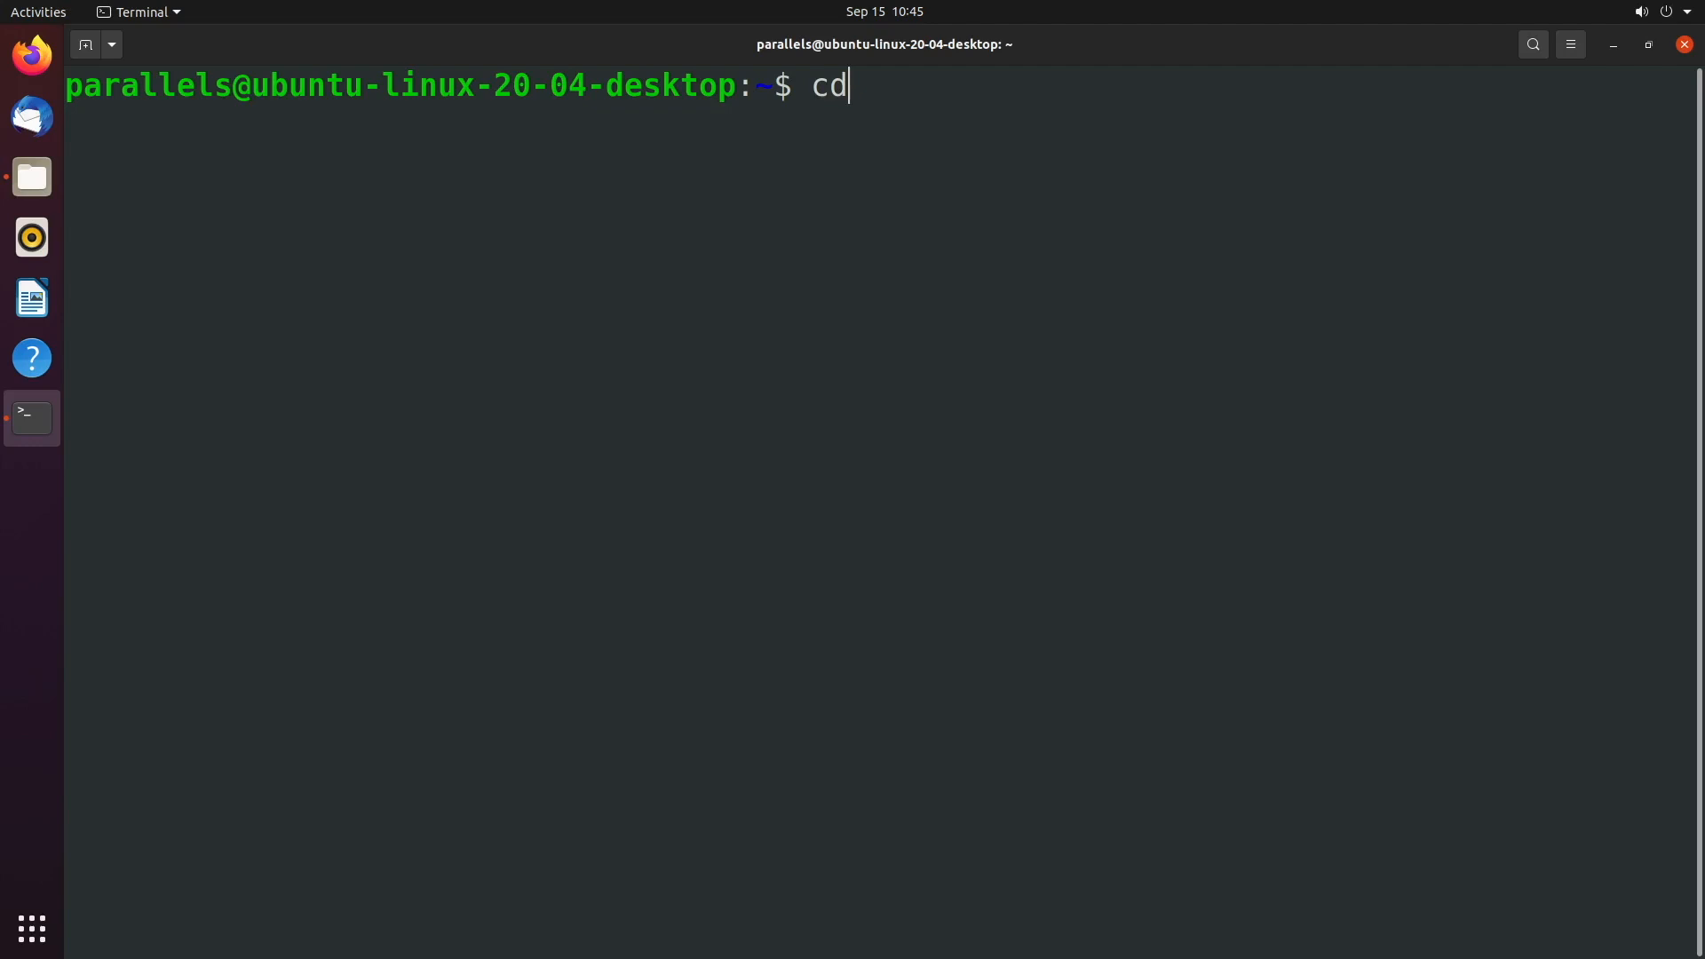
pyautogui.write('D')
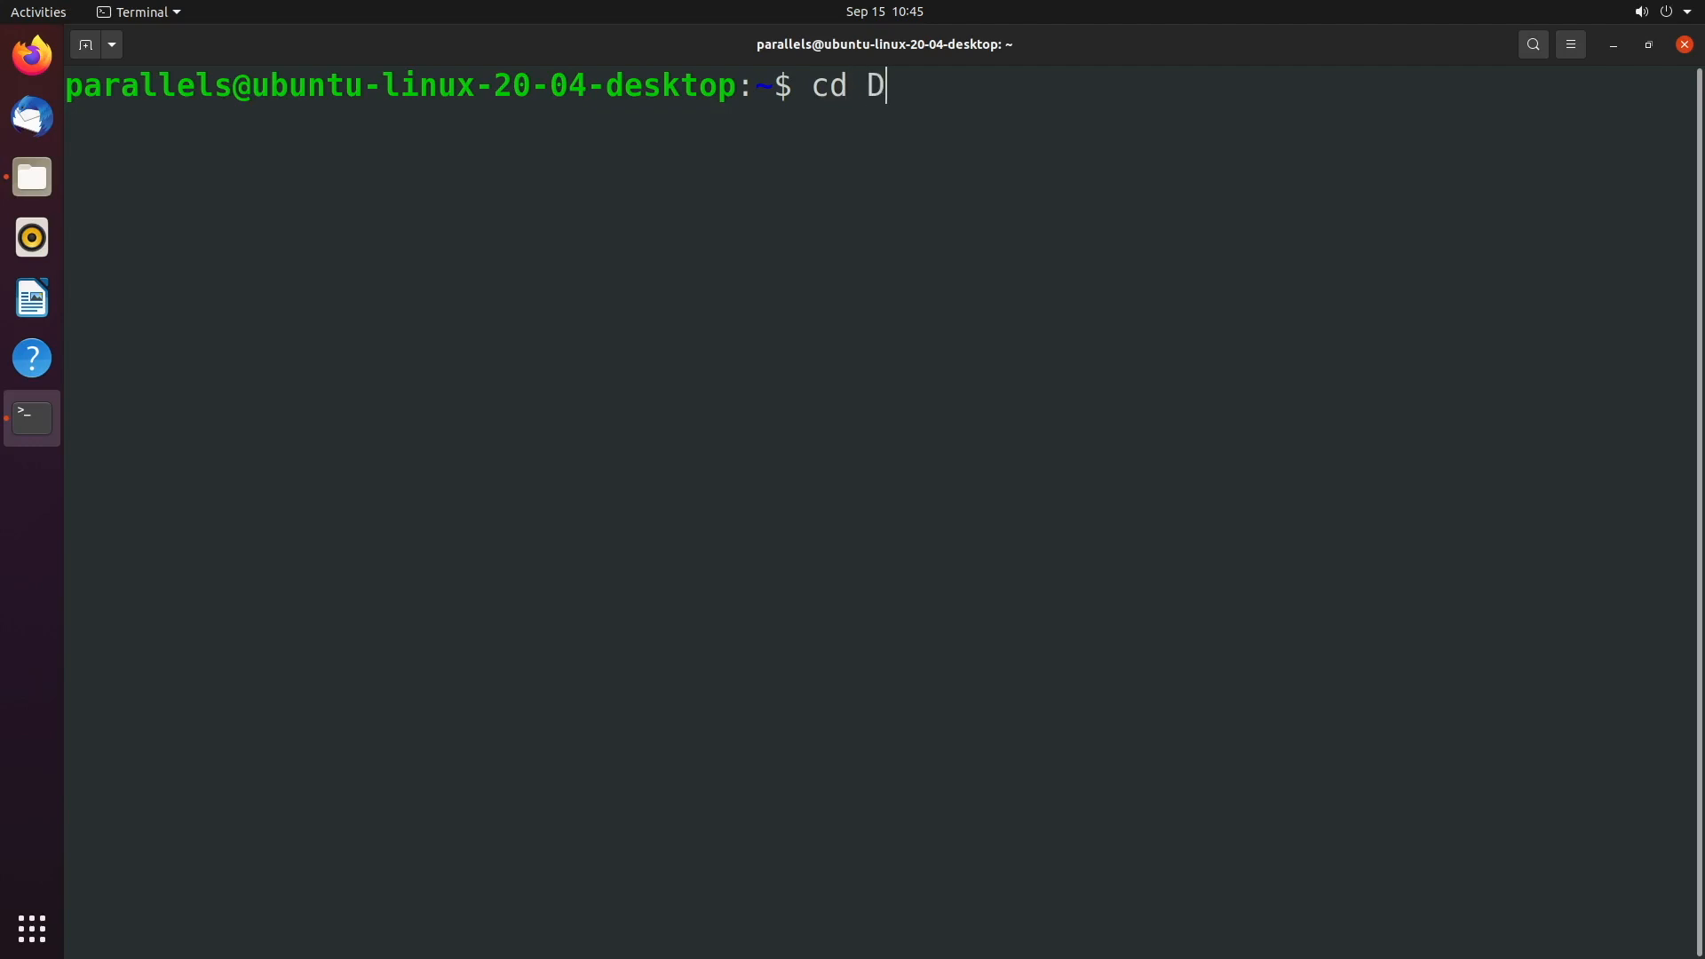
pyautogui.press('Tab')
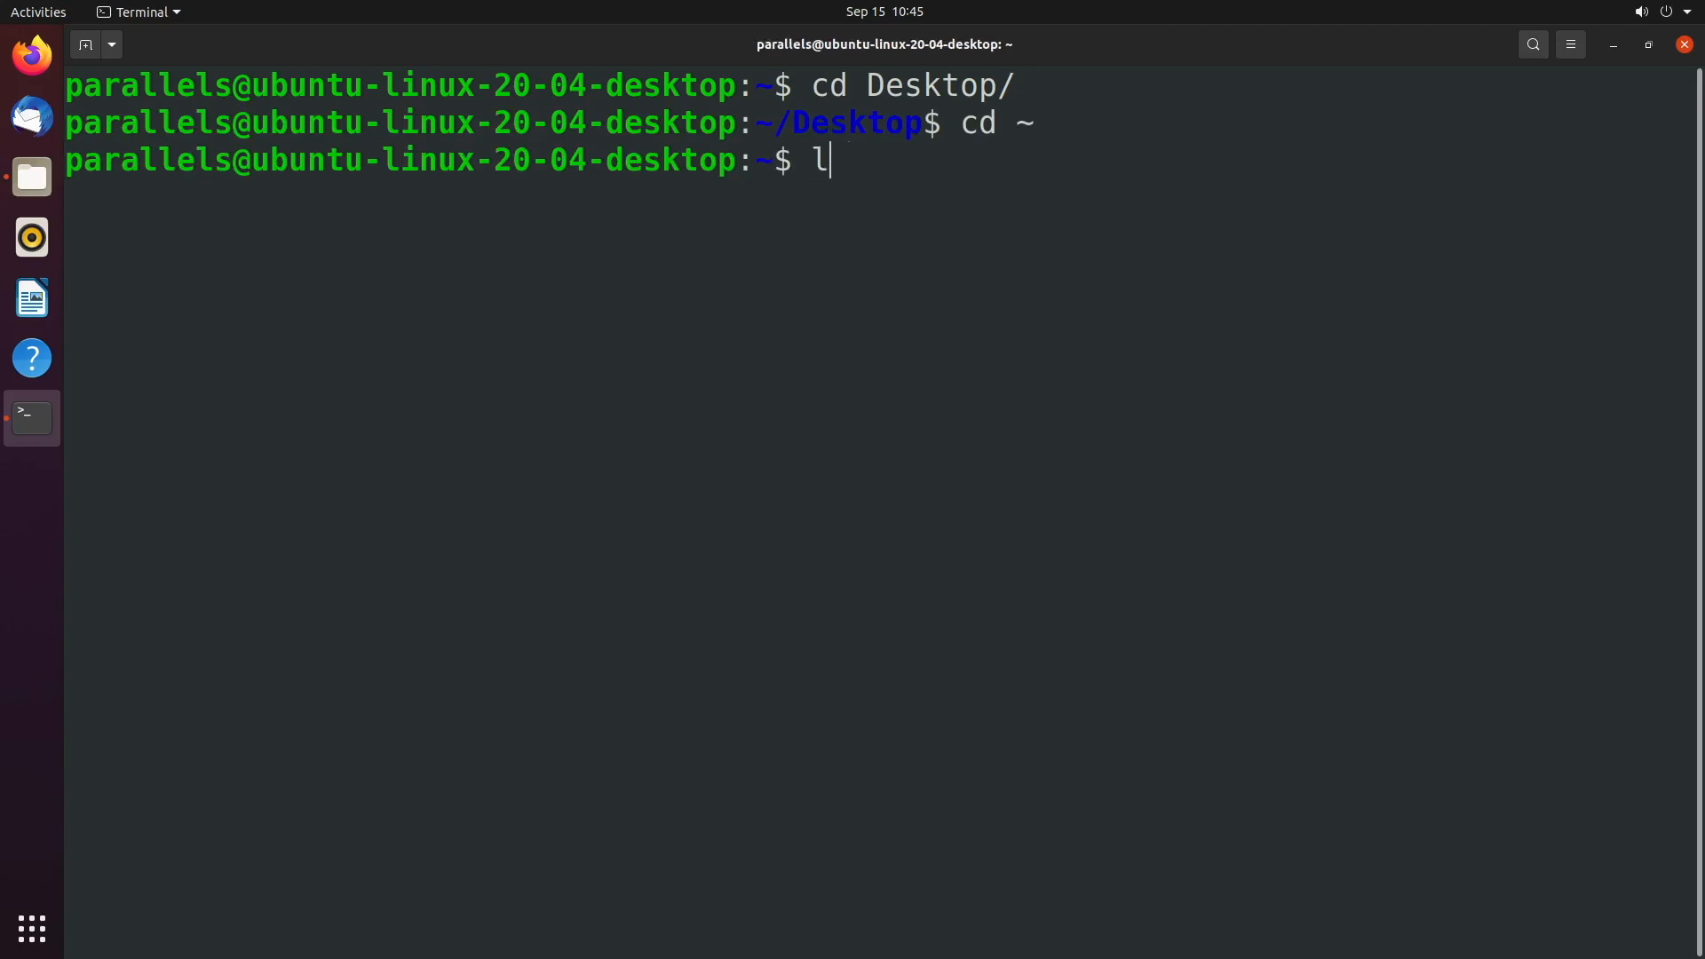
# Step: Run ls to list Desktop, Documents, Downloads, Music, Pictures, Public, Templates and Videos
pyautogui.press('Return')
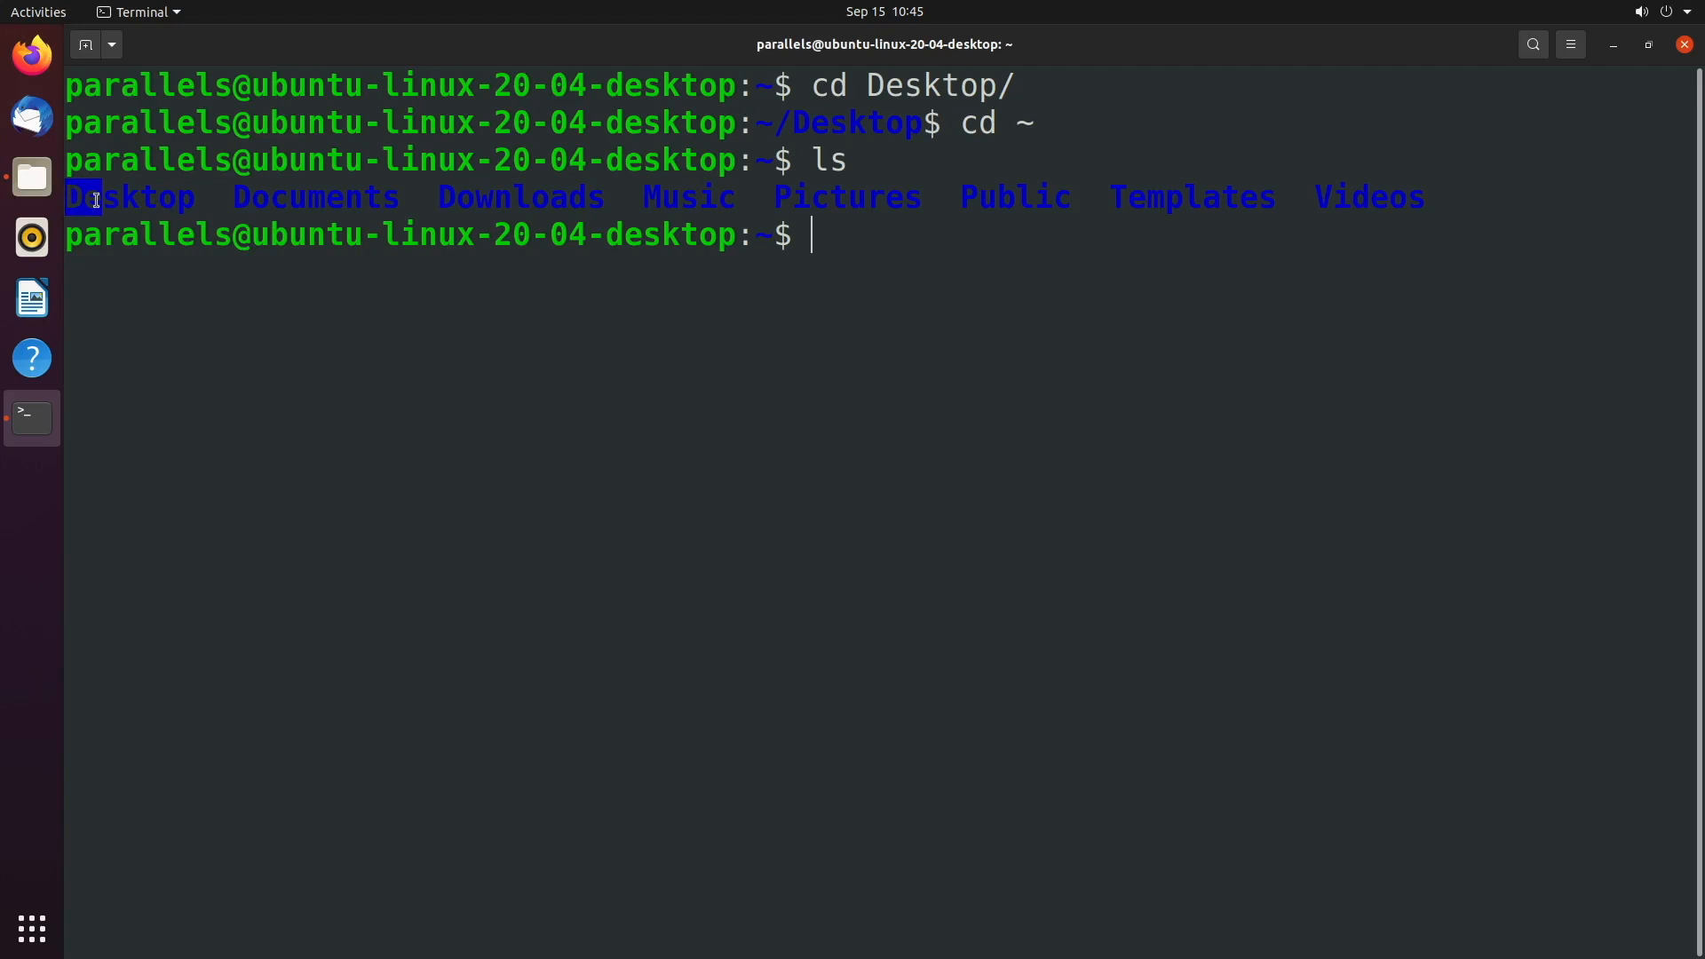
pyautogui.moveTo(977, 199)
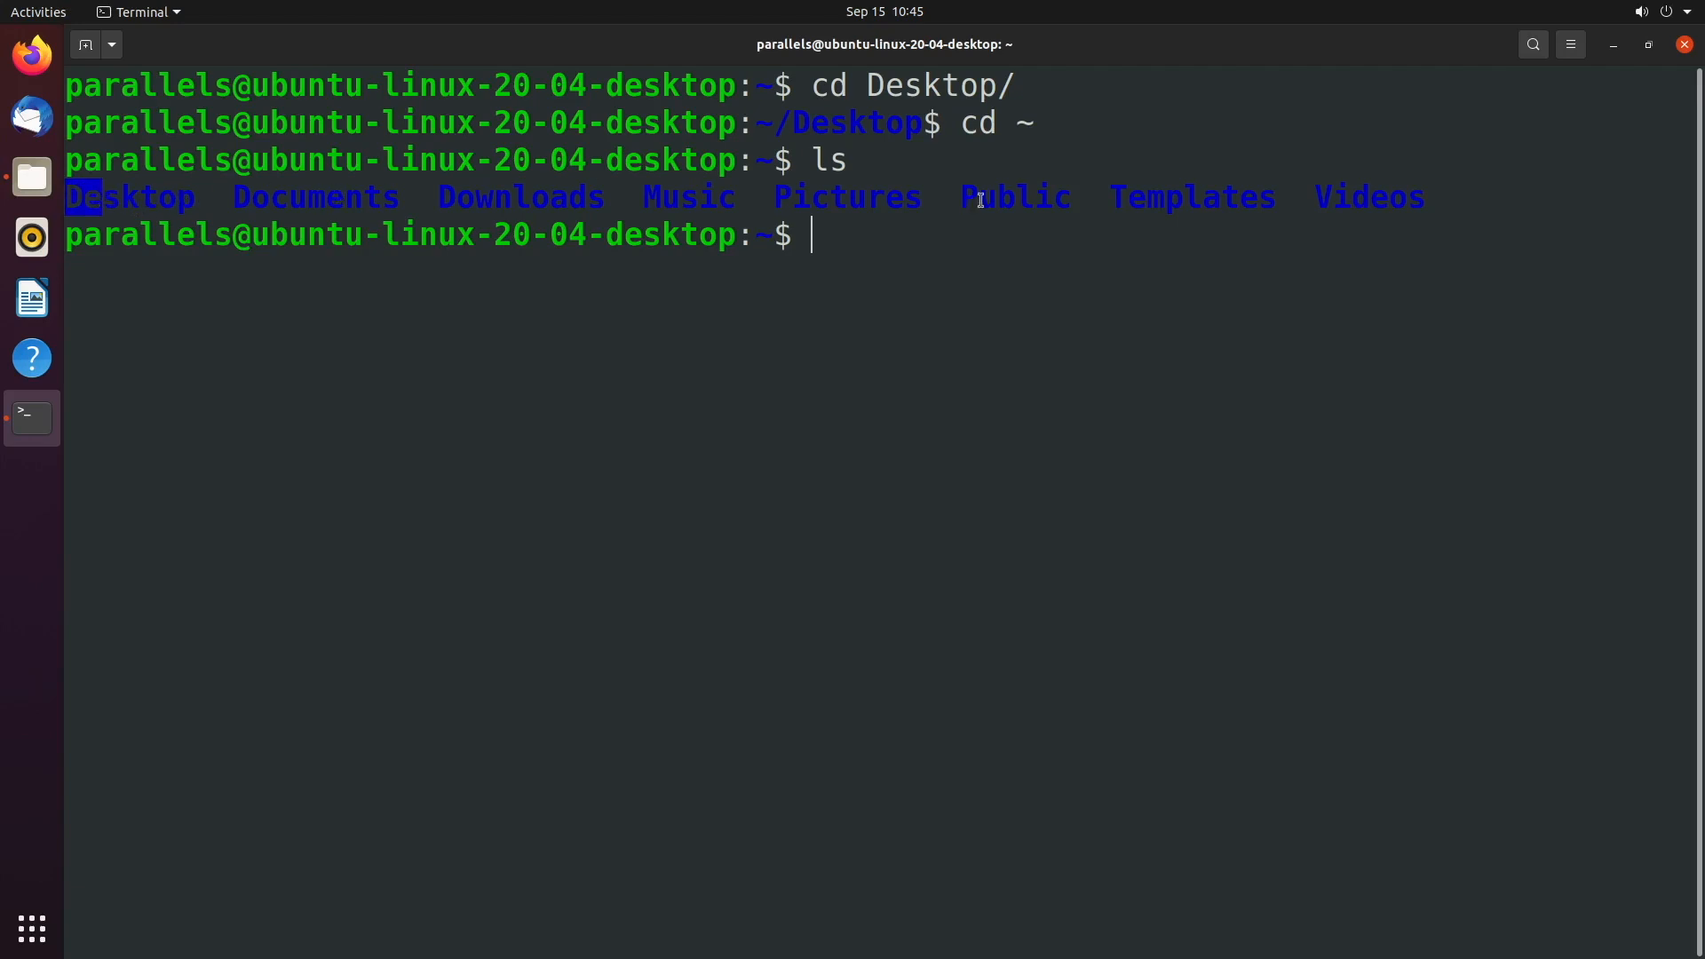
pyautogui.moveTo(181, 175)
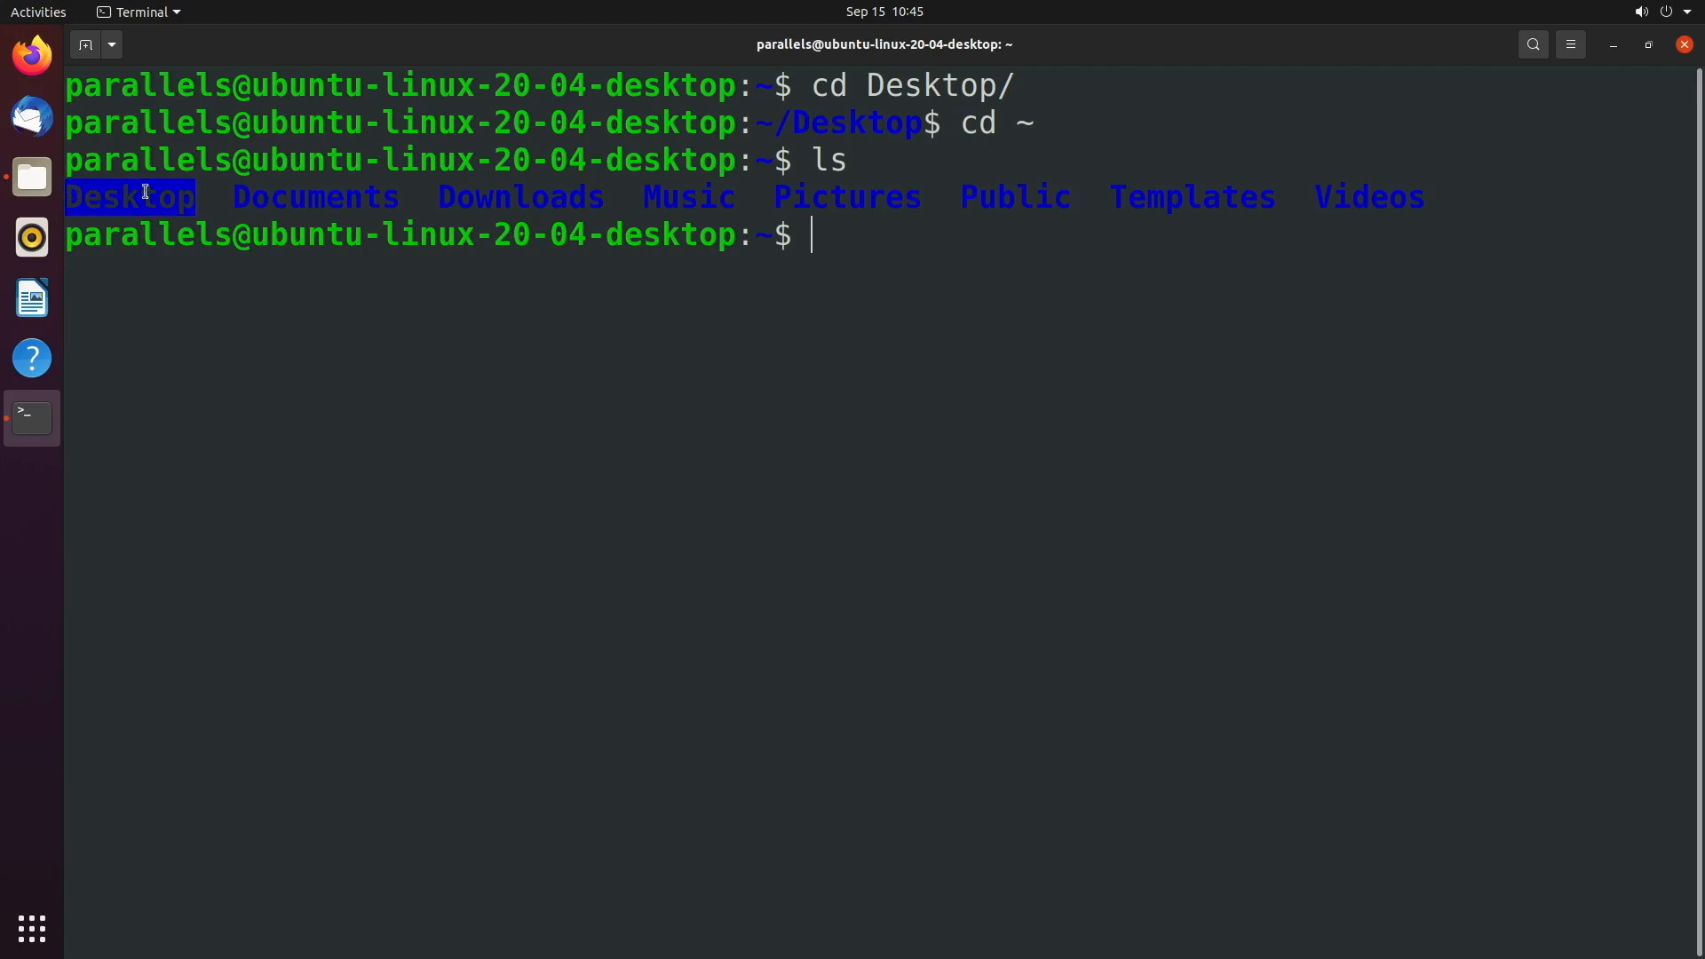
pyautogui.write('cd')
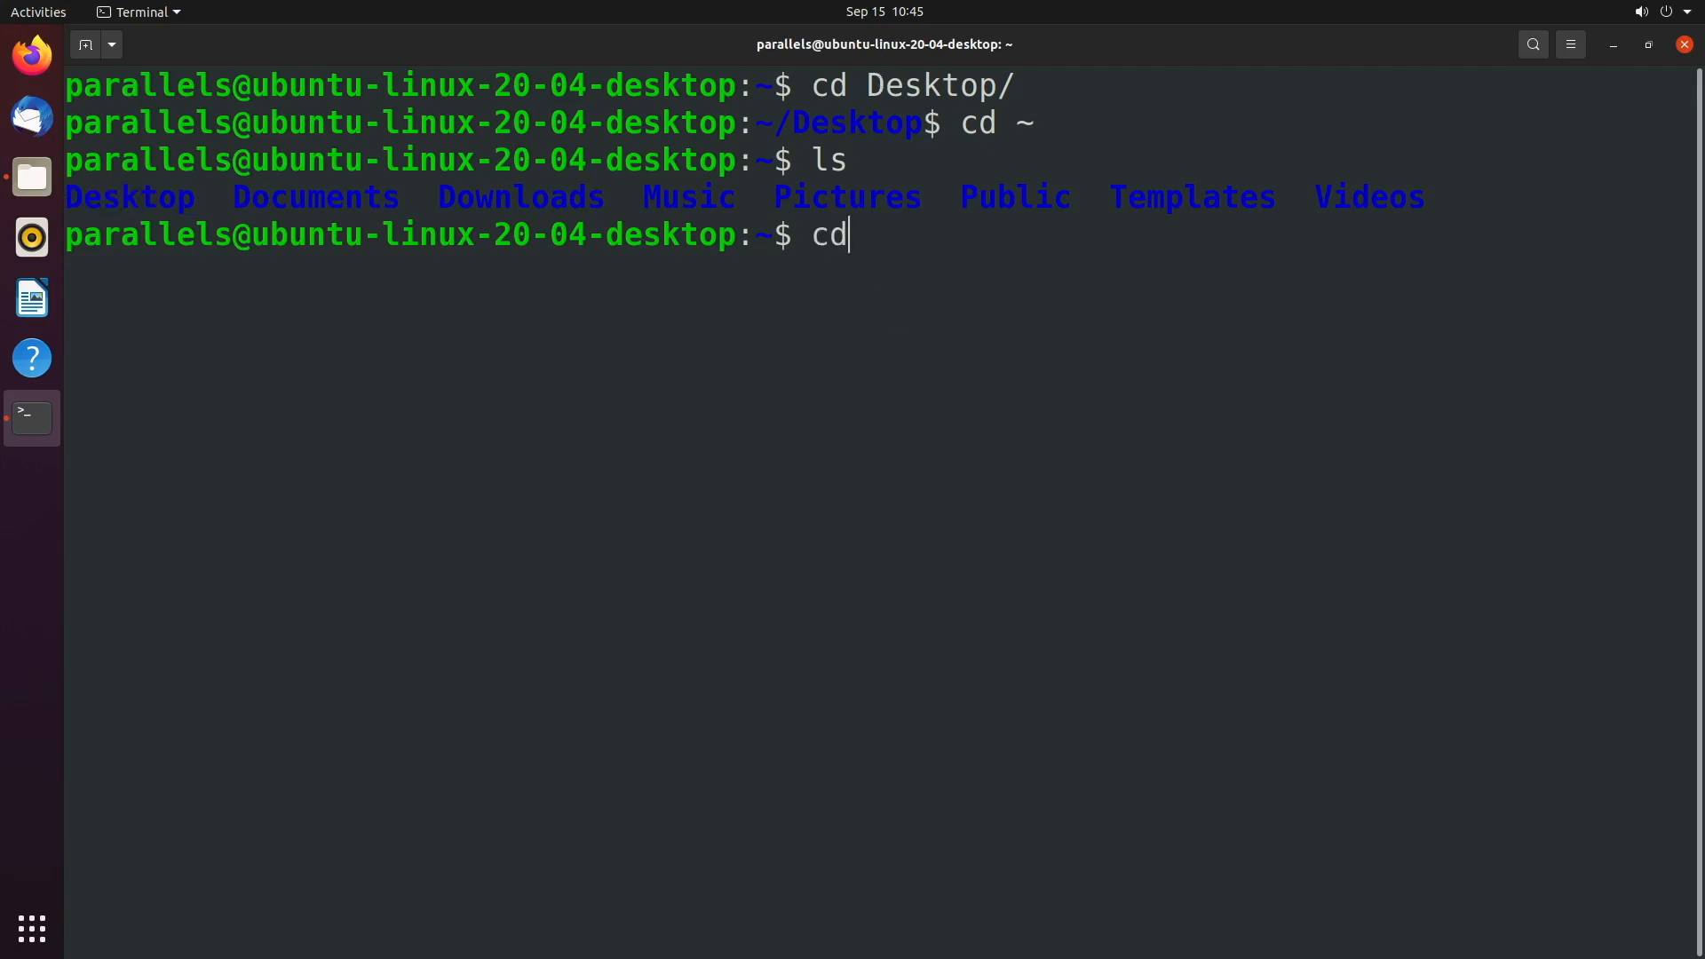
pyautogui.write('De')
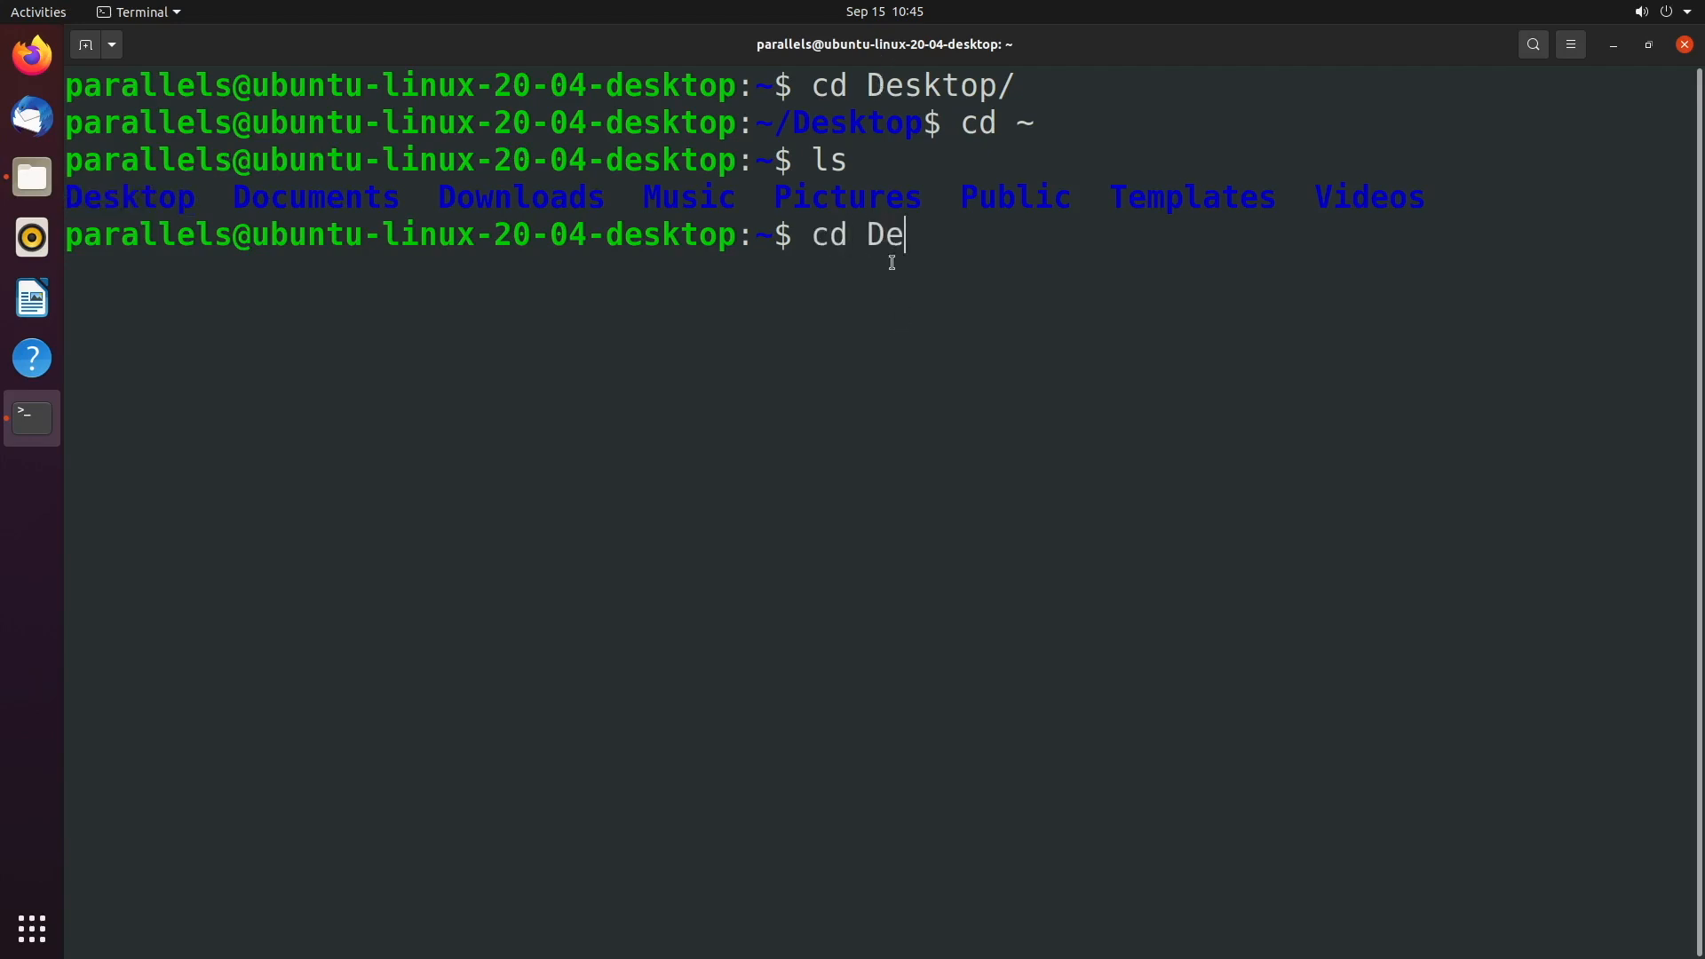
pyautogui.moveTo(96, 197)
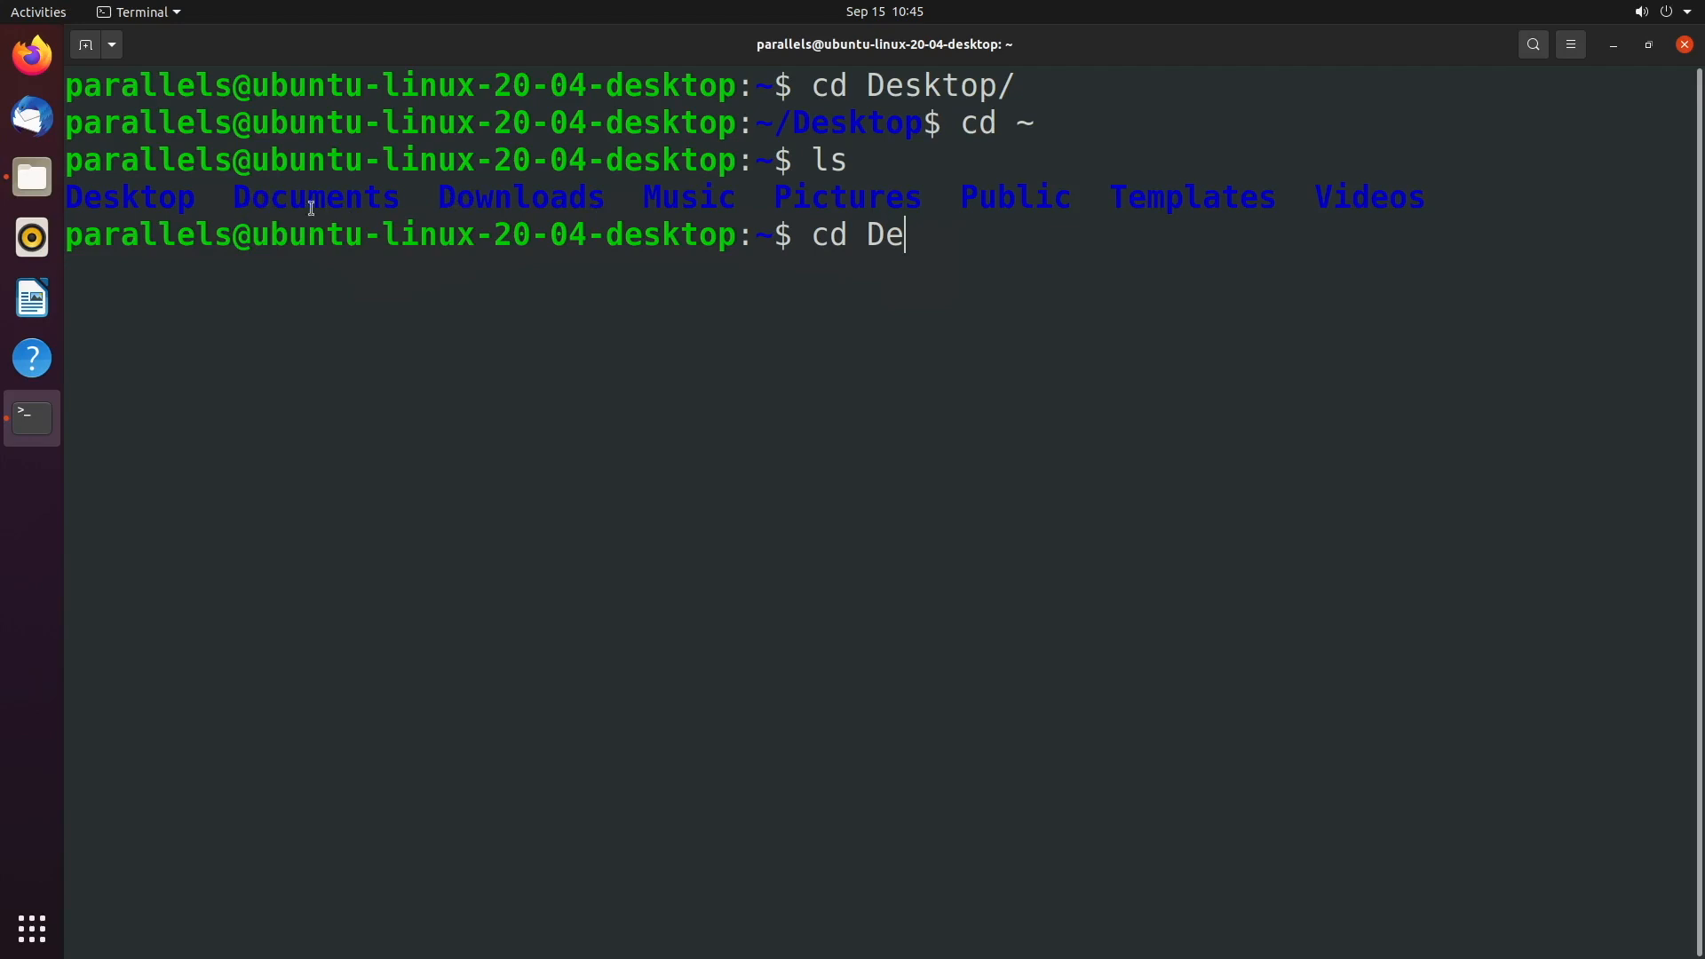
pyautogui.moveTo(462, 202)
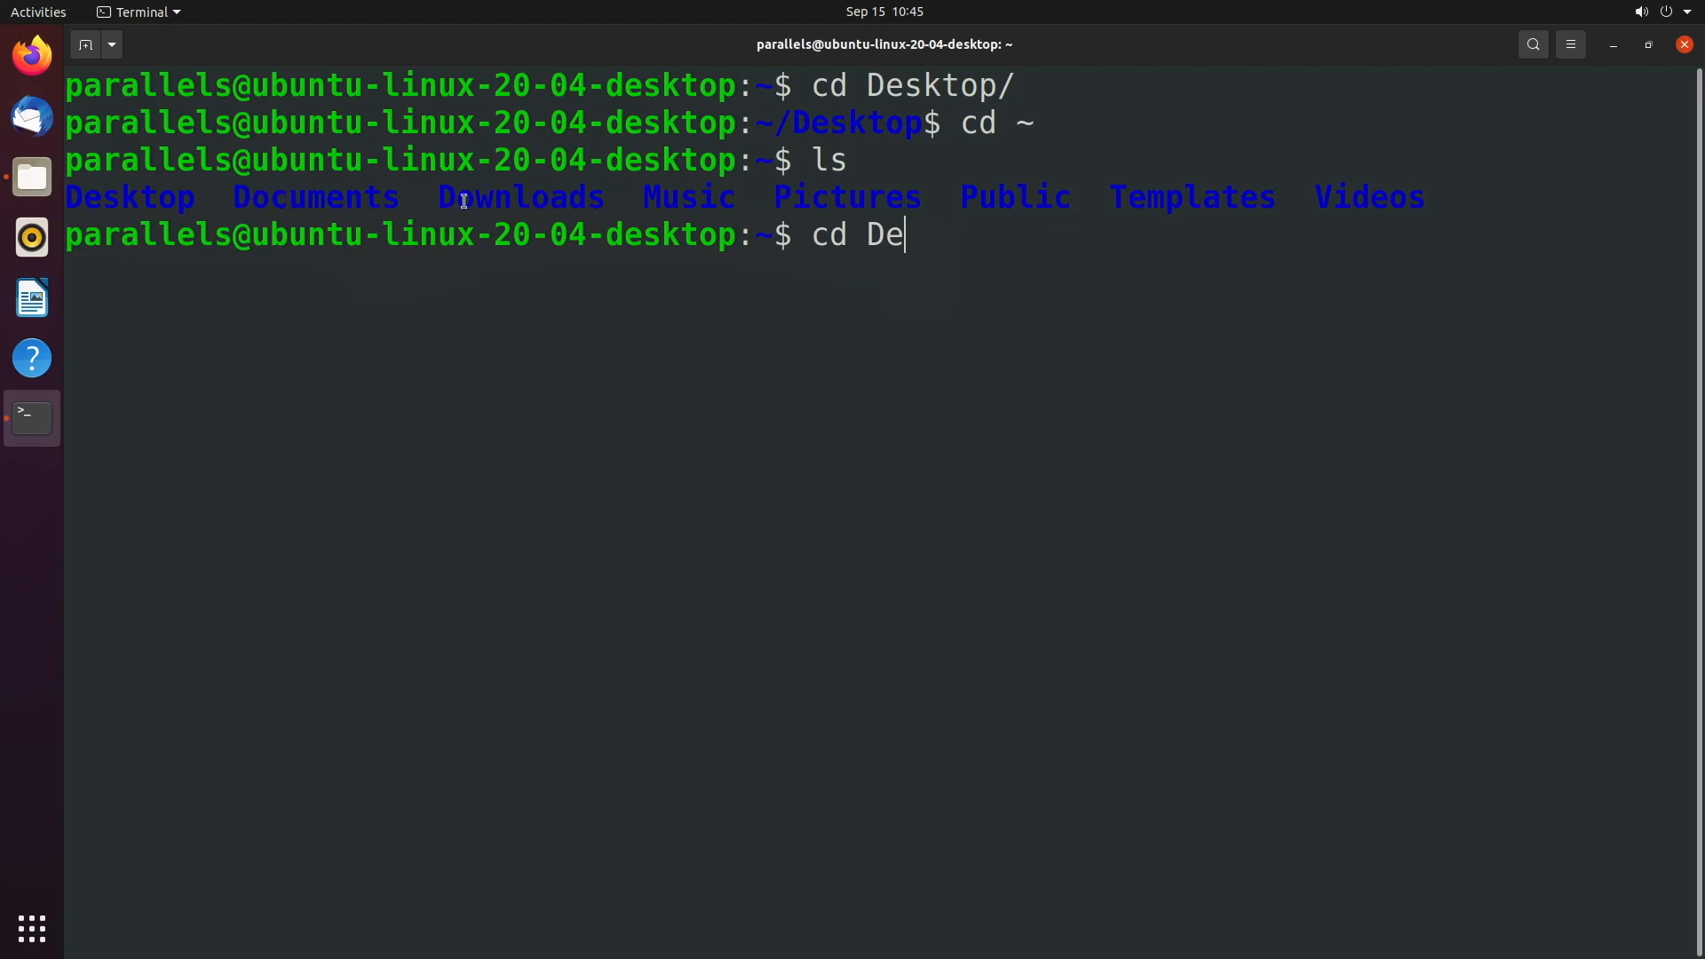
pyautogui.moveTo(1003, 231)
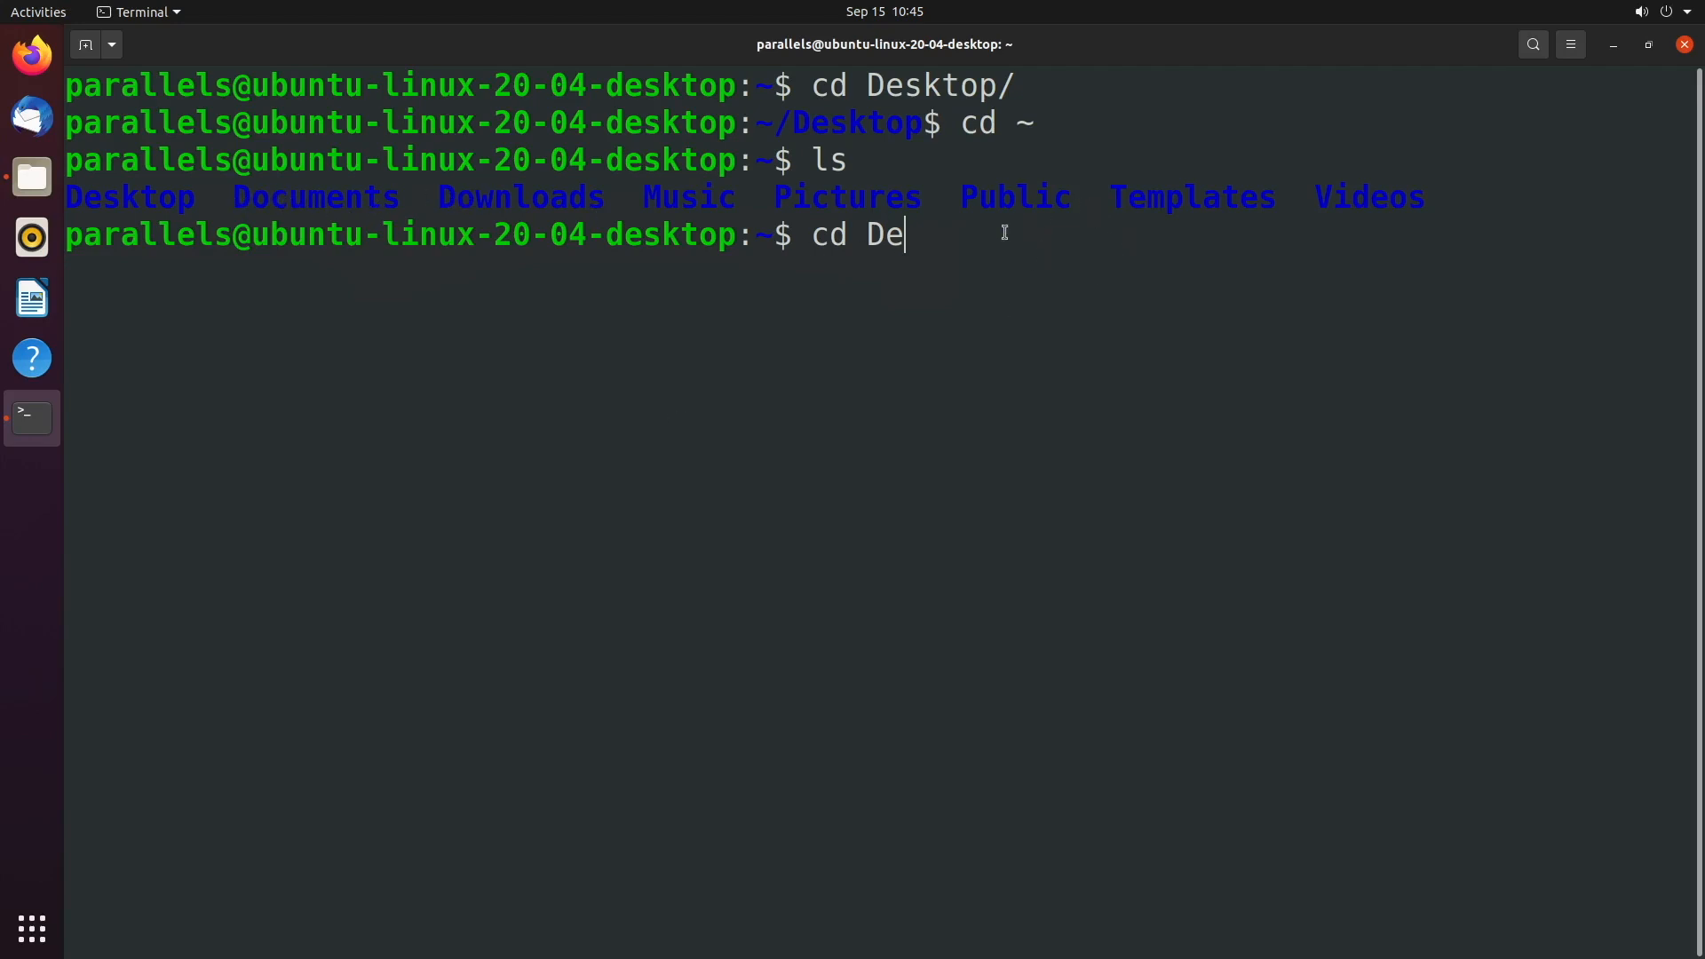
# Step: Tab-complete to list folders matching D (Desktop, Documents, Downloads), then Do (Documents, Downloads)
pyautogui.press('BackSpace')
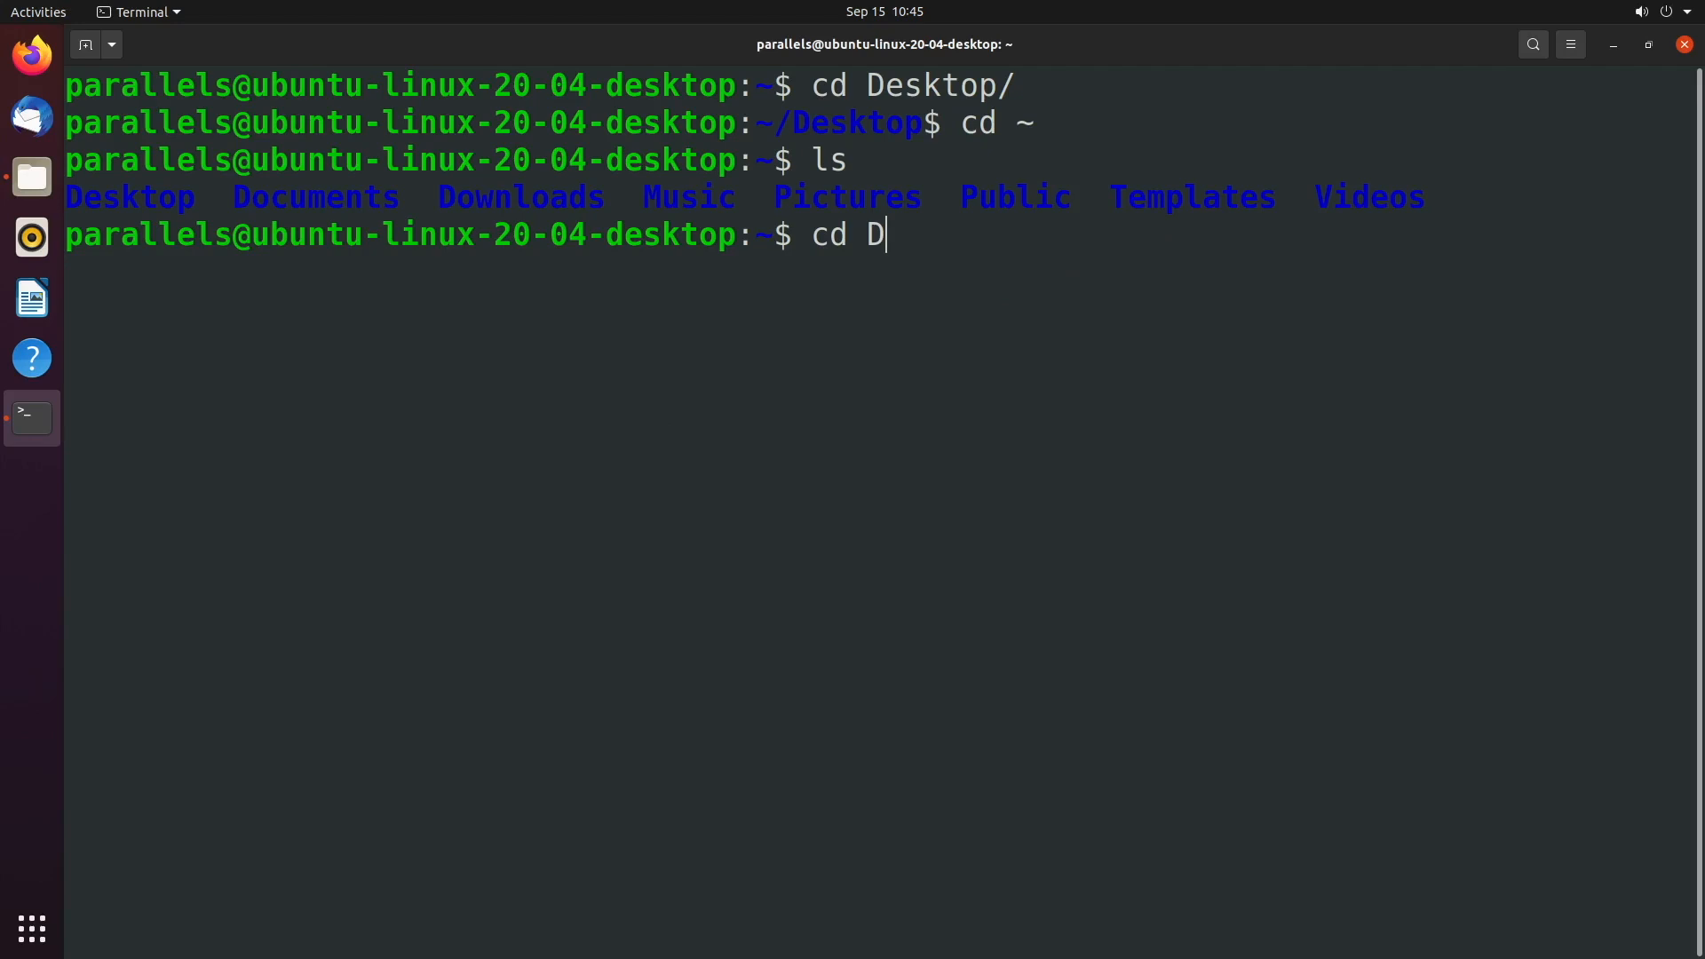
pyautogui.moveTo(814, 211)
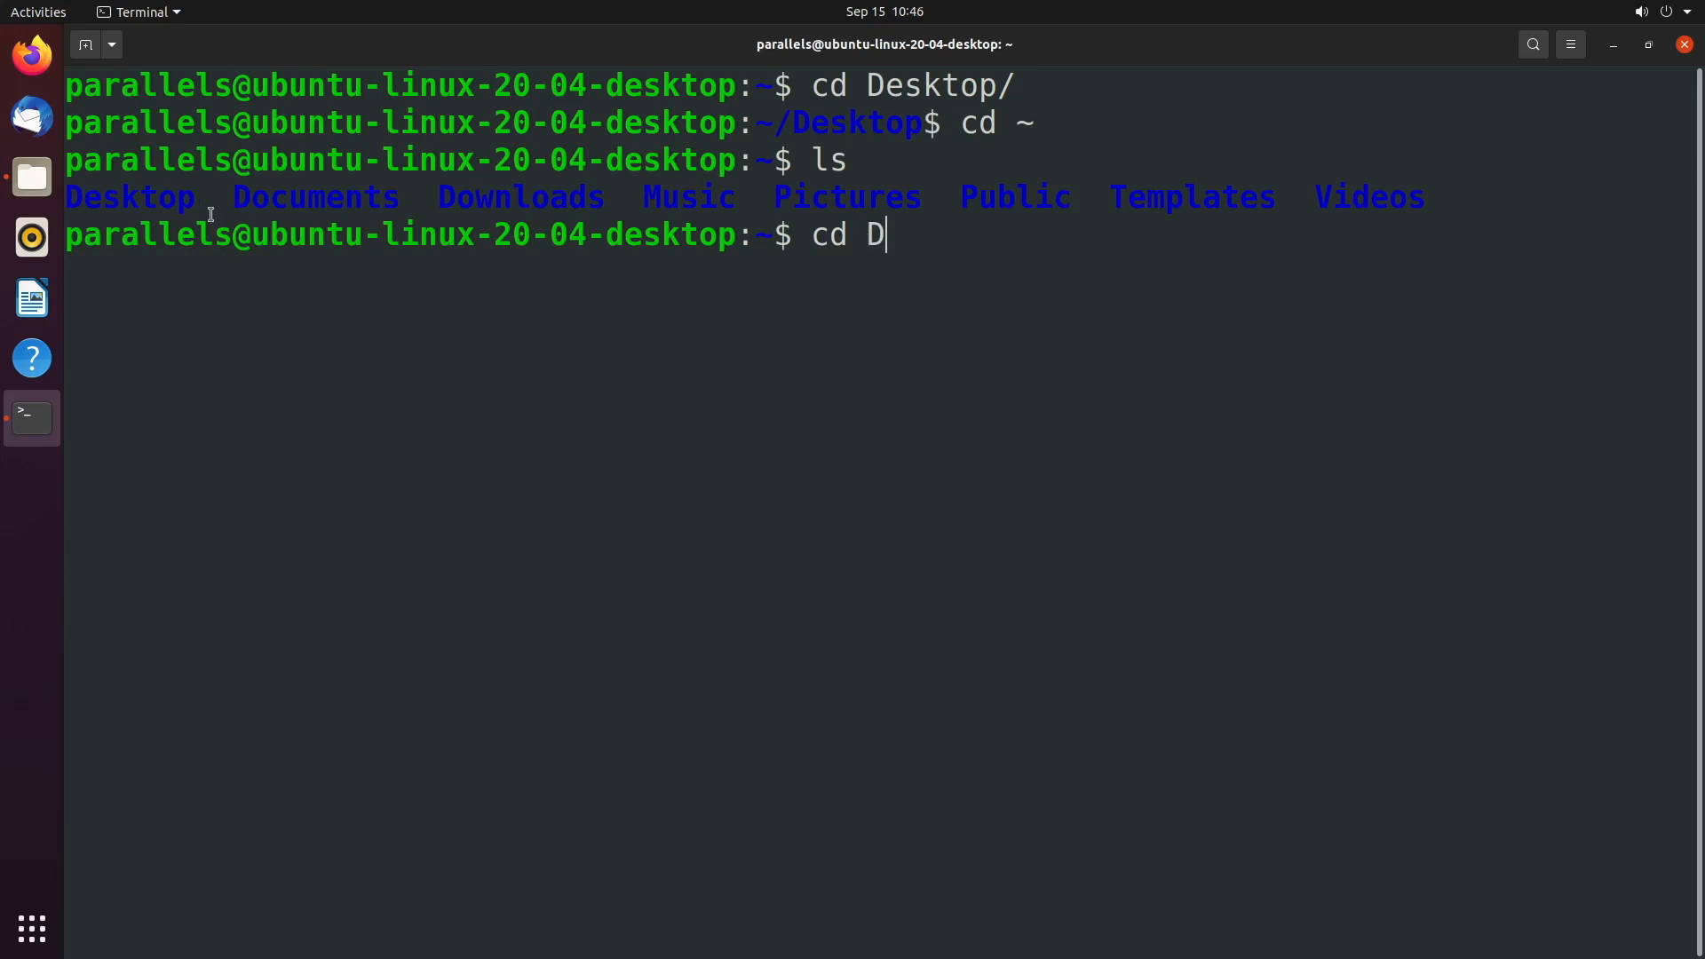
pyautogui.moveTo(660, 229)
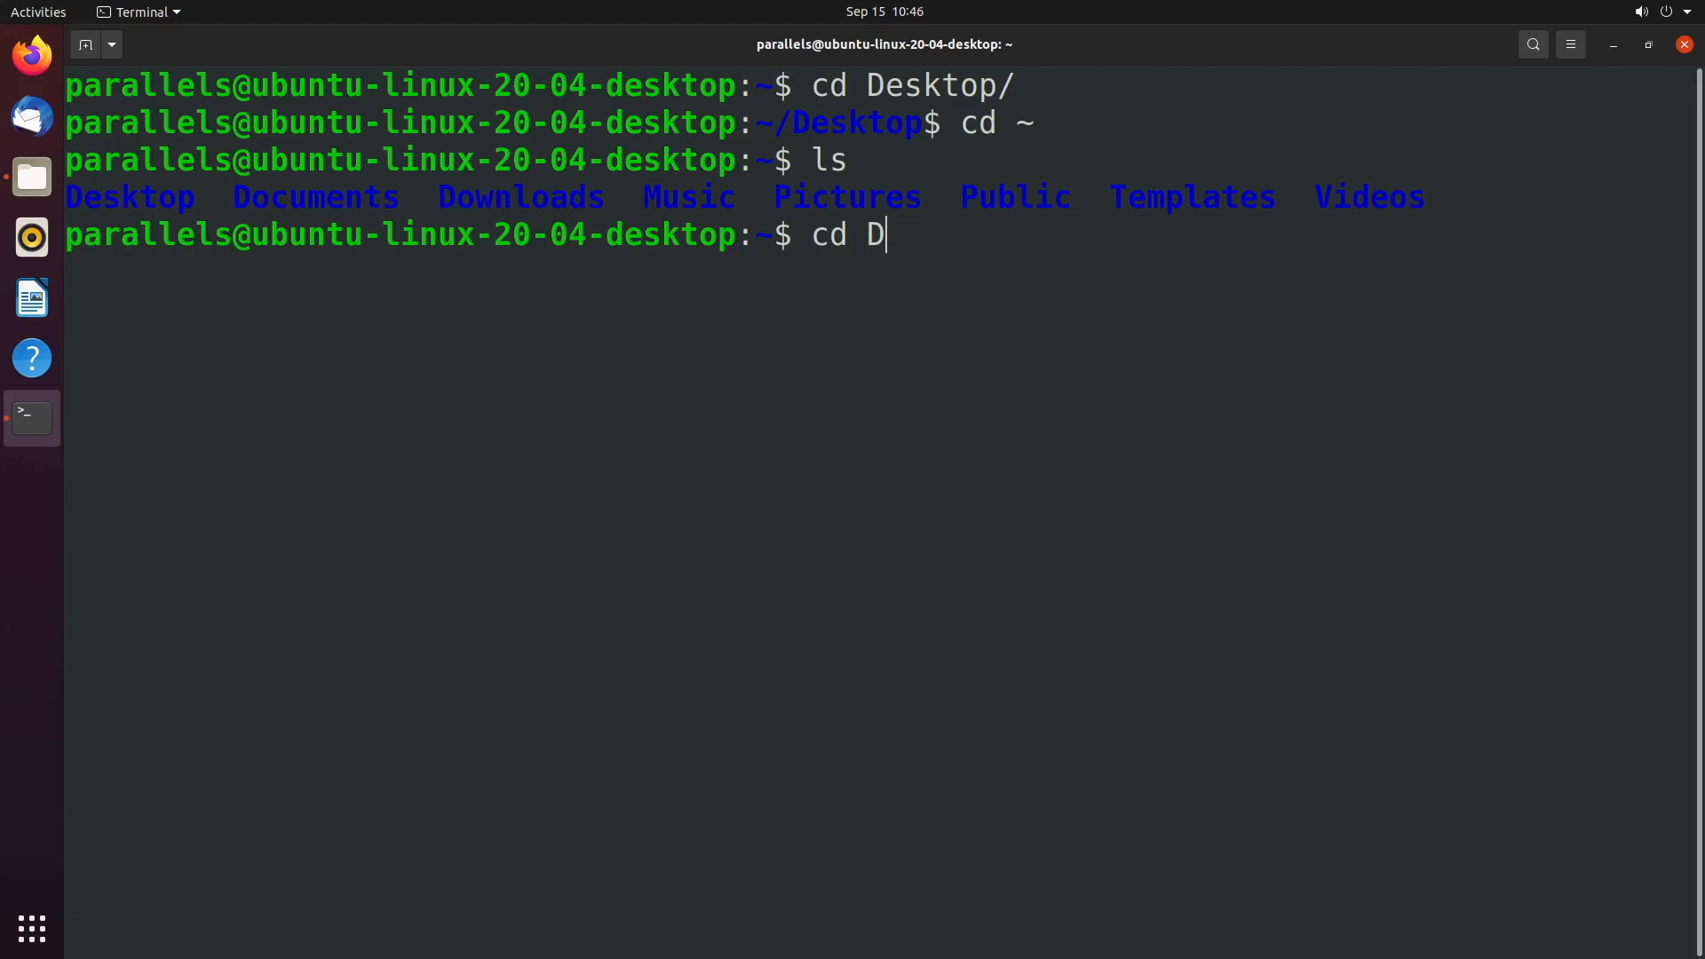
pyautogui.press('Tab')
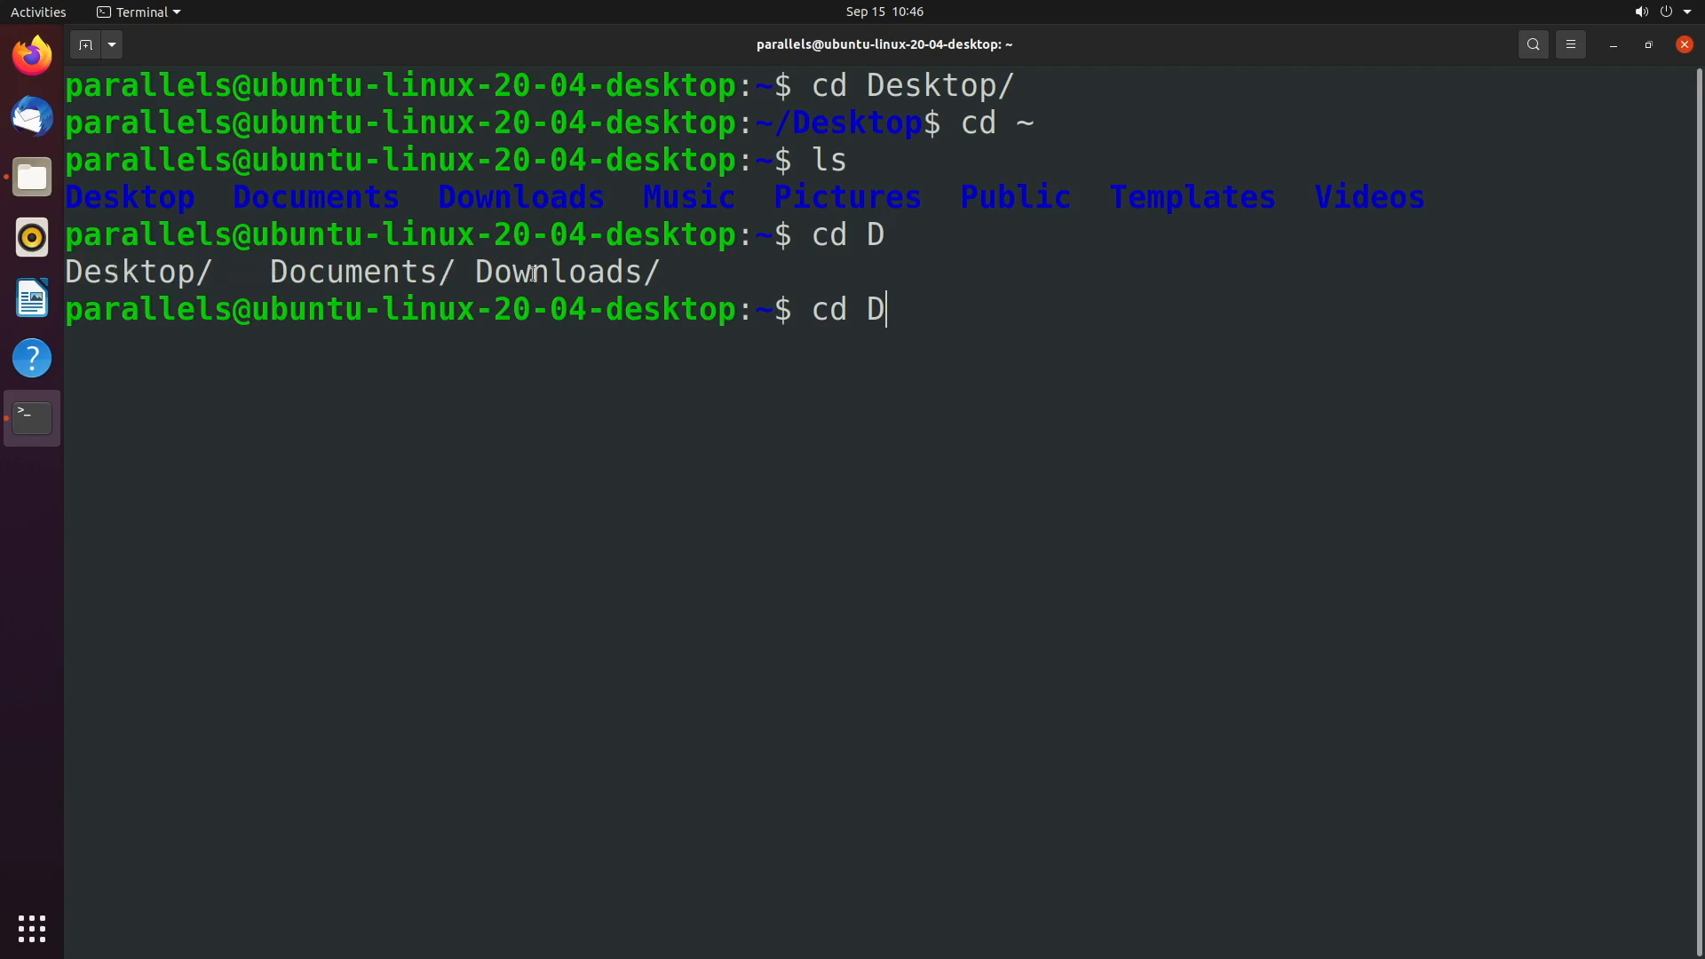
pyautogui.moveTo(906, 309)
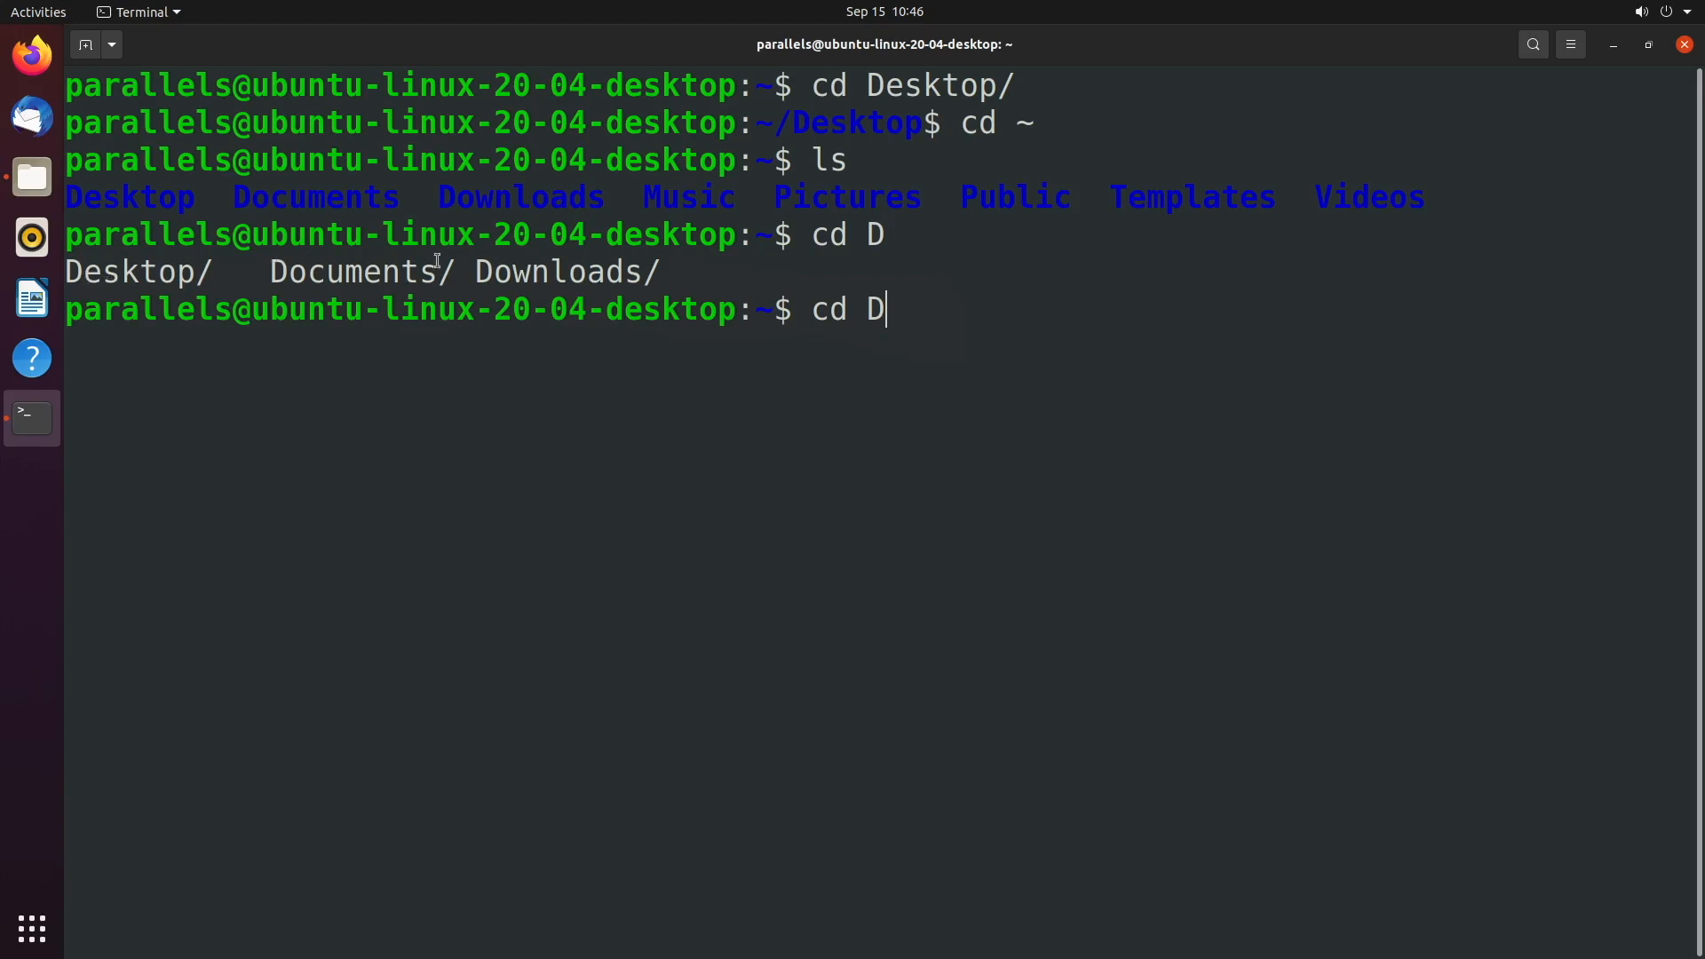
pyautogui.moveTo(854, 201)
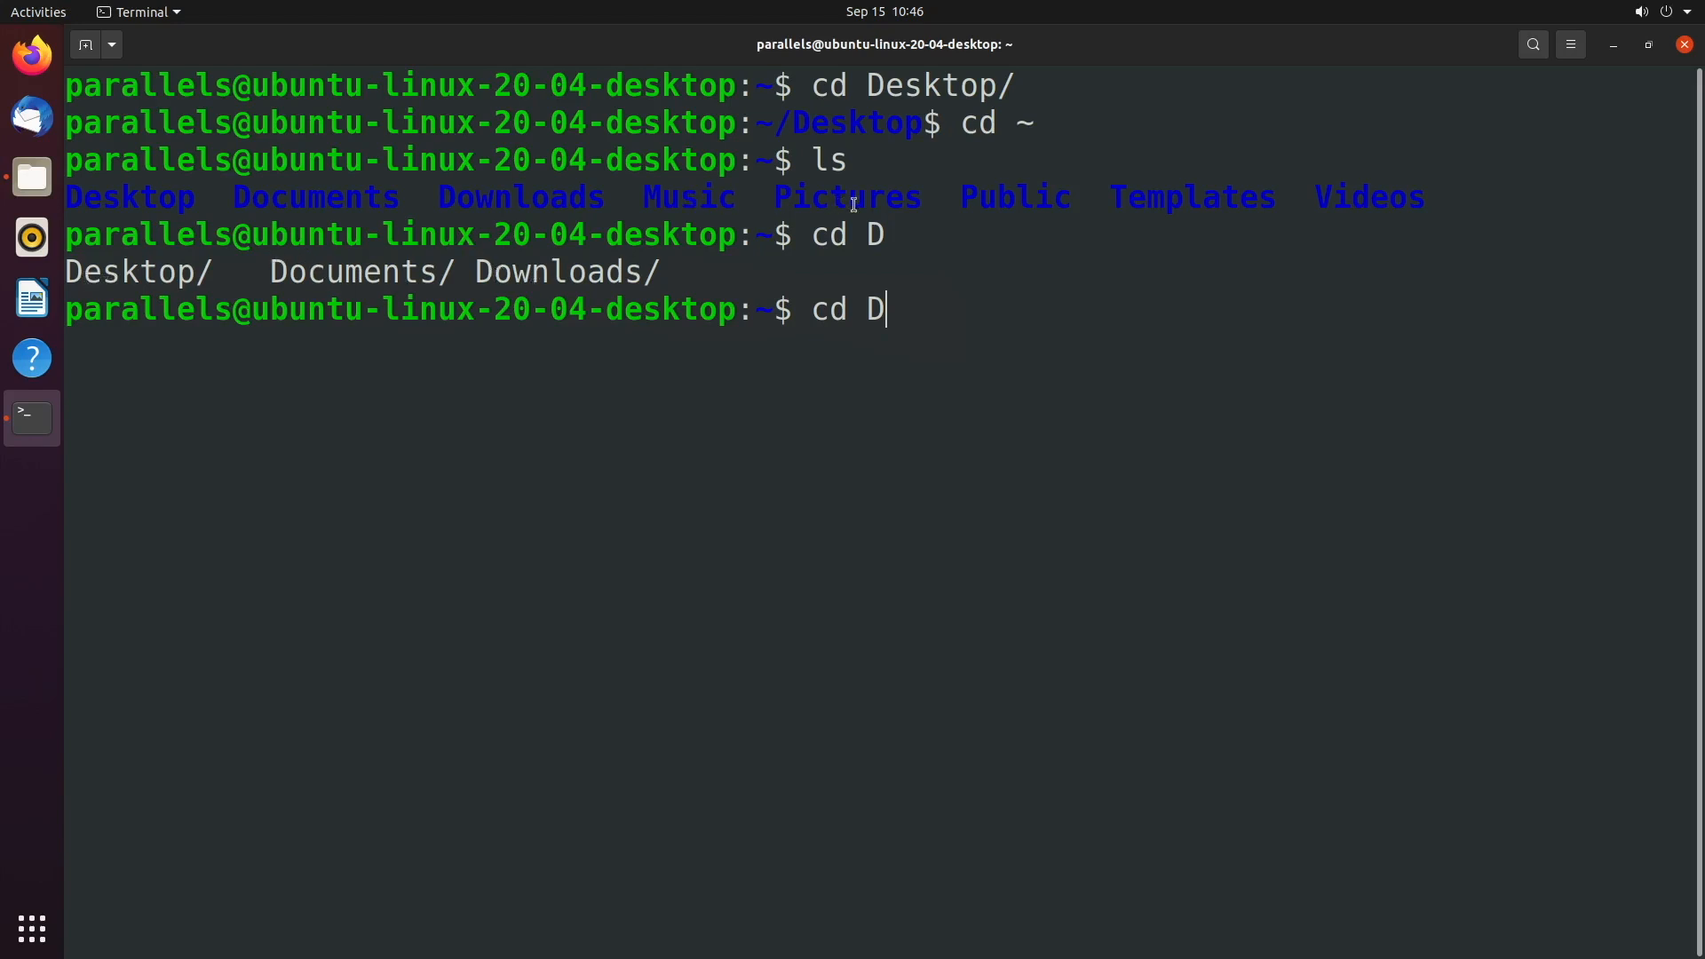
pyautogui.moveTo(1101, 311)
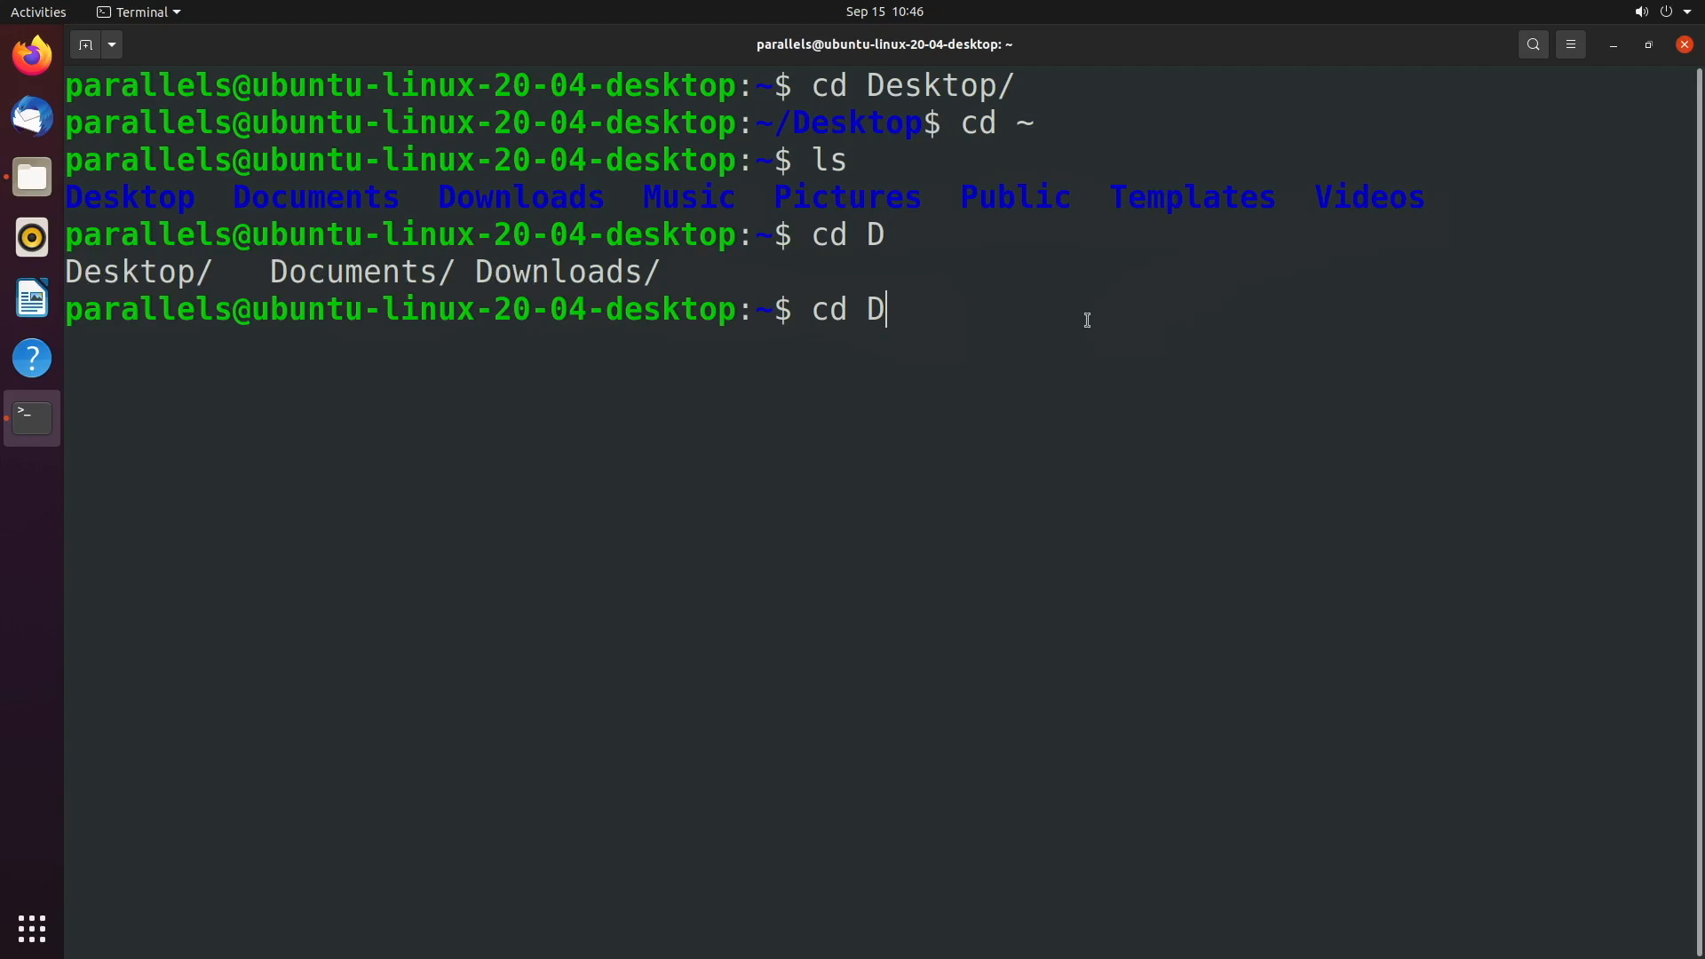
pyautogui.write('o')
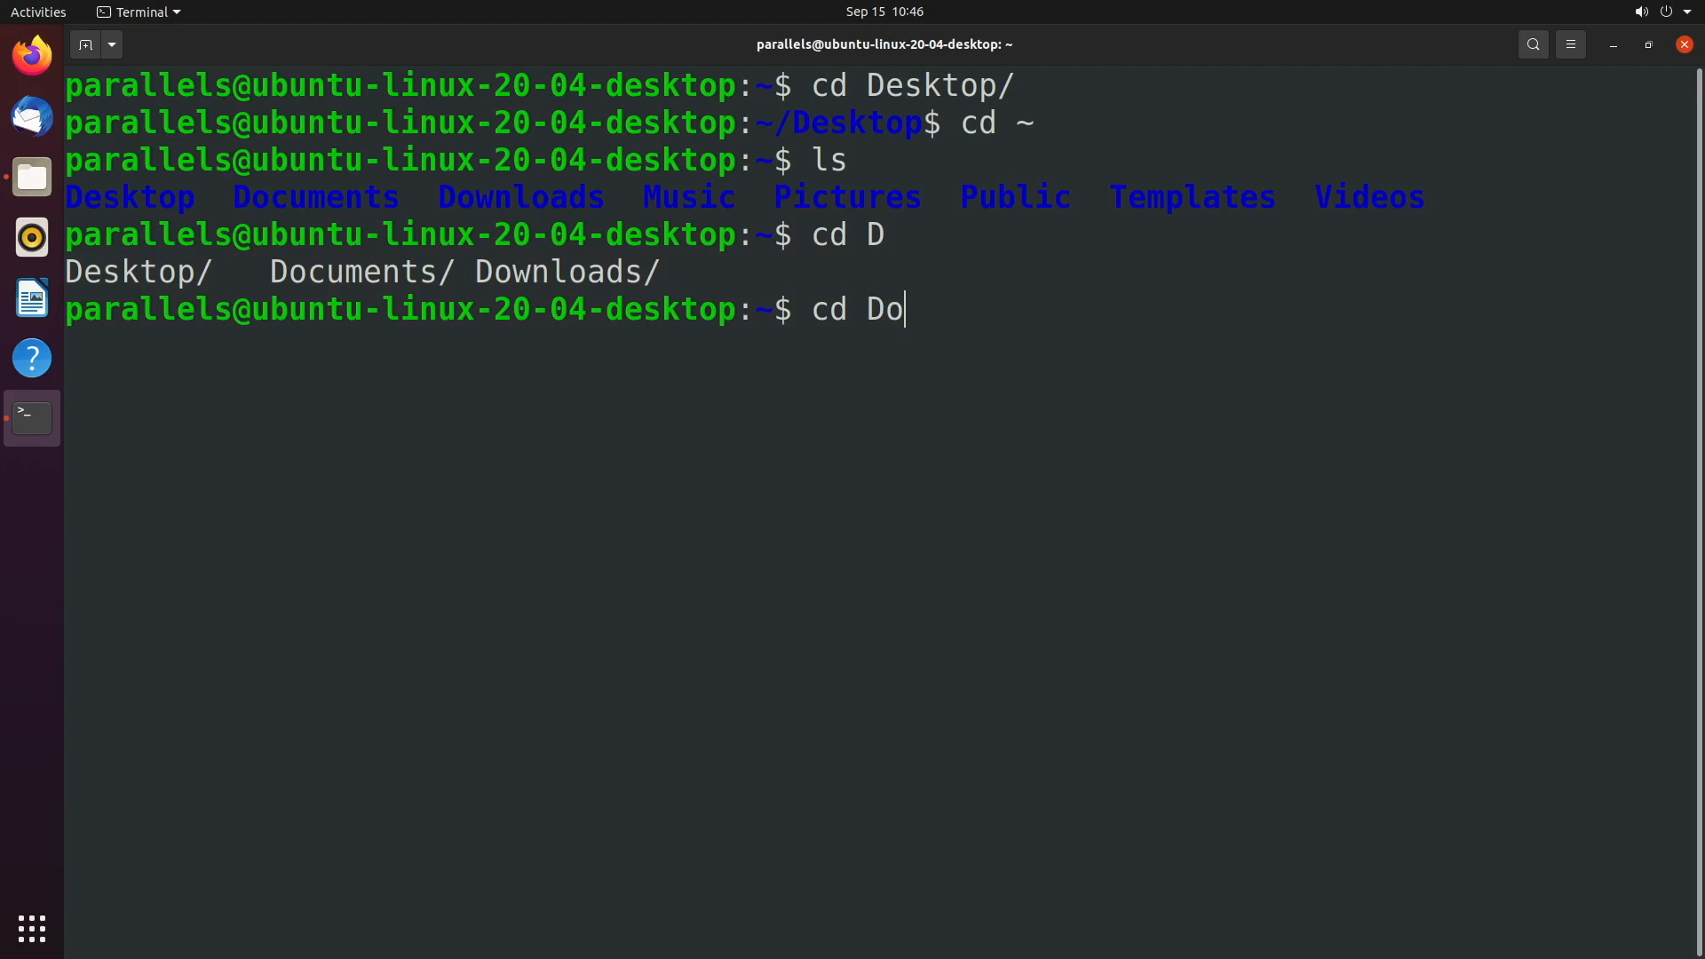
pyautogui.press('Tab')
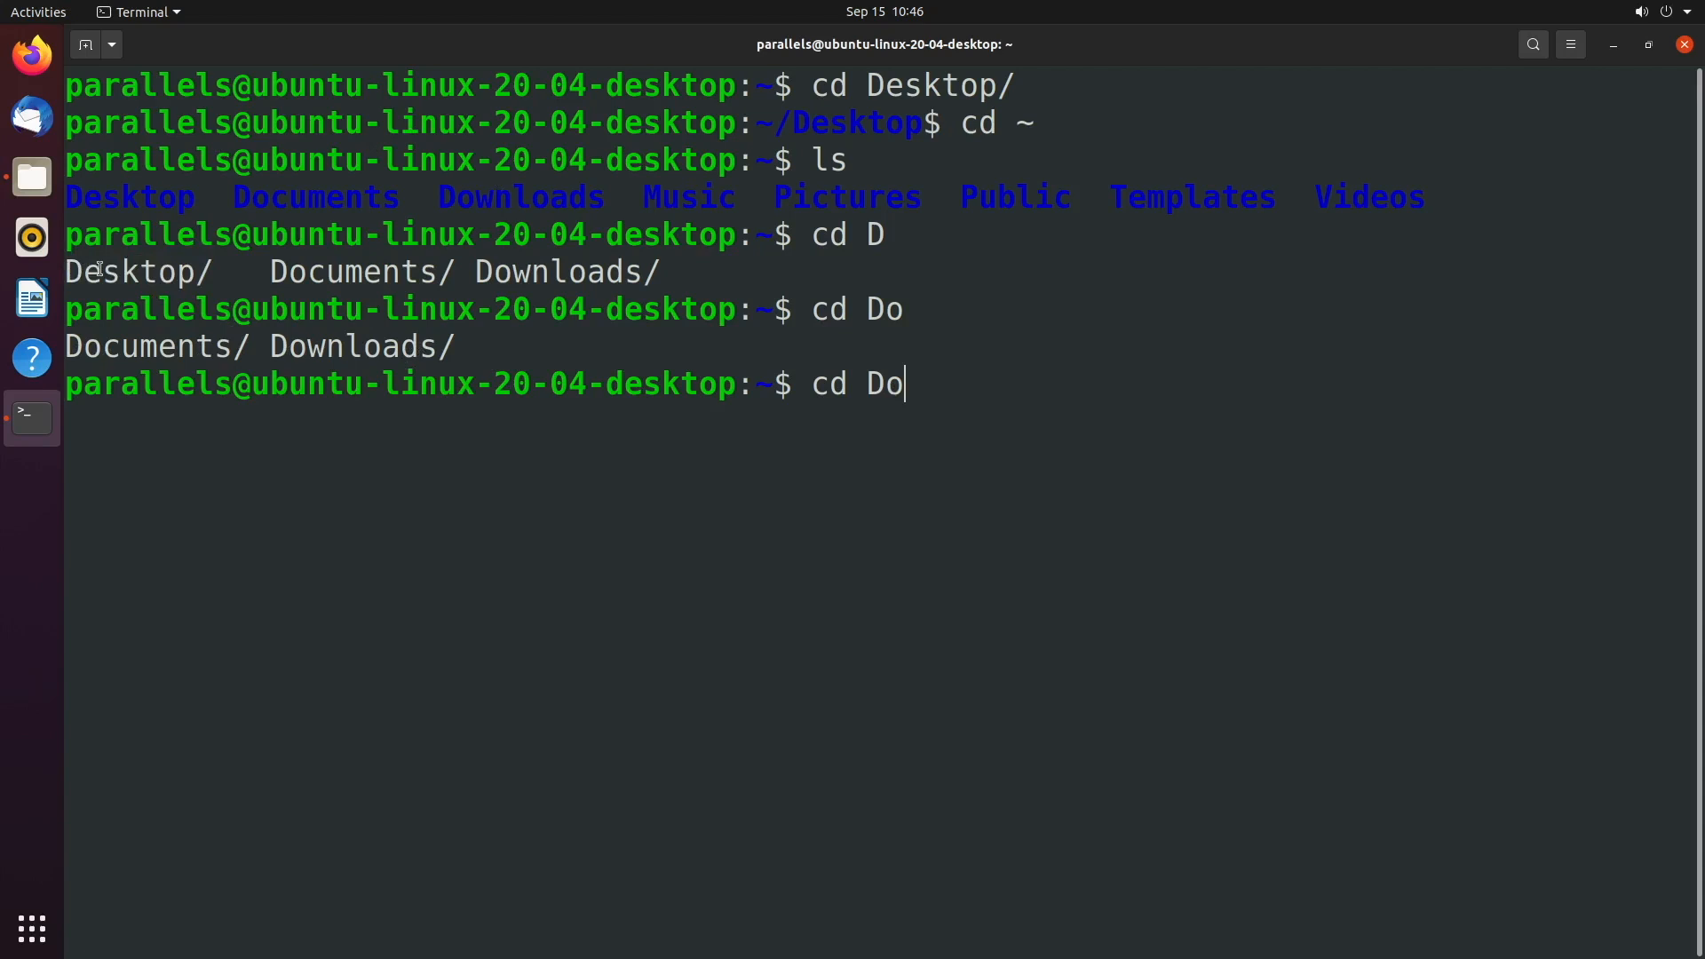
pyautogui.moveTo(116, 439)
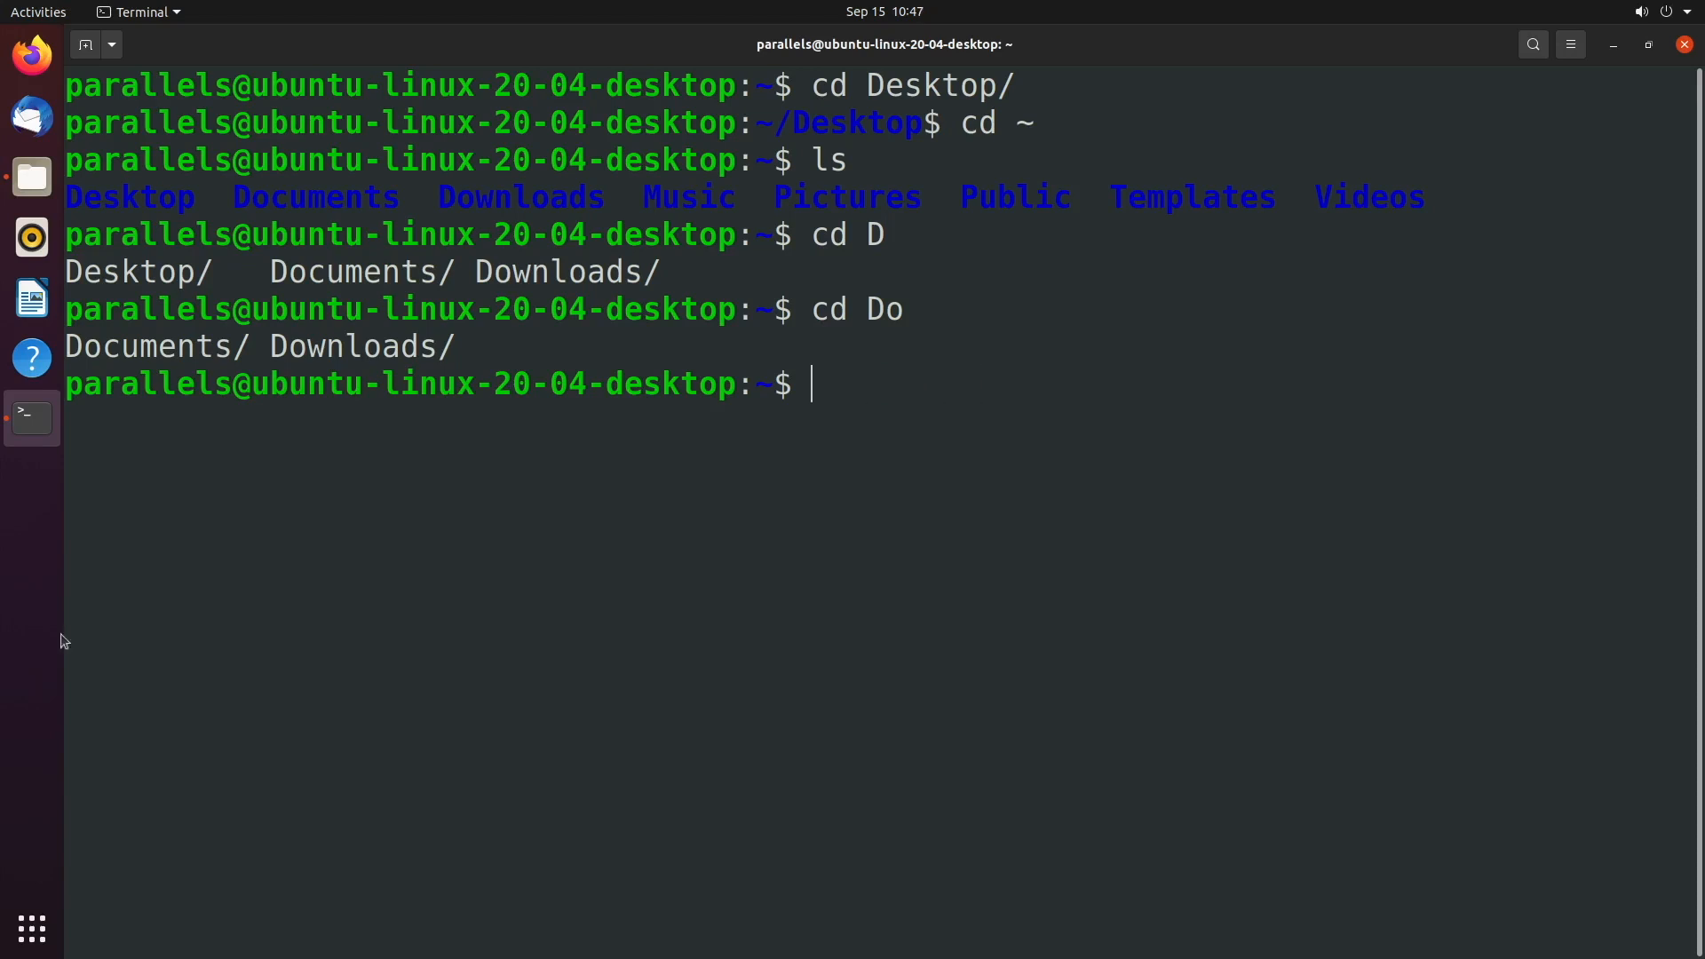
pyautogui.write('cd ~')
pyautogui.write('clea')
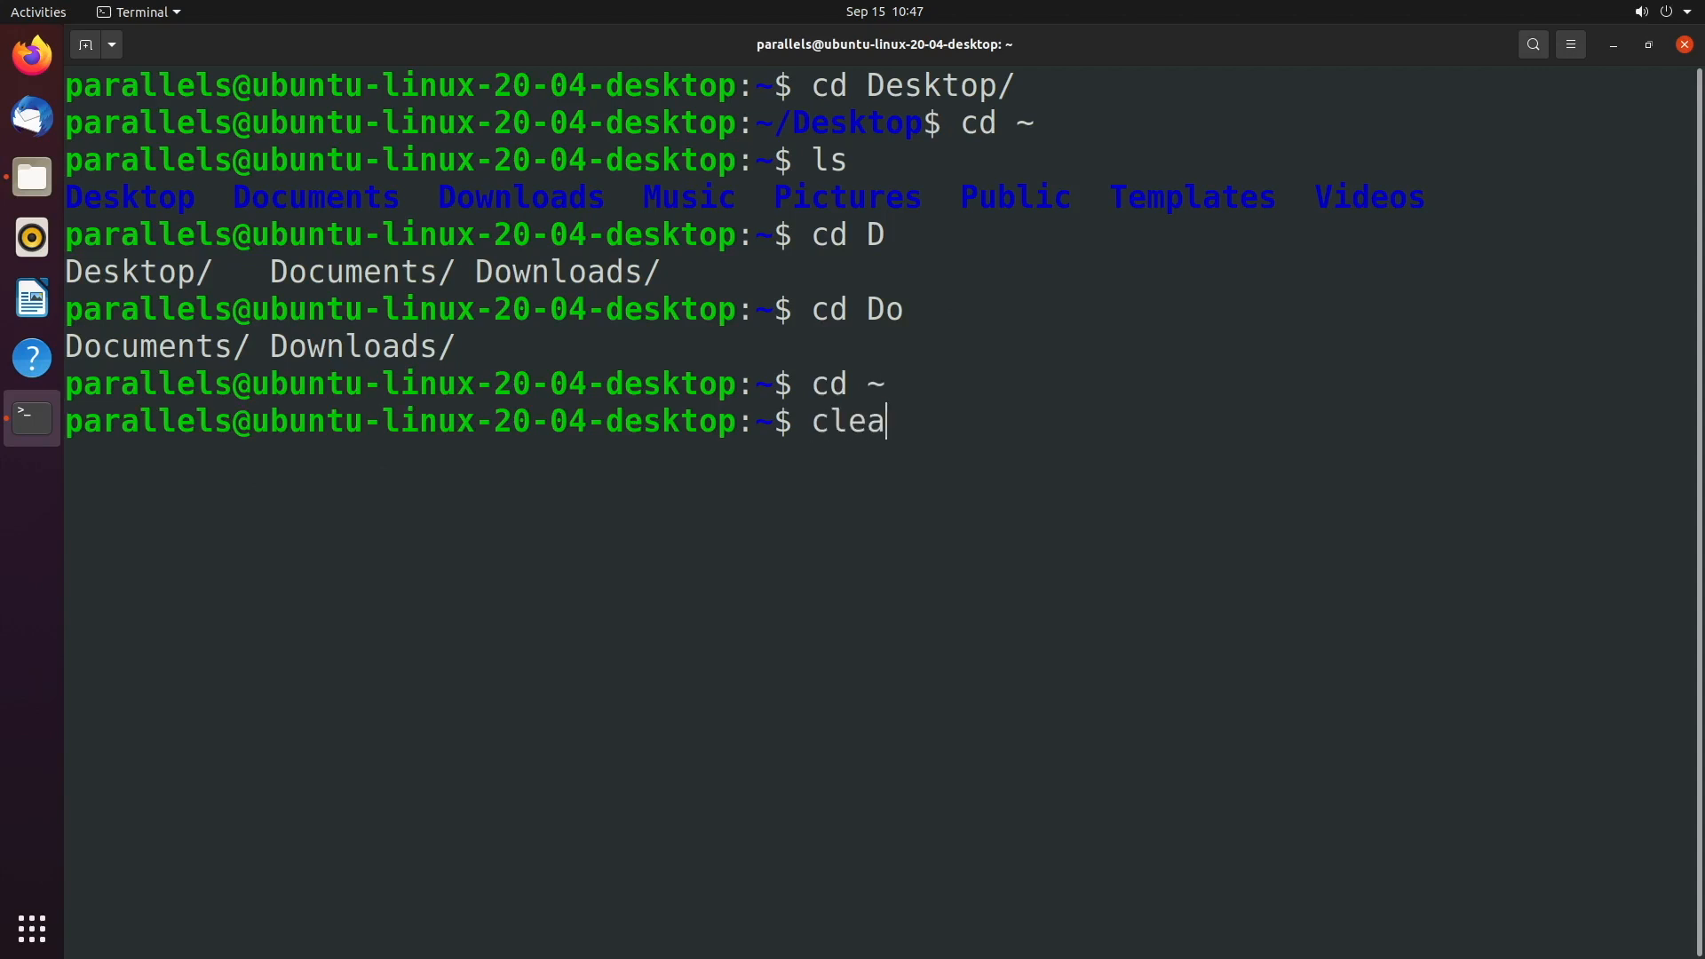
# Step: Run clear to wipe earlier output, leaving a single home-folder prompt
pyautogui.press('Return')
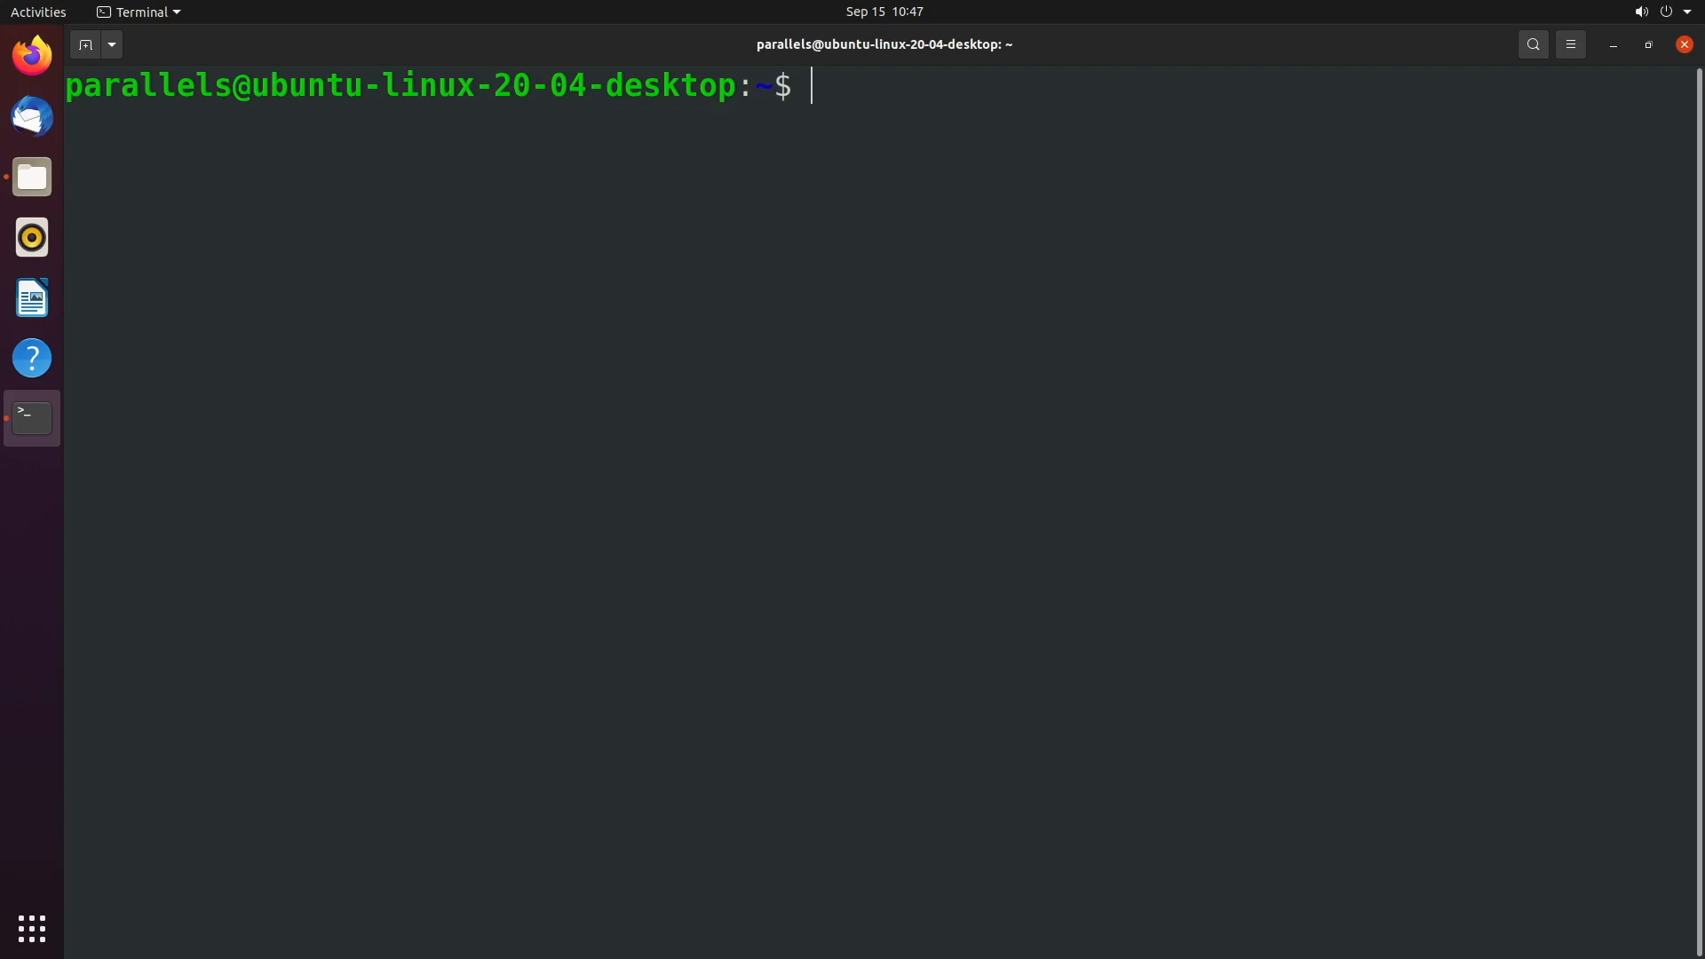
pyautogui.write('m')
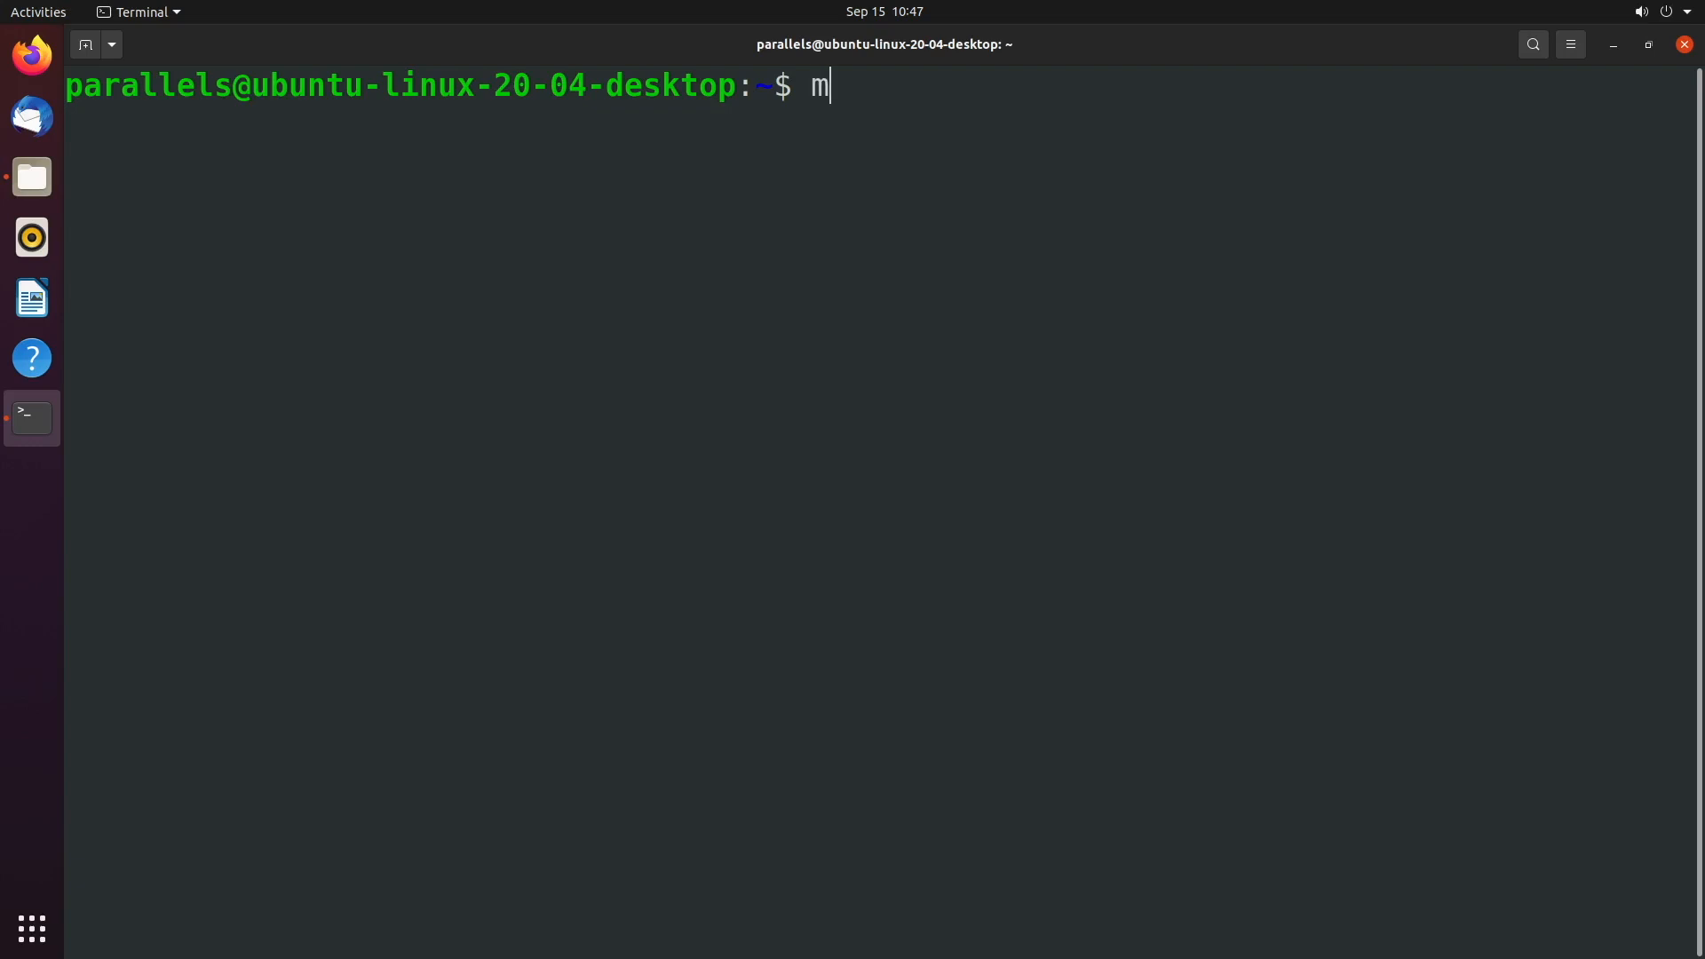
# Step: Confirm the new Downlow folder appears beside Downloads in the home directory listing
pyautogui.write('kd')
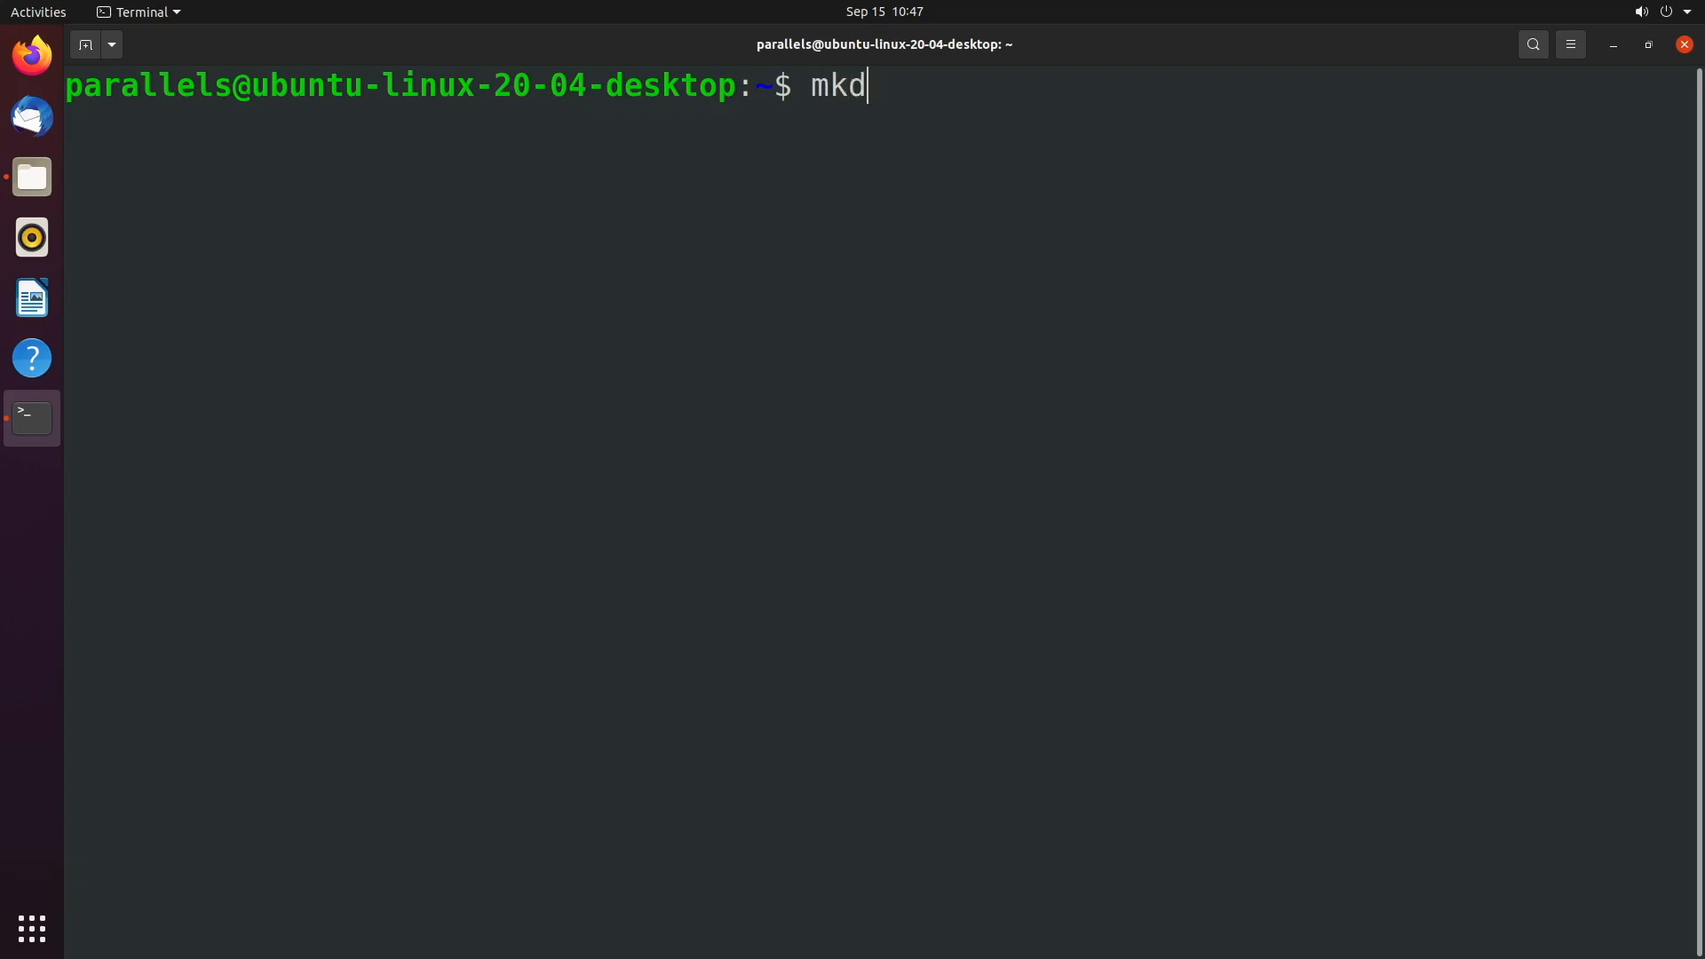
pyautogui.write('ir')
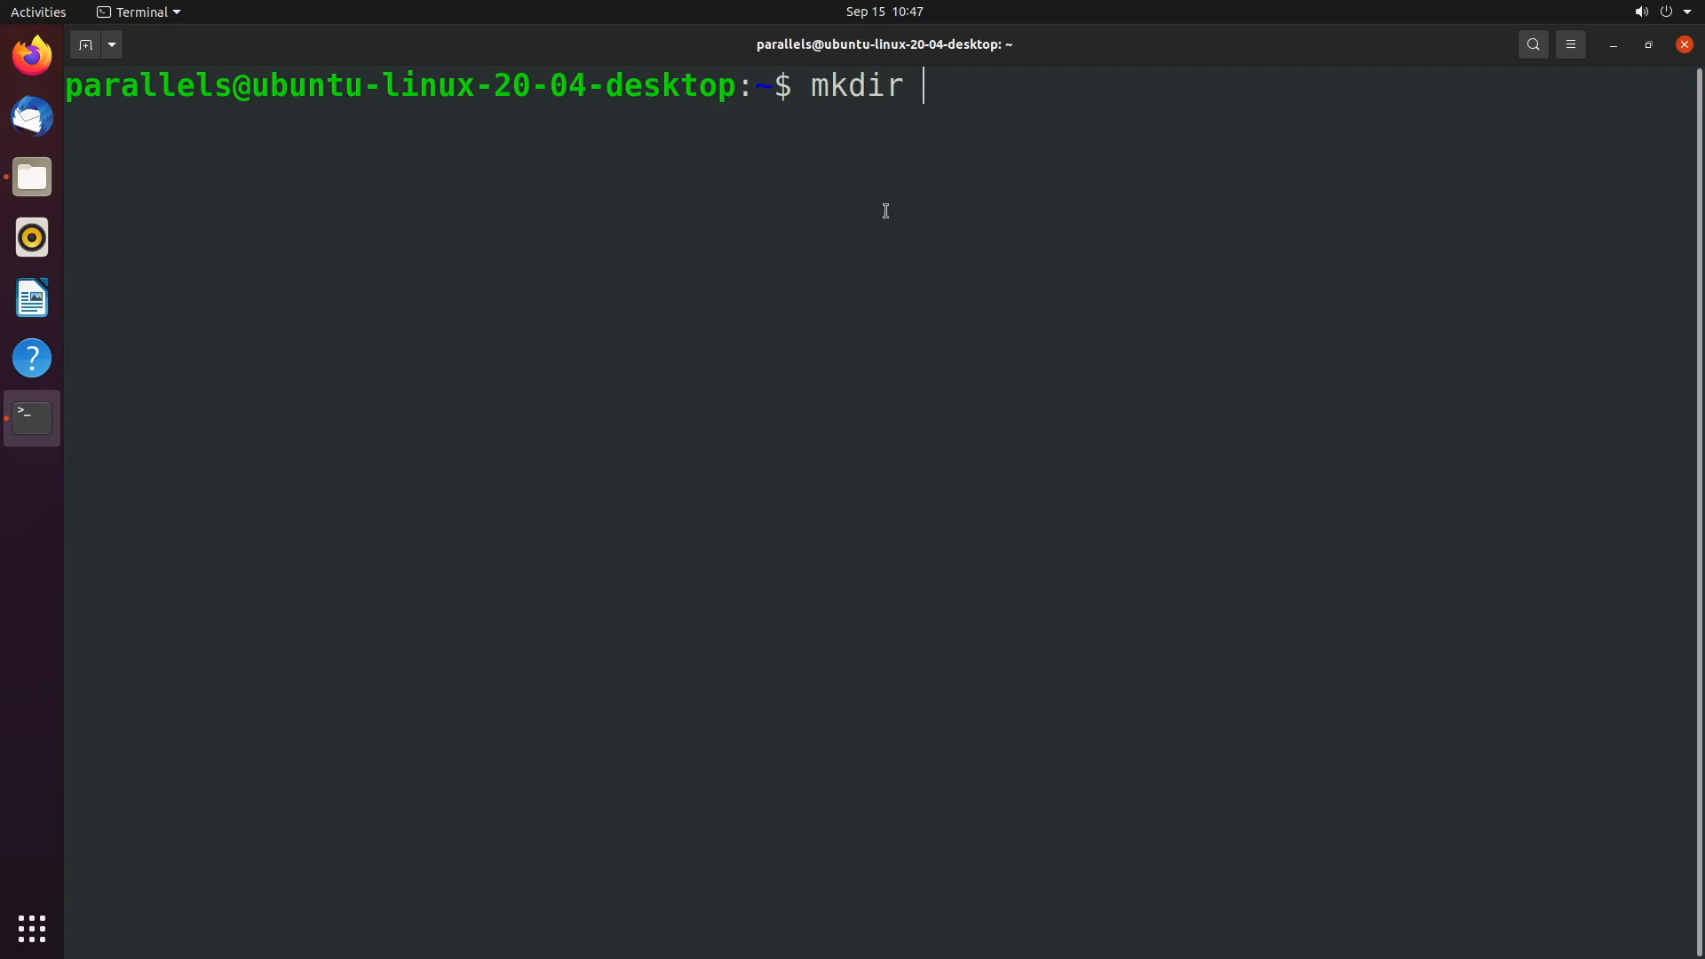
pyautogui.moveTo(1027, 105)
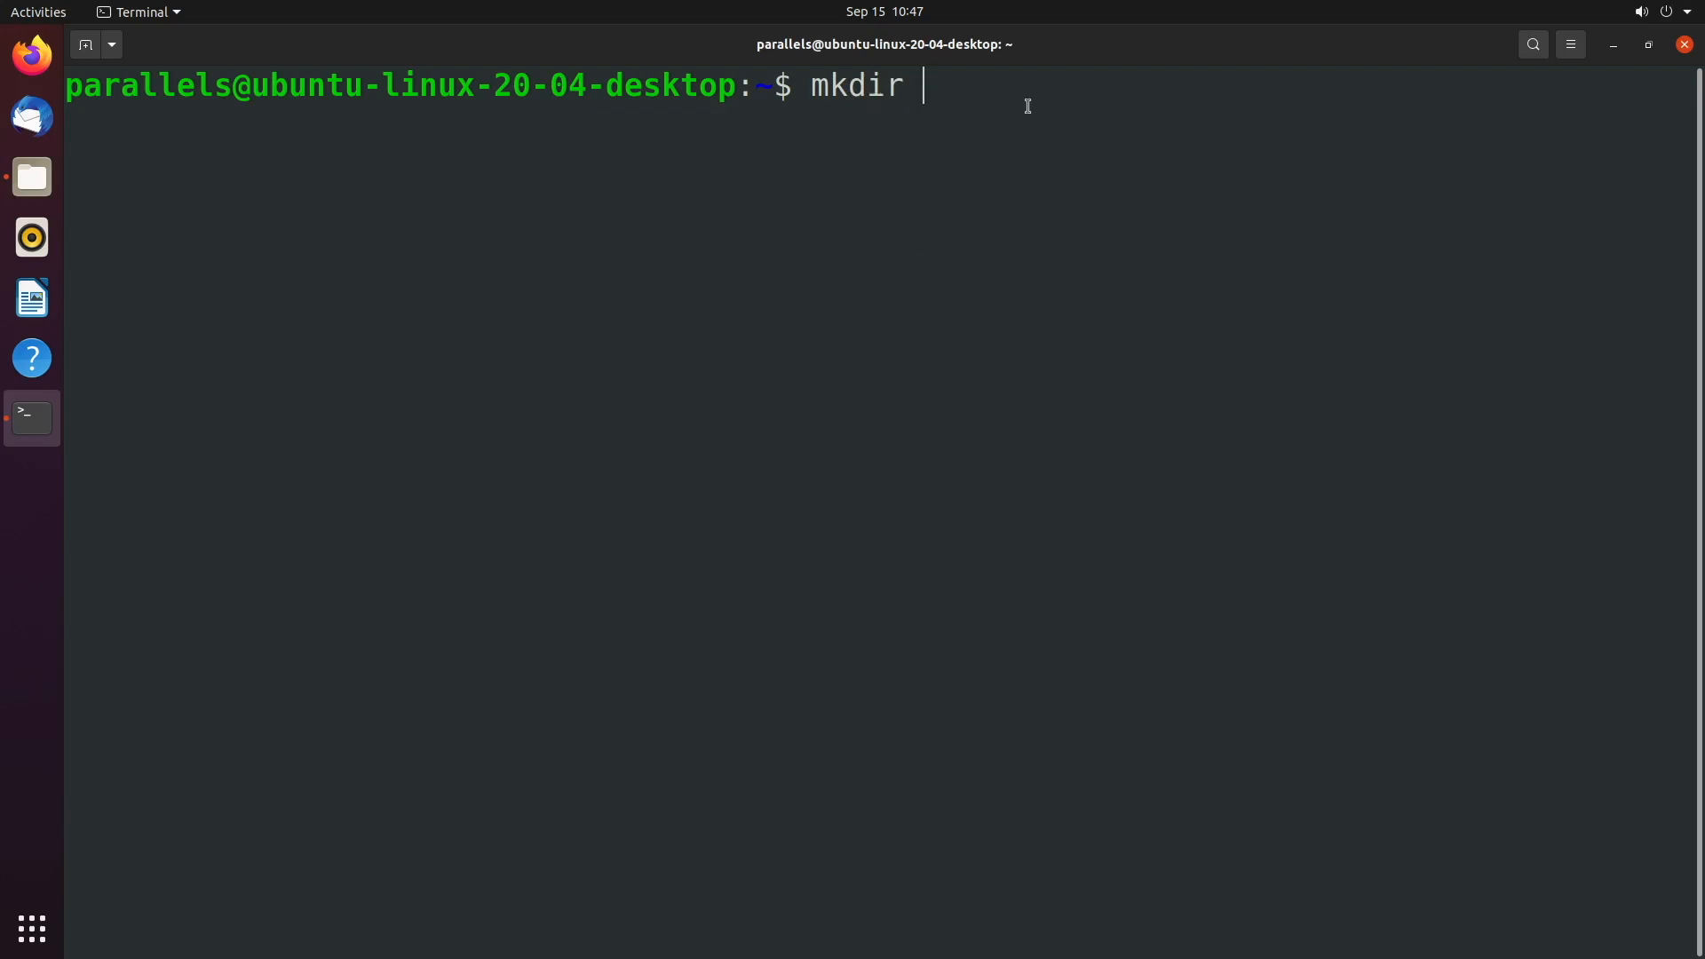
pyautogui.write('Downlow')
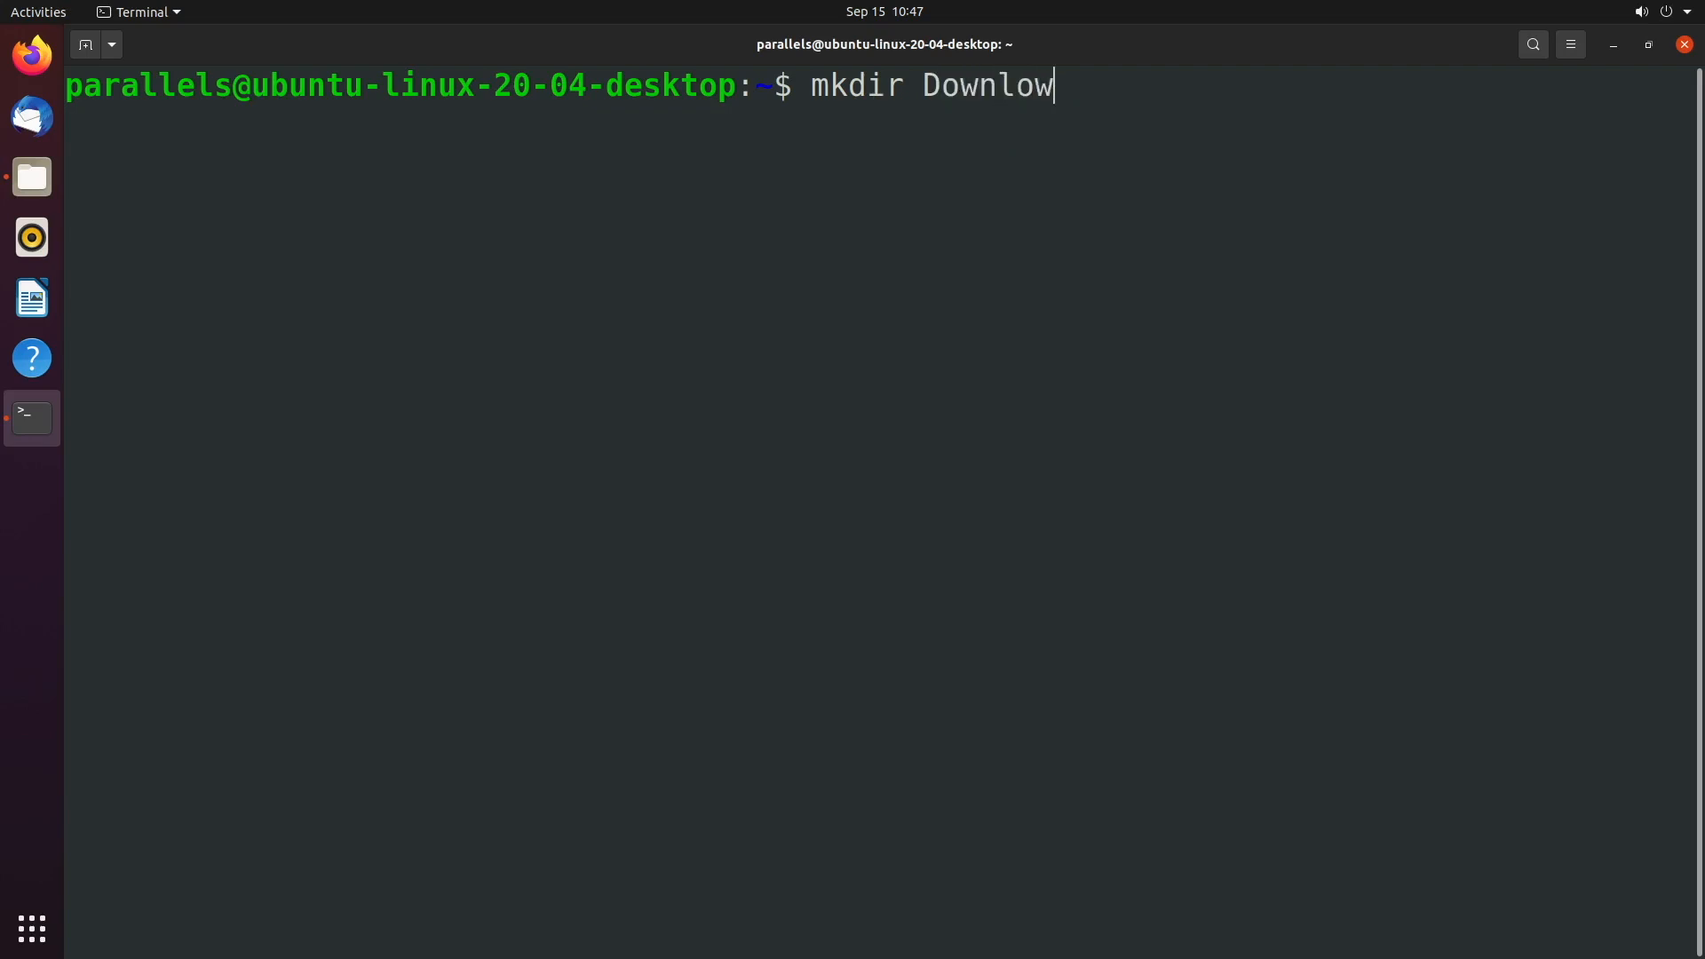
pyautogui.press('Return')
pyautogui.write('ls')
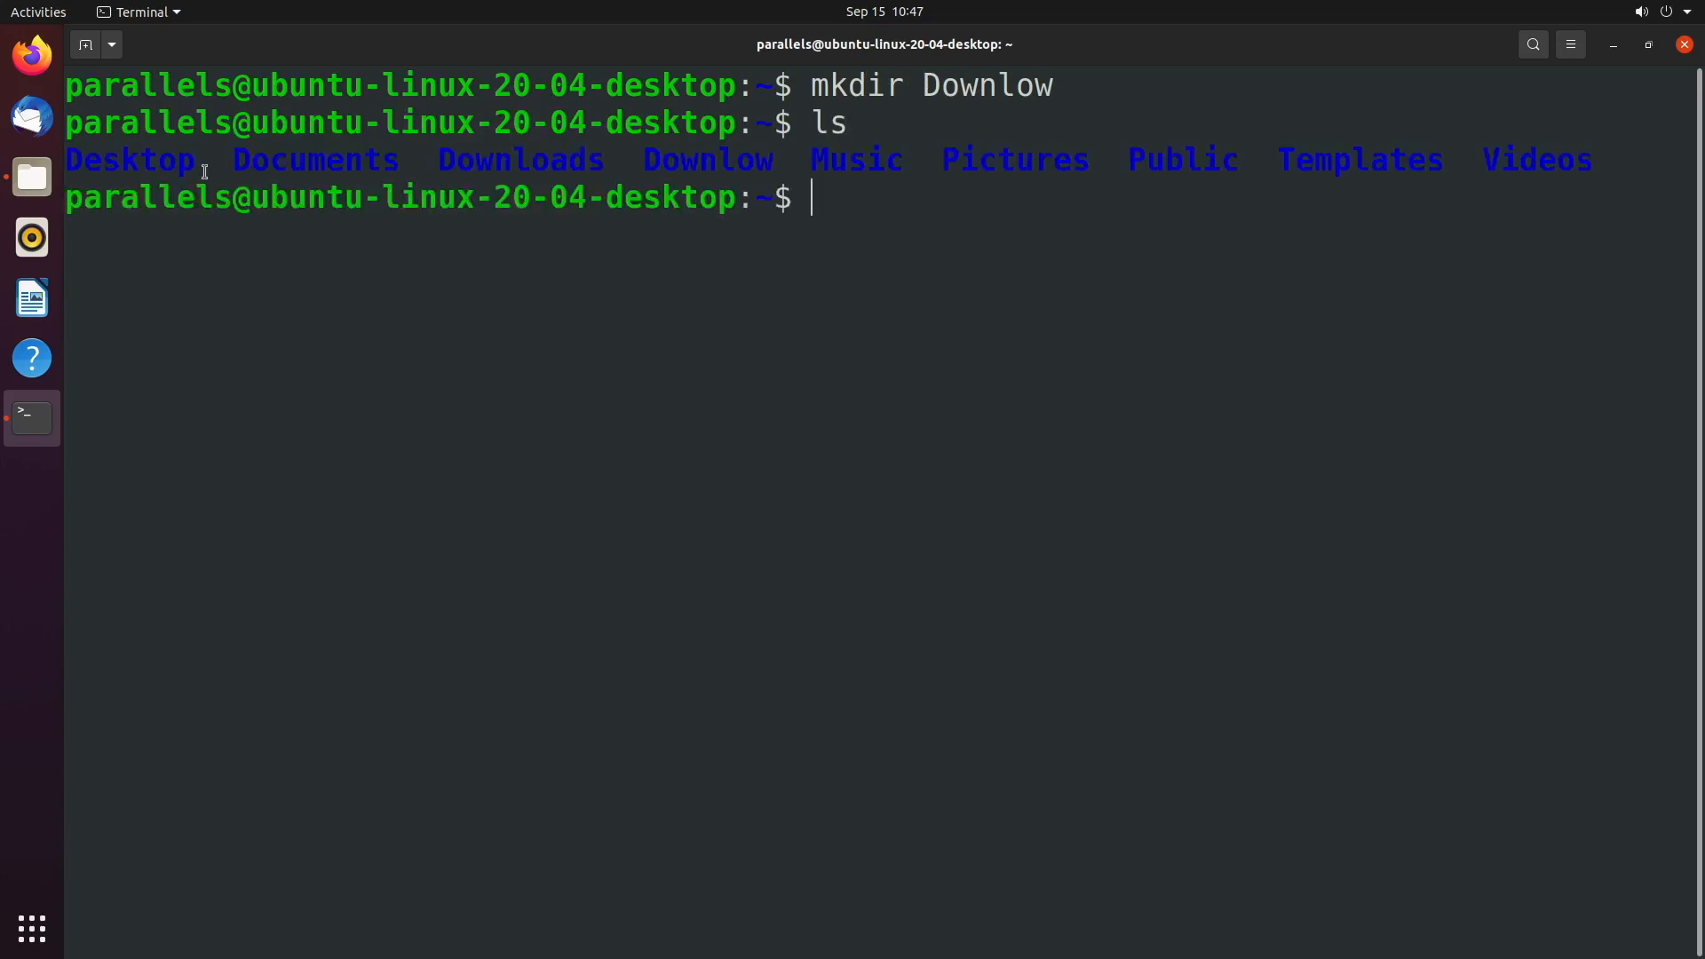
pyautogui.moveTo(508, 160)
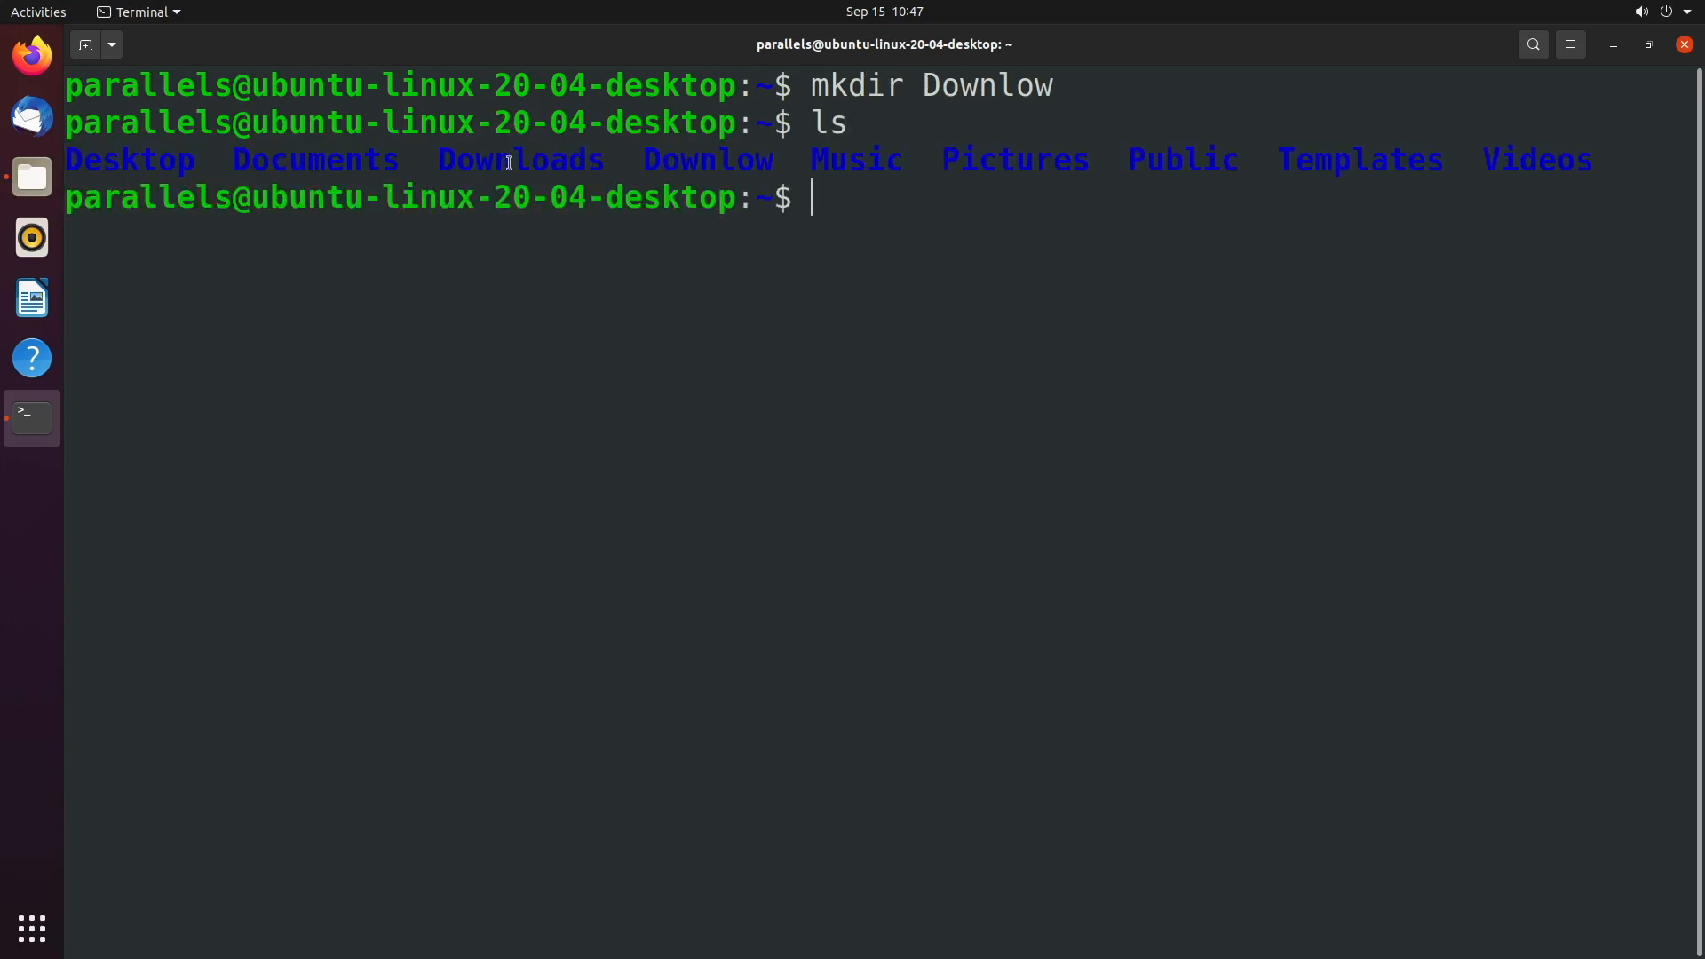
pyautogui.moveTo(781, 163)
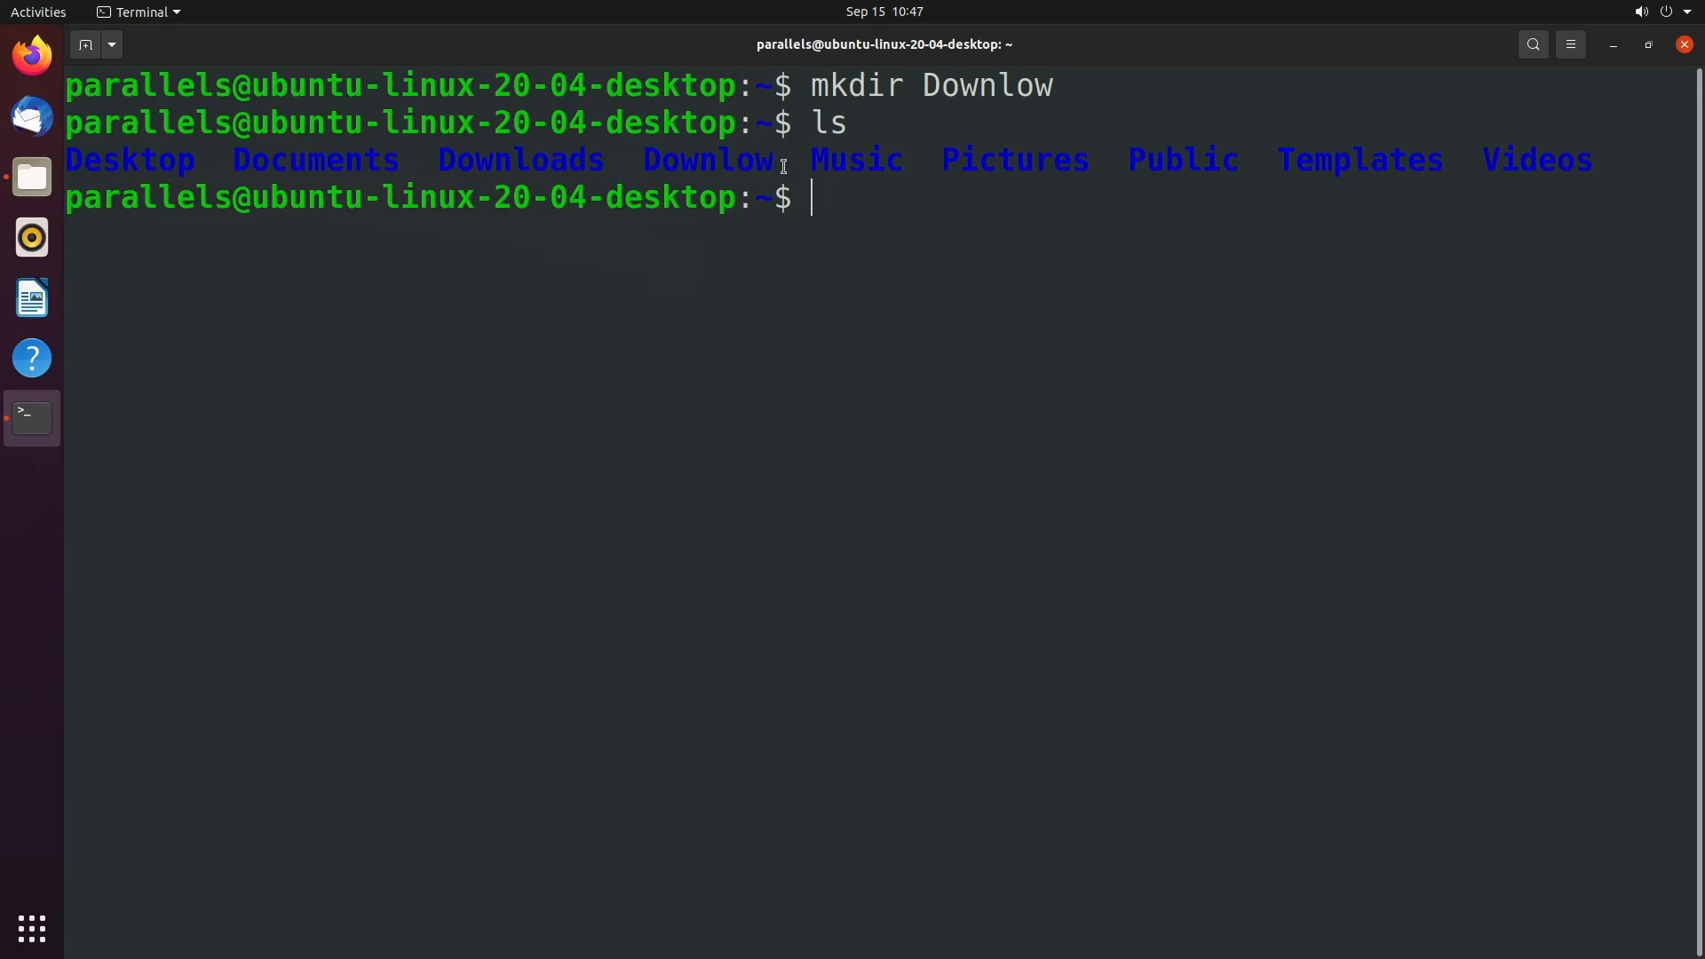
# Step: Tab-complete 'cd Do' to show Downloads and Downlow, then cd into Downlow
pyautogui.write('cd')
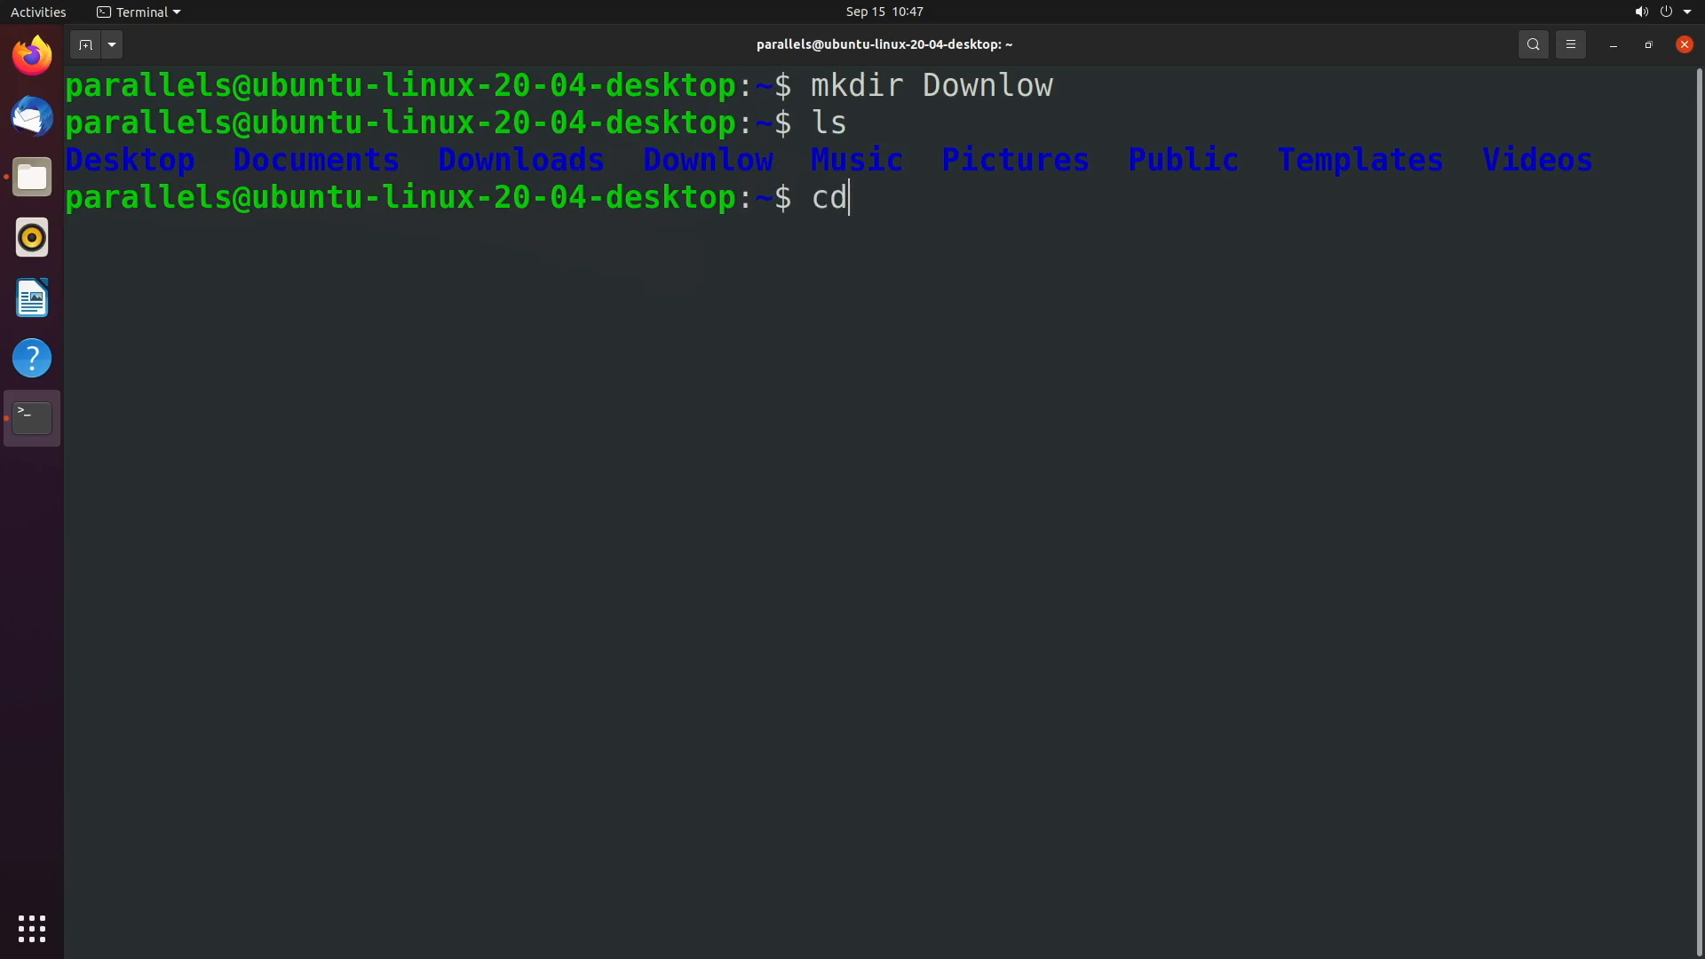
pyautogui.write('Do')
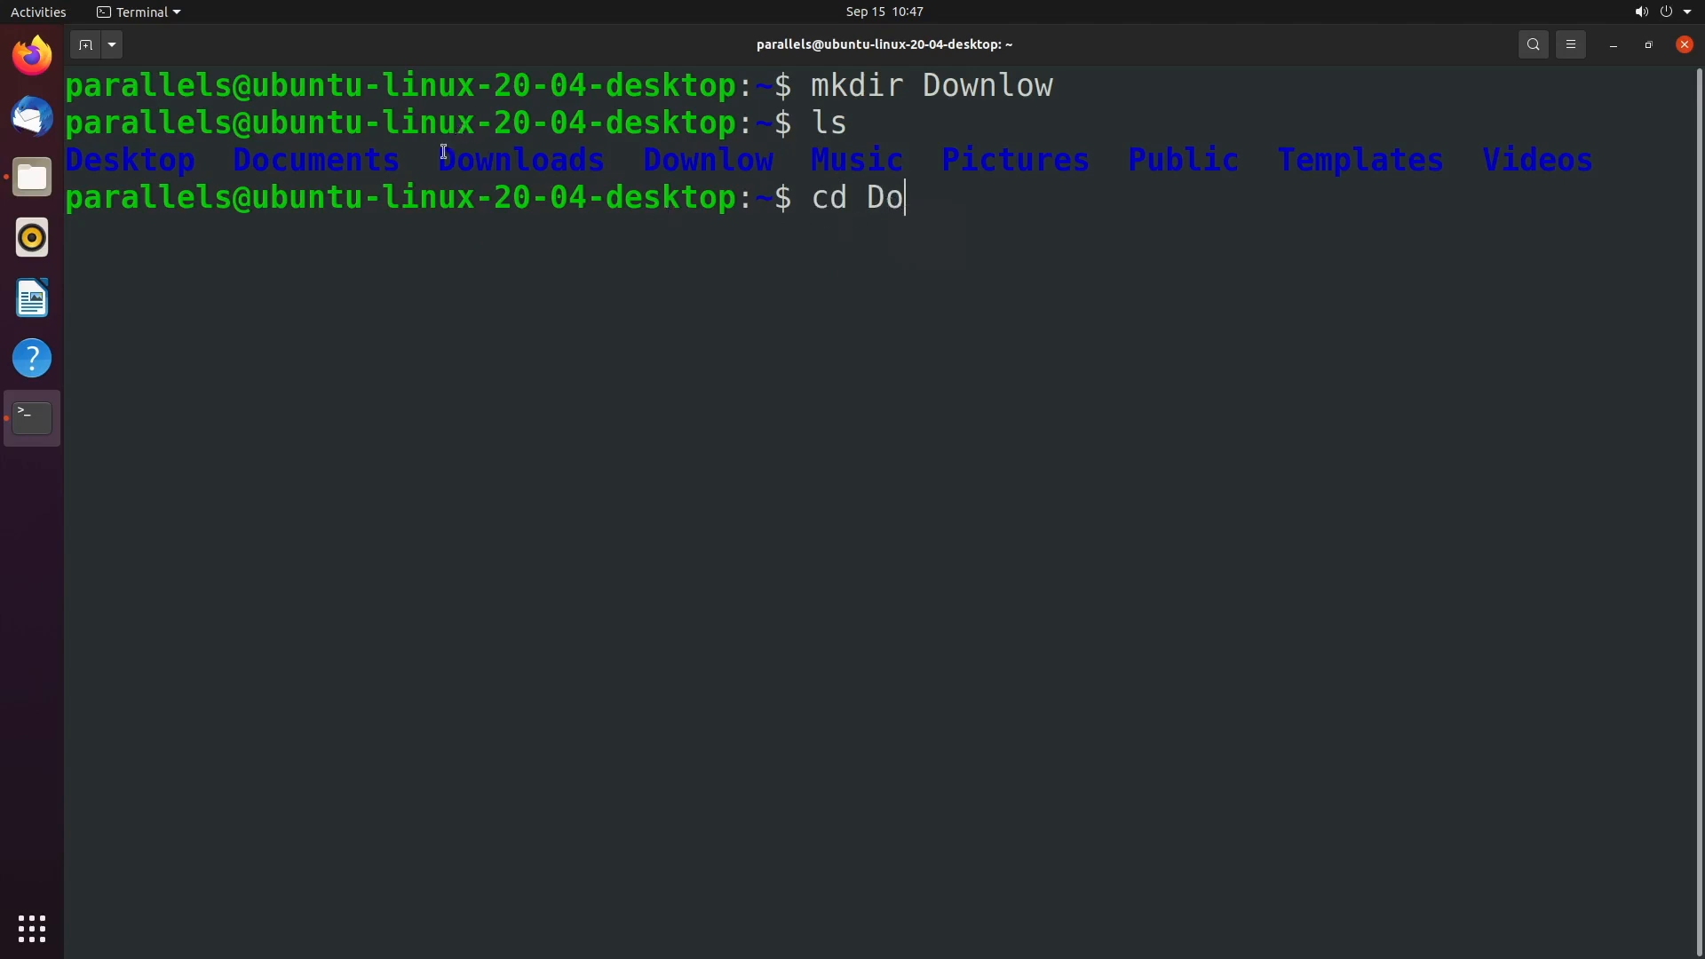
pyautogui.doubleClick(708, 160)
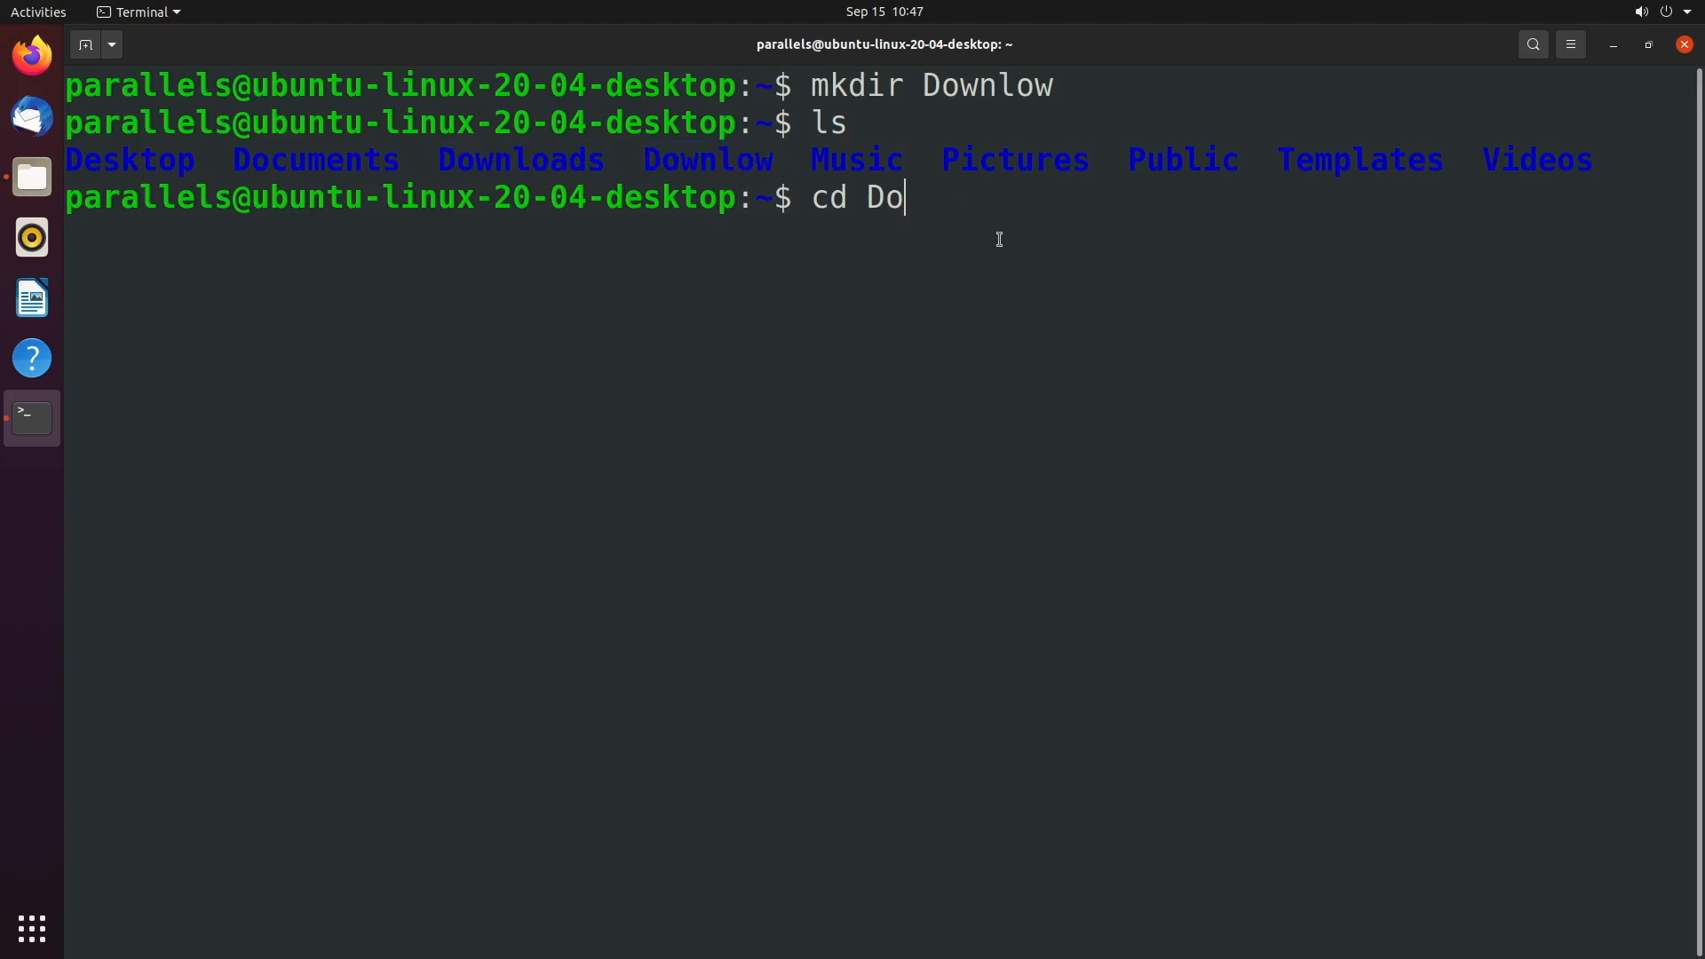
pyautogui.moveTo(60, 321)
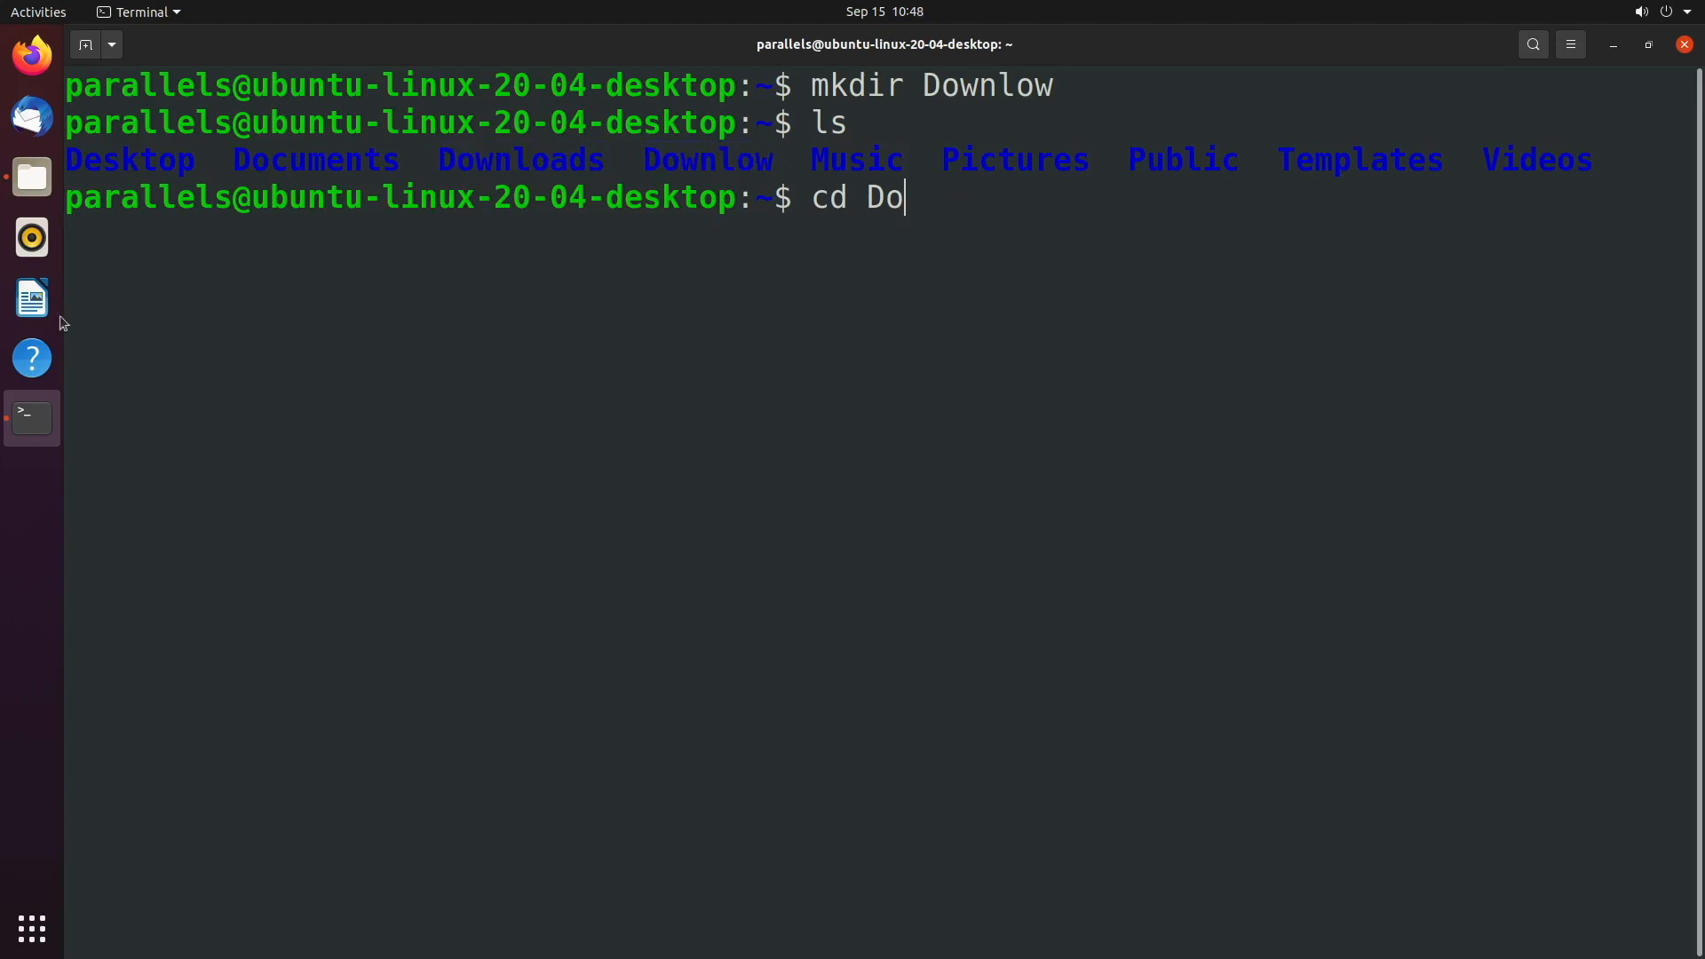
pyautogui.moveTo(30, 297)
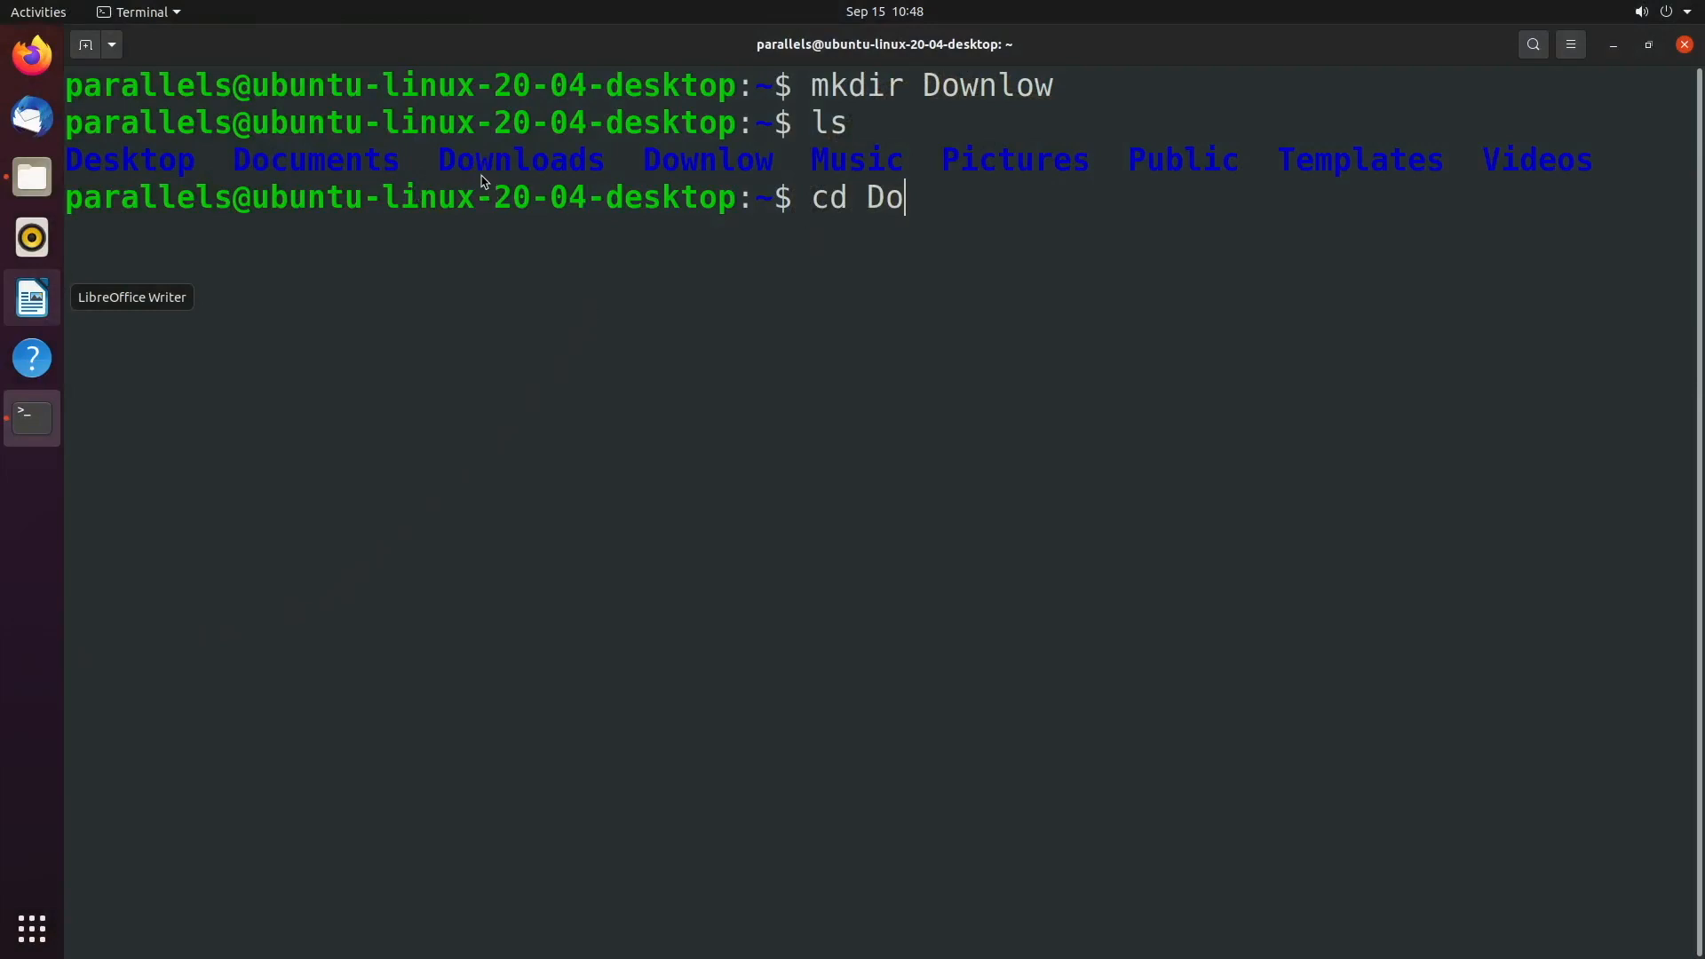
pyautogui.moveTo(525, 180)
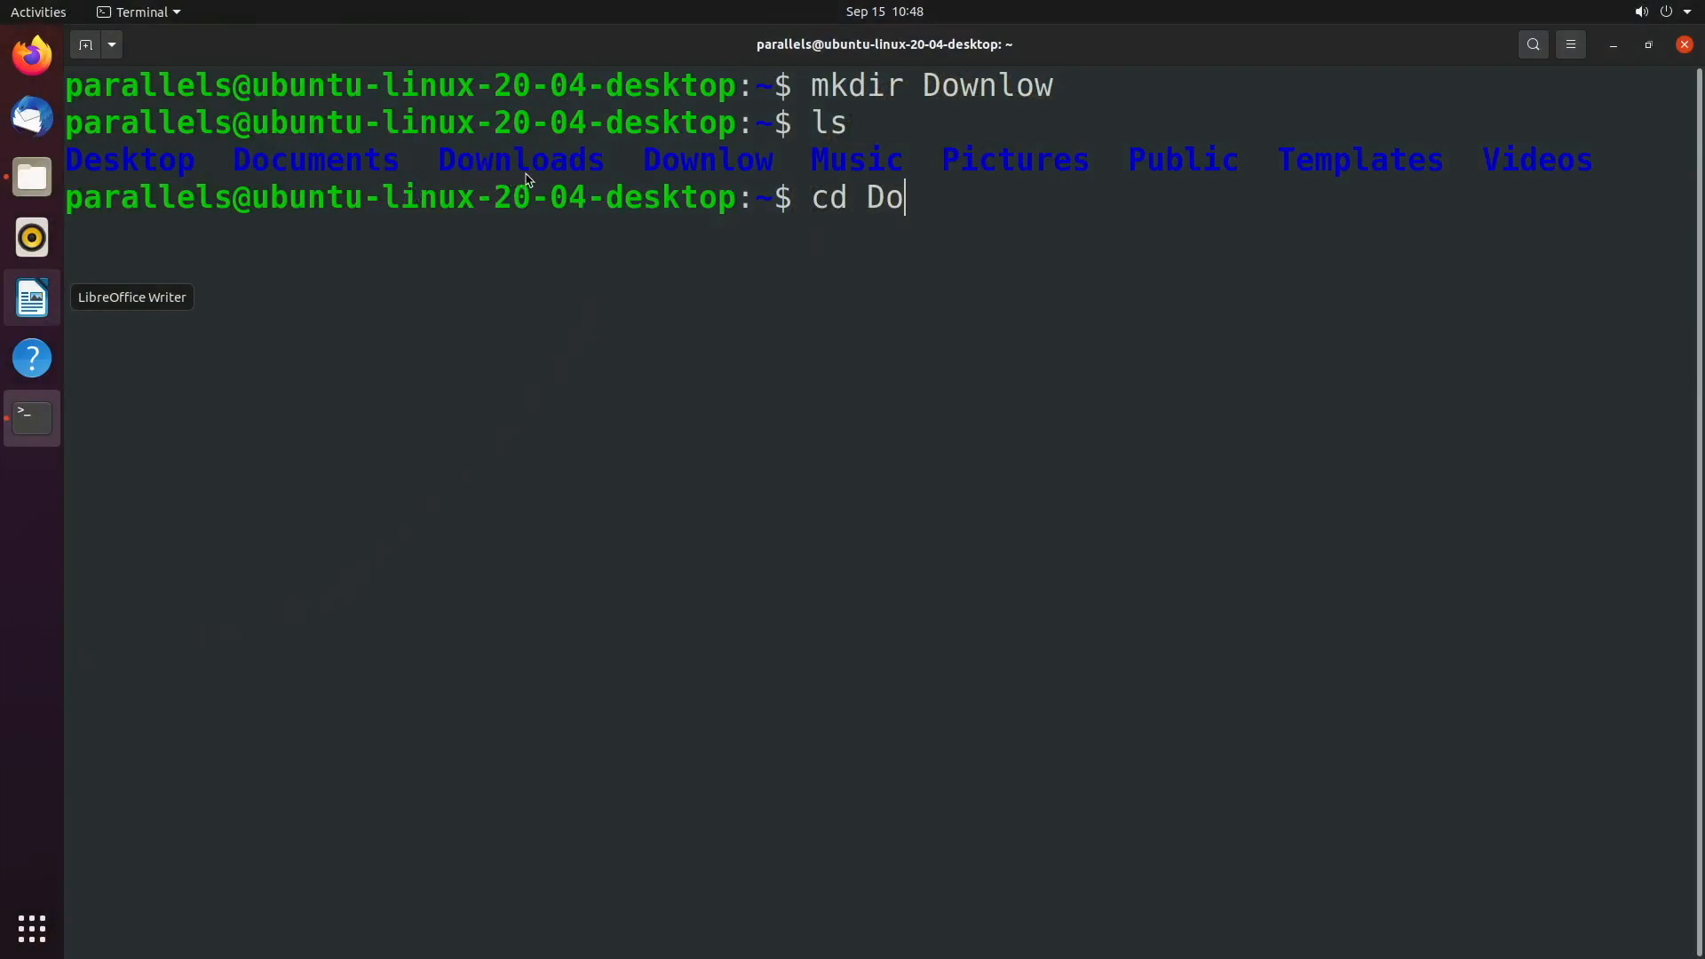
pyautogui.moveTo(547, 180)
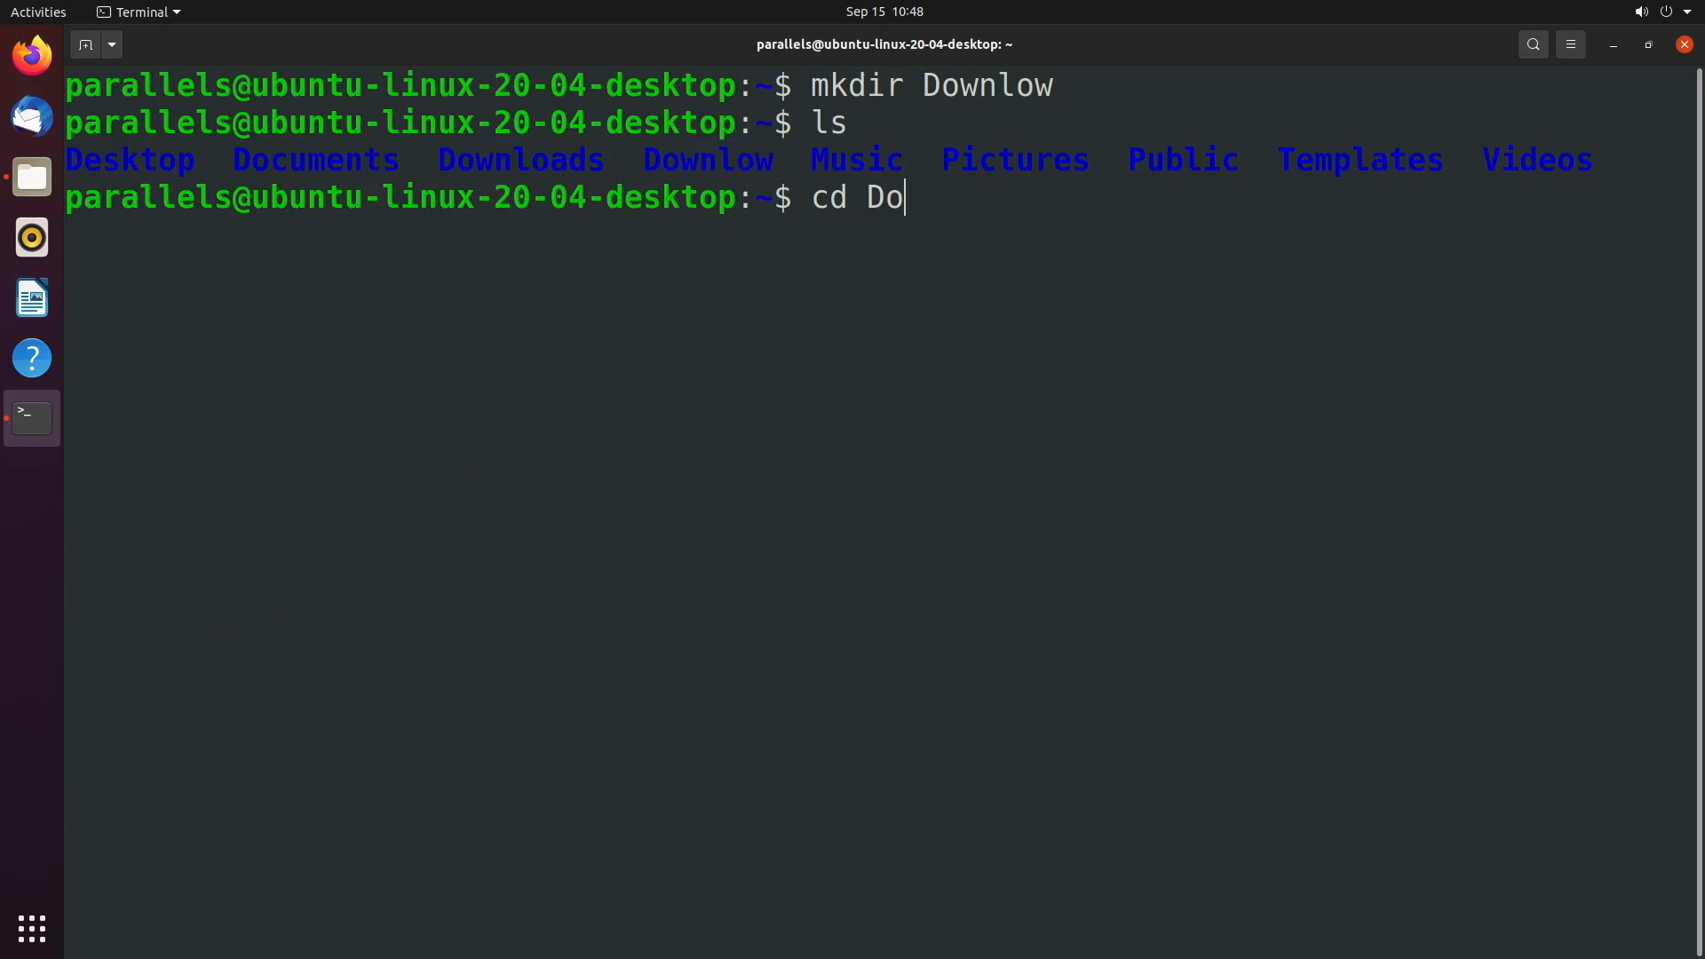
pyautogui.press('Tab')
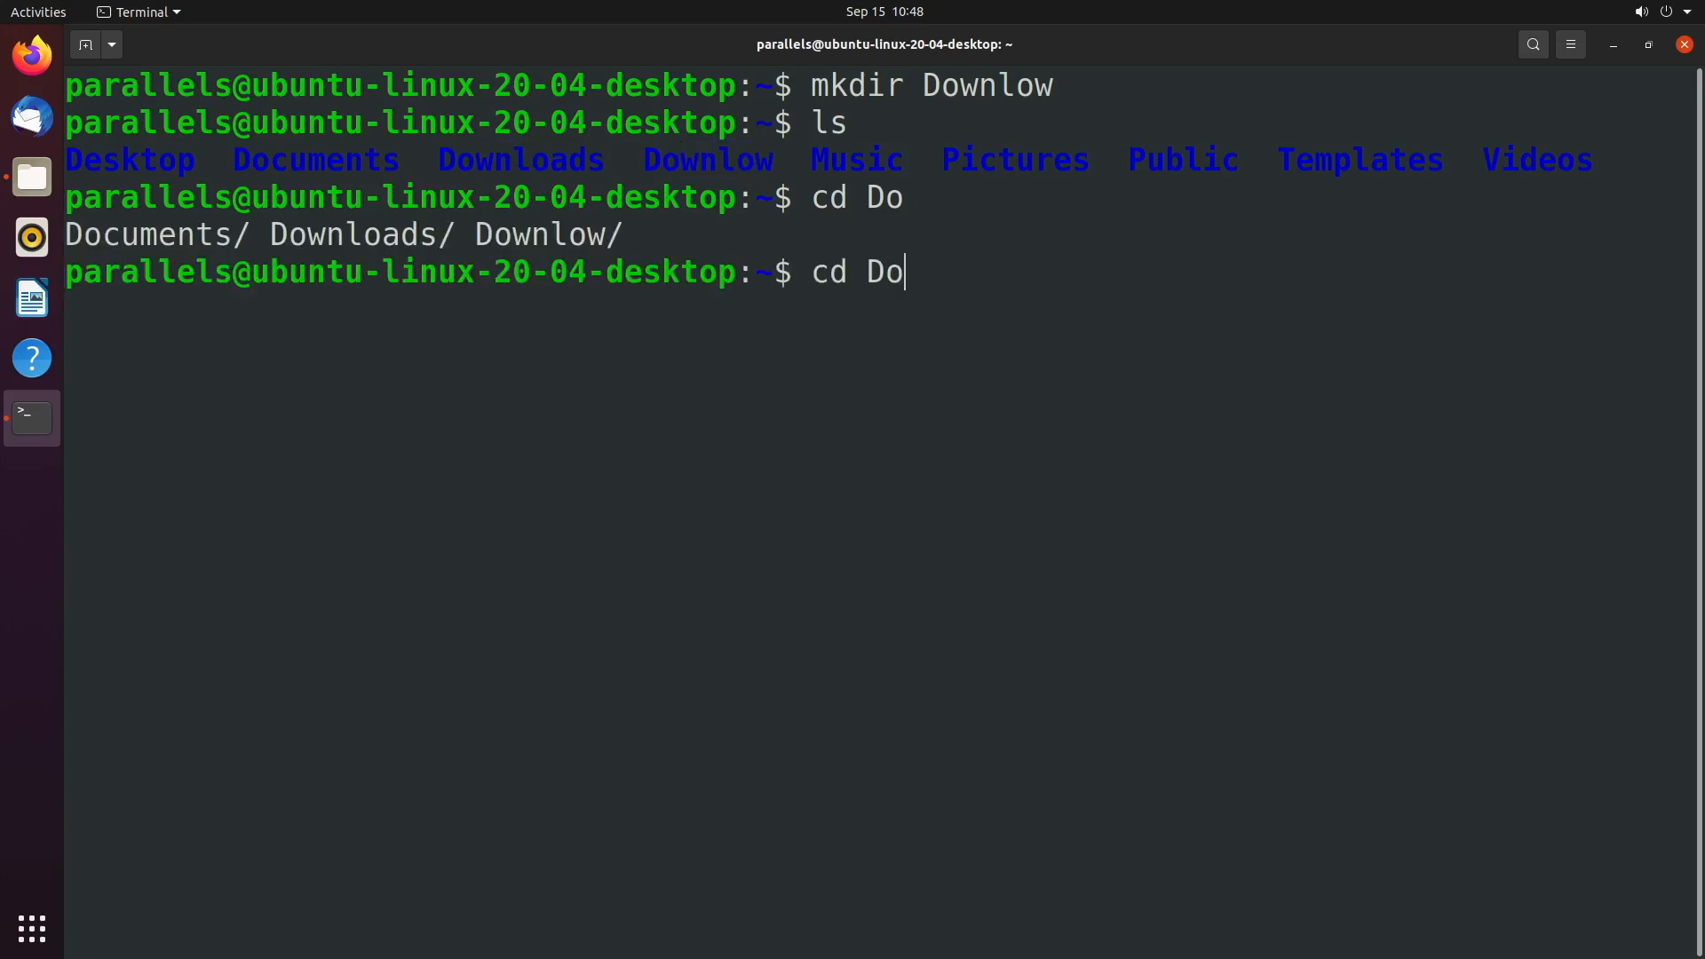
pyautogui.write('w')
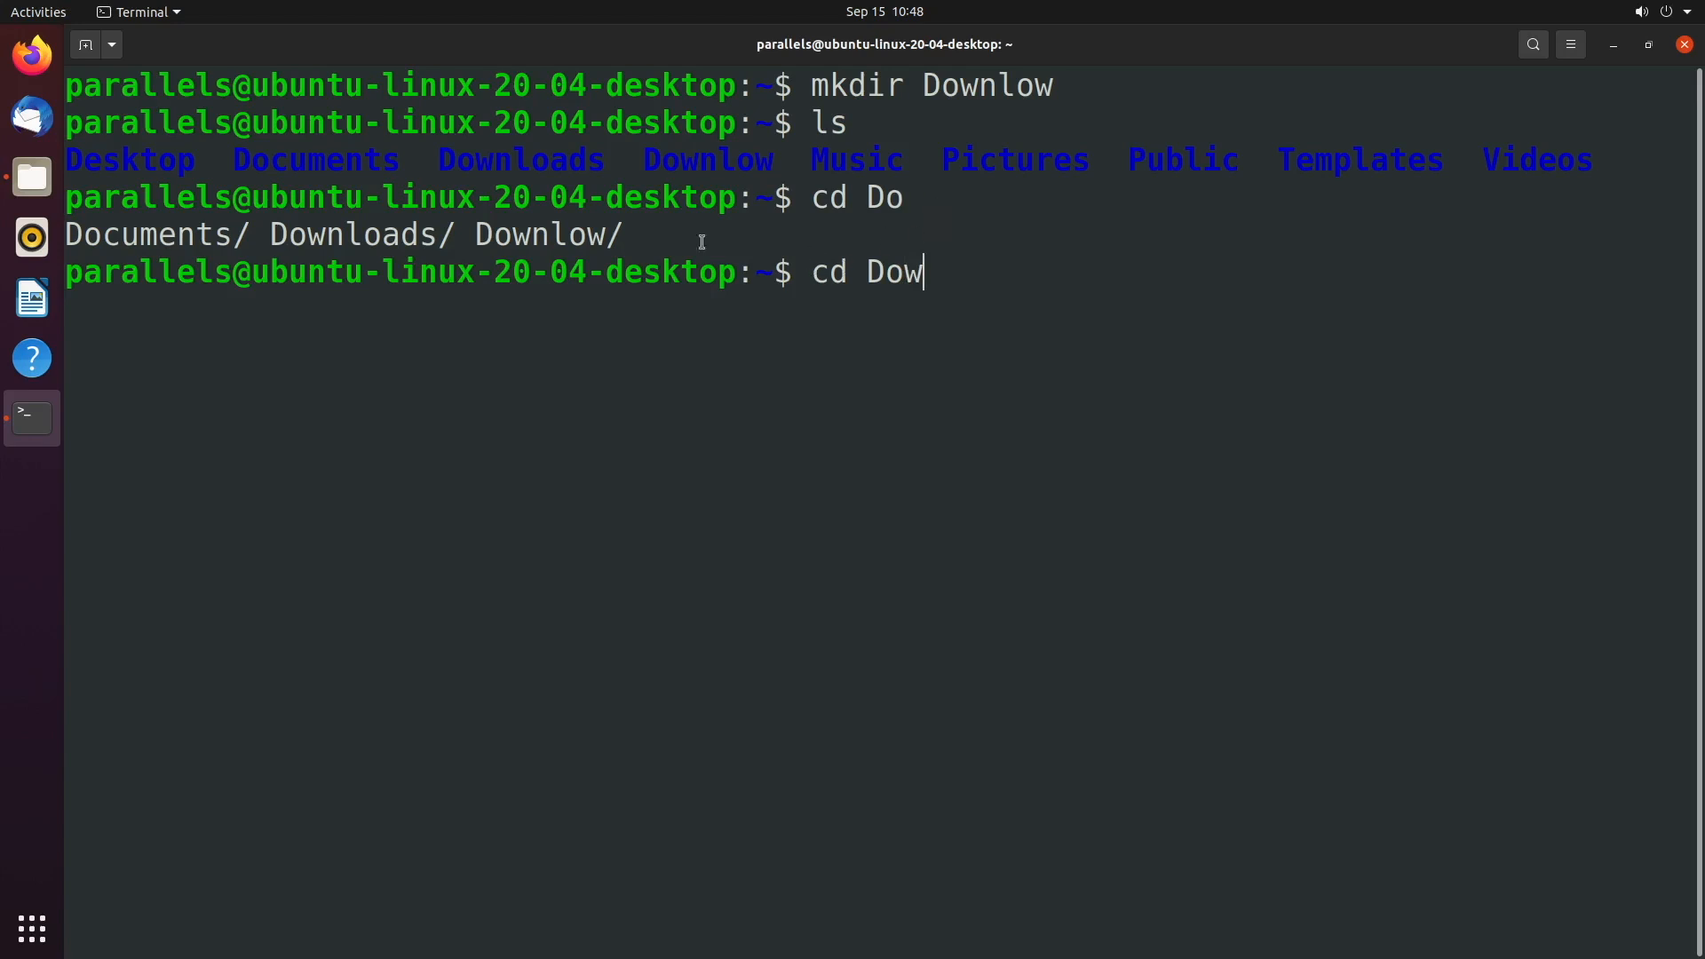
pyautogui.moveTo(932, 268)
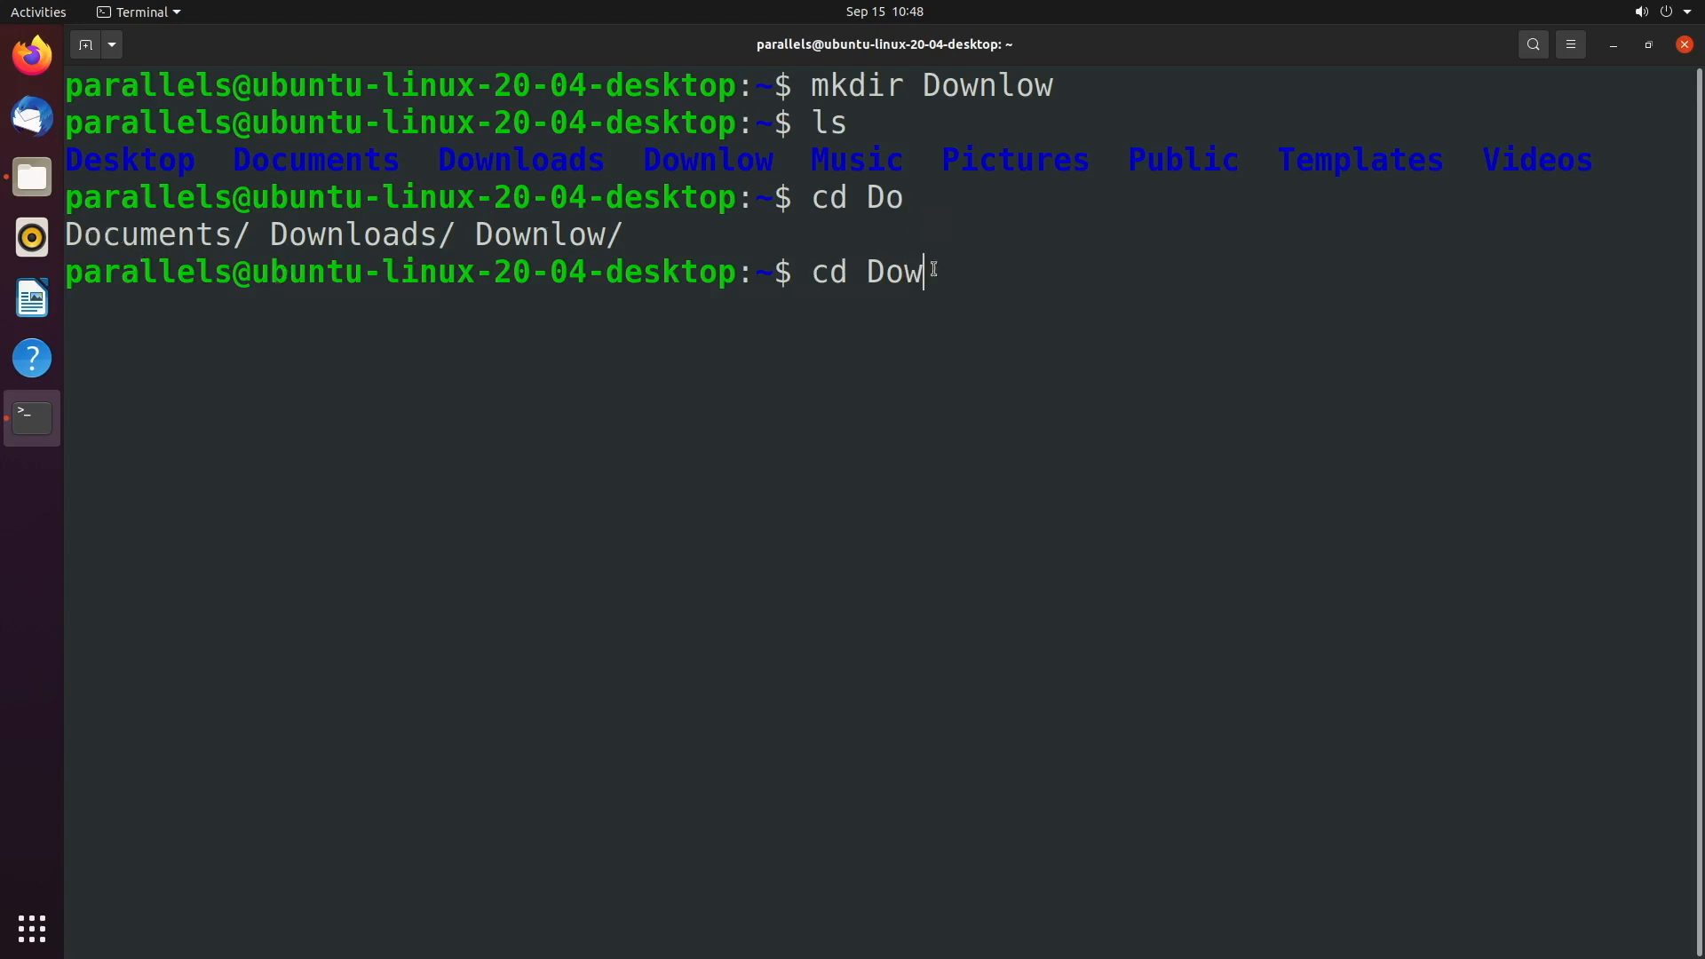
pyautogui.write('lo')
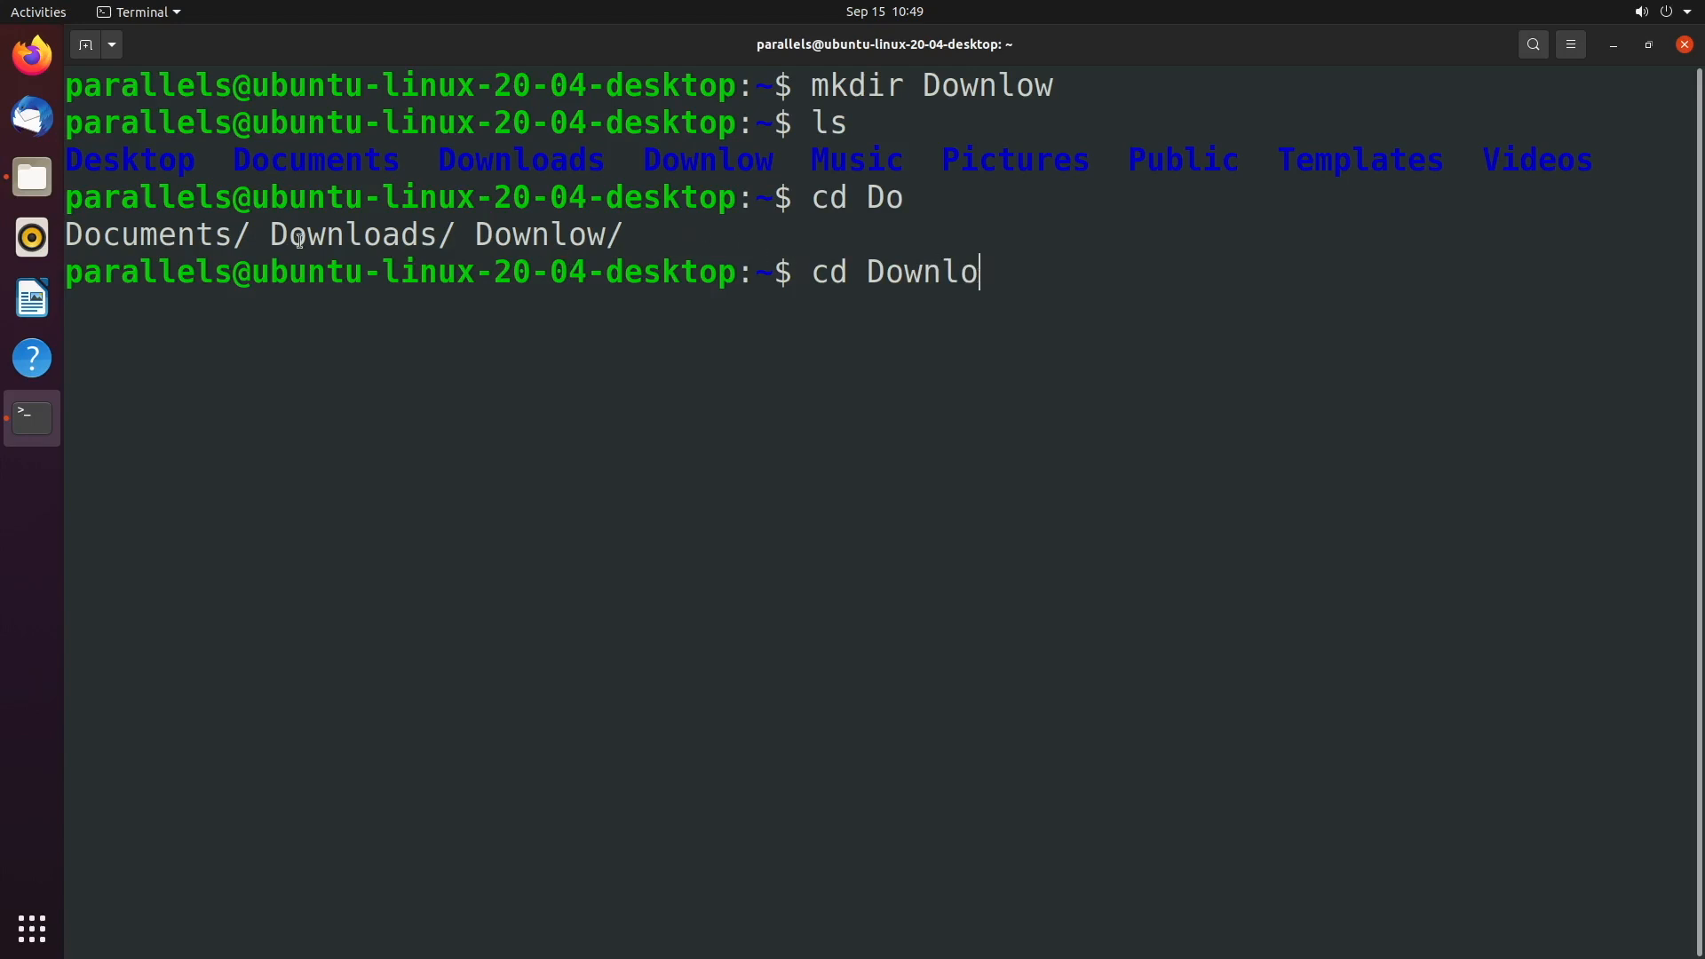
pyautogui.moveTo(339, 239)
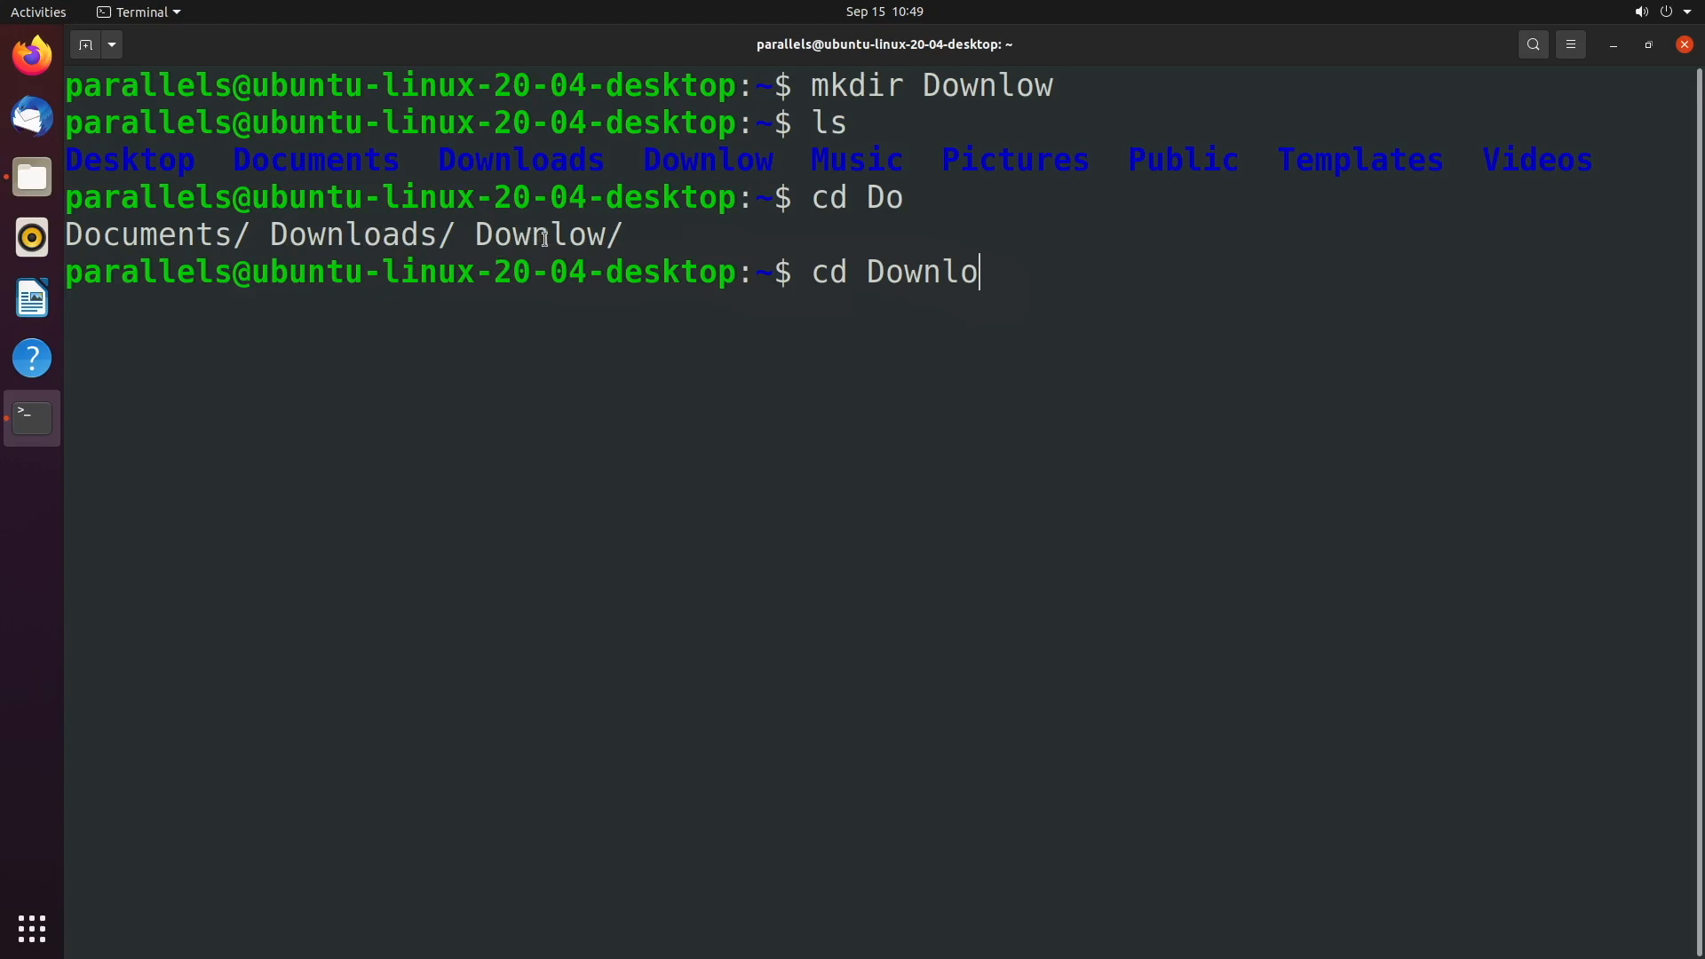
pyautogui.press('Tab')
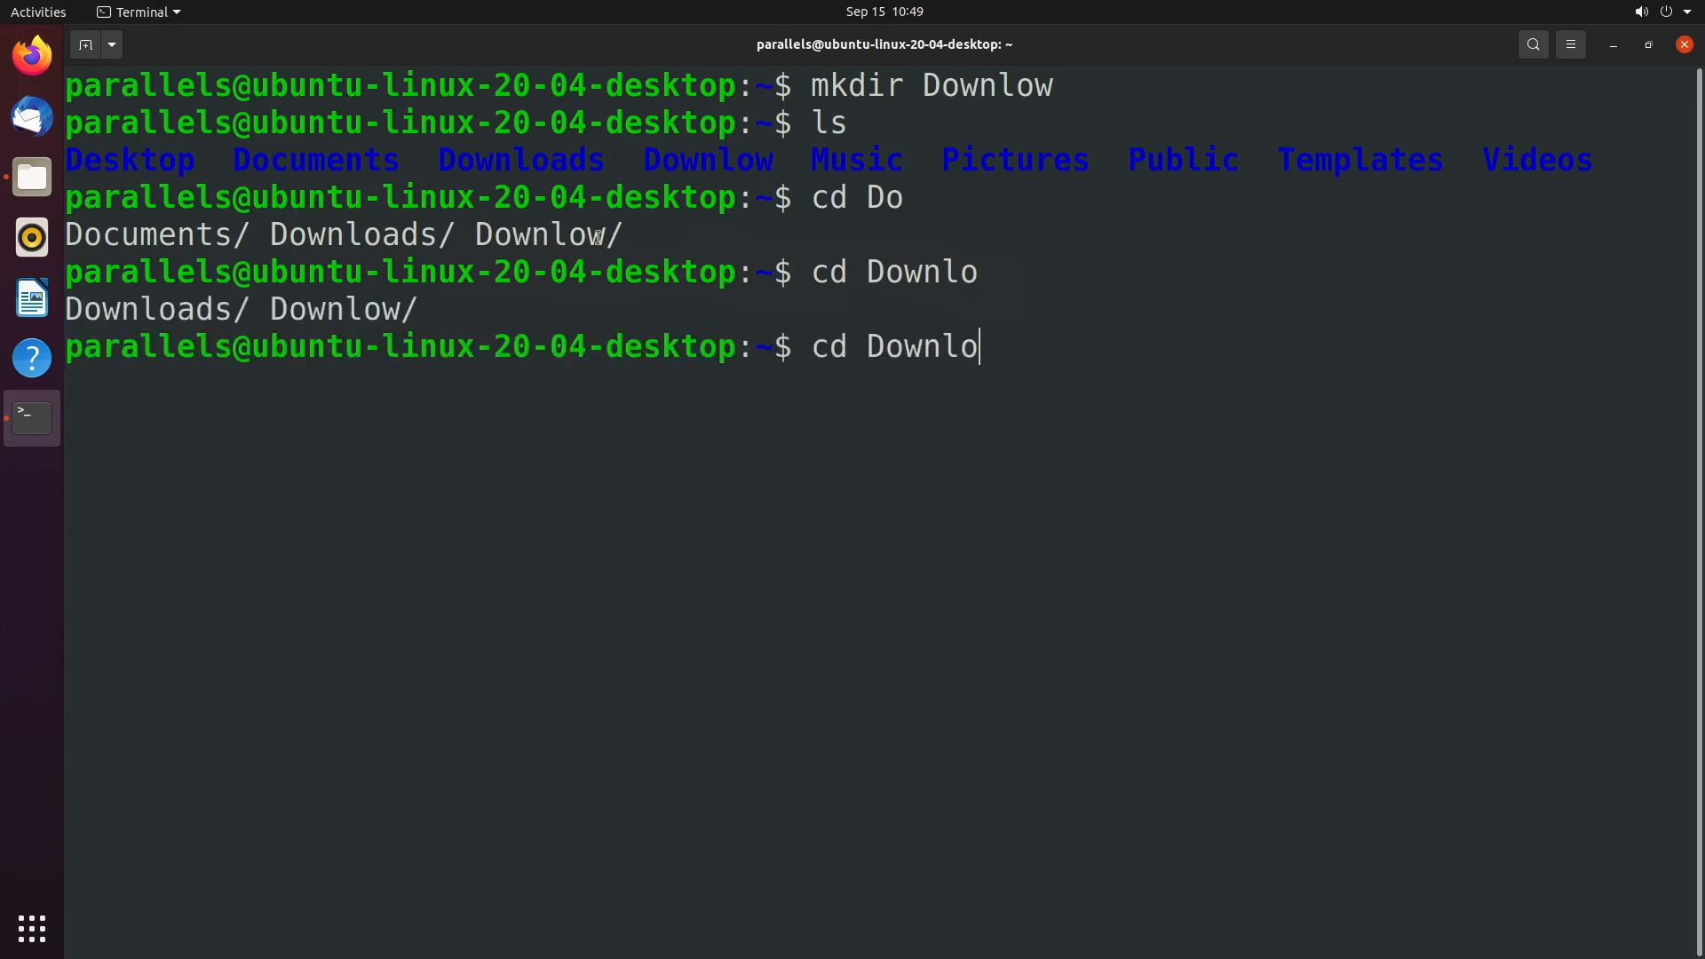
pyautogui.moveTo(1173, 408)
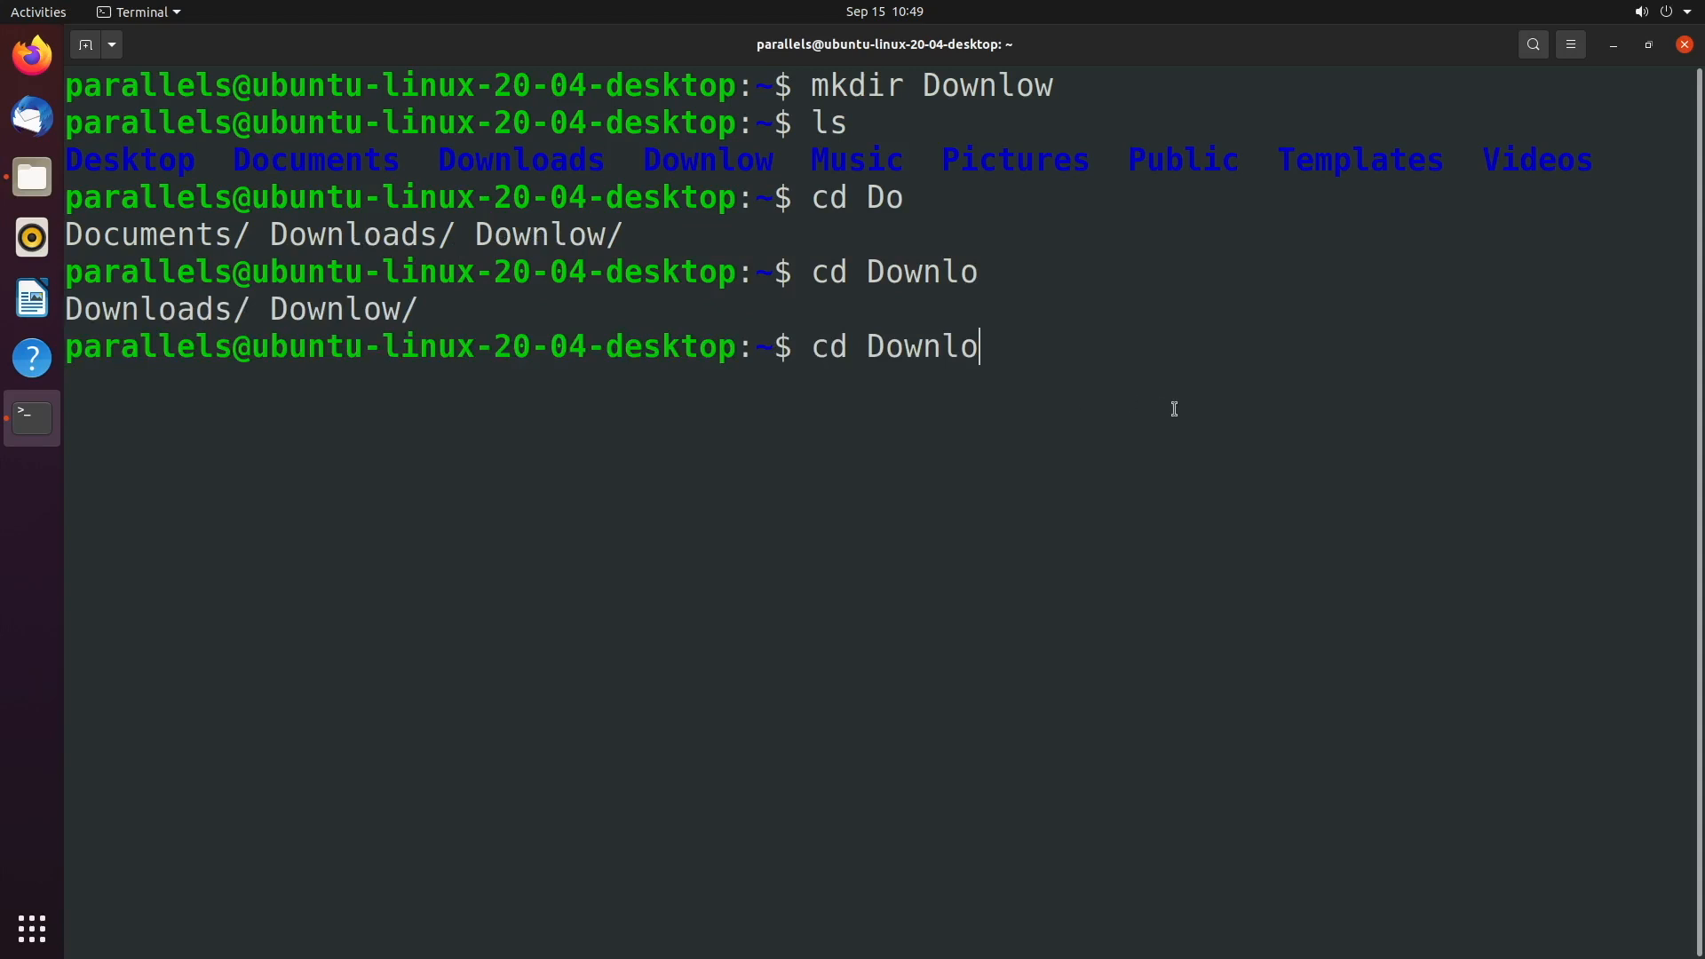
pyautogui.press('Return')
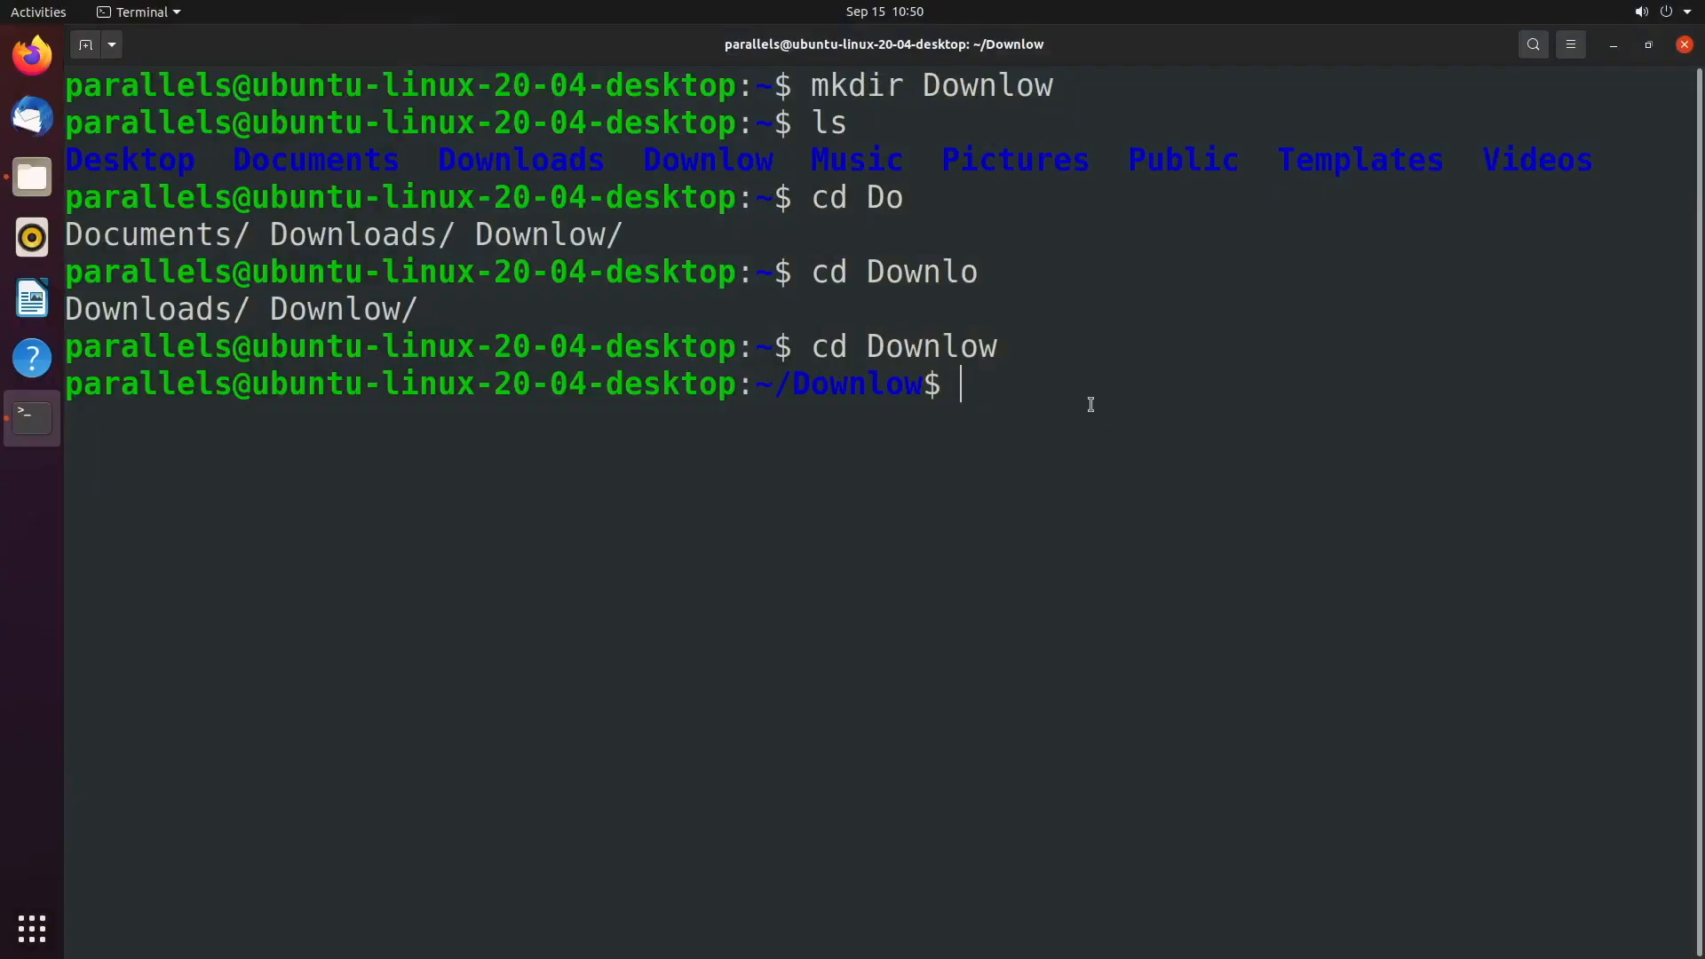
# Step: Return home with cd ~ and run touch Downlow/ without errors
pyautogui.write('cd ~')
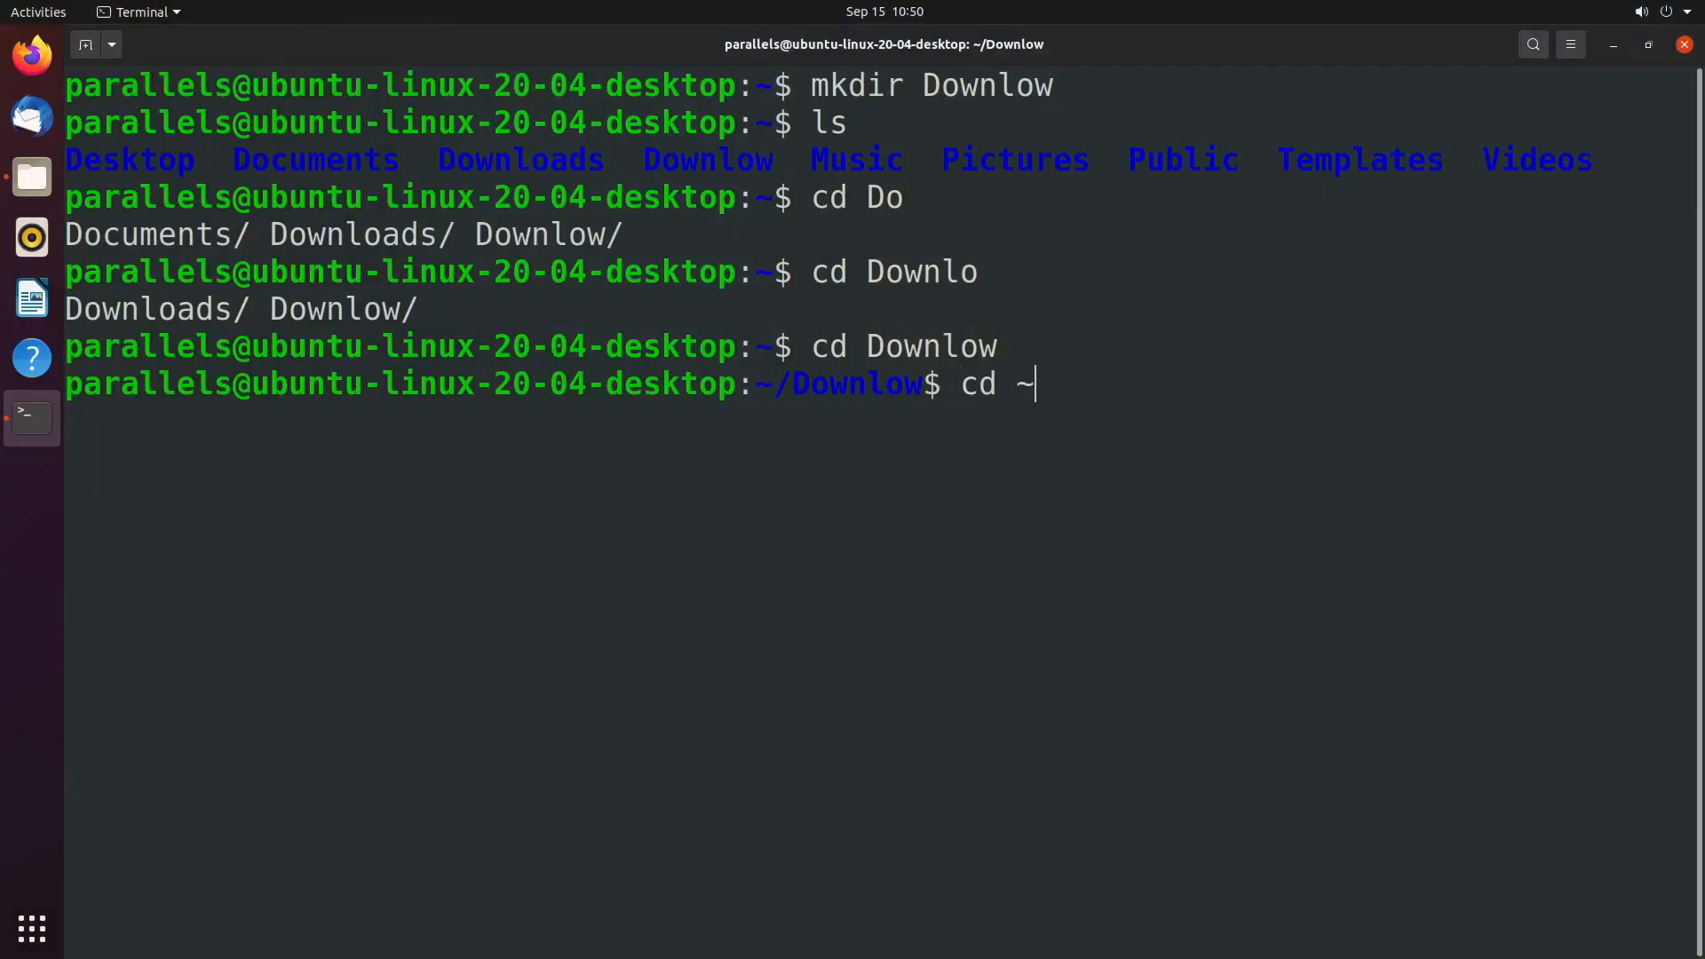
pyautogui.press('Return')
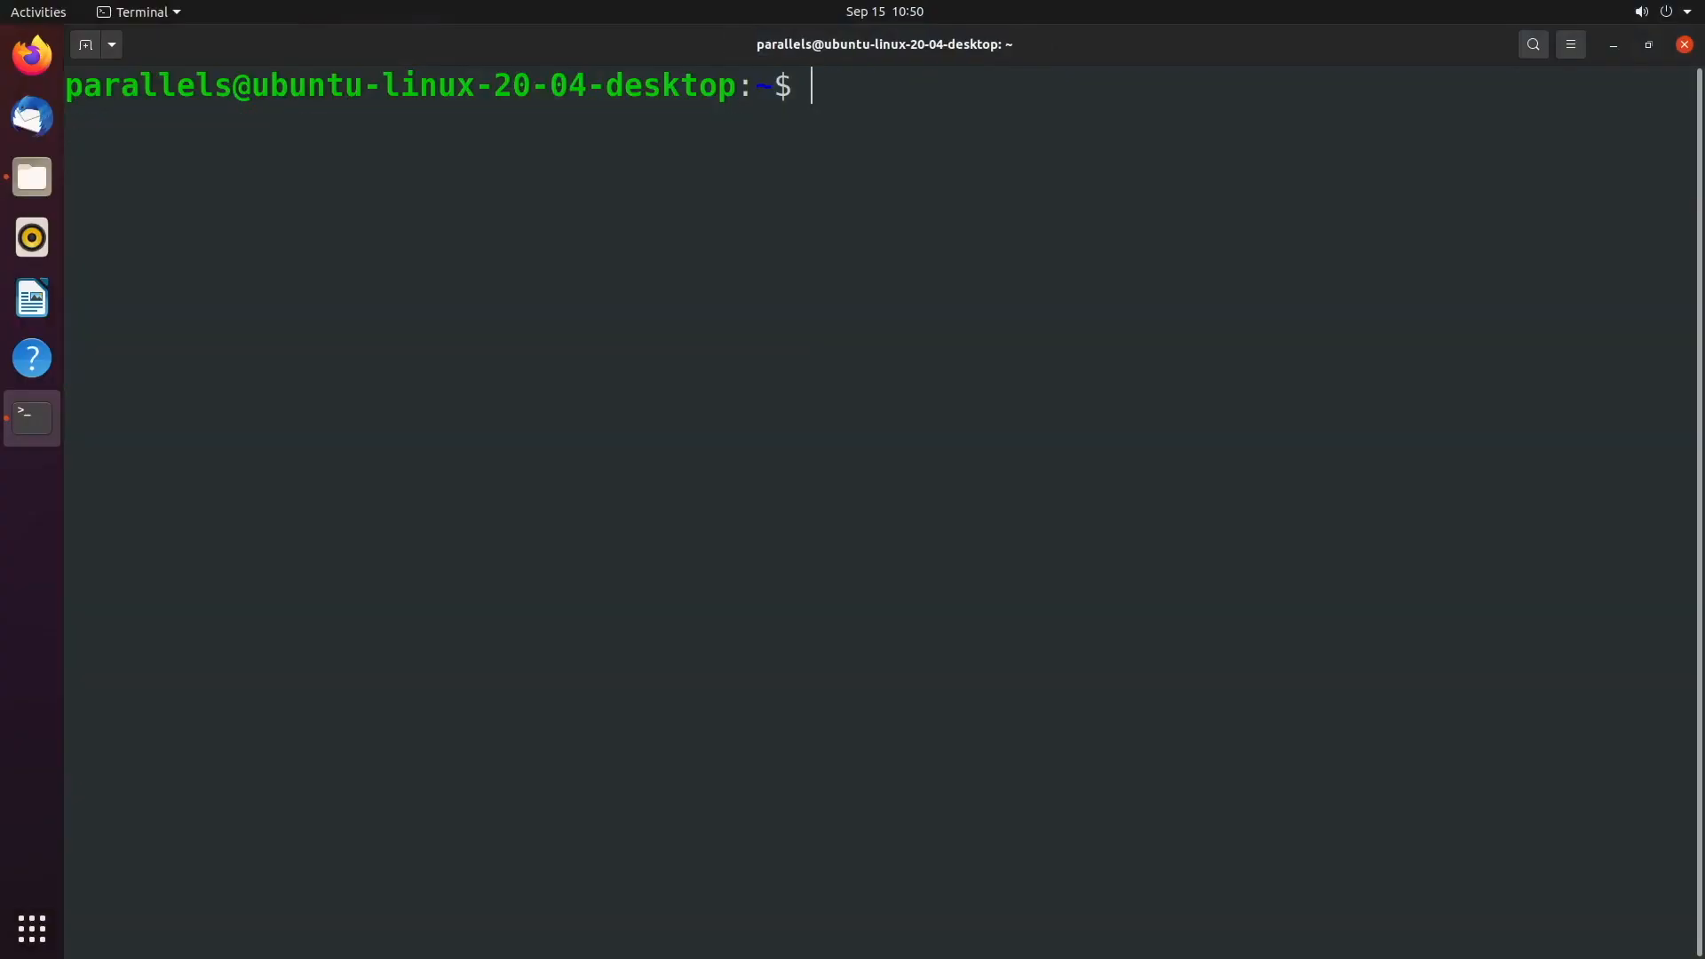
pyautogui.moveTo(958, 168)
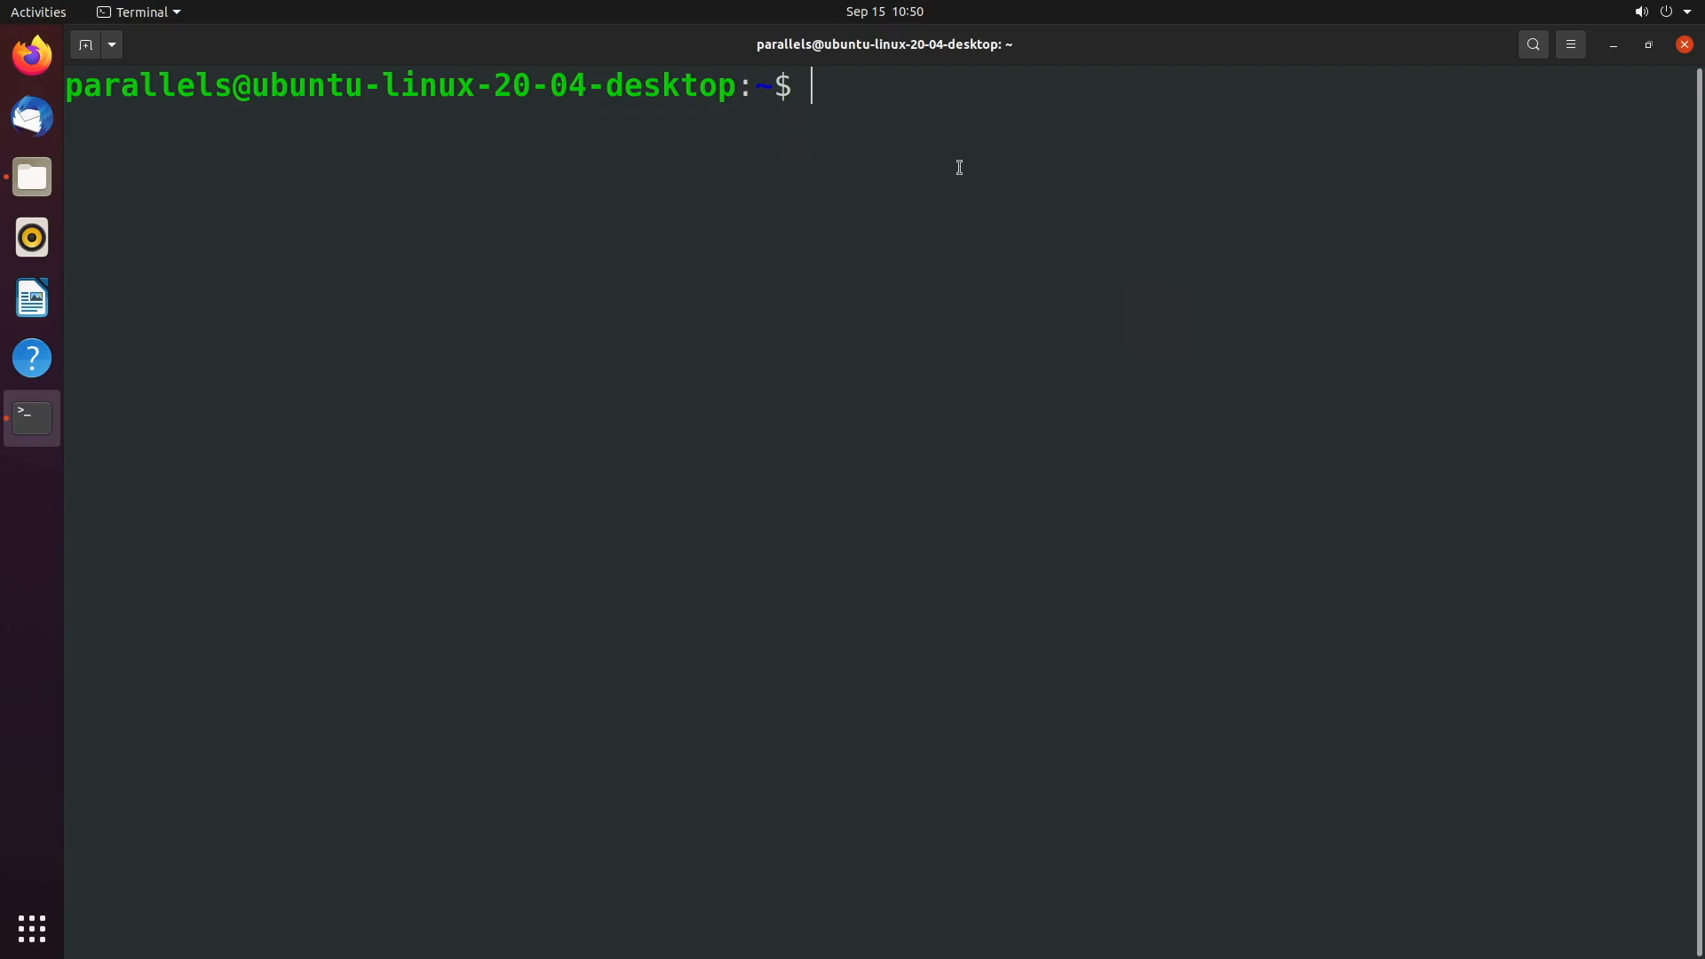
pyautogui.write('tou')
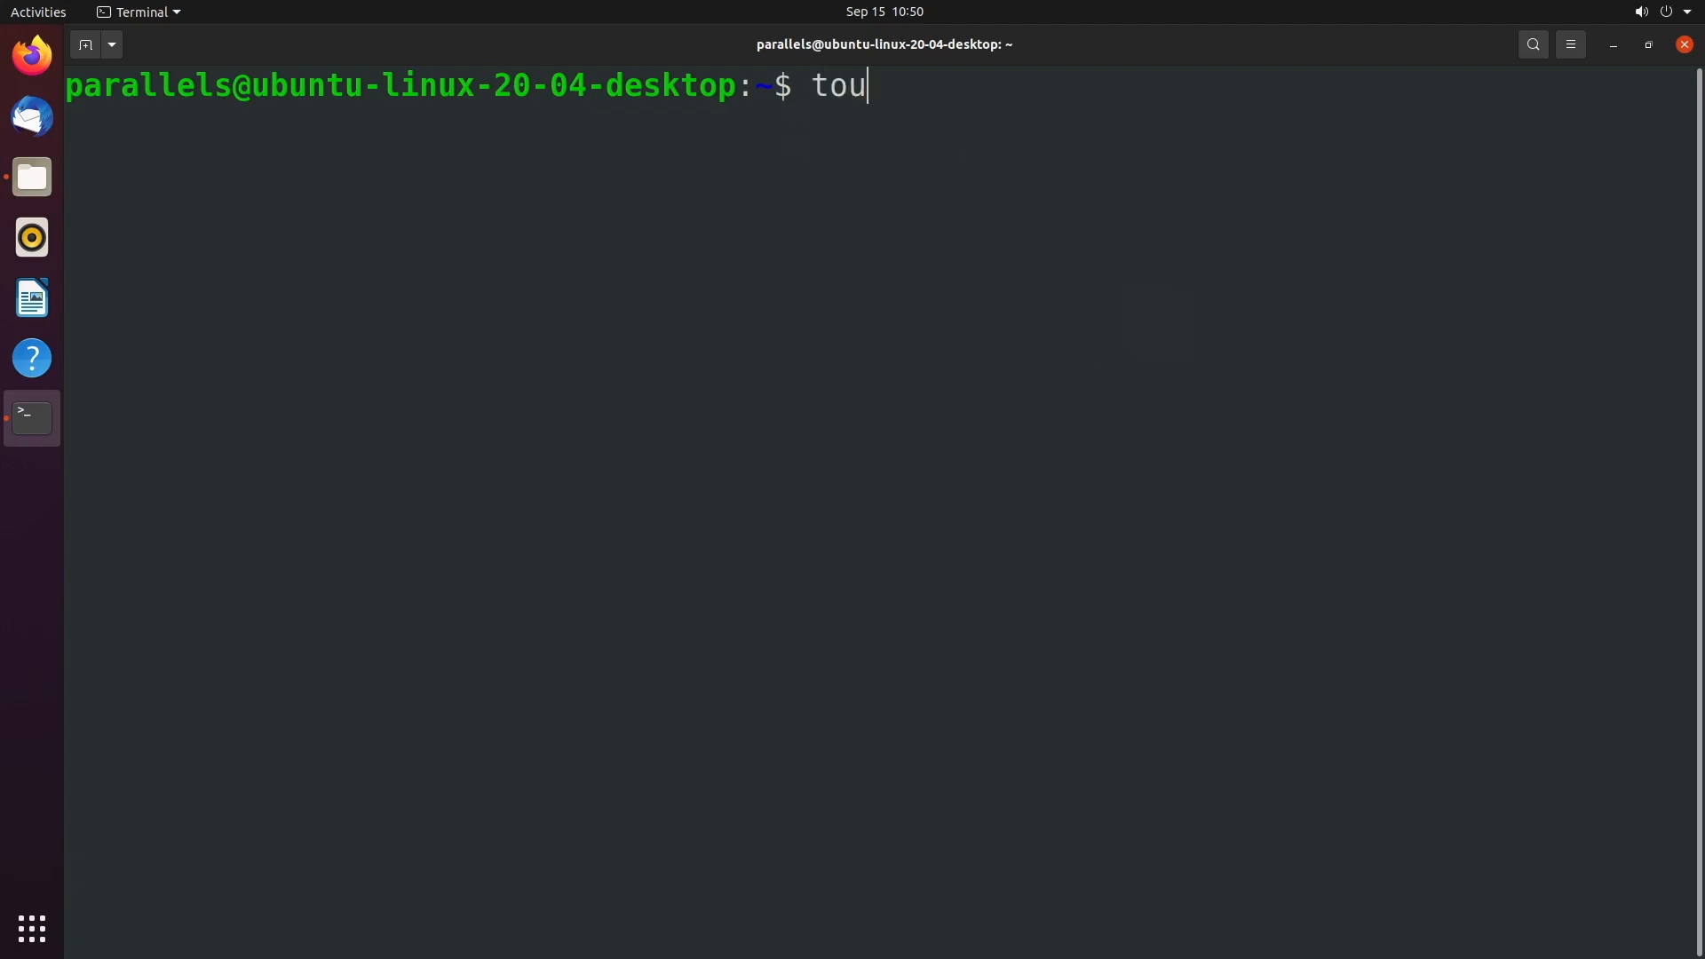
pyautogui.write('ch D')
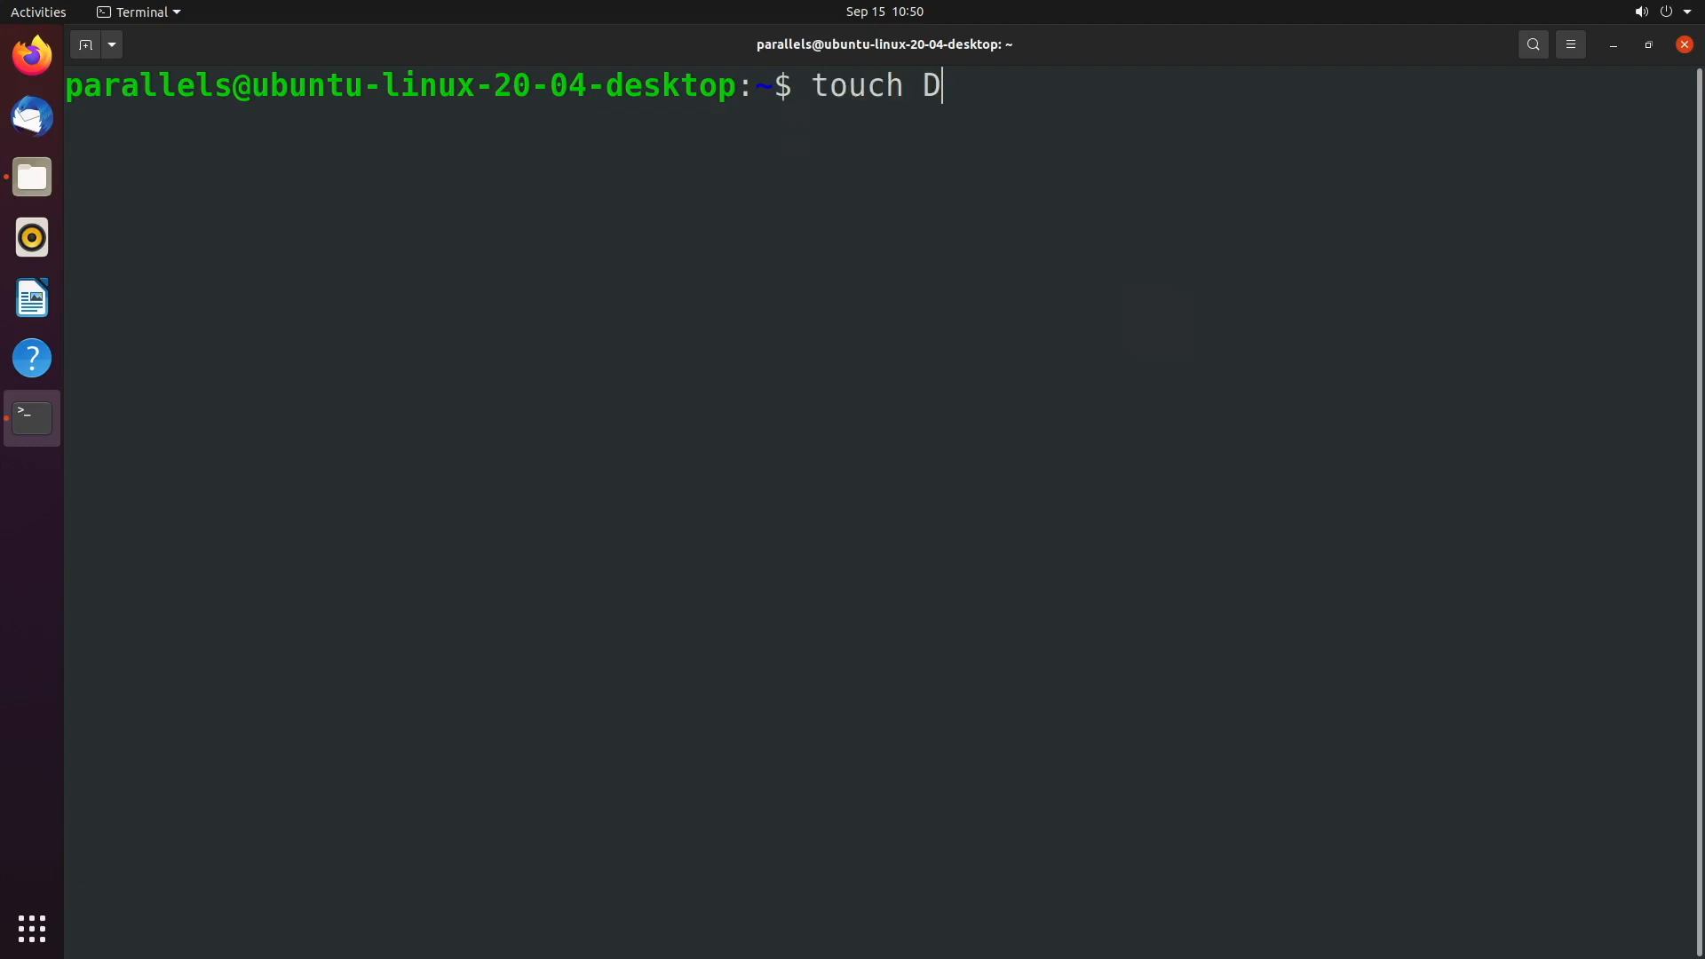
pyautogui.write('ownlo')
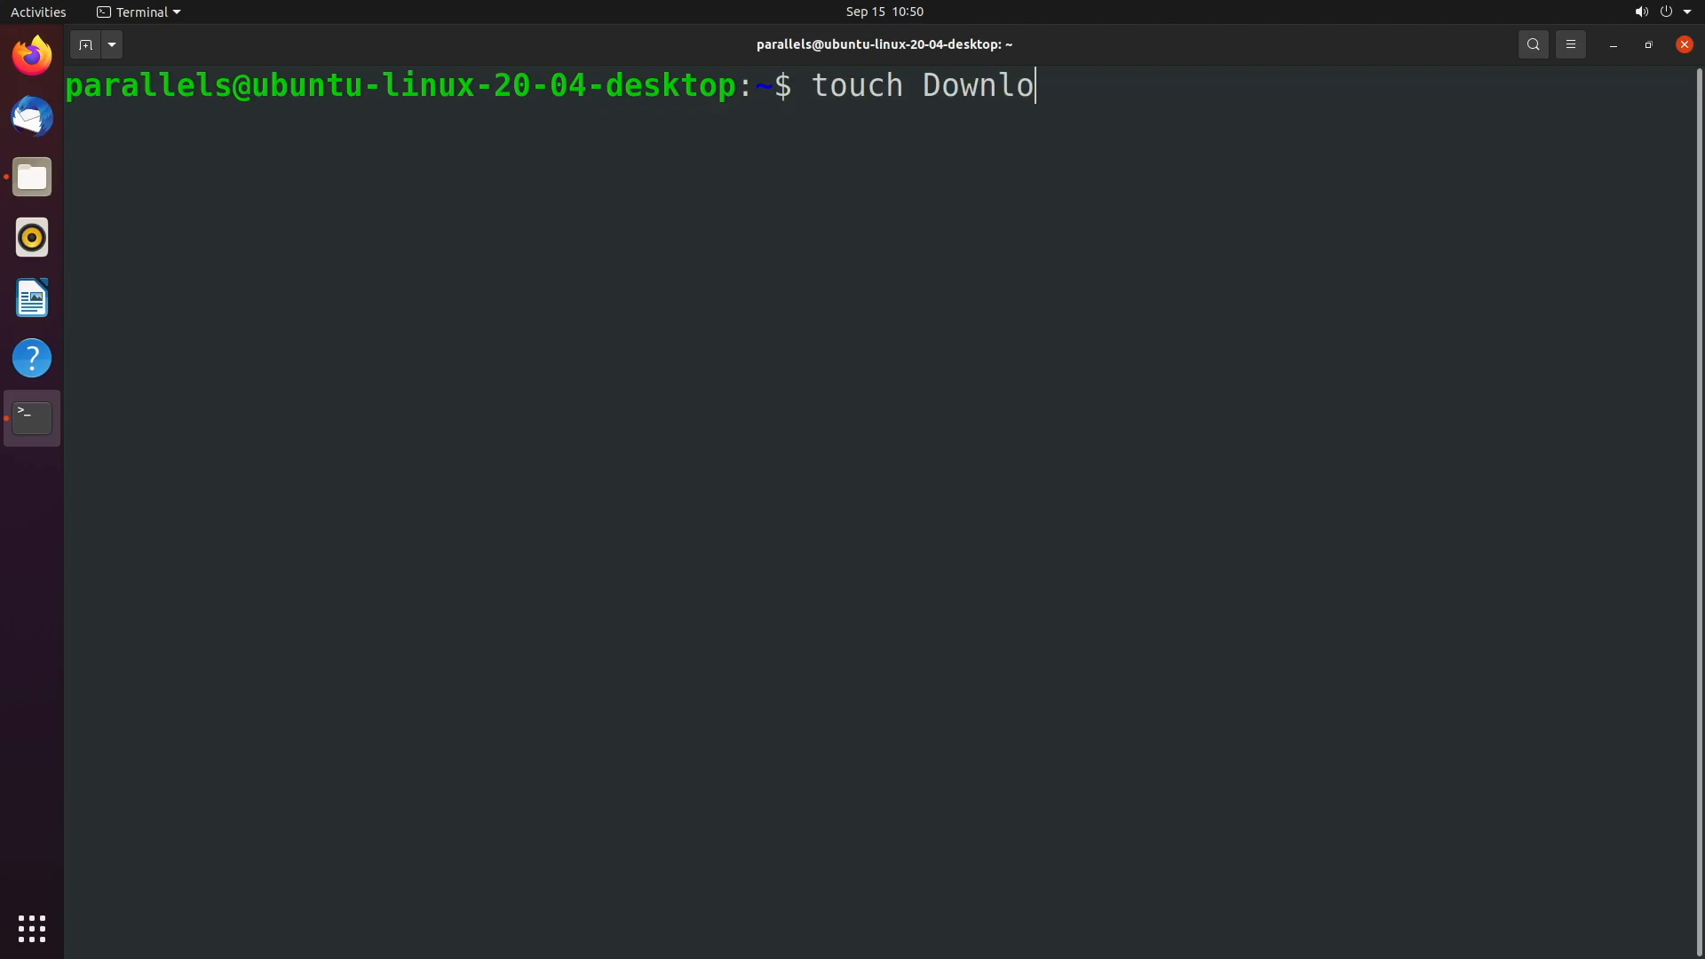
pyautogui.write('w/')
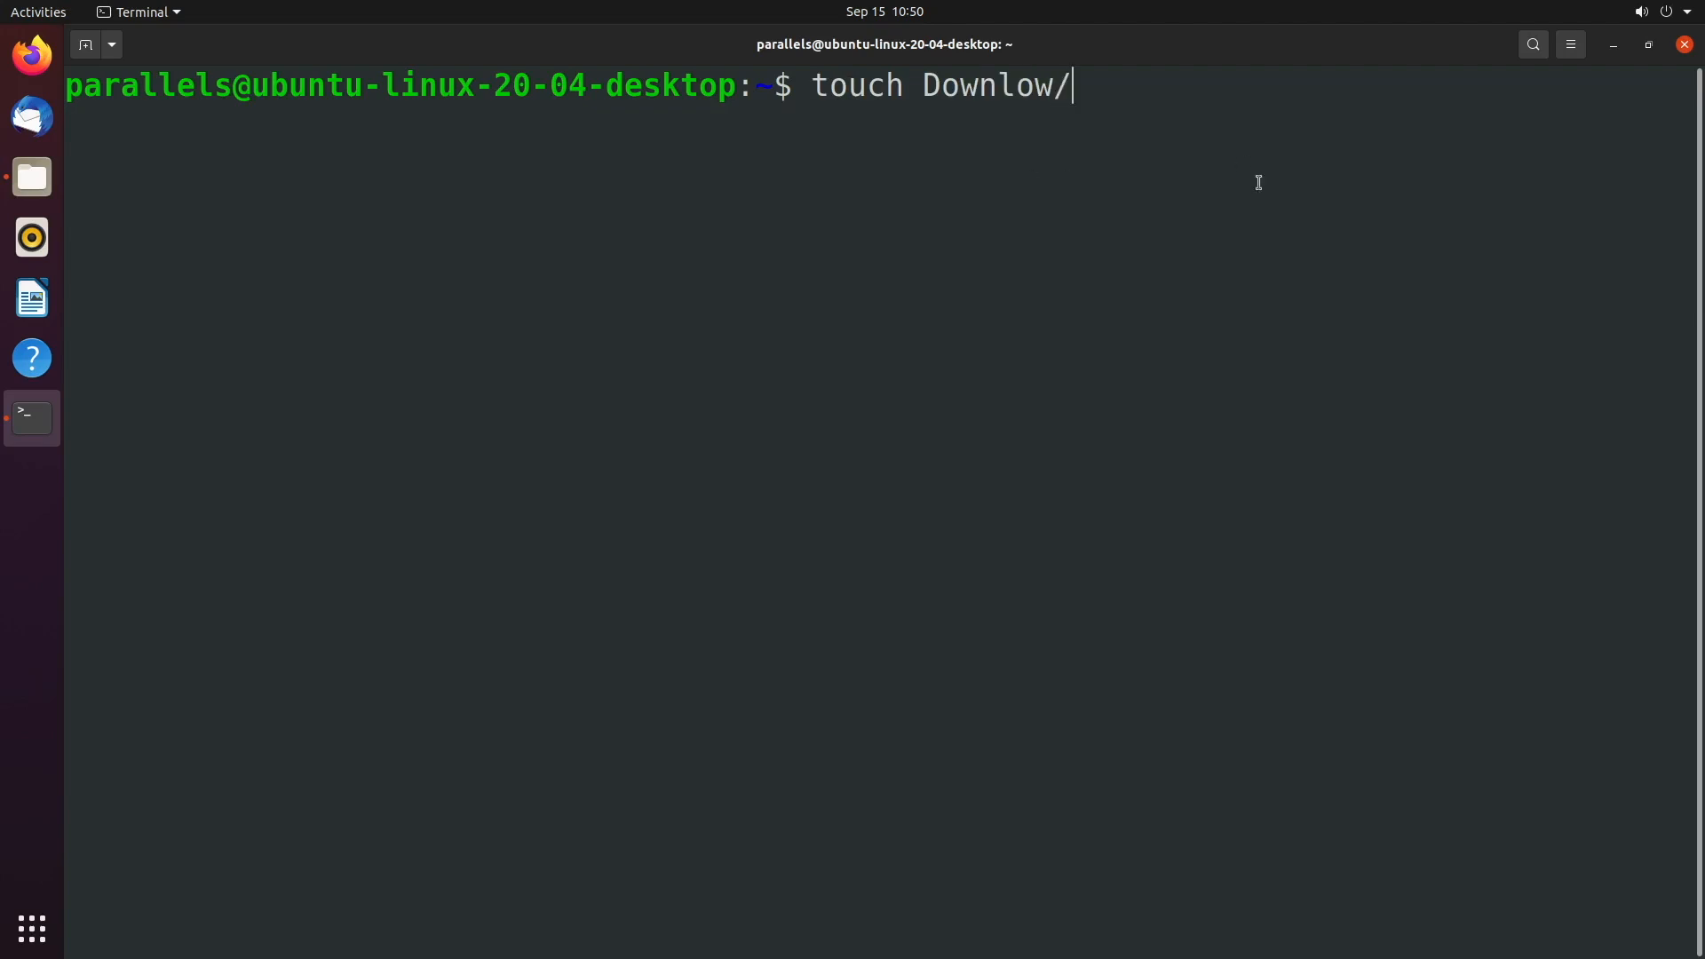
pyautogui.moveTo(1259, 182)
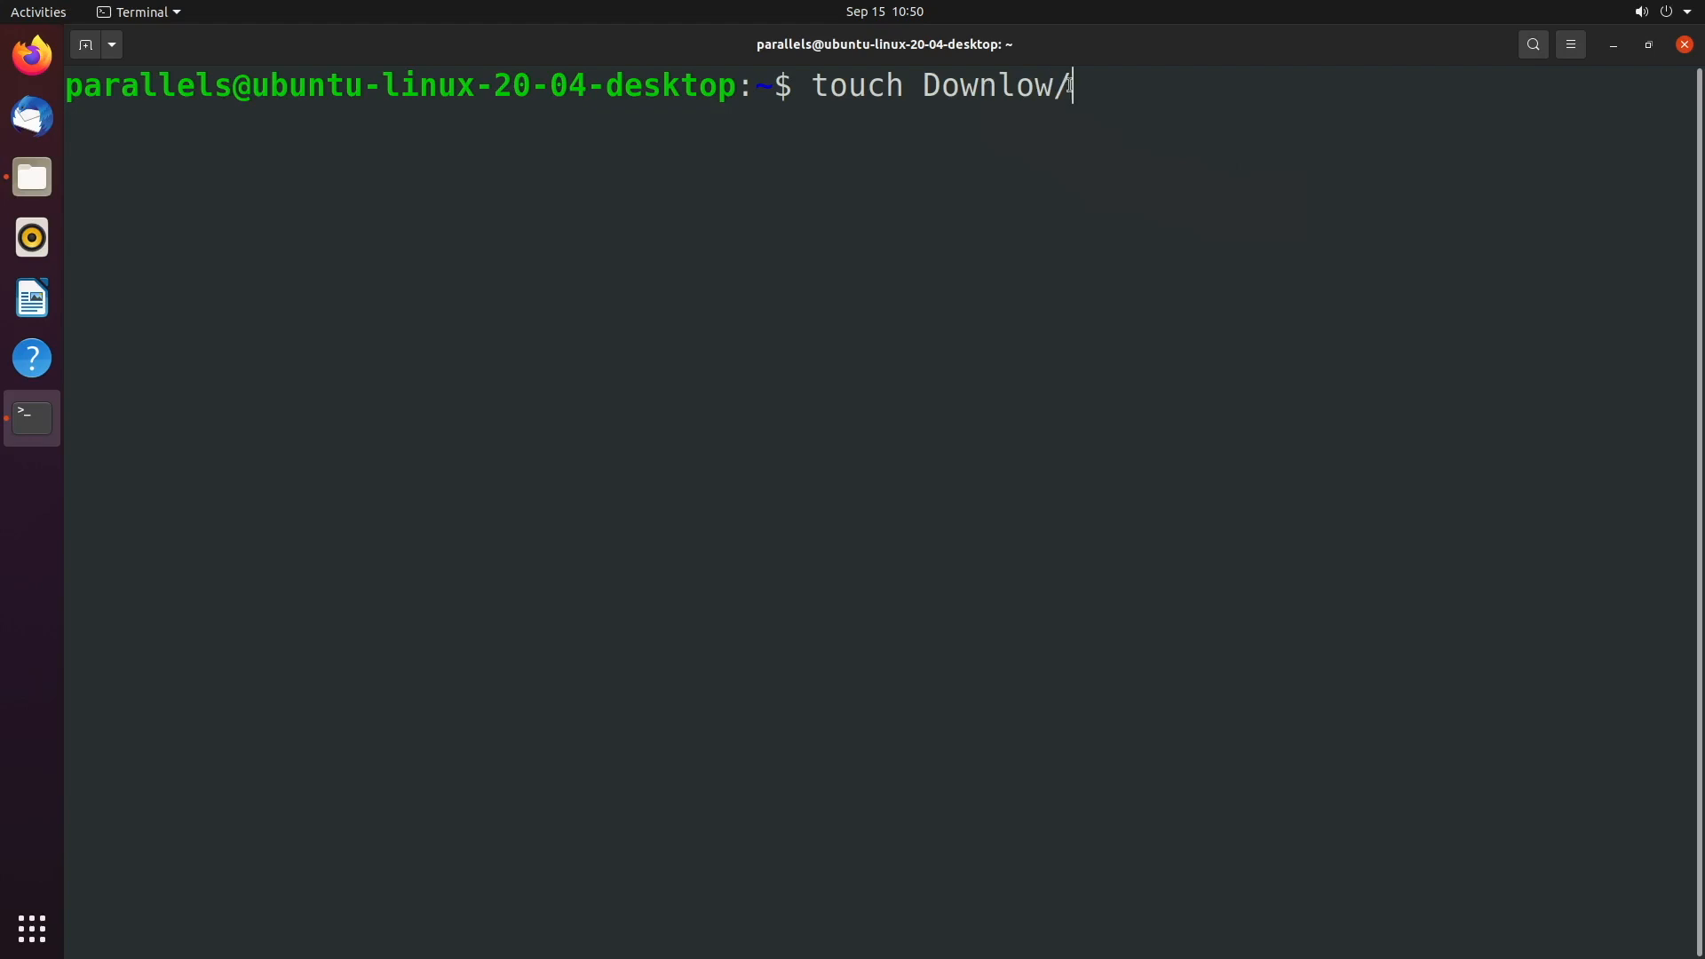
pyautogui.press('Return')
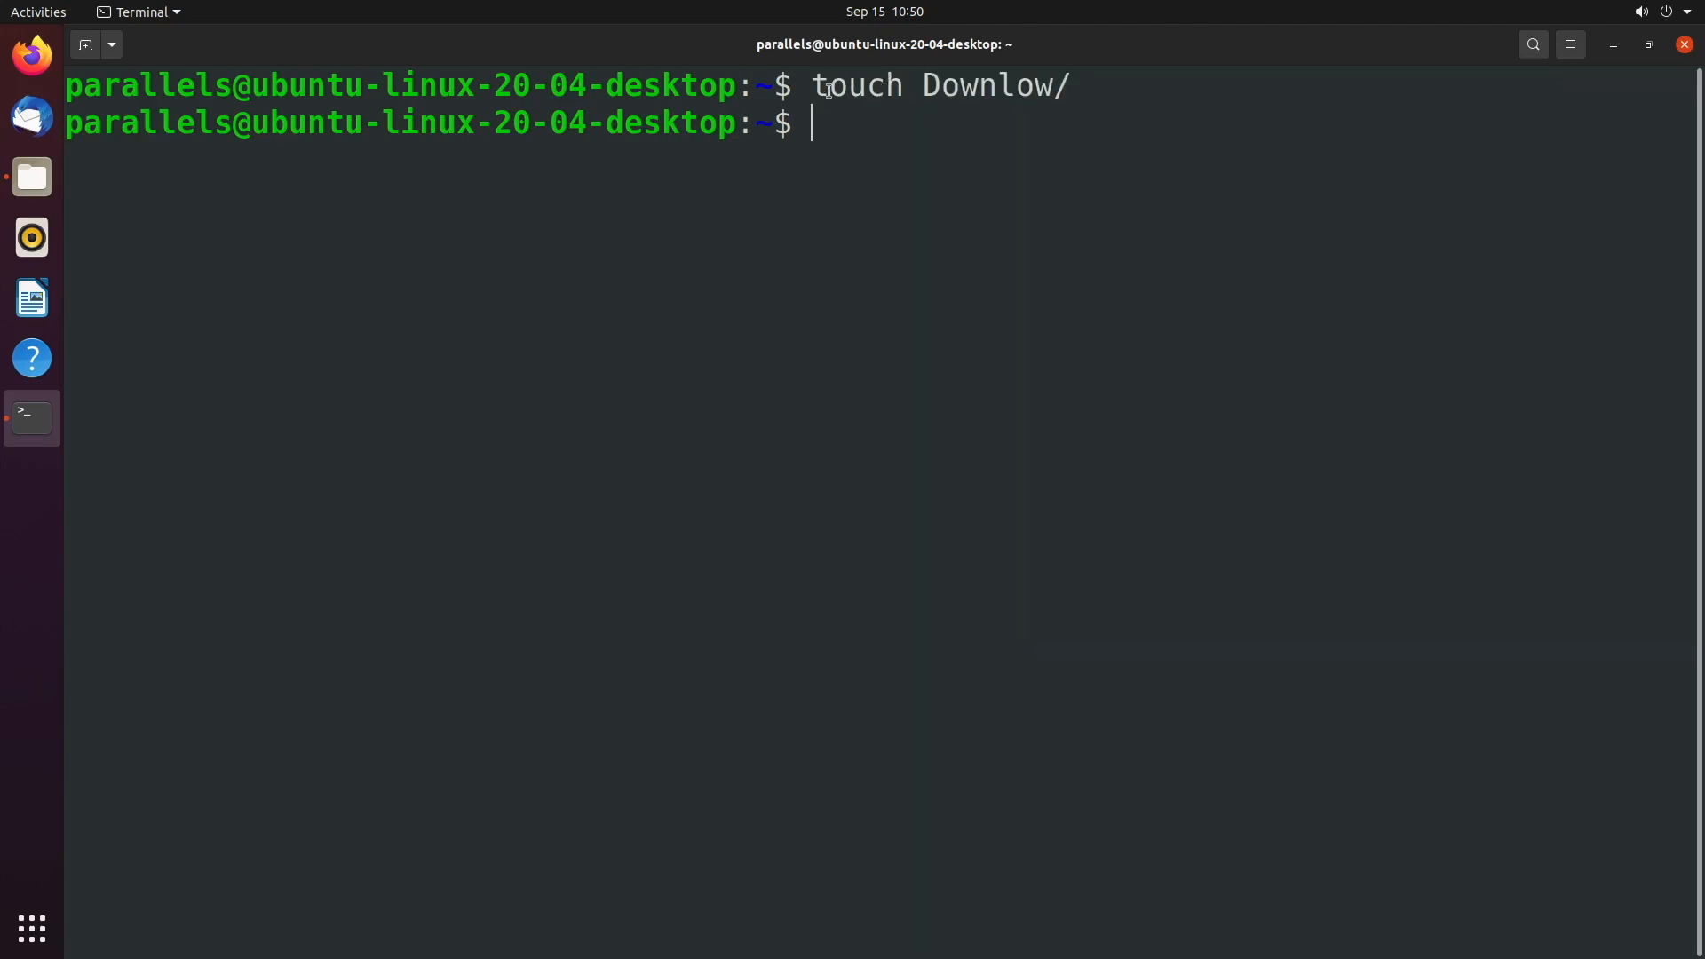
pyautogui.moveTo(868, 118)
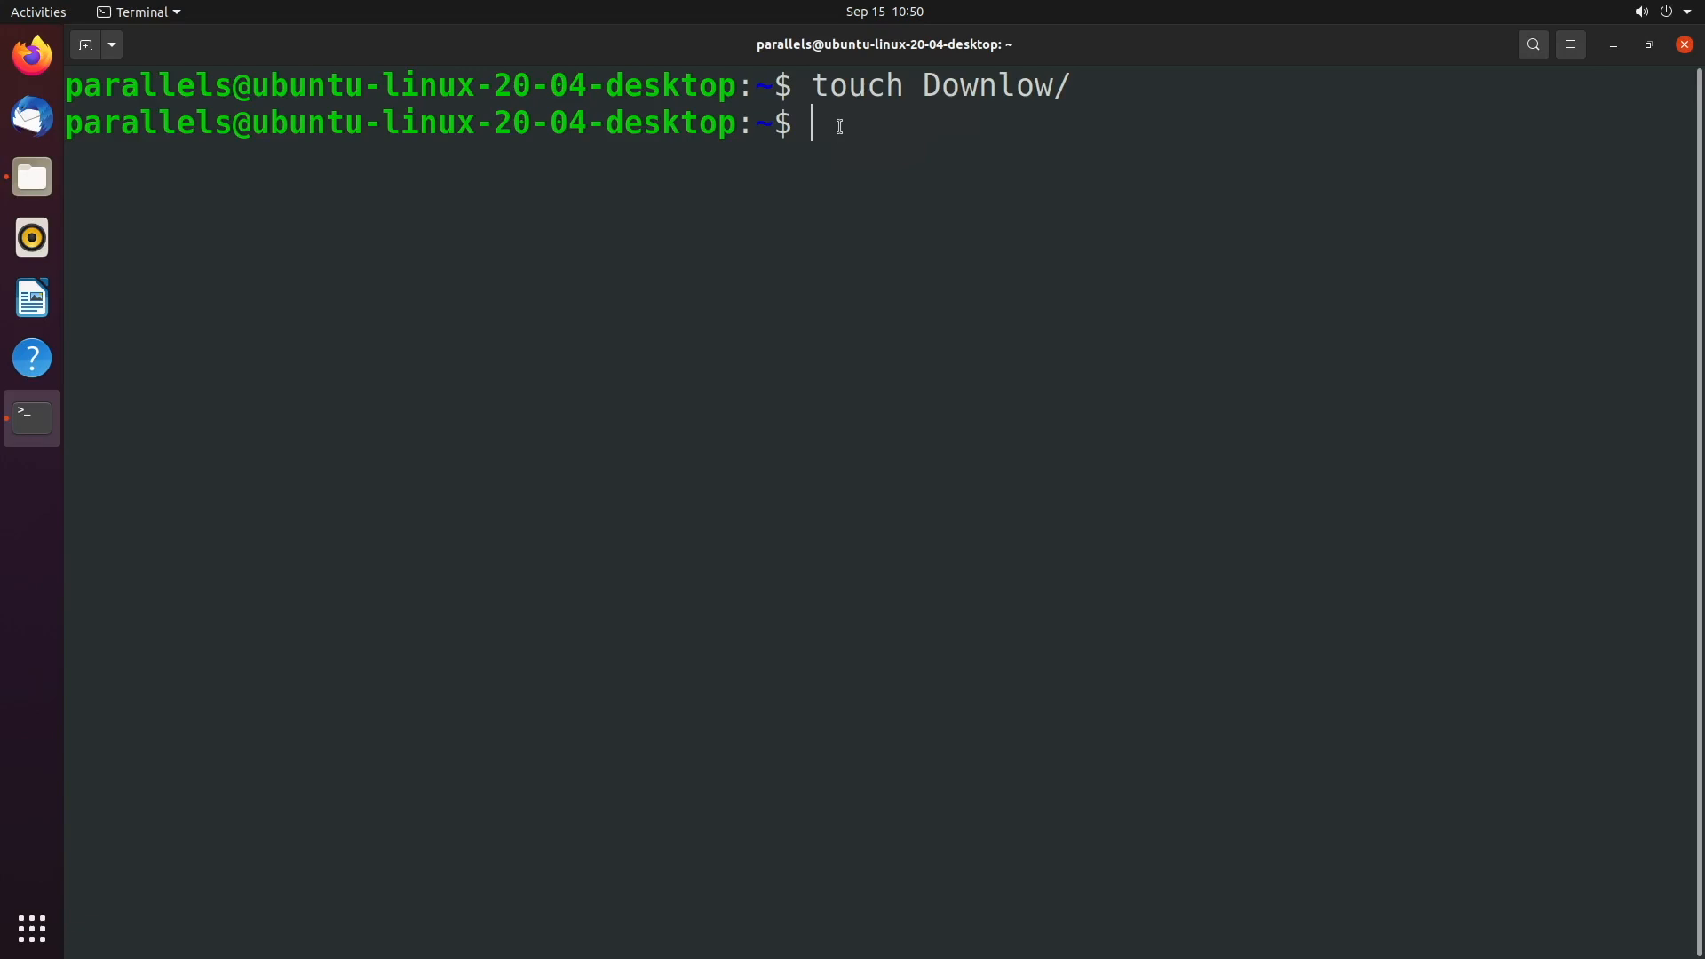
# Step: Create an empty lowercase file with touch downlow in the home folder
pyautogui.write('touch')
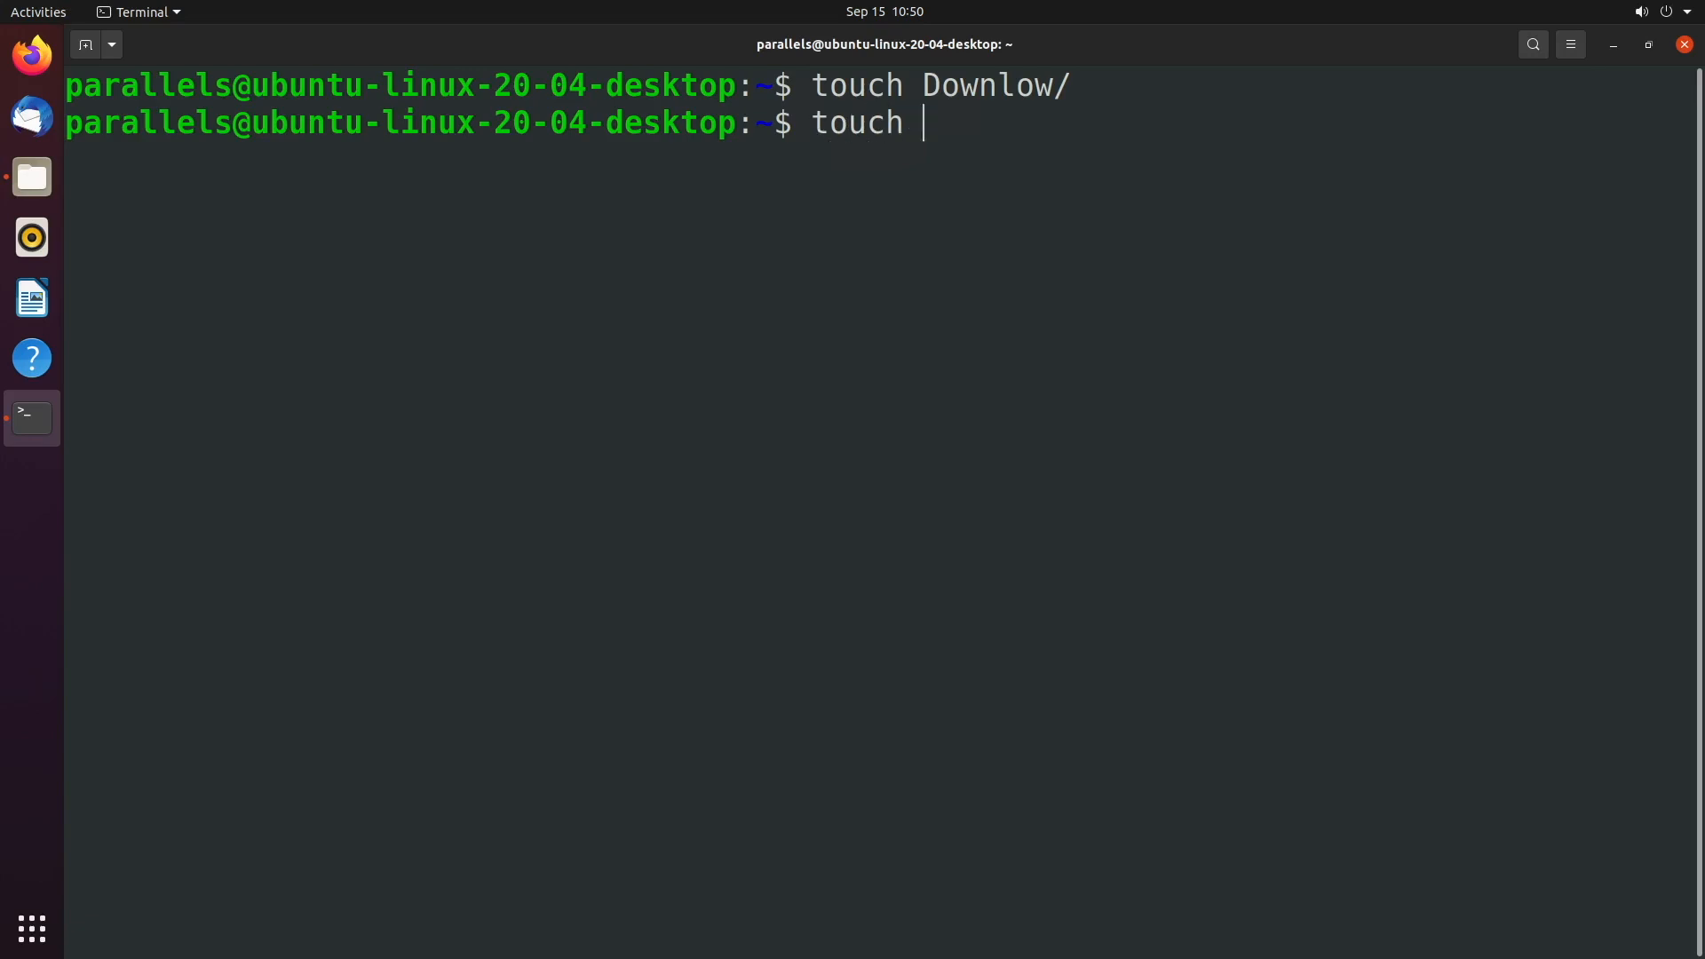
pyautogui.write('do')
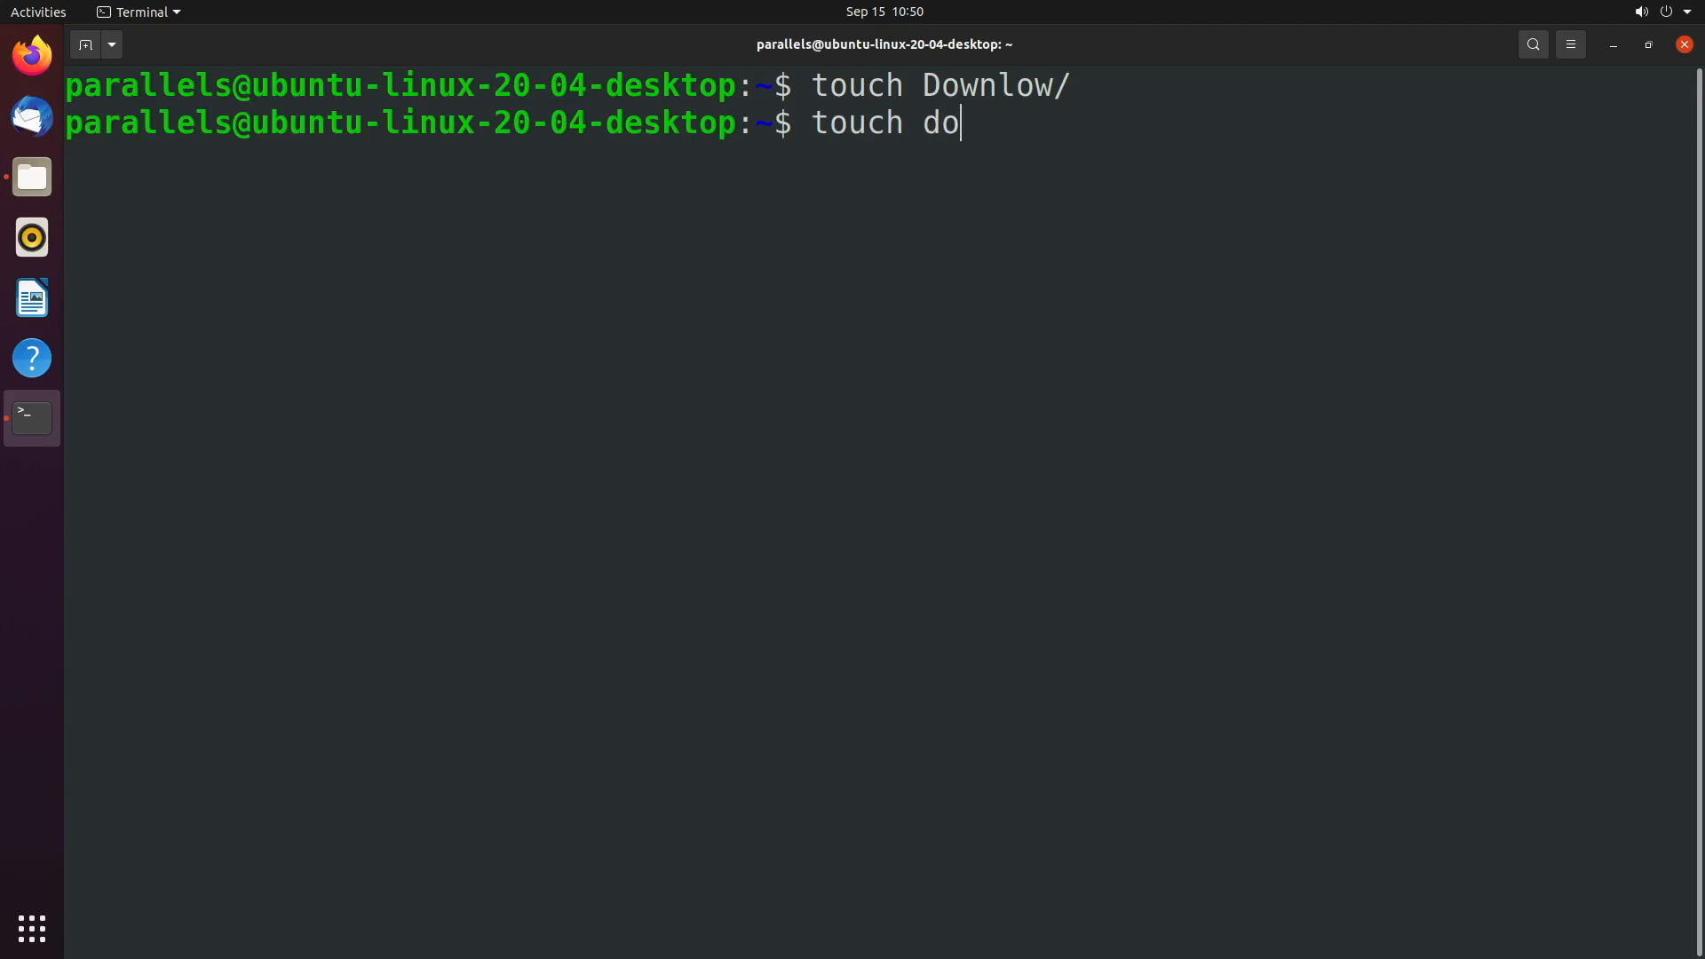
pyautogui.write('wnlow')
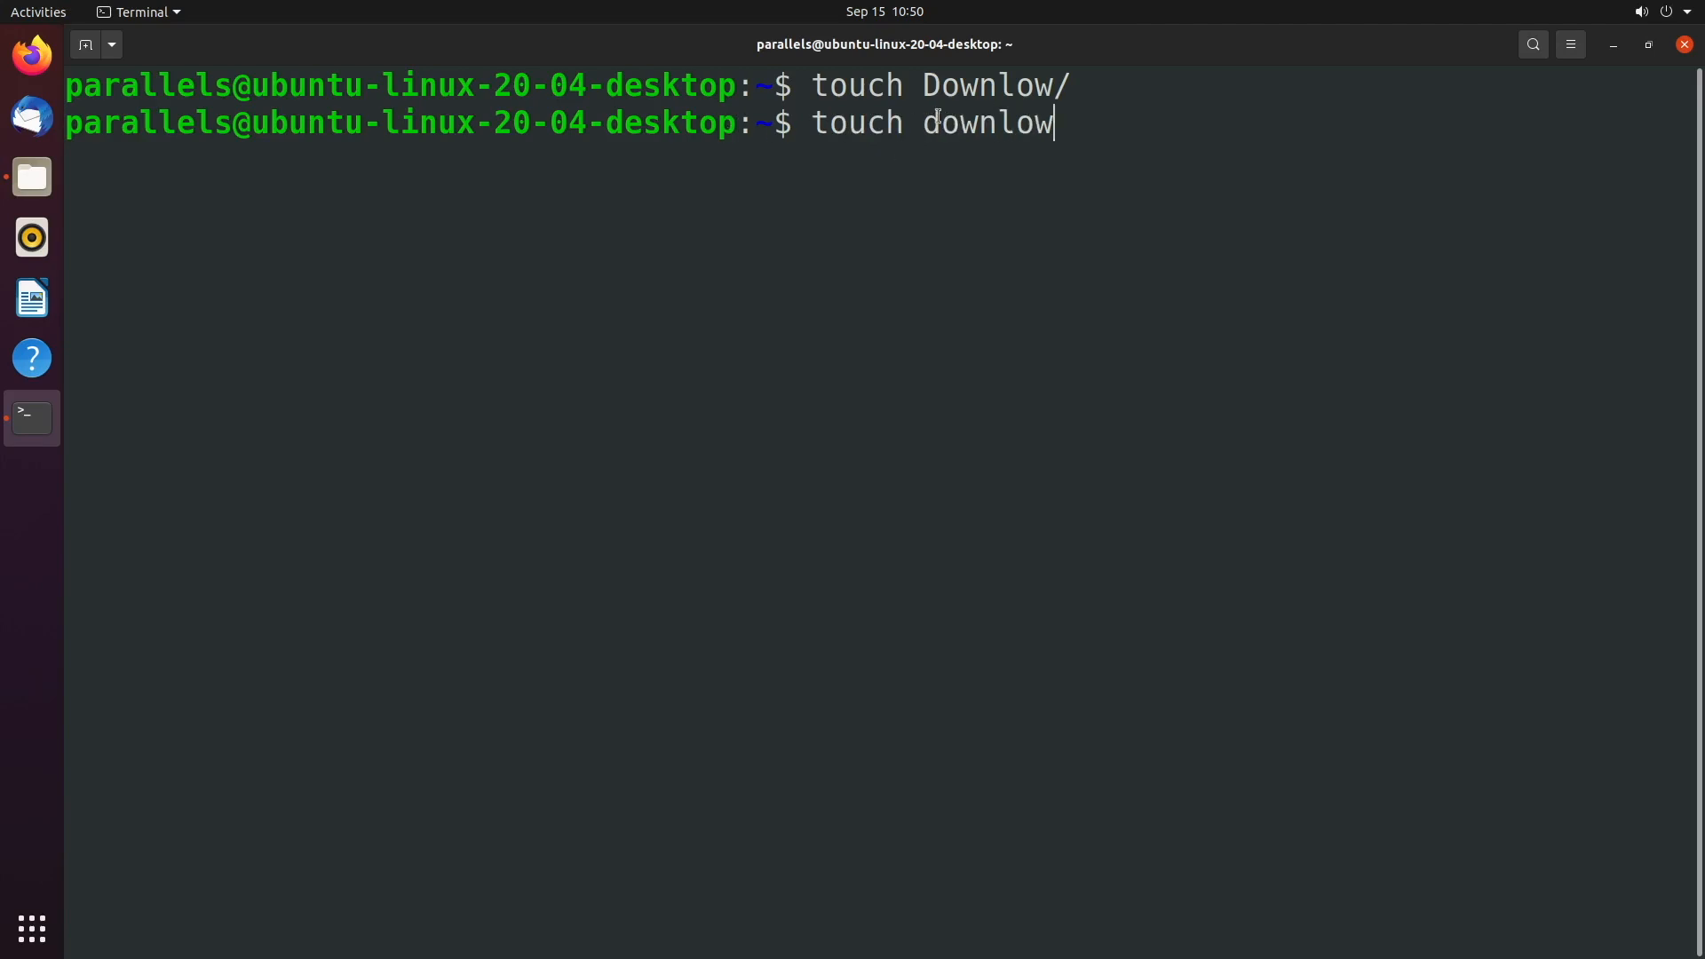
pyautogui.press('Return')
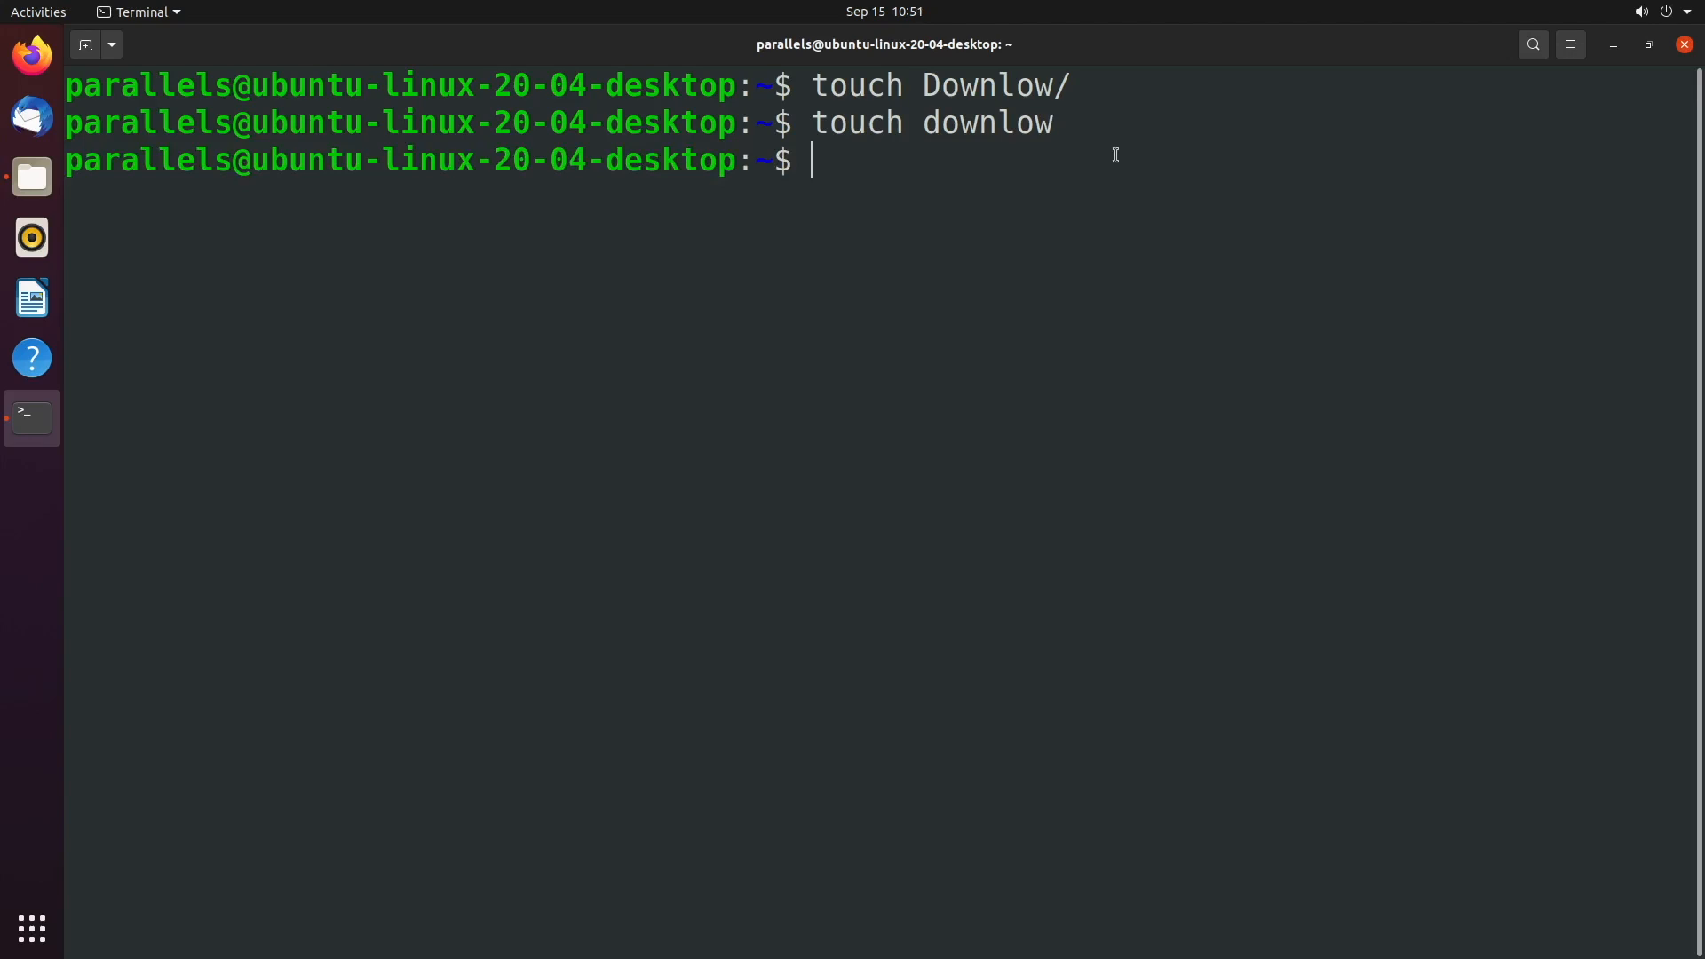
pyautogui.moveTo(1022, 87)
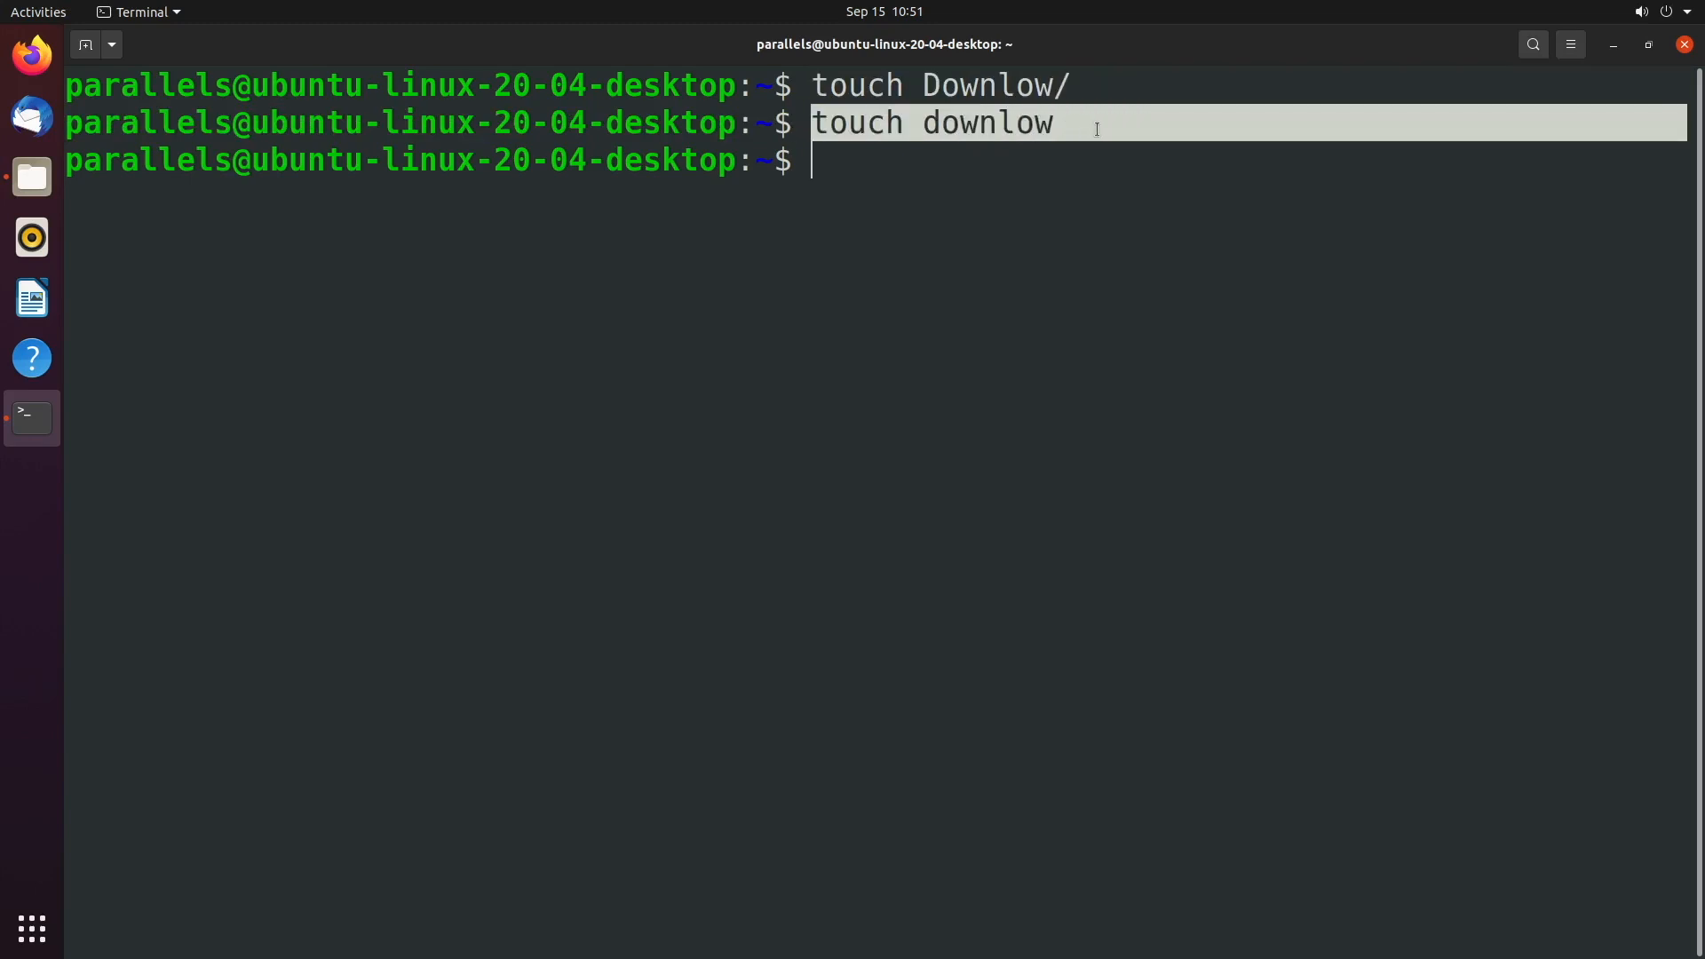
pyautogui.press('Return')
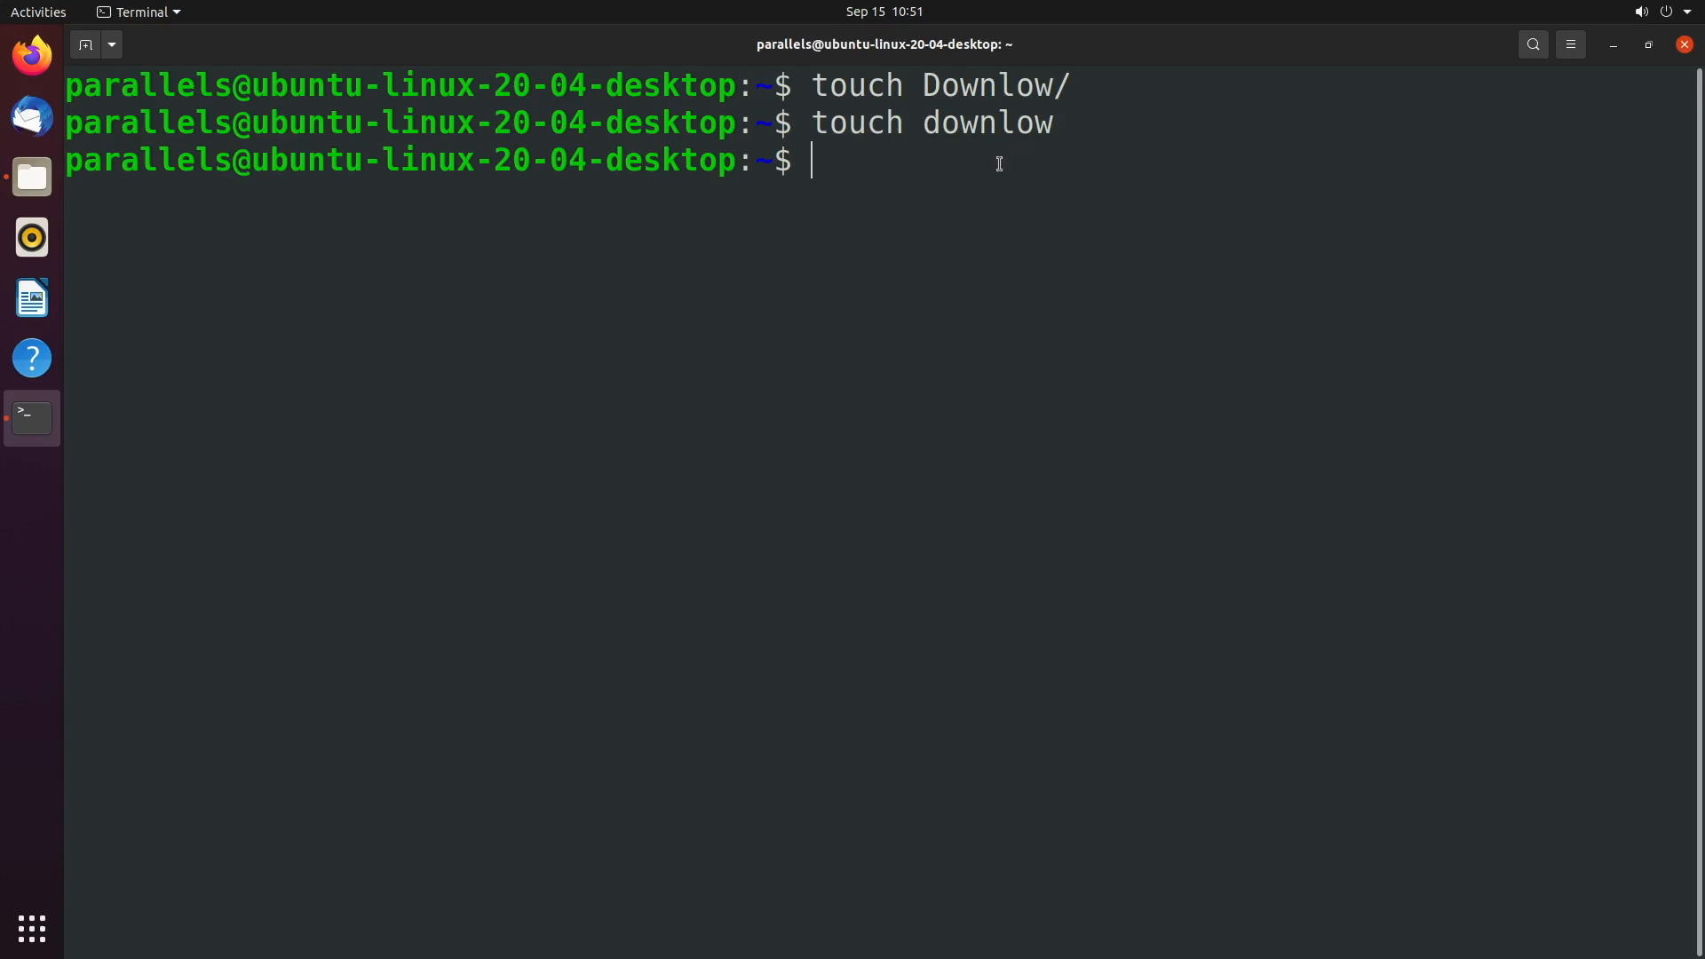
# Step: Run ls -l and highlight the 10:50 timestamps of Downlow and downlow
pyautogui.write('ls')
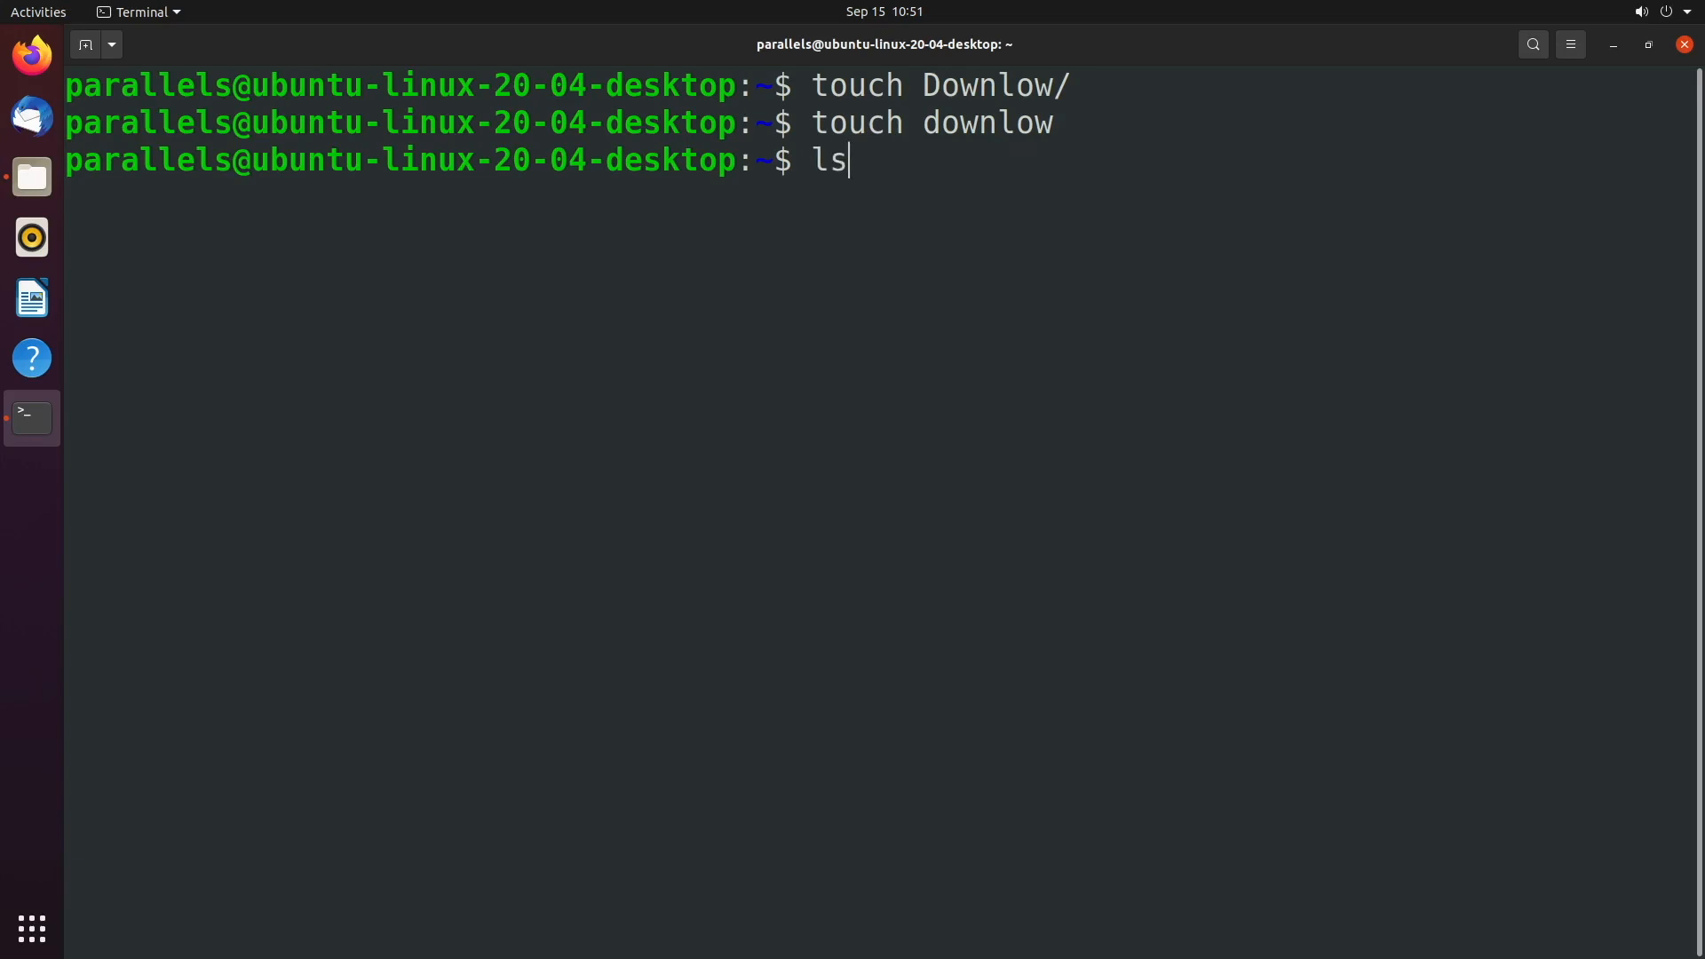
pyautogui.write('-l')
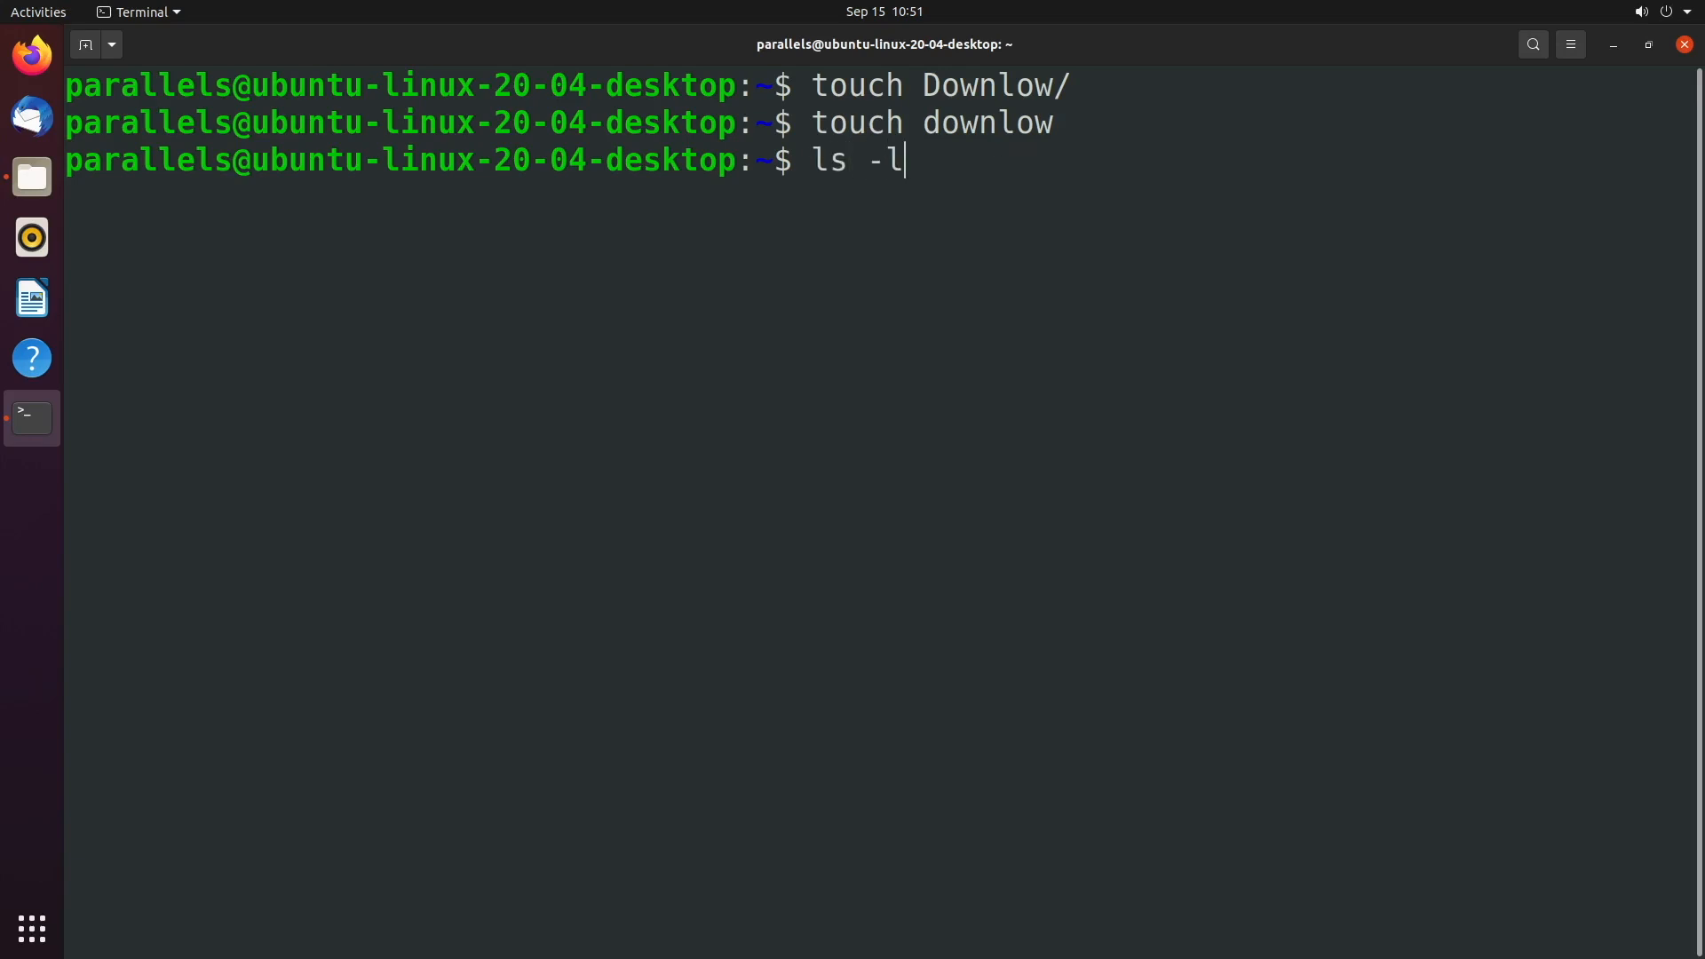
pyautogui.press('Return')
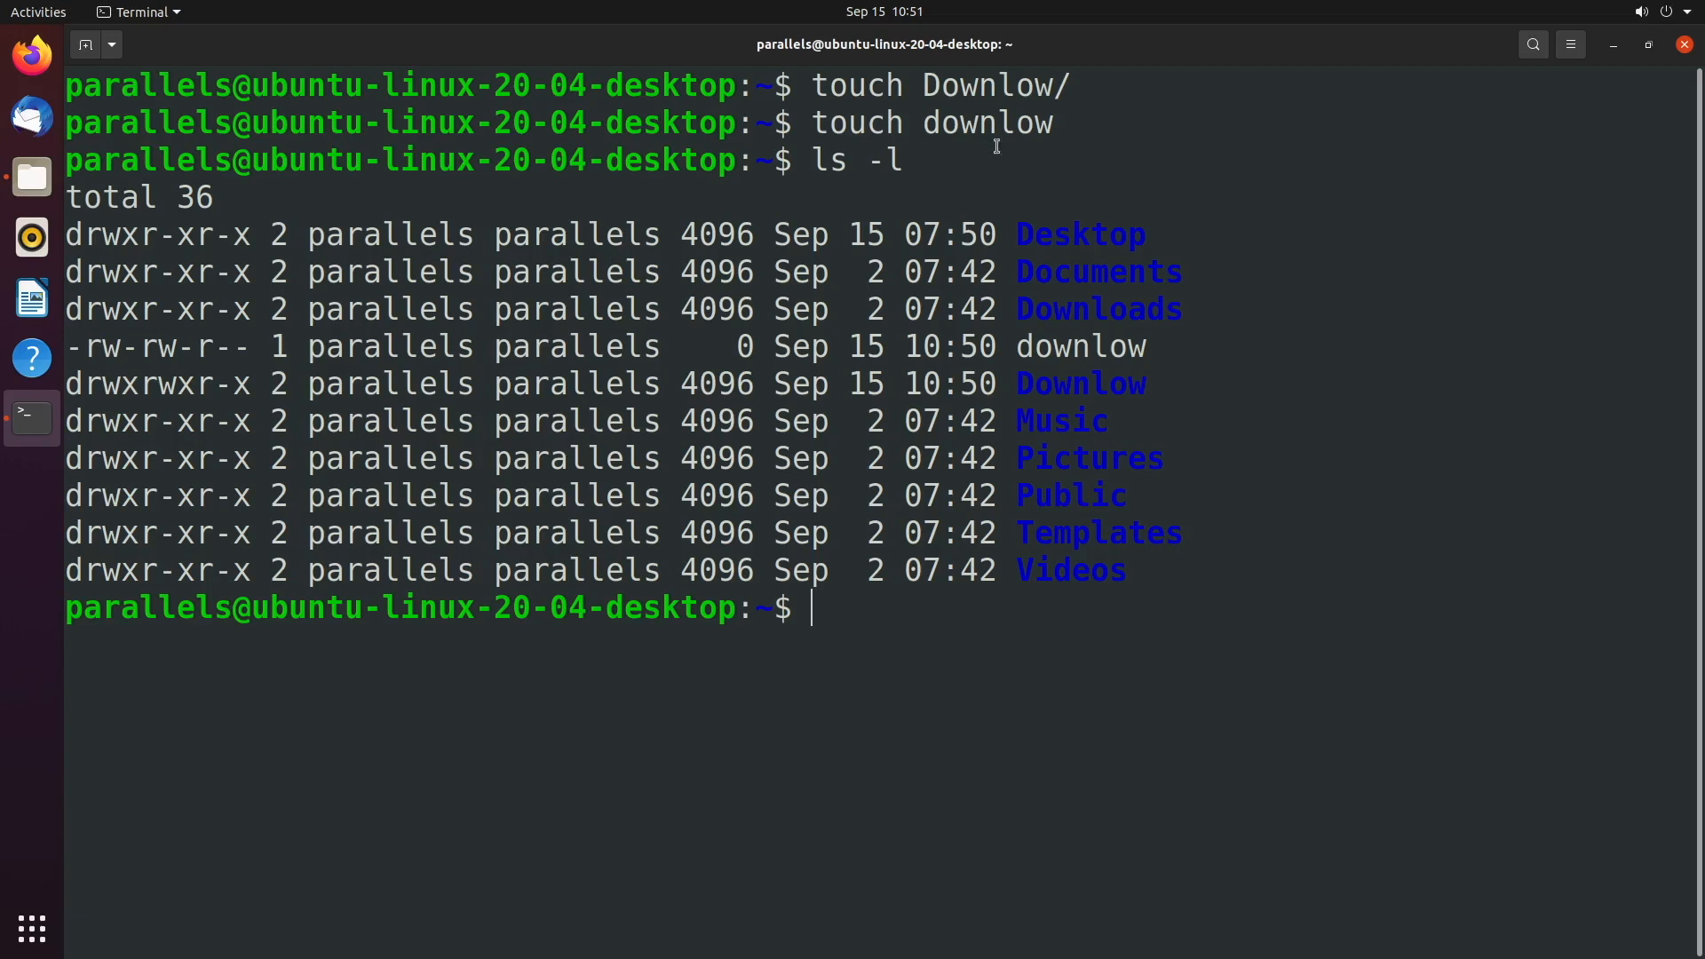
pyautogui.moveTo(1177, 336)
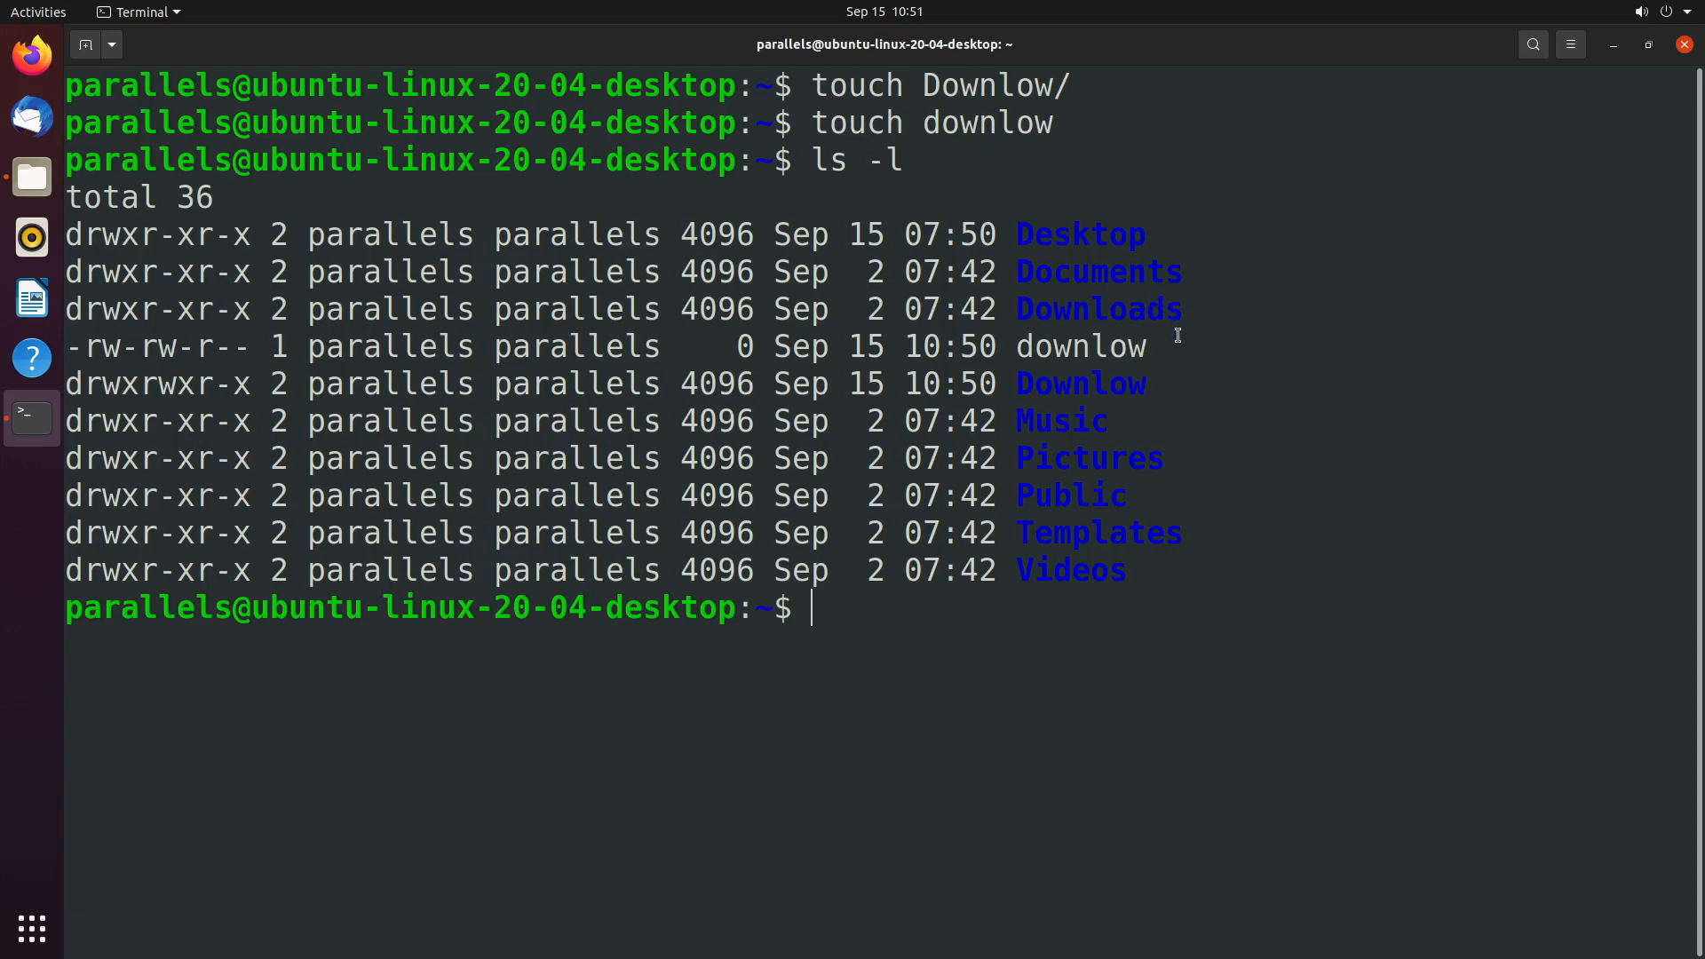
pyautogui.doubleClick(1079, 384)
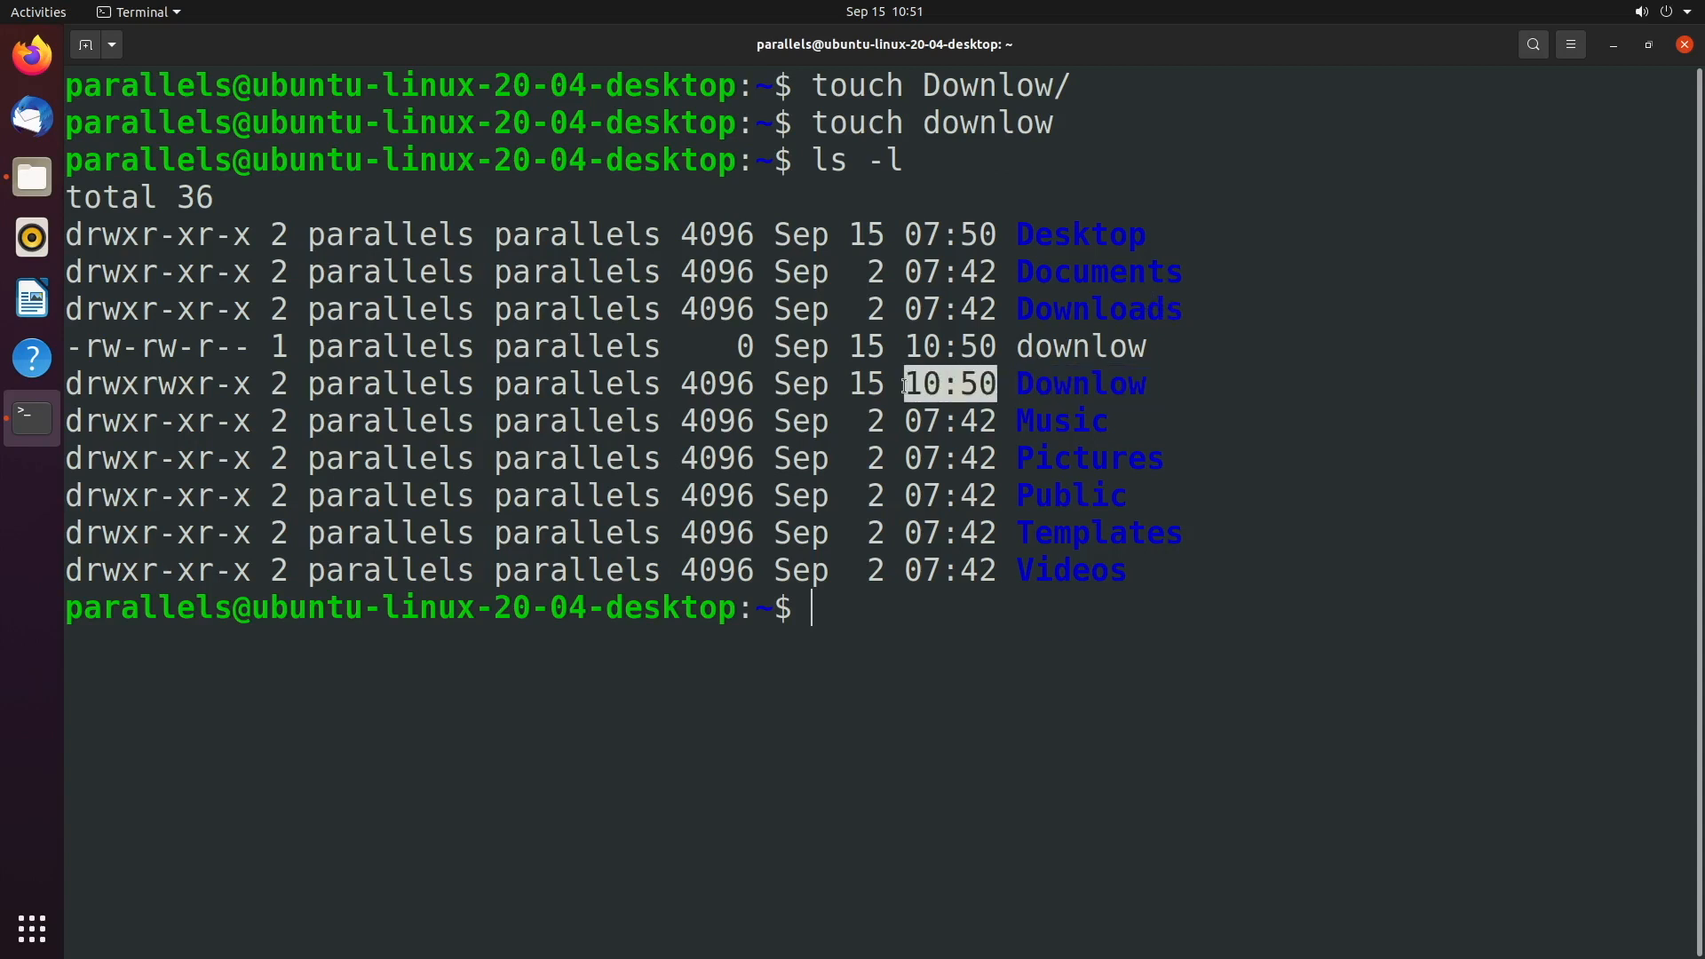
pyautogui.doubleClick(1076, 345)
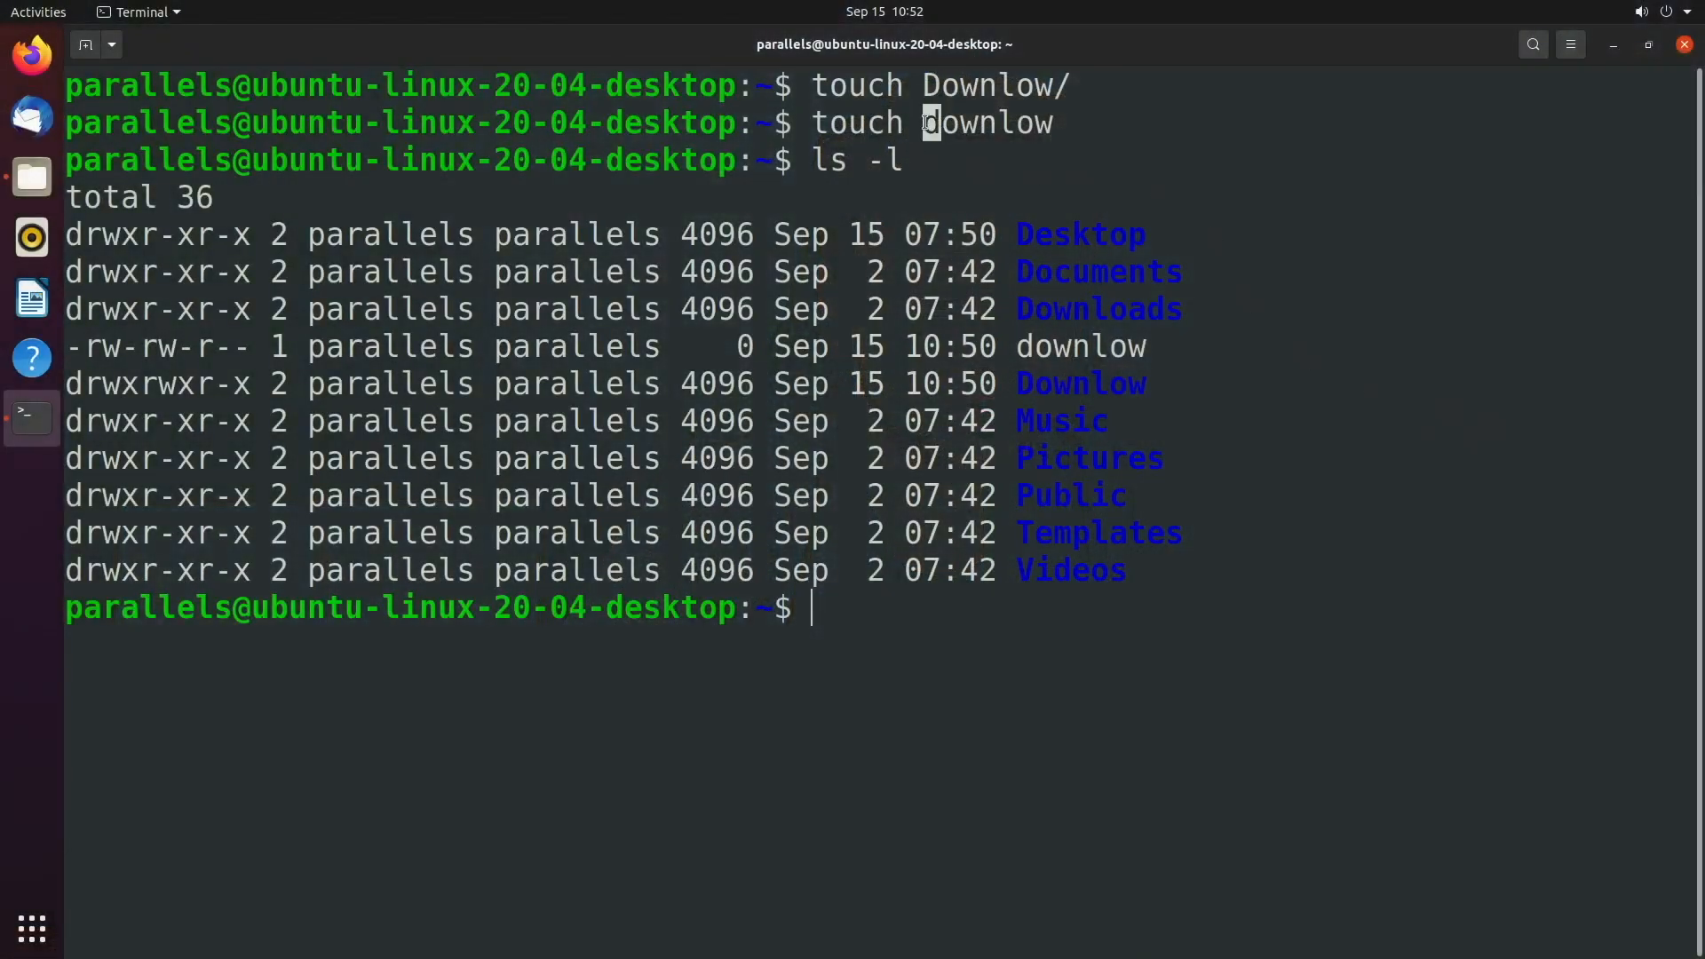
pyautogui.moveTo(927, 123)
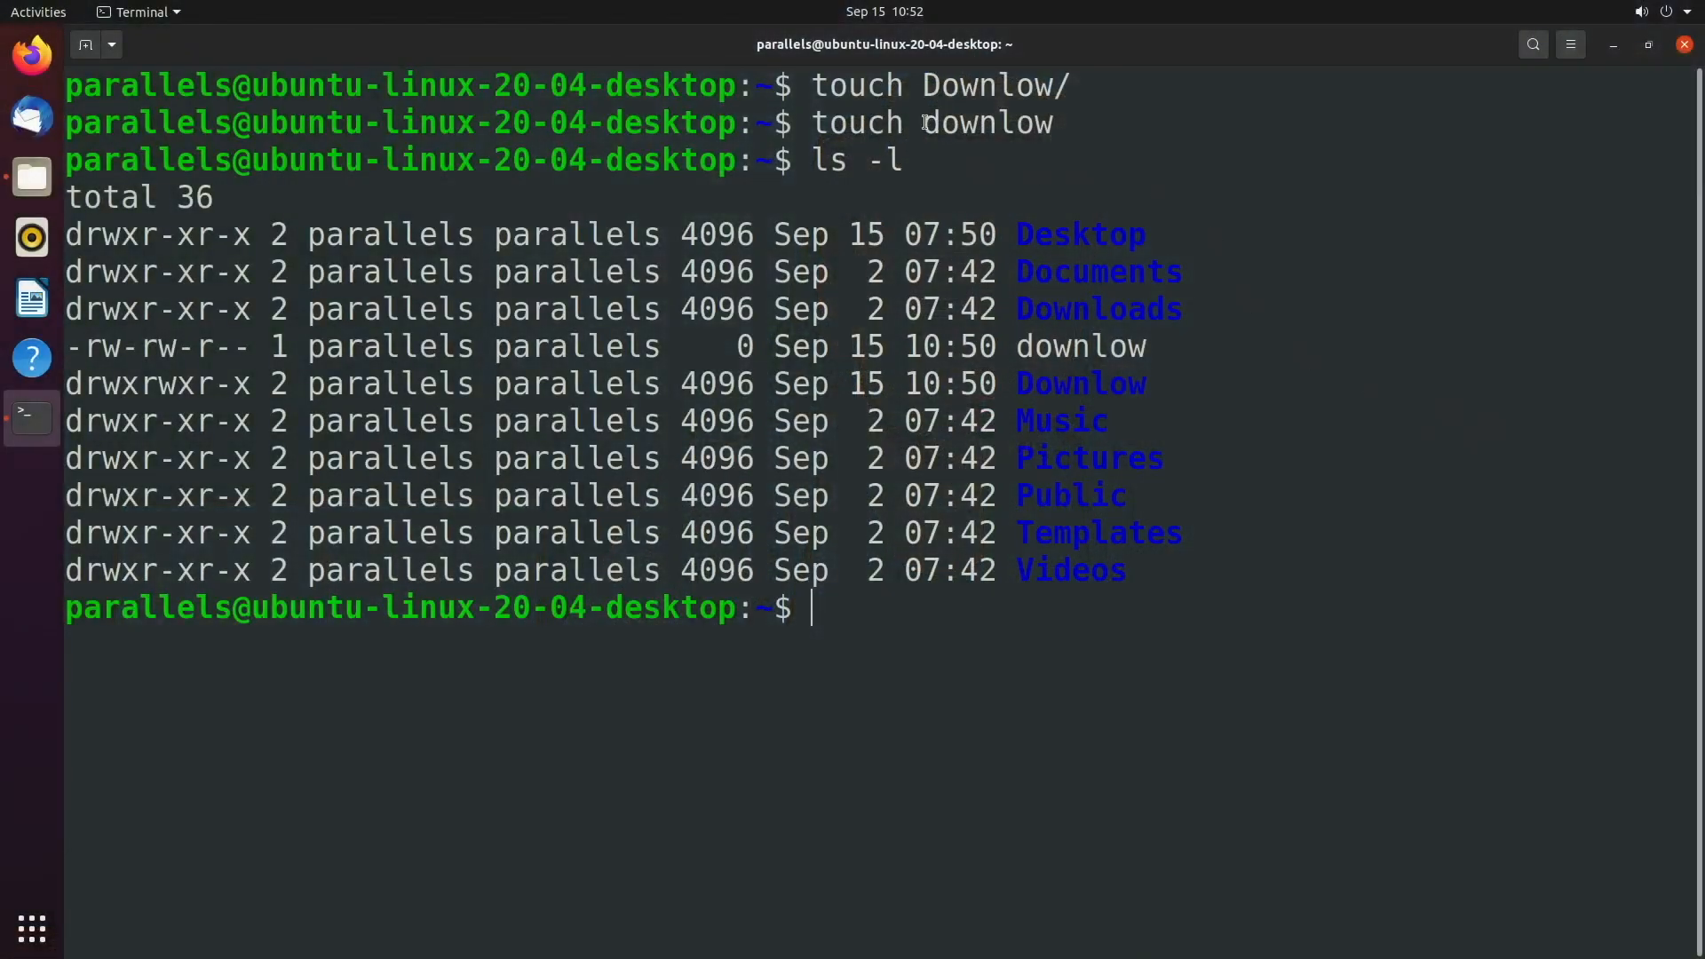
# Step: Delete the downlow file with rm, then re-run ls -l to verify it's gone
pyautogui.write('r')
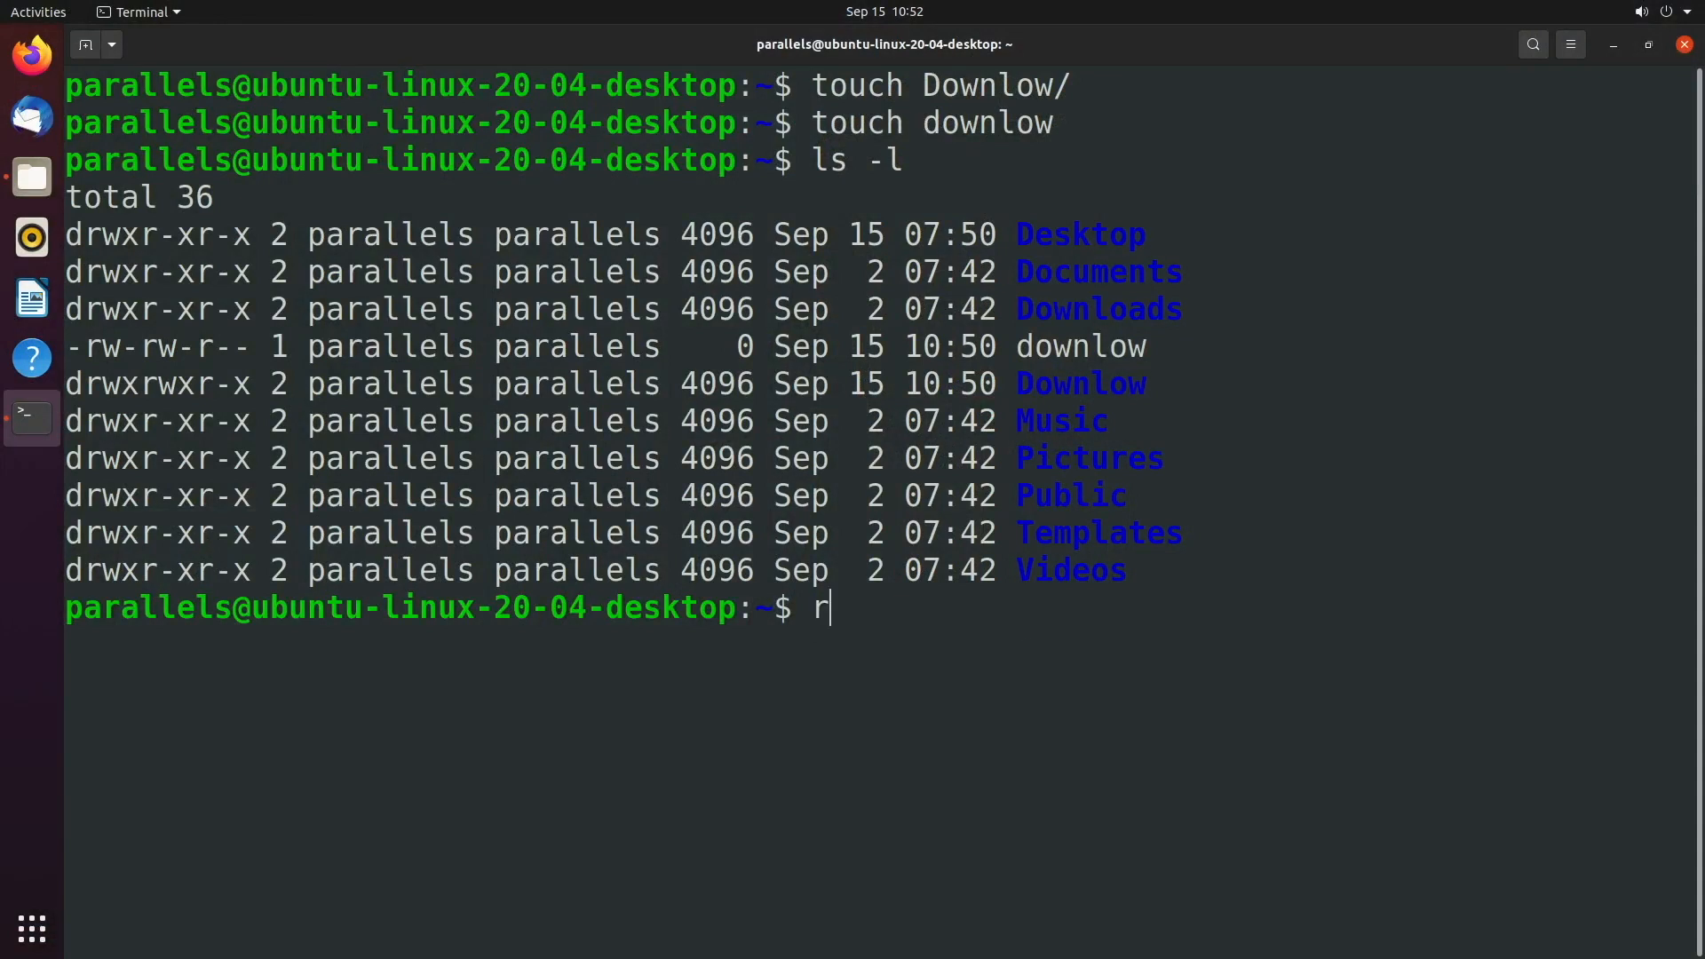
pyautogui.write('m')
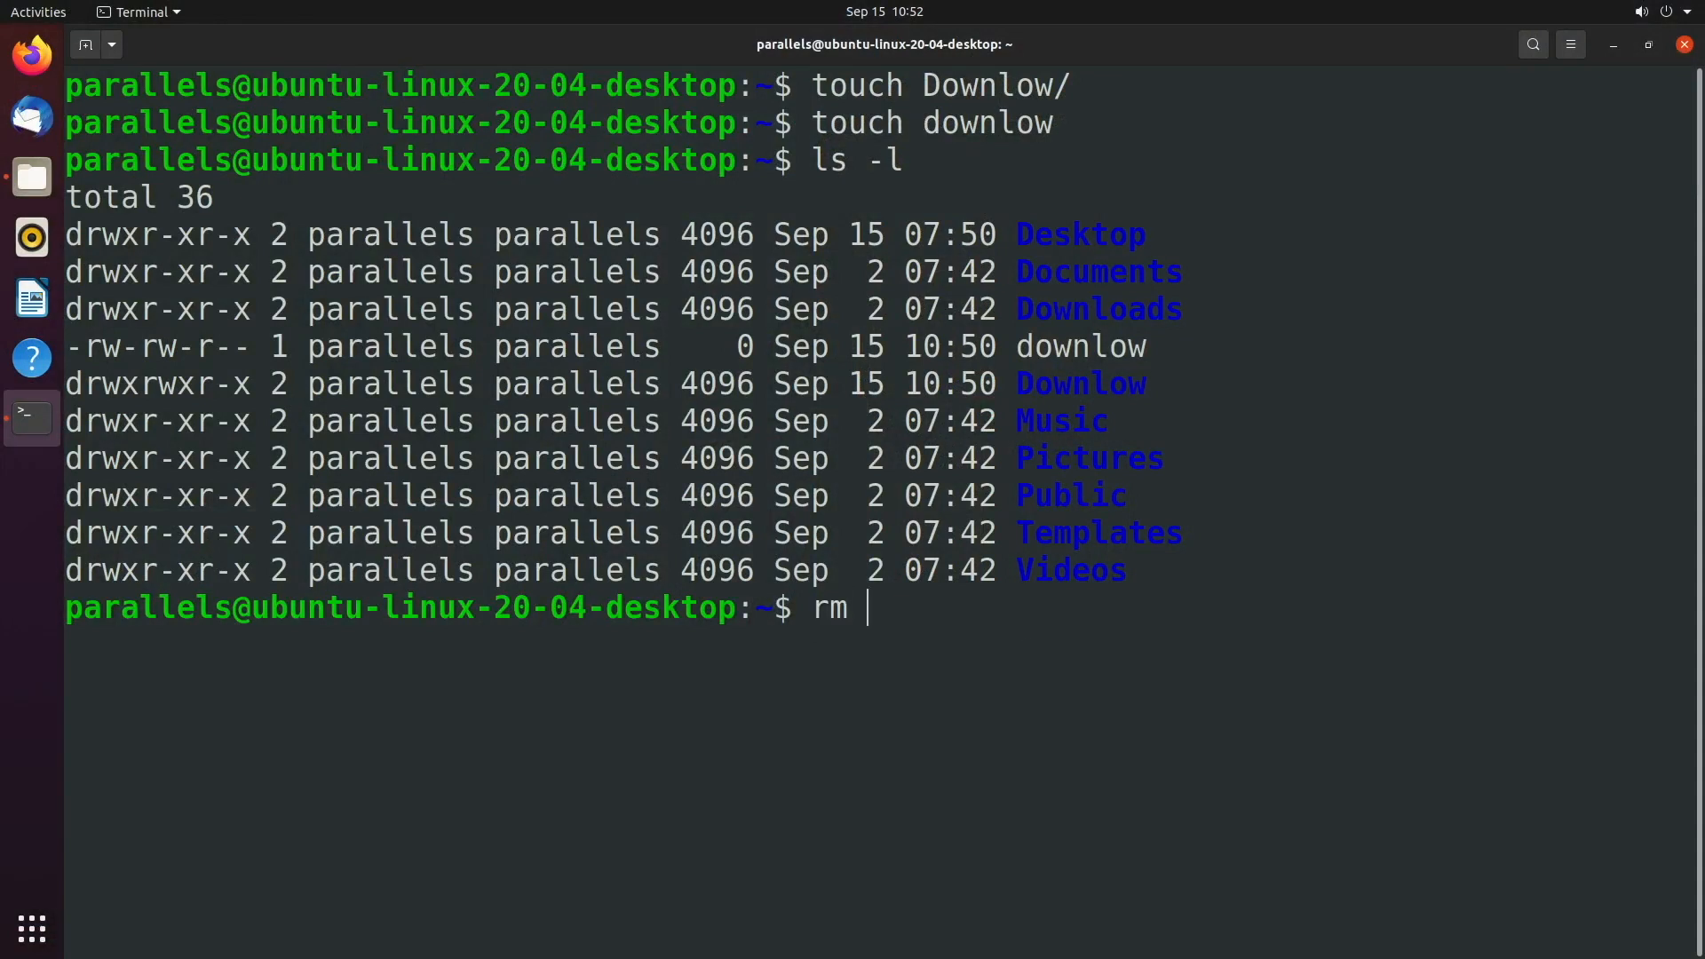
pyautogui.write('downlo')
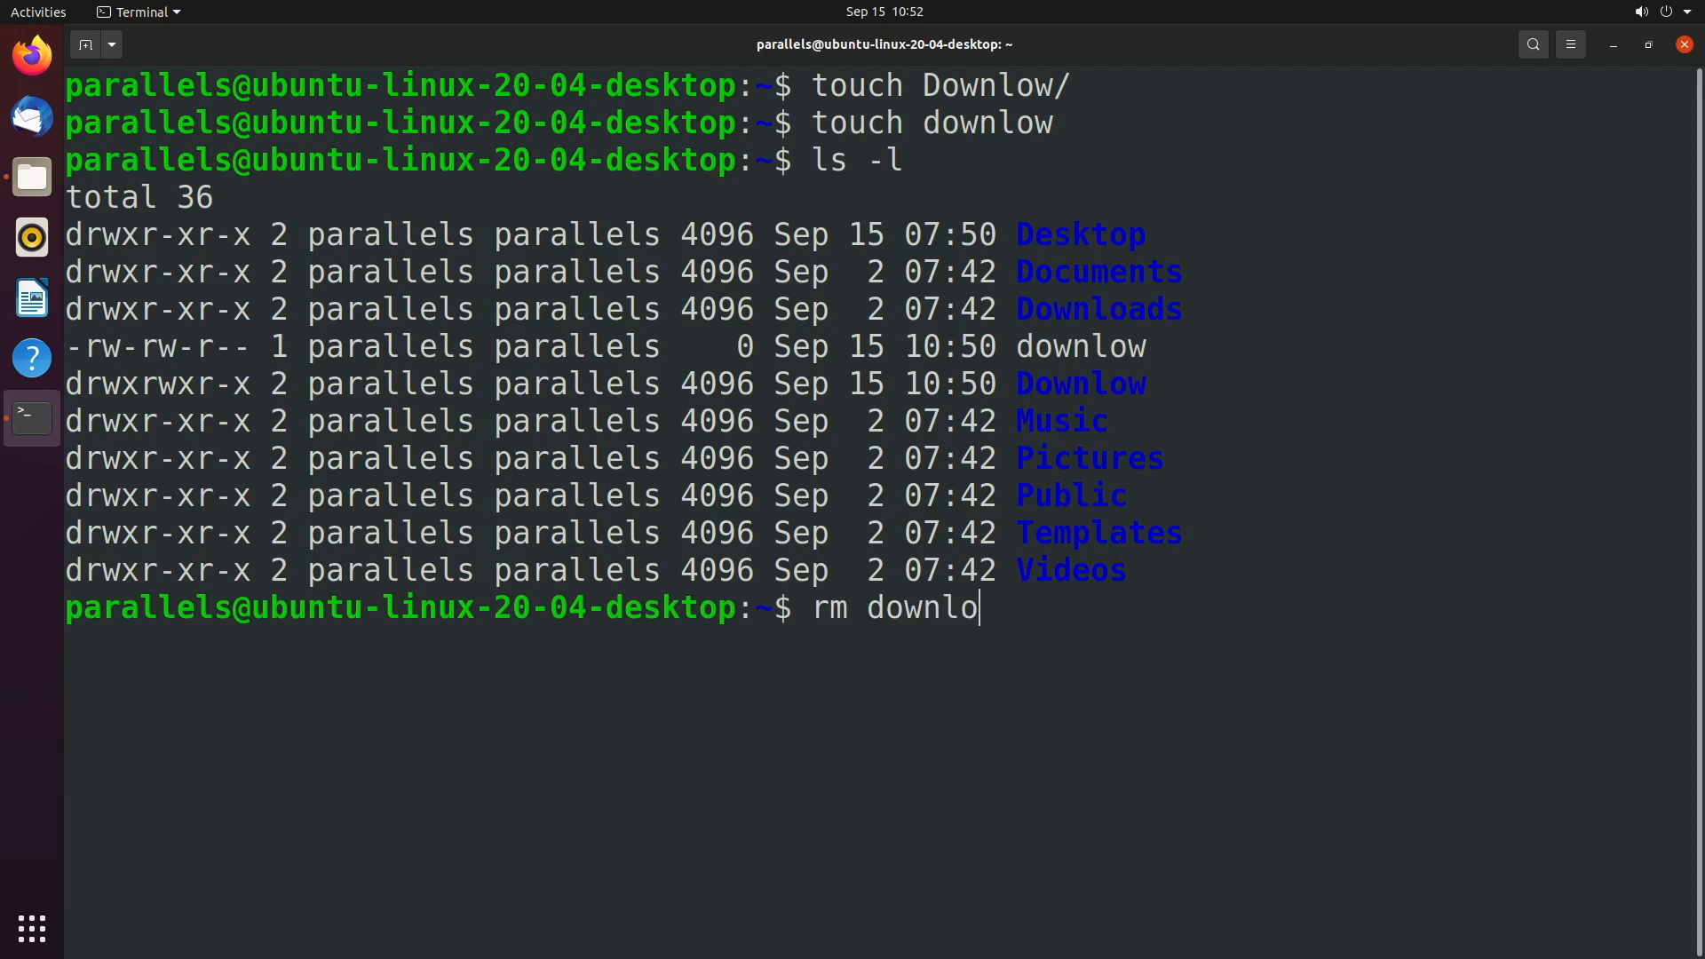
pyautogui.press('Return')
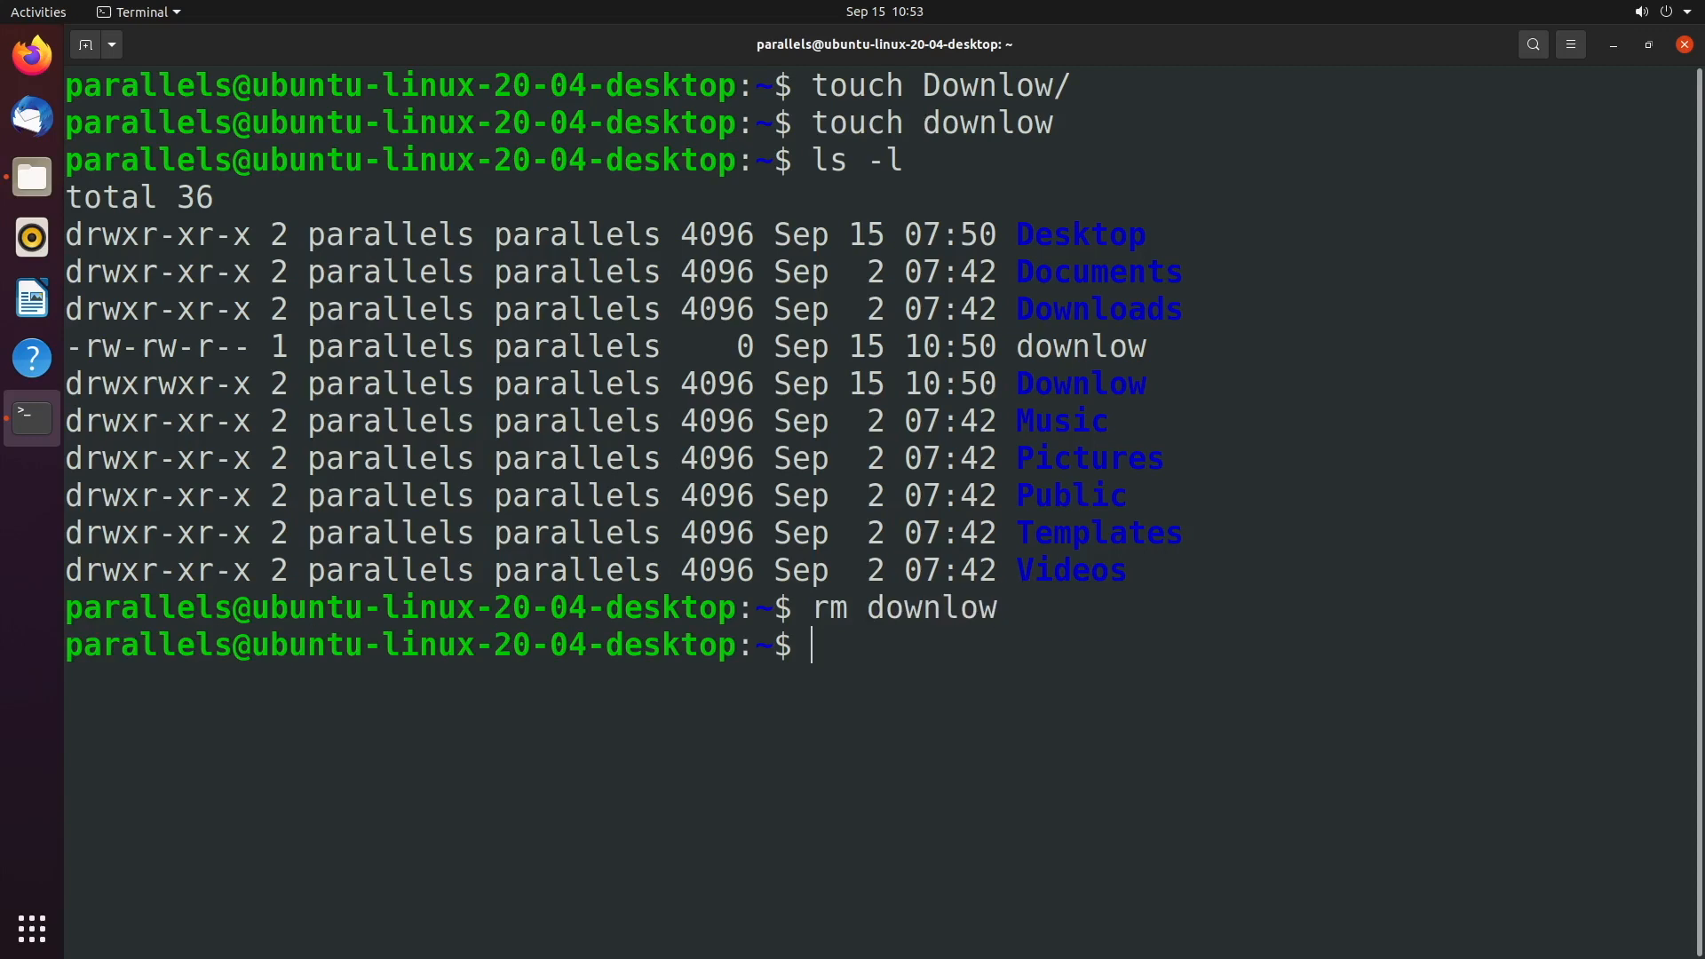
pyautogui.write('ls -l')
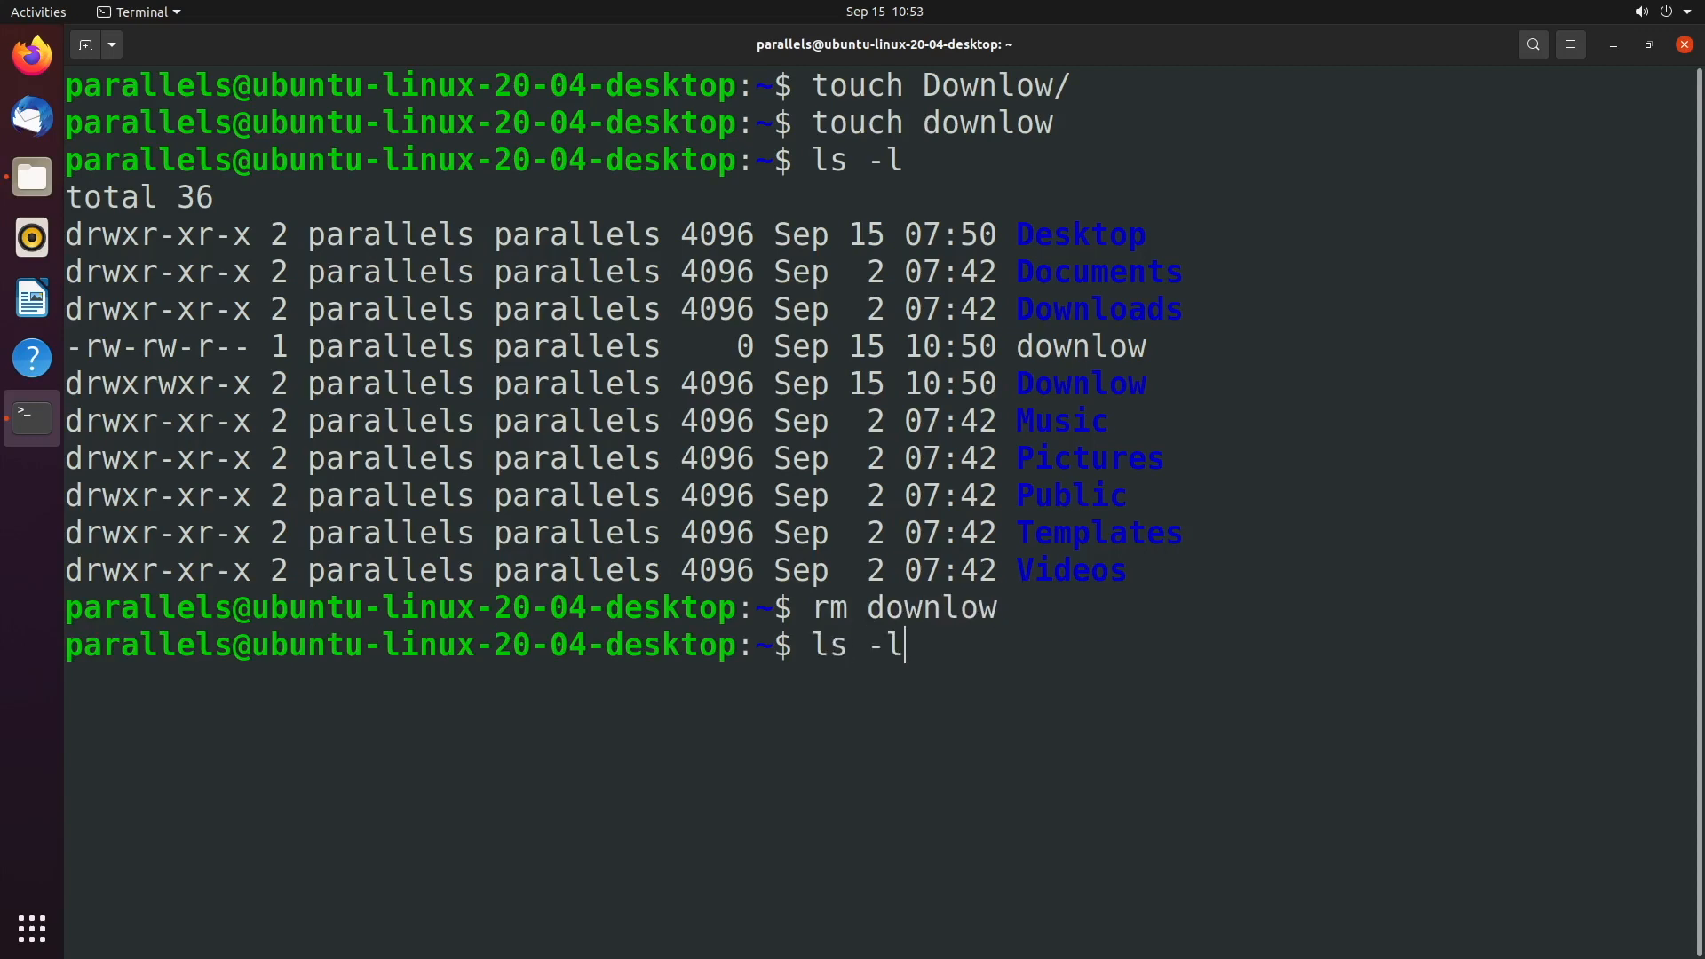
pyautogui.press('Return')
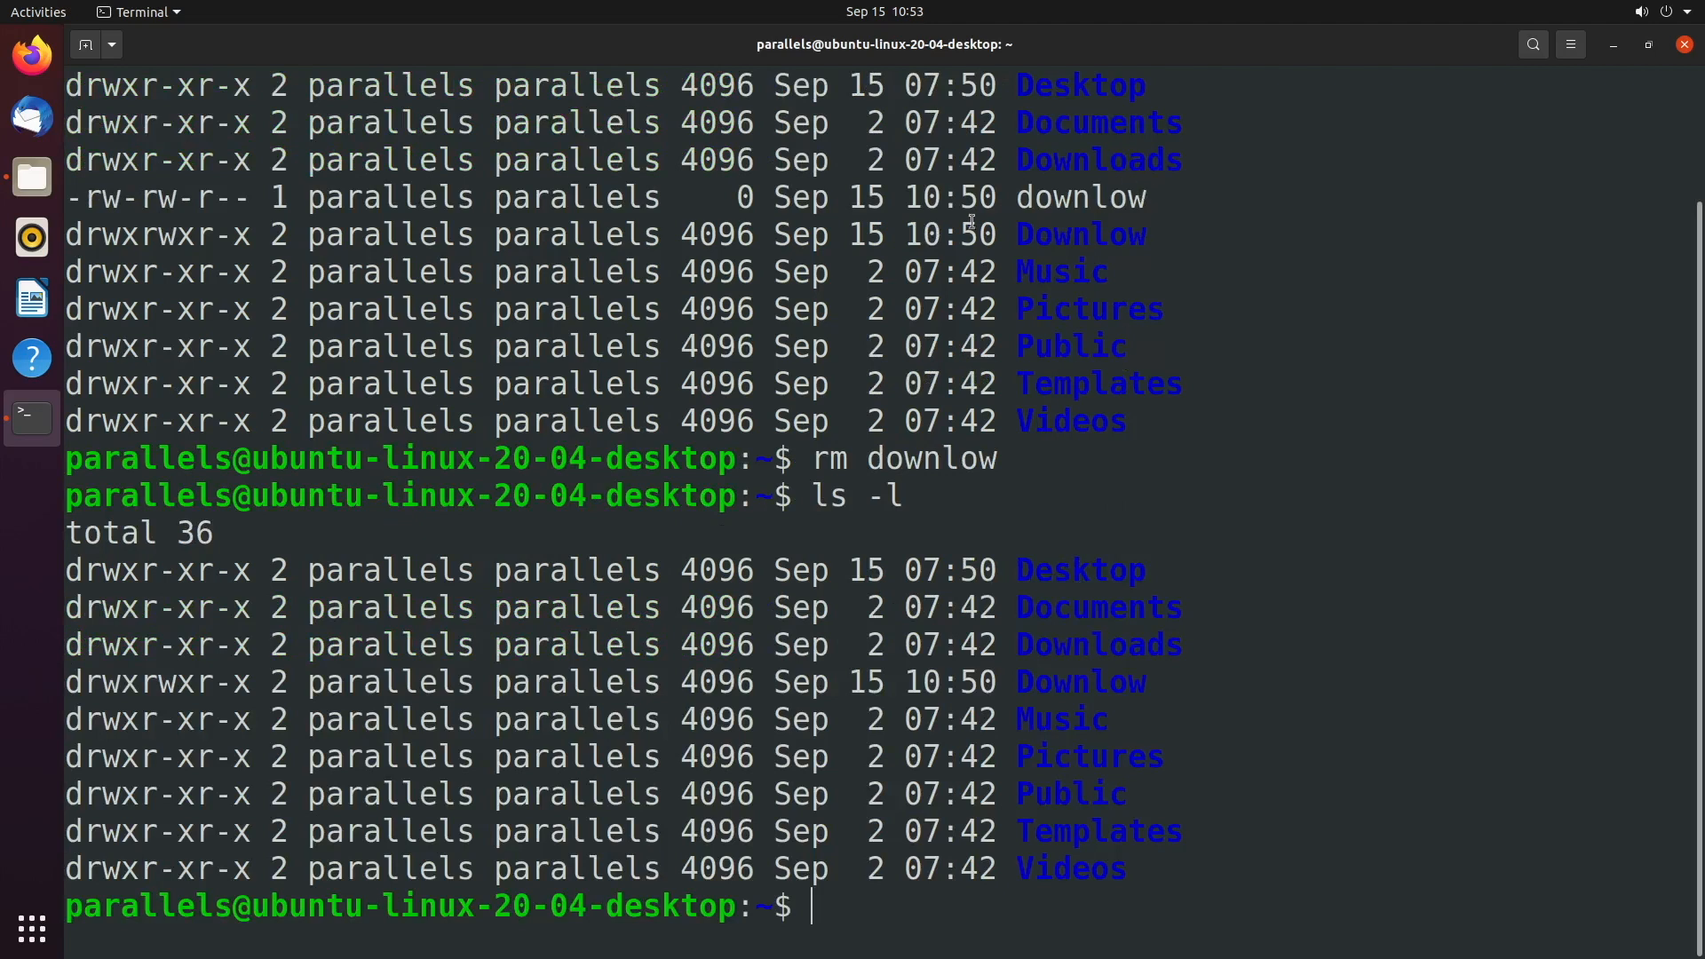
# Step: Try rm Downlow, get the directory refusal, then delete it with rm -r Downlow
pyautogui.write('r')
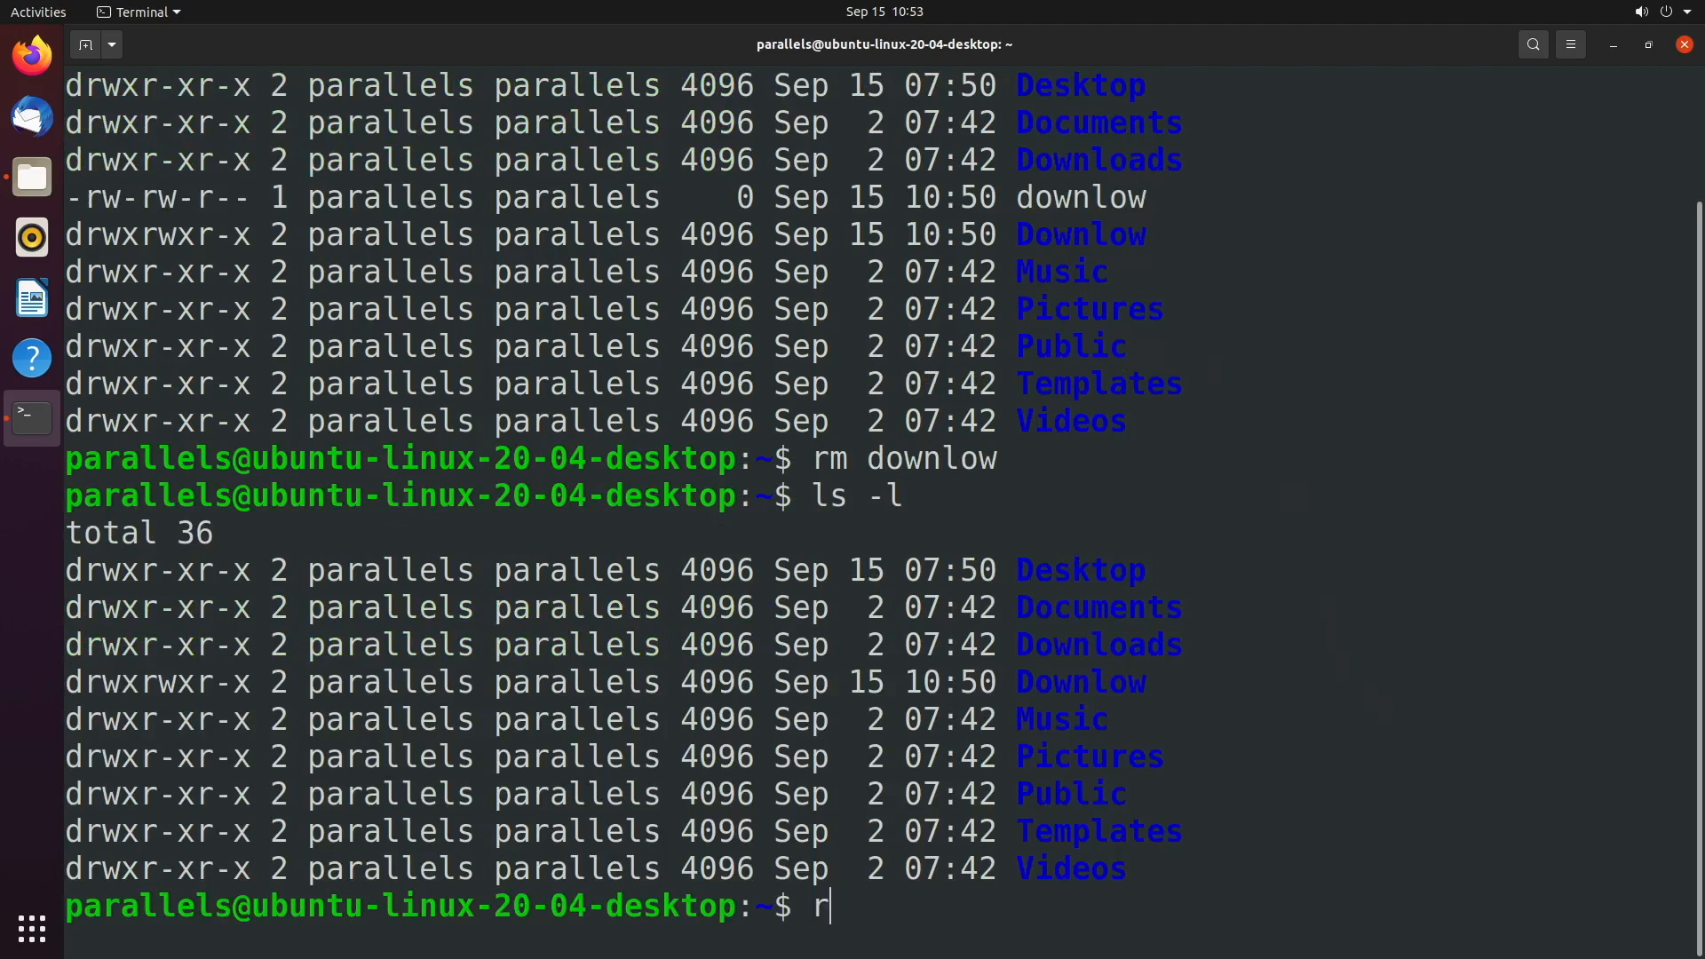
pyautogui.write('m')
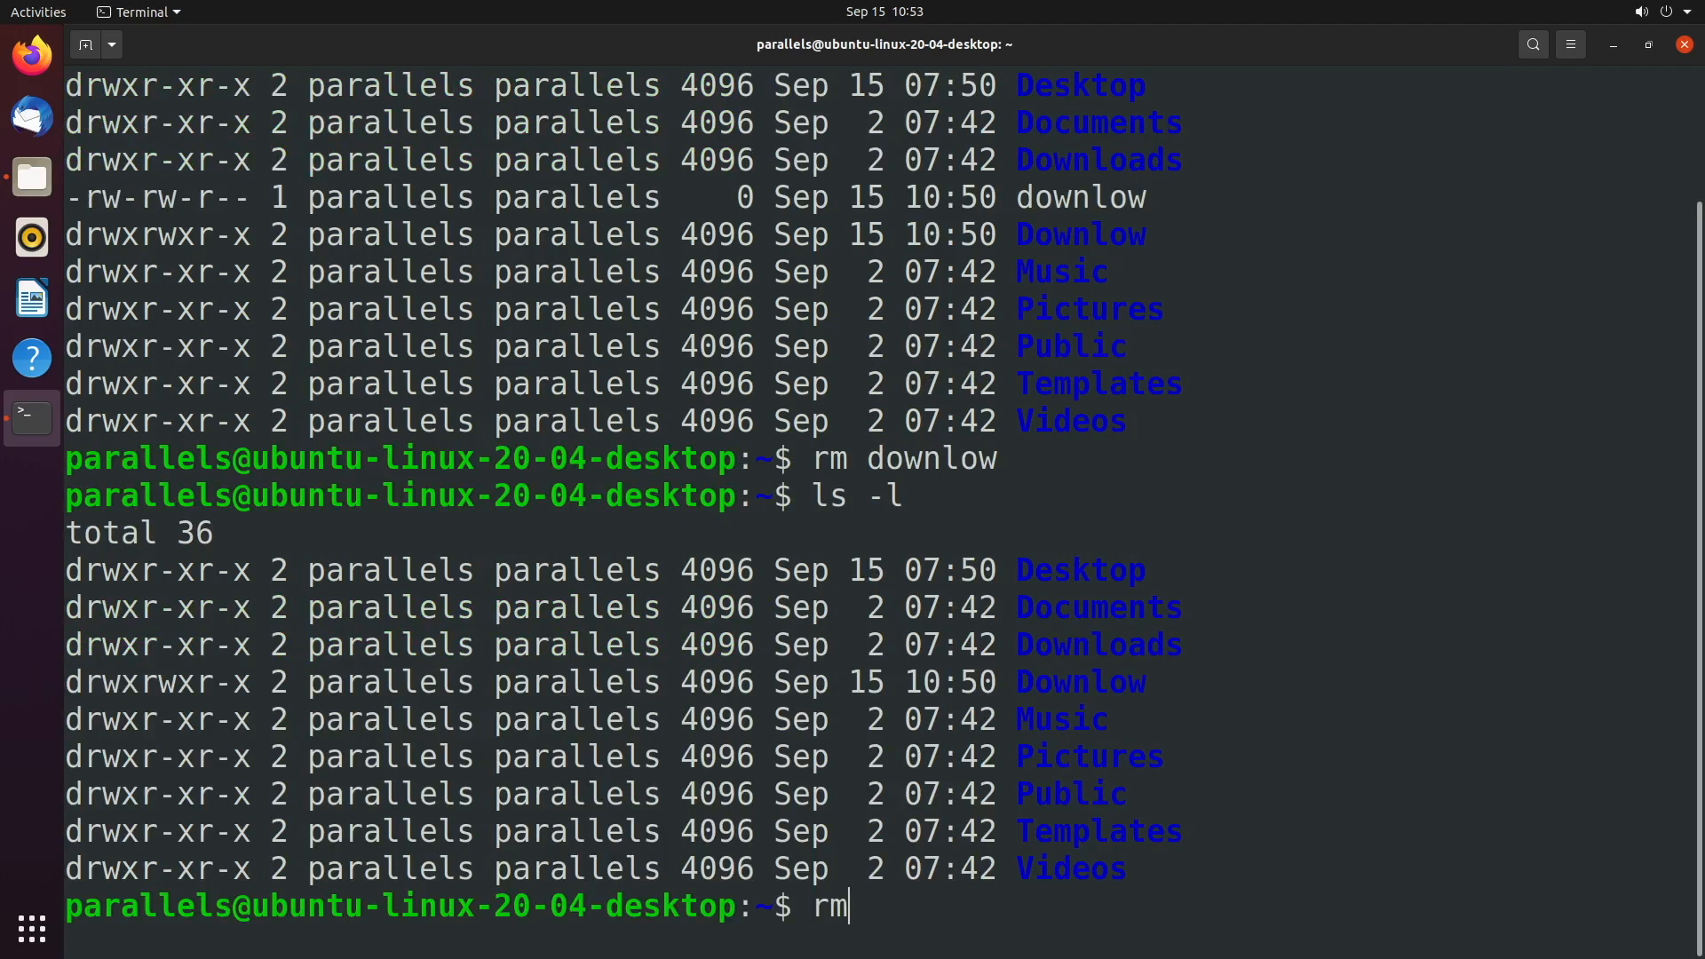
pyautogui.write('Downlo')
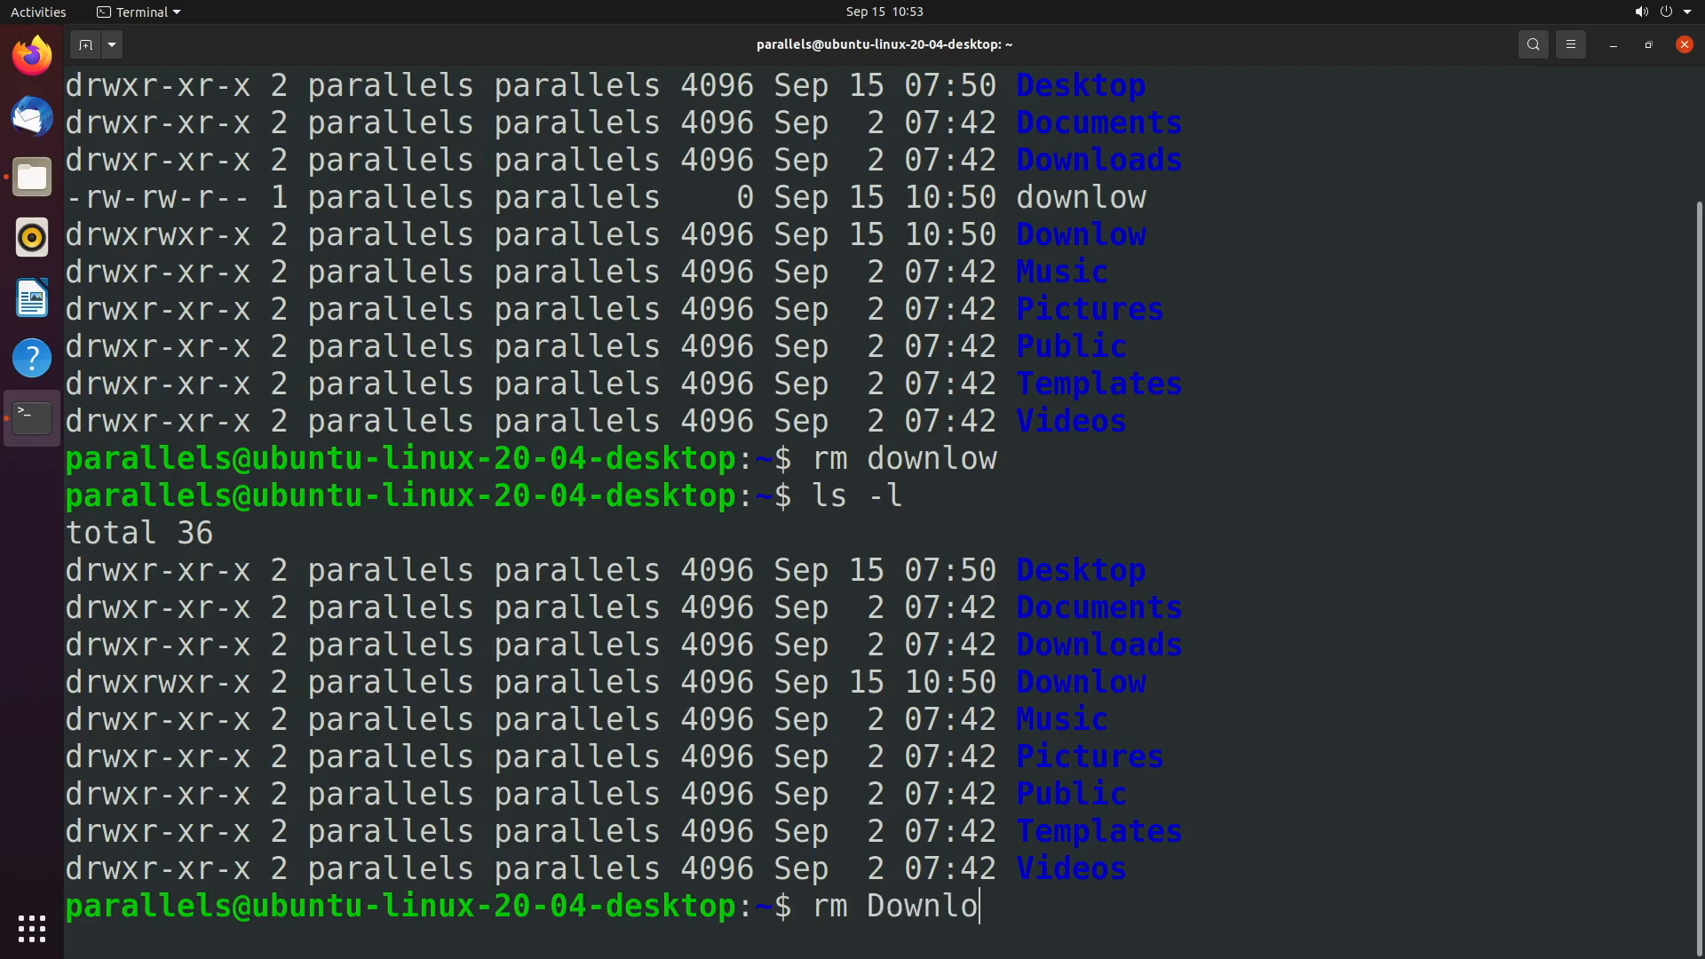
pyautogui.write('w')
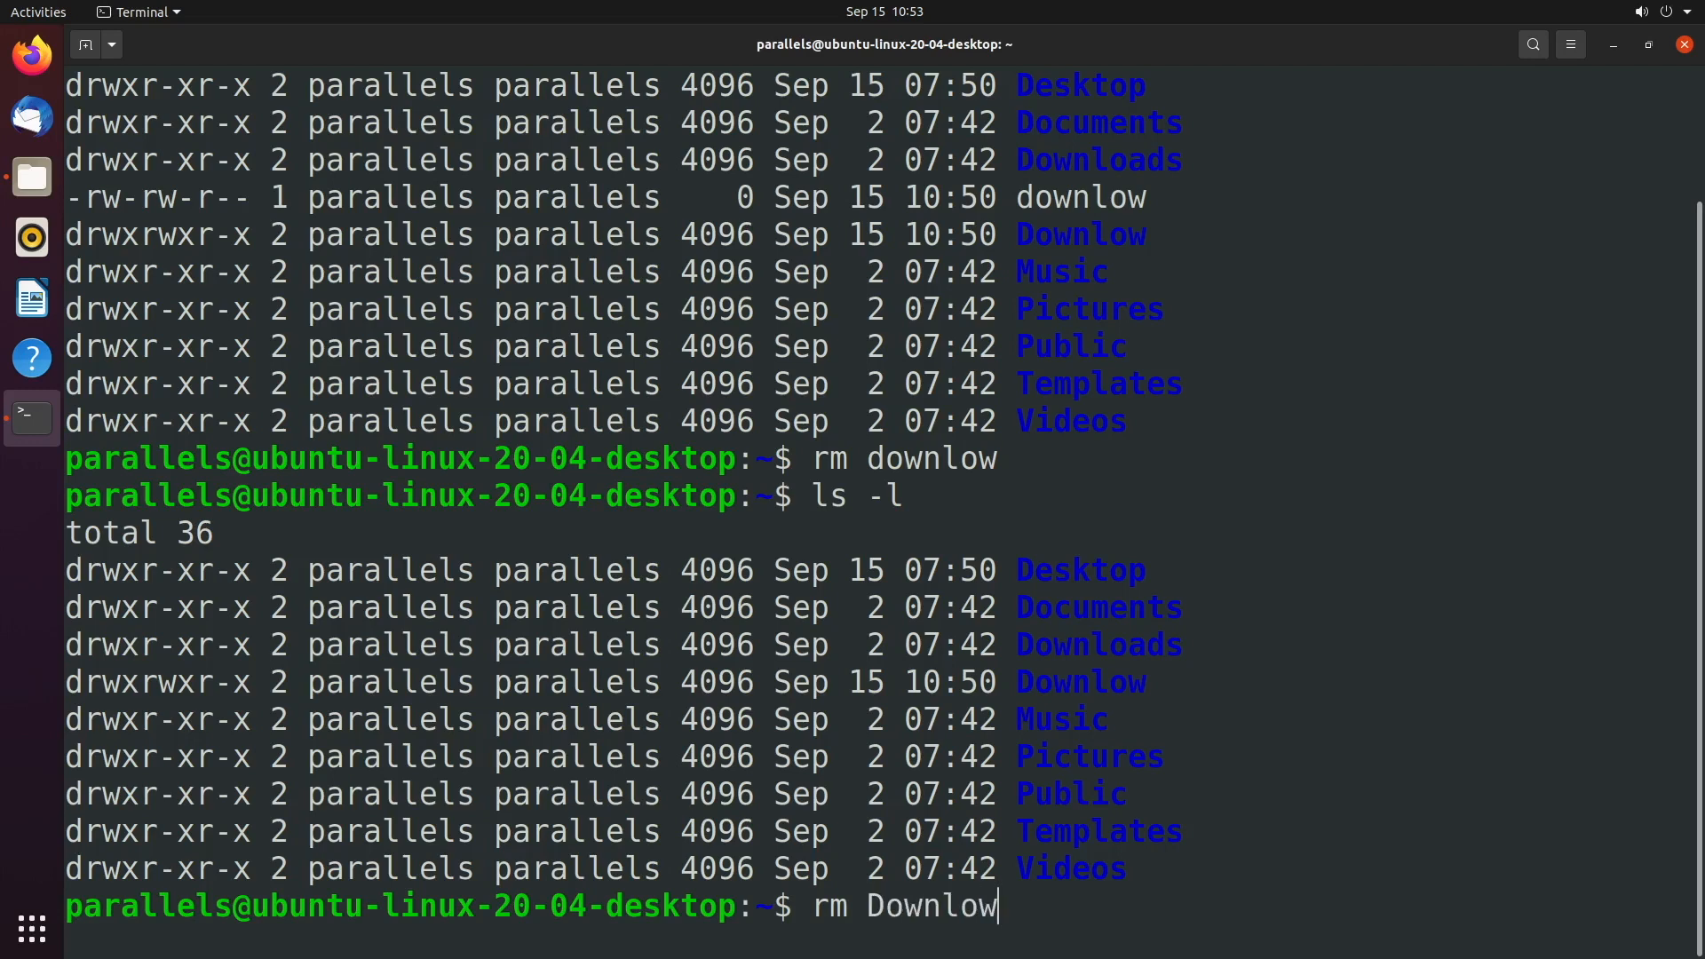
pyautogui.press('Return')
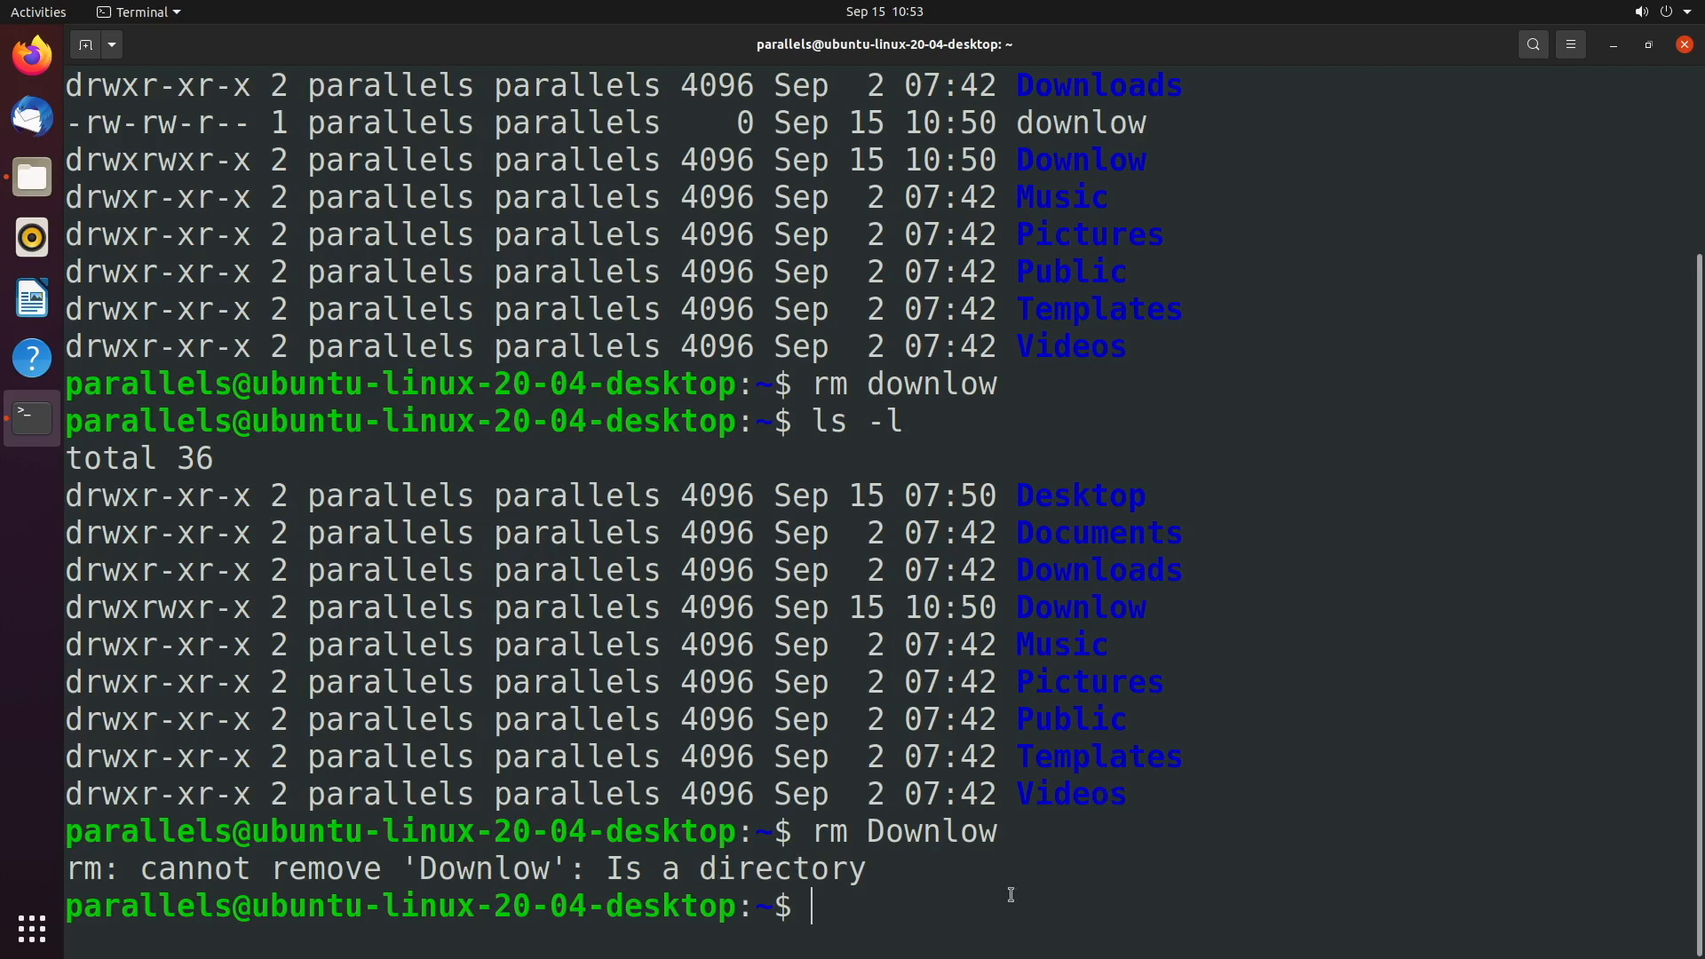
pyautogui.moveTo(1081, 878)
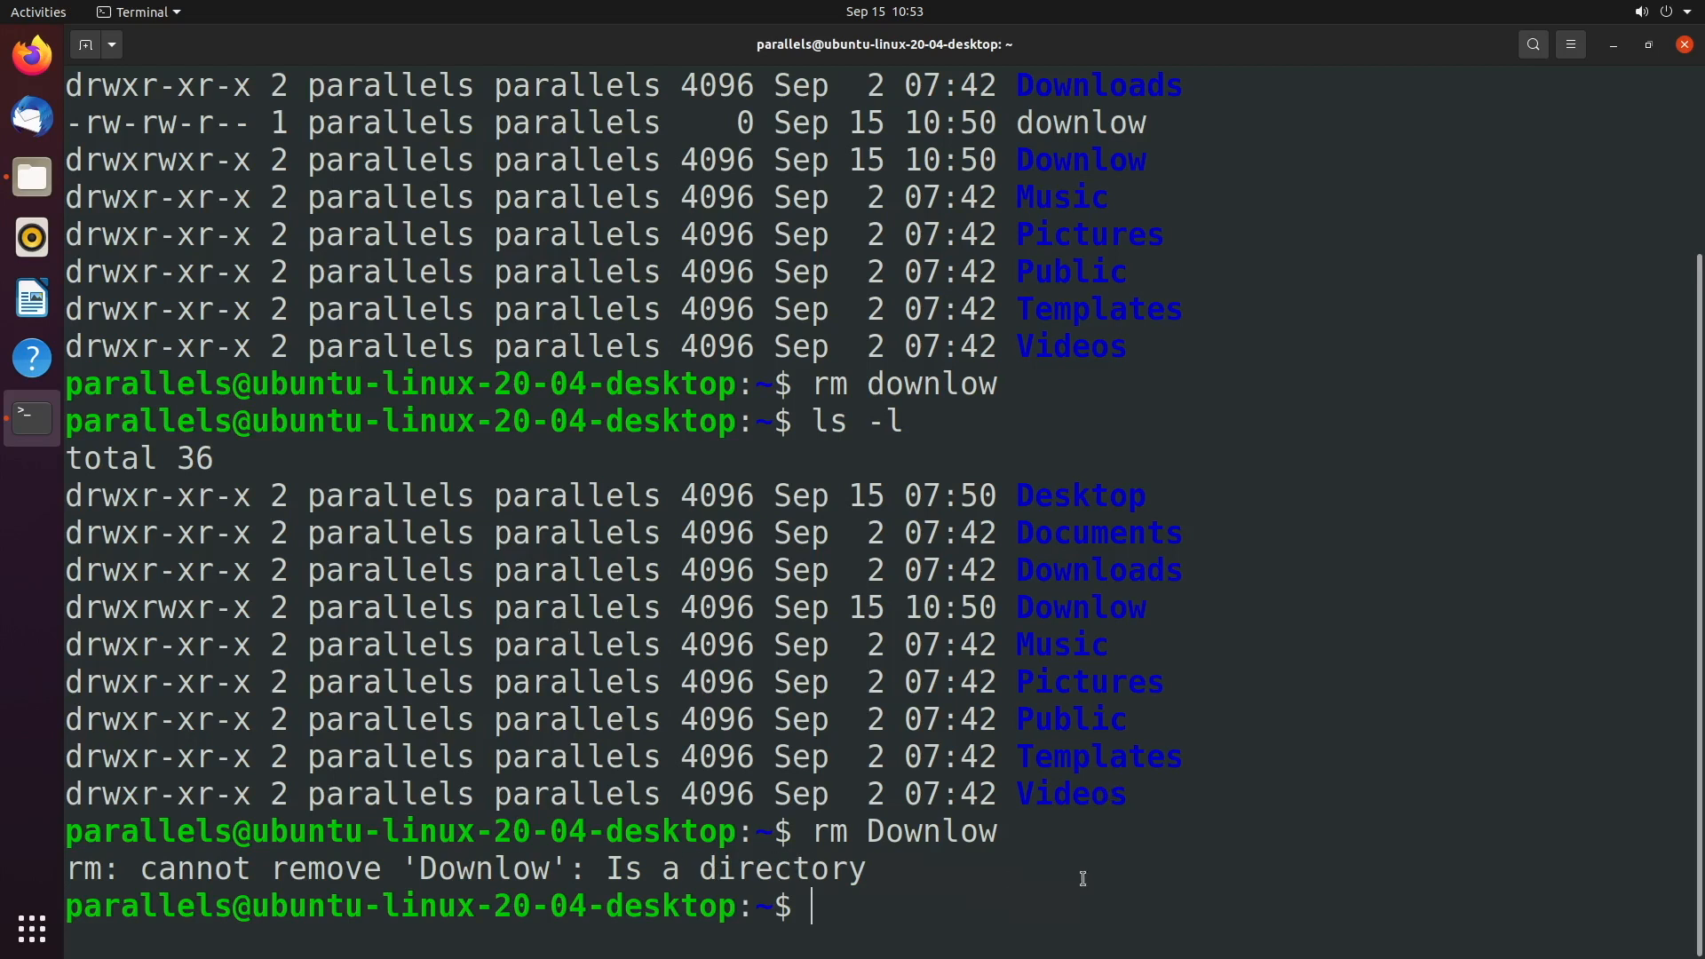
pyautogui.write('rm Downlow')
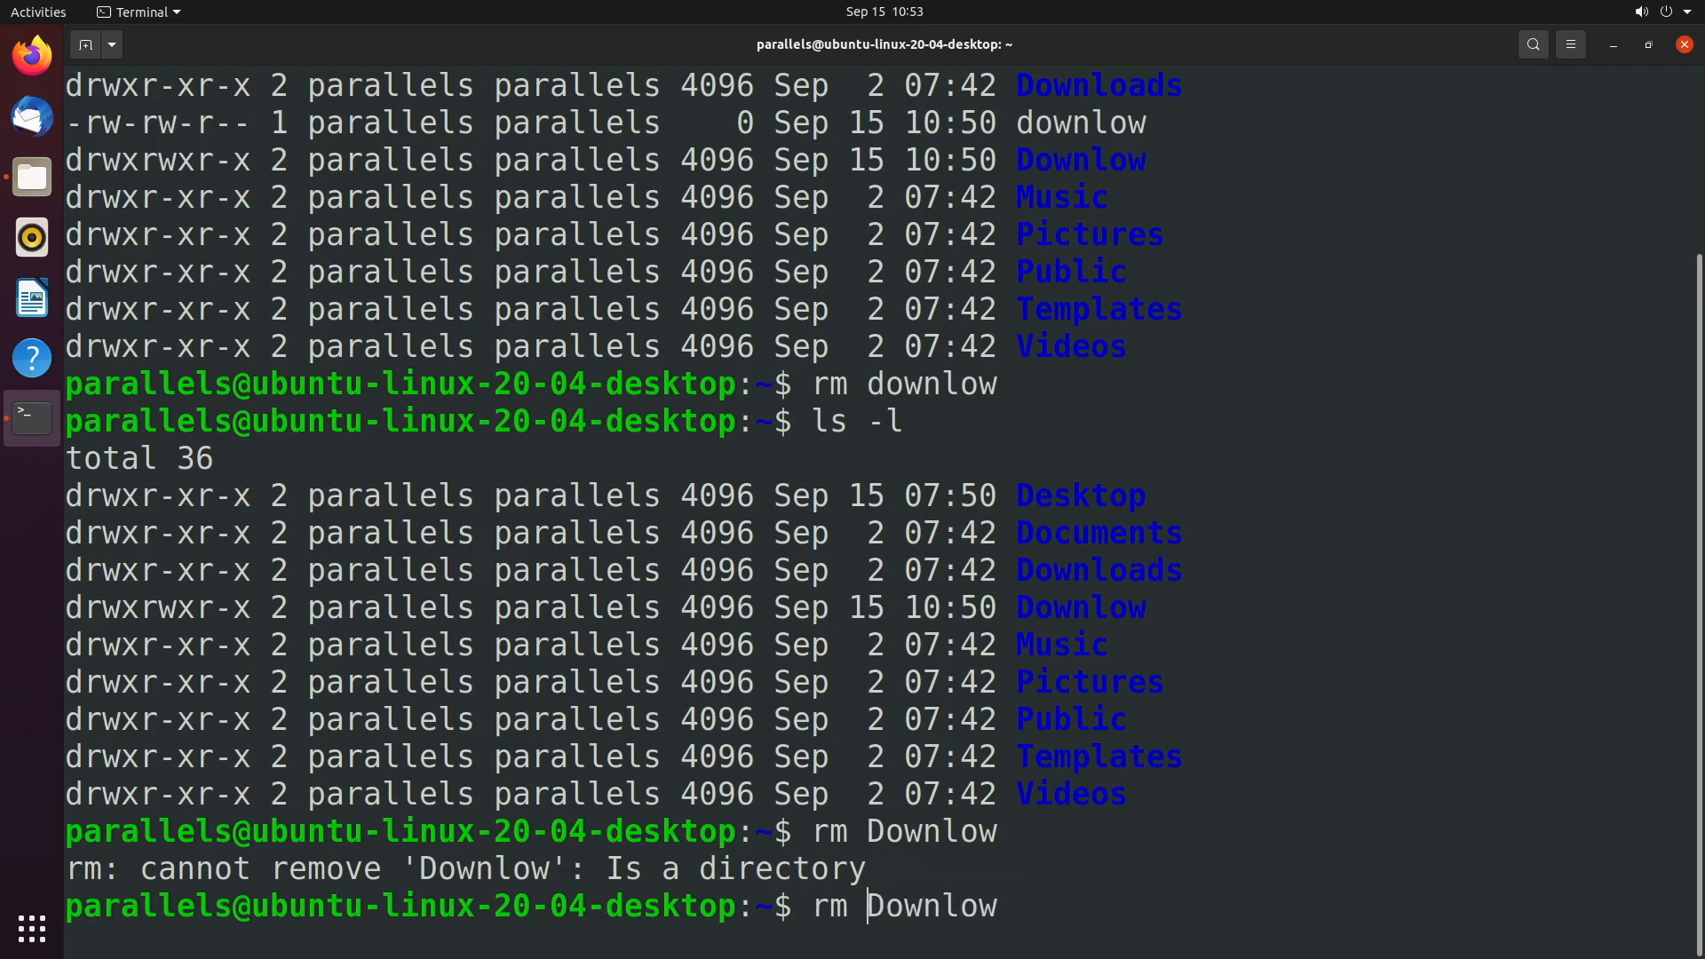
pyautogui.write('-r')
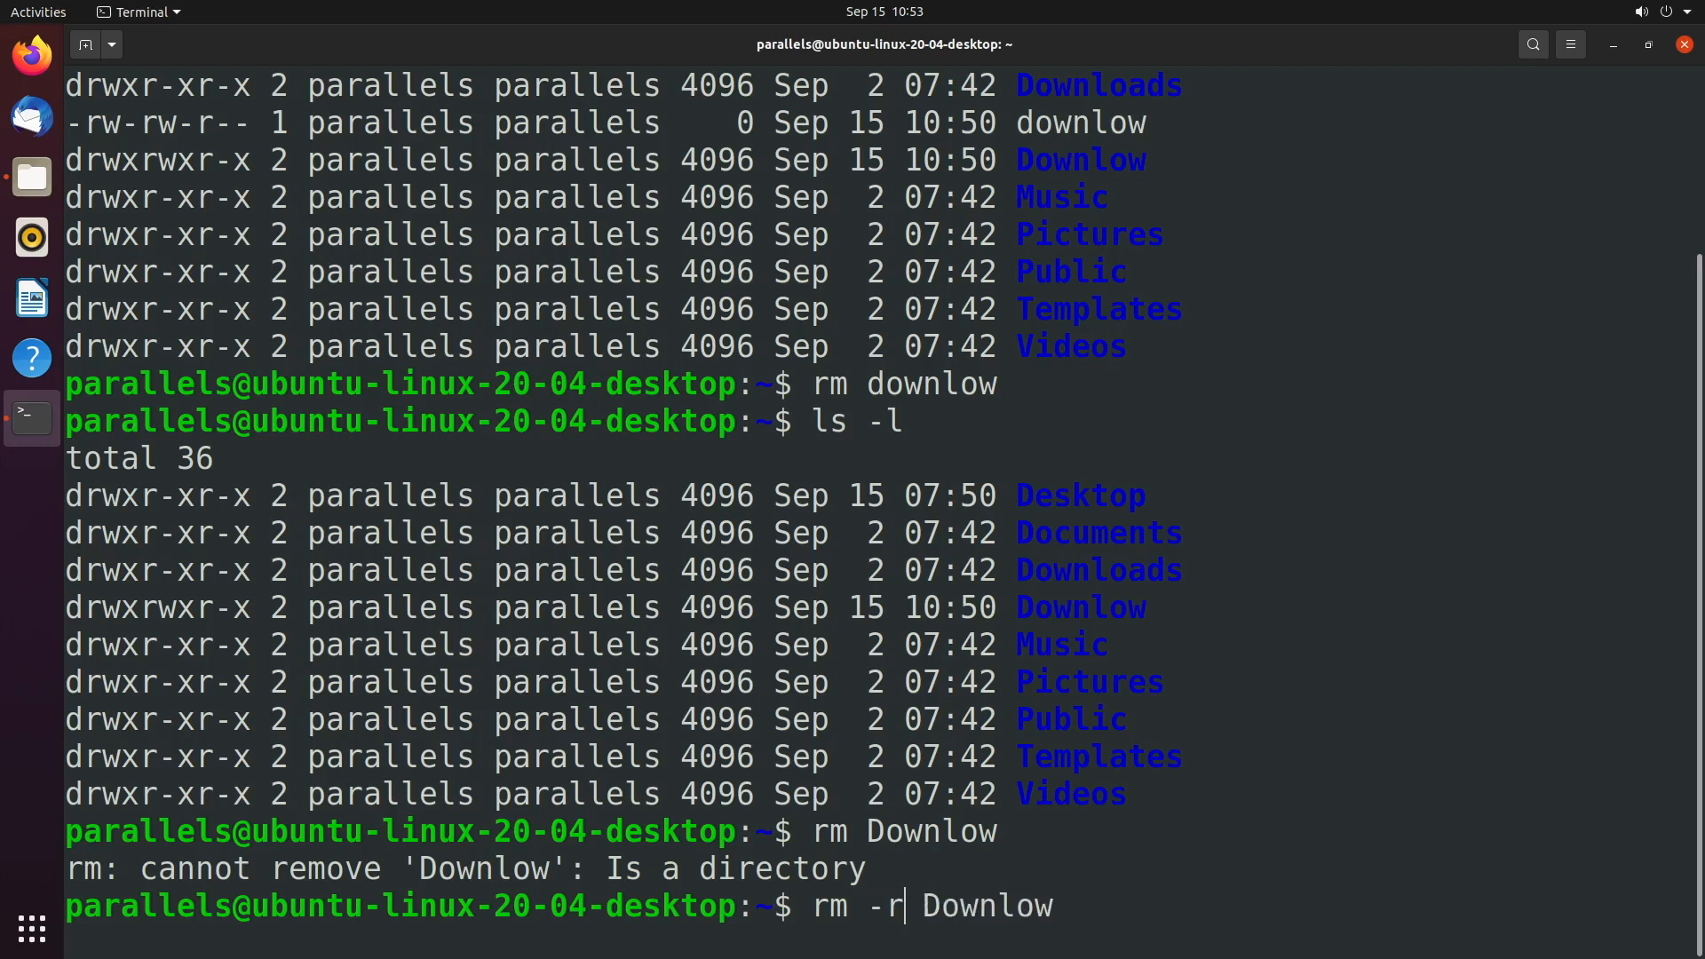
pyautogui.press('Return')
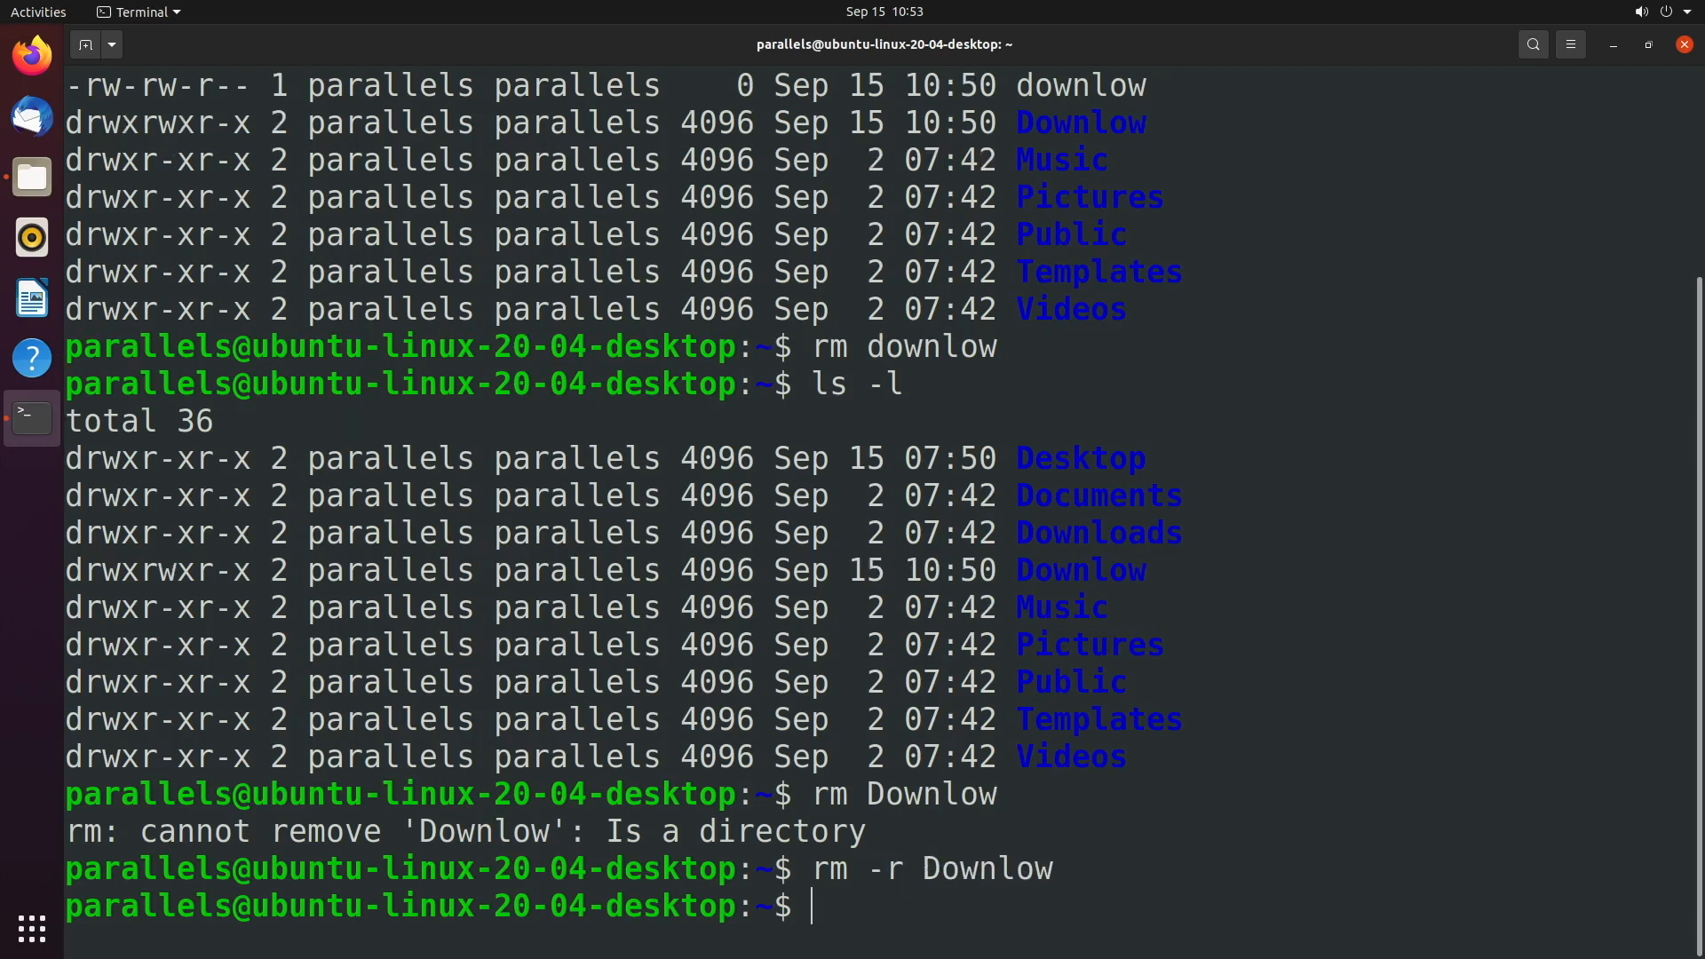
# Step: Run ls to verify Downlow is gone, then clear the terminal screen
pyautogui.write('ls')
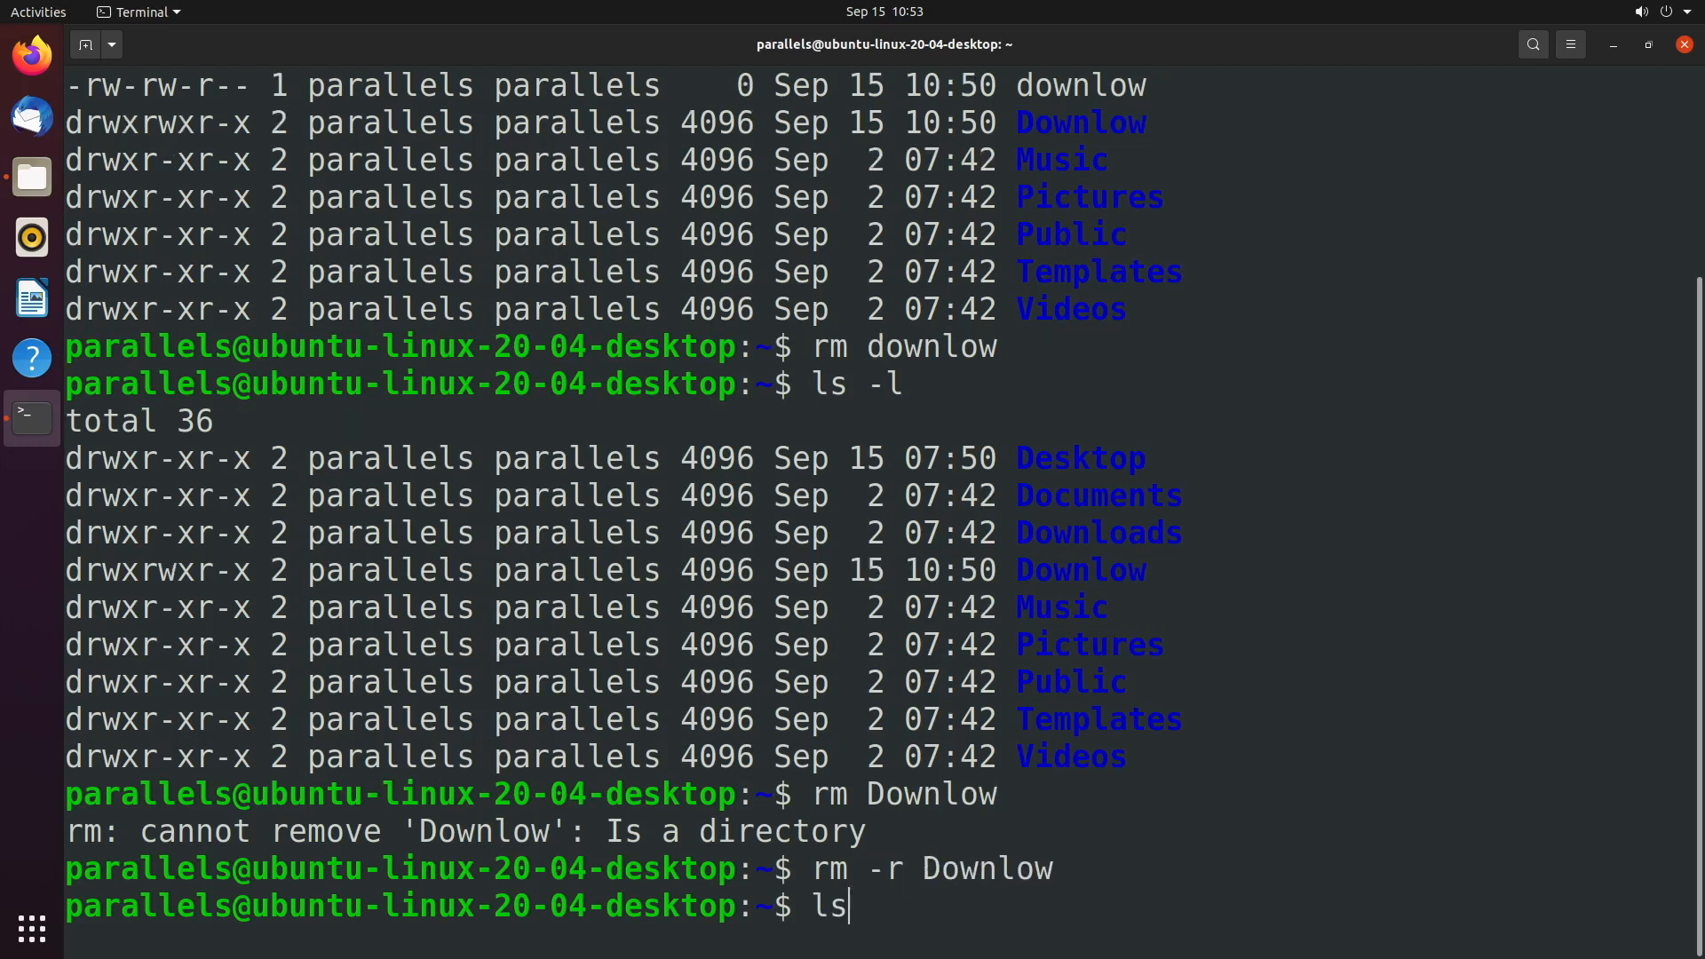
pyautogui.press('Return')
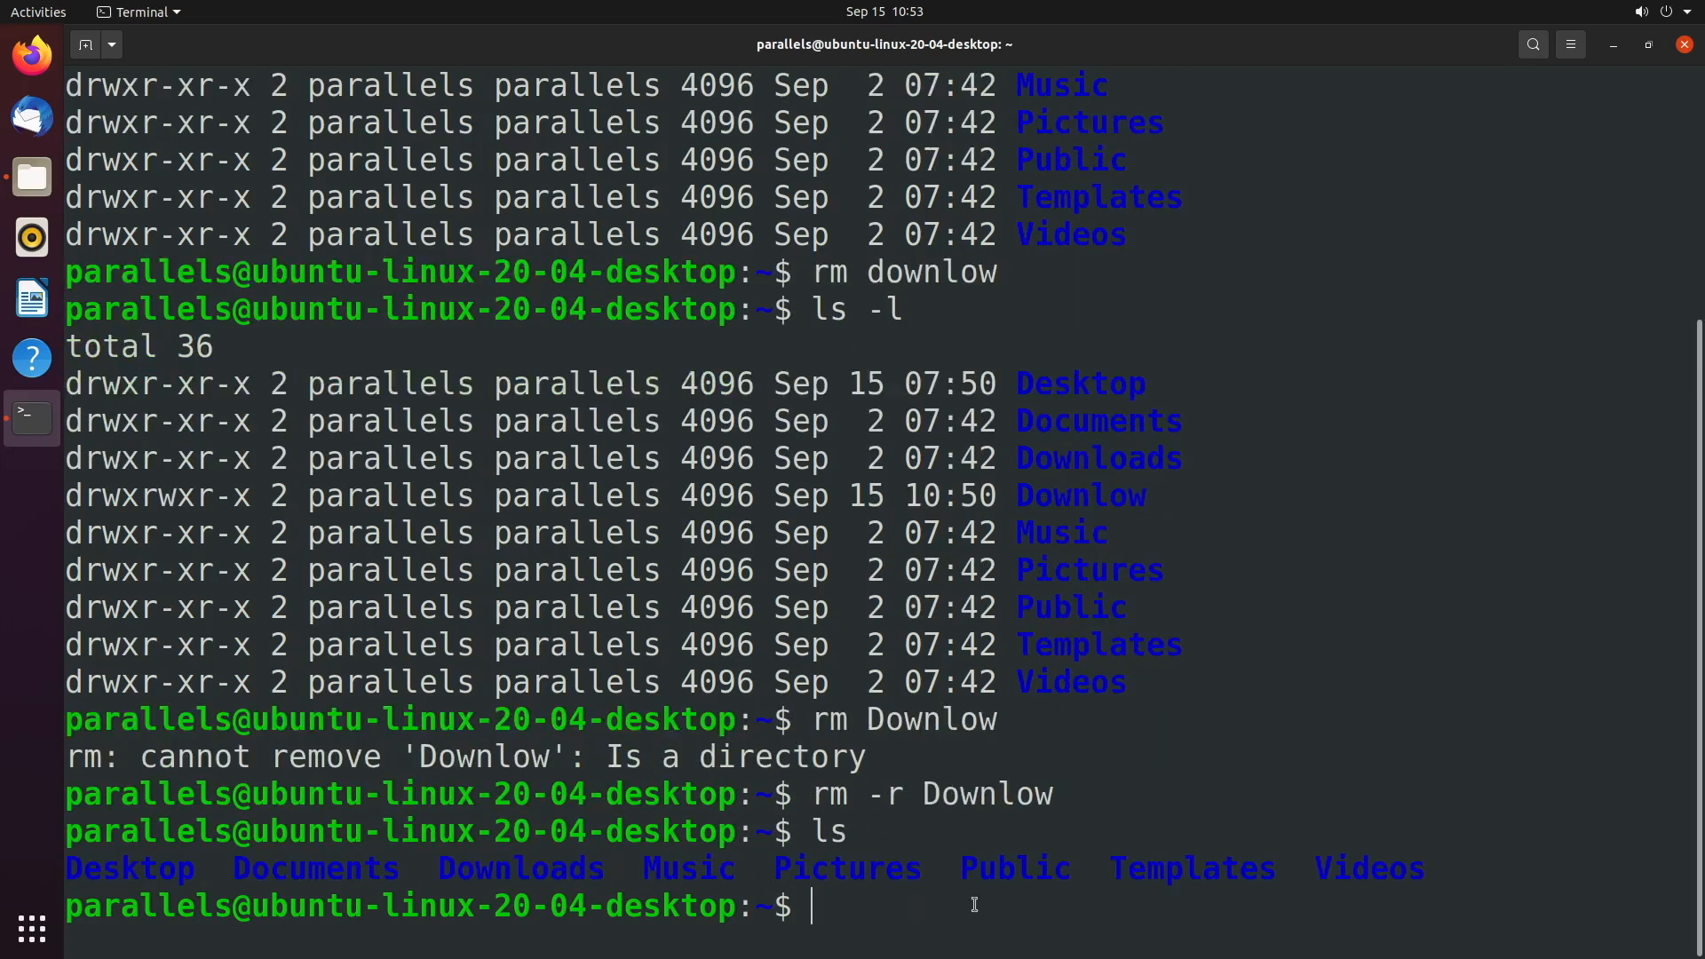
pyautogui.write('clear')
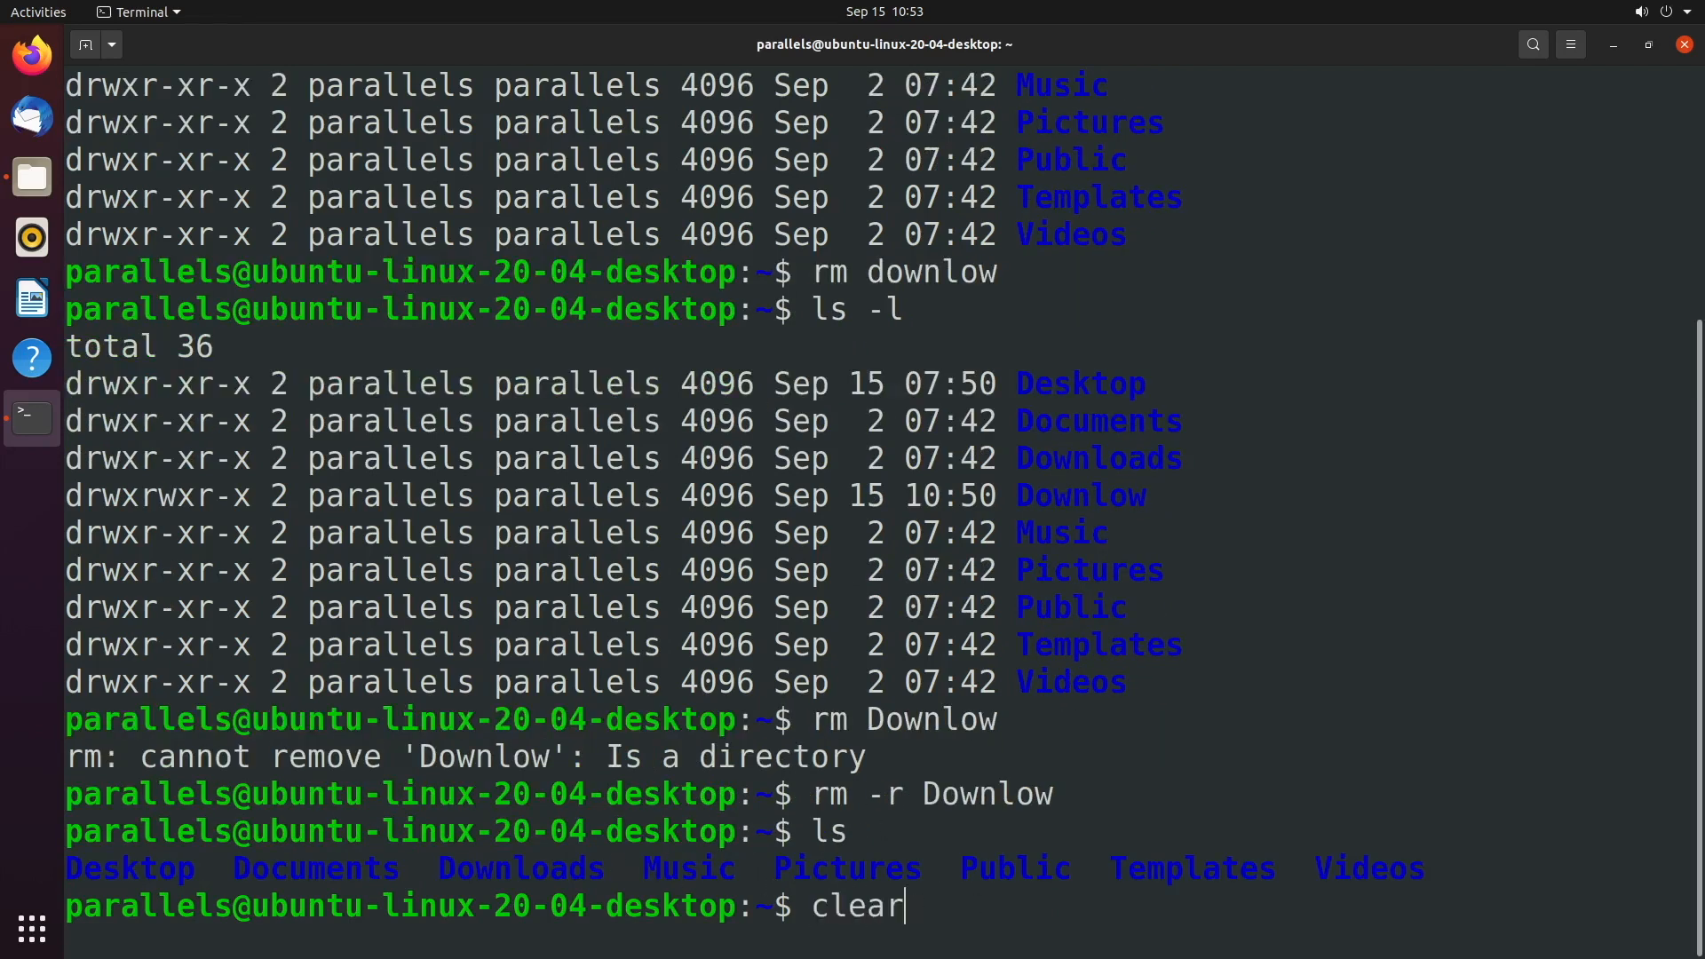
pyautogui.press('Return')
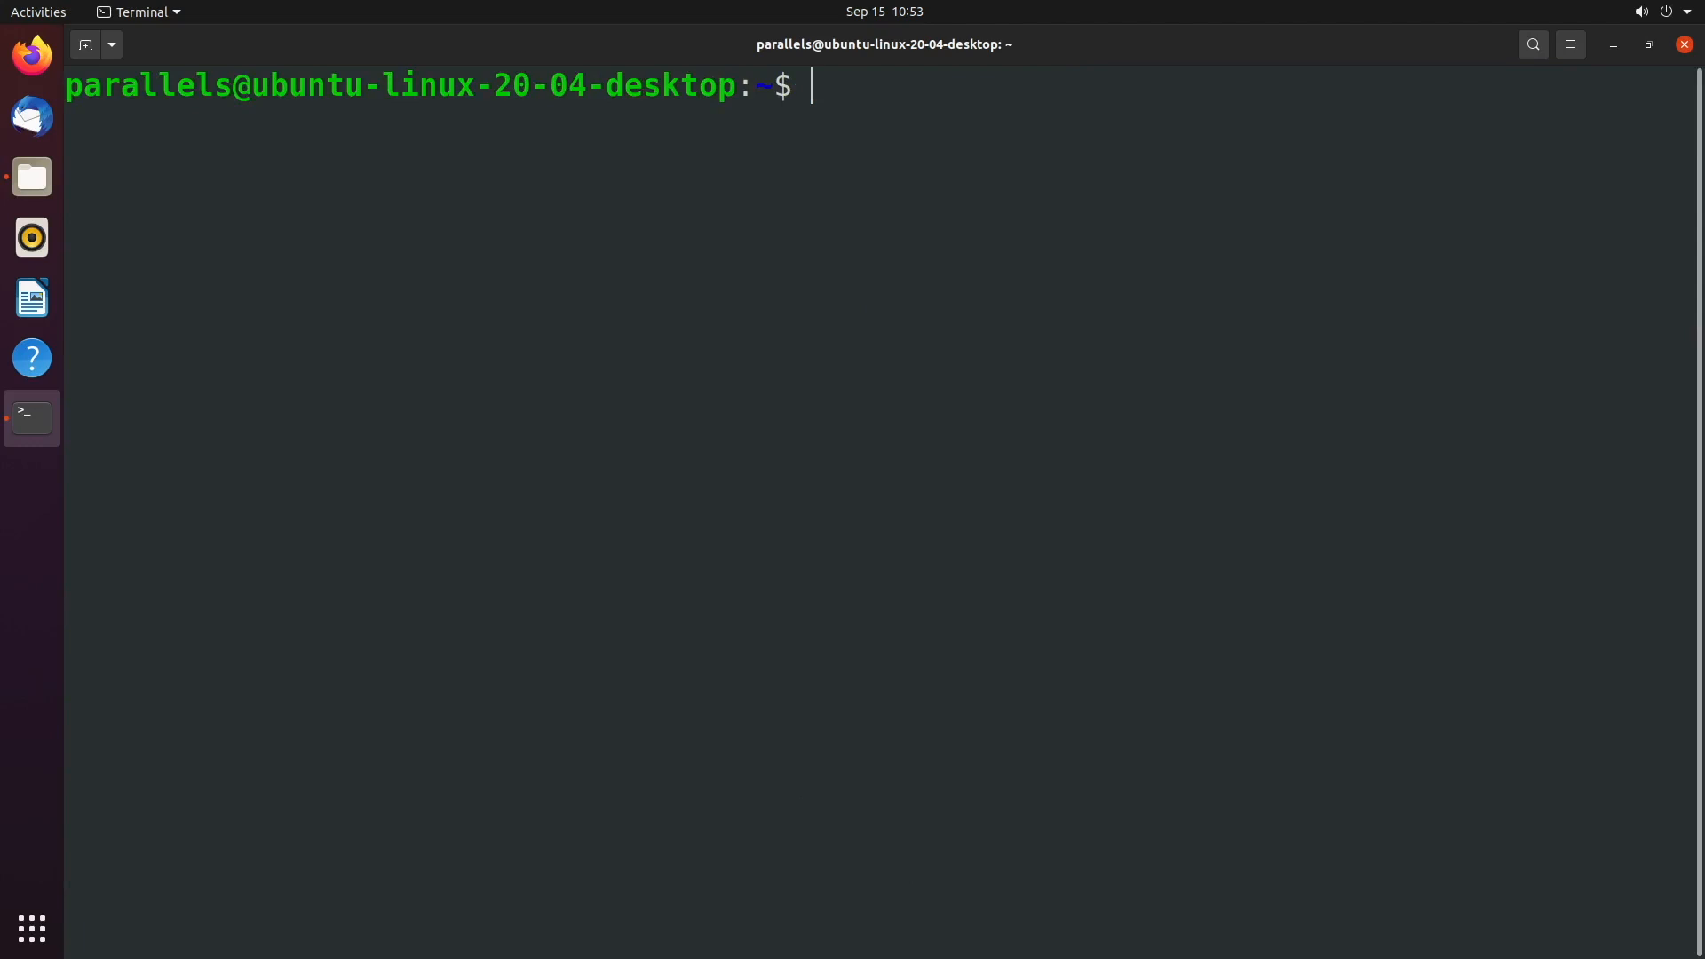